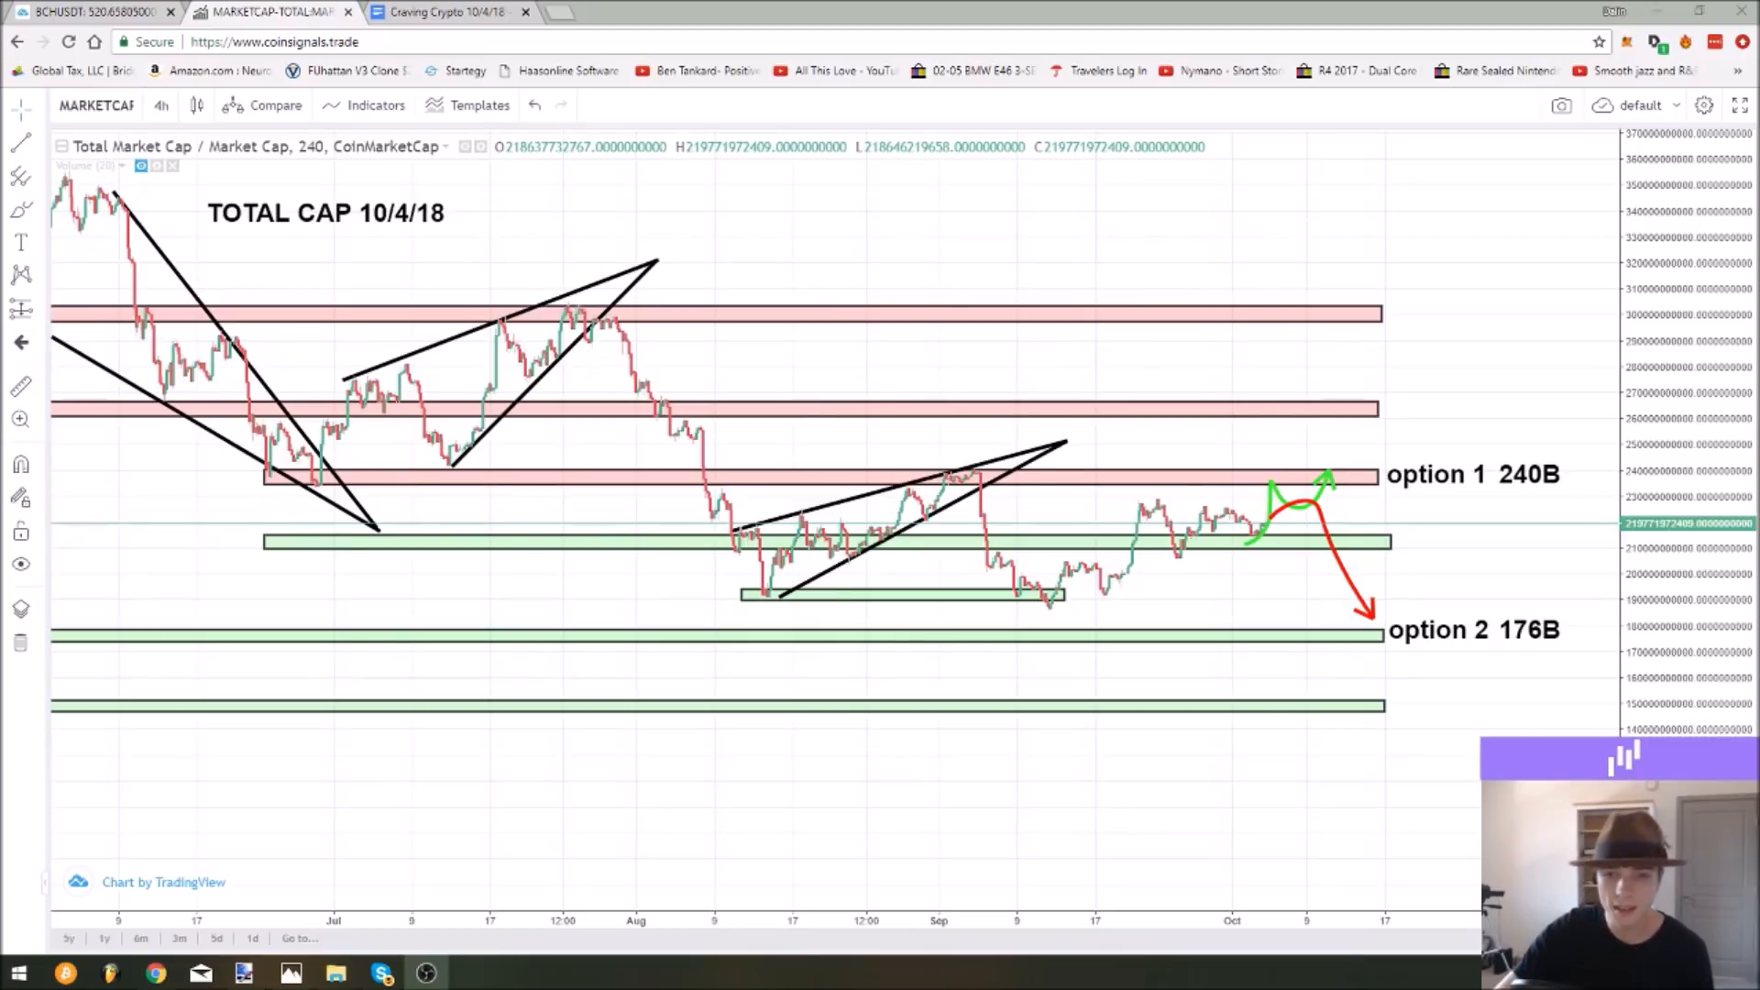
pyautogui.moveTo(717, 269)
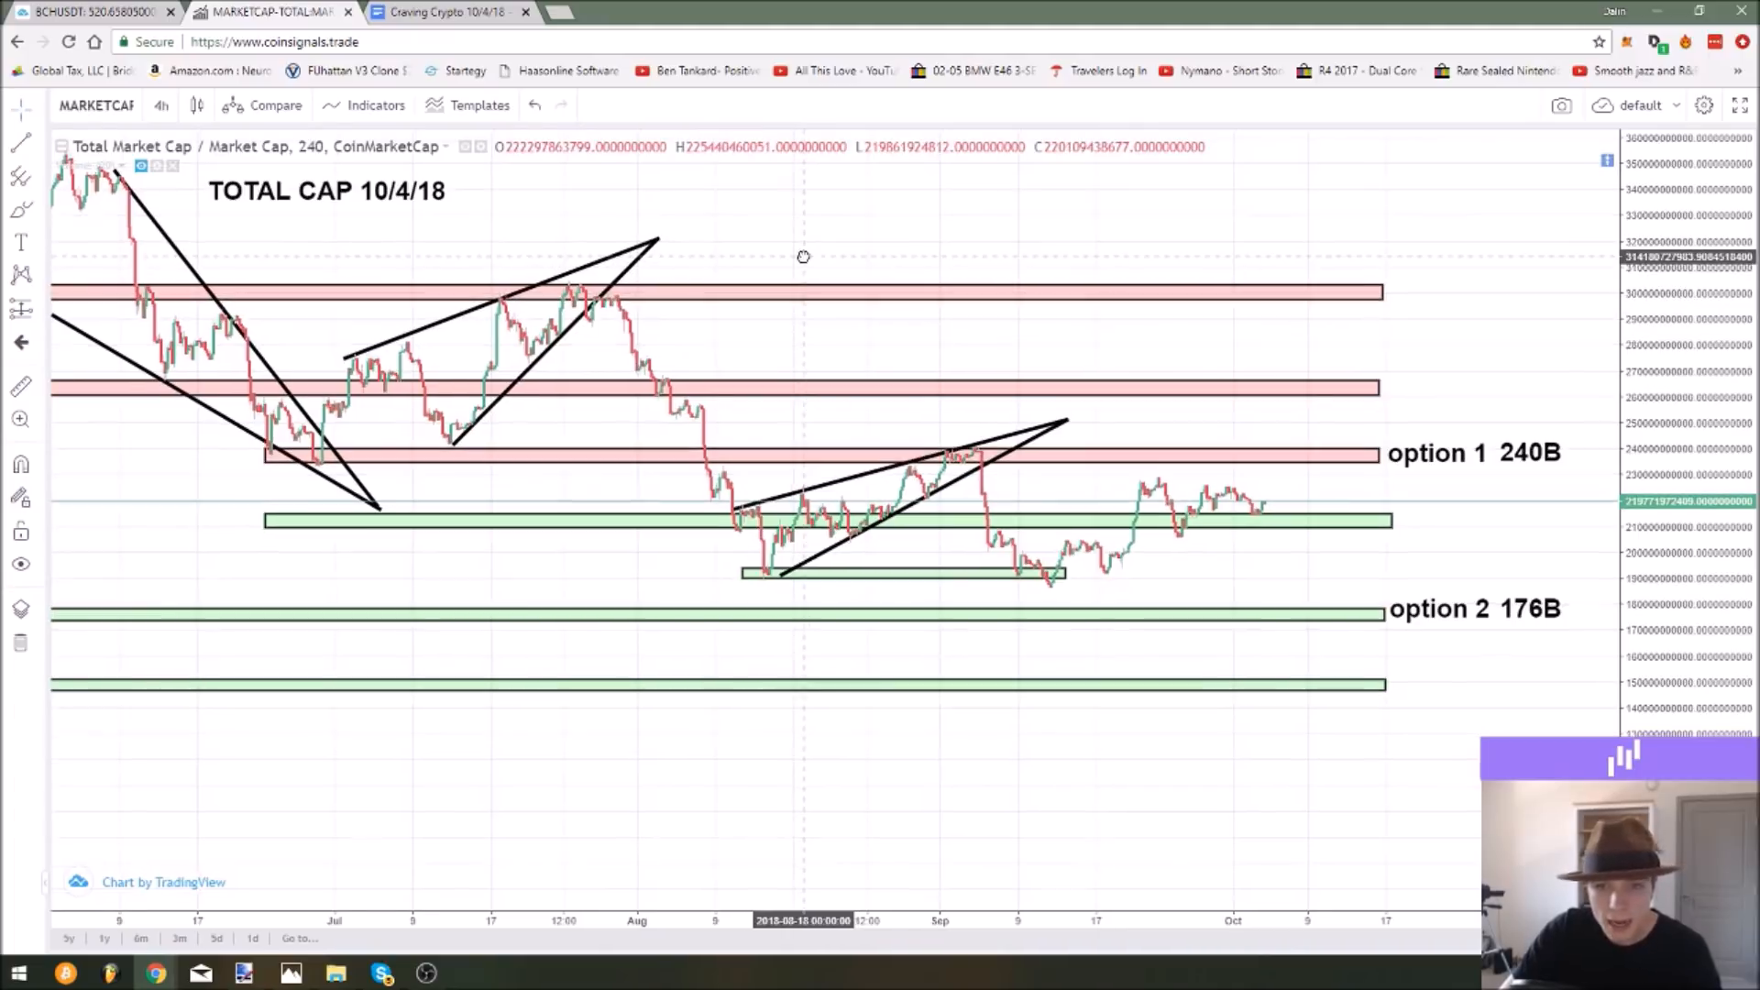
# Select the projection arrow sketches on the TOTAL chart and delete them, keeping zones and targets.
pyautogui.click(1263, 519)
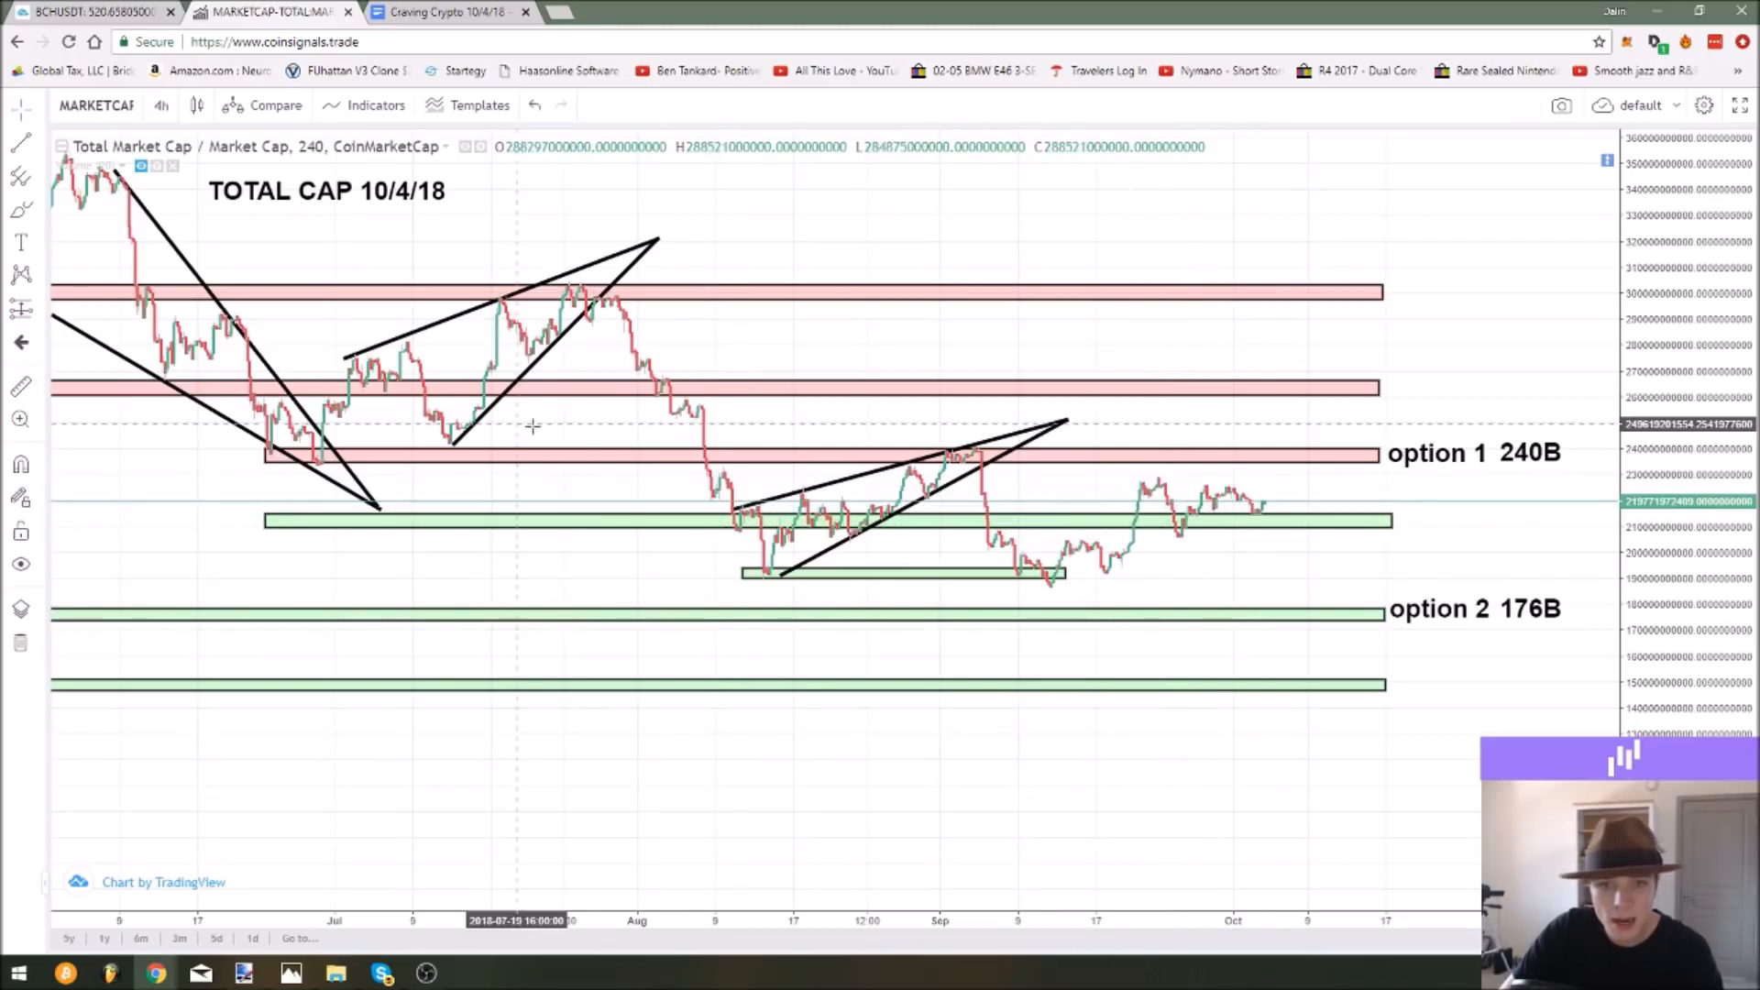
pyautogui.click(1257, 523)
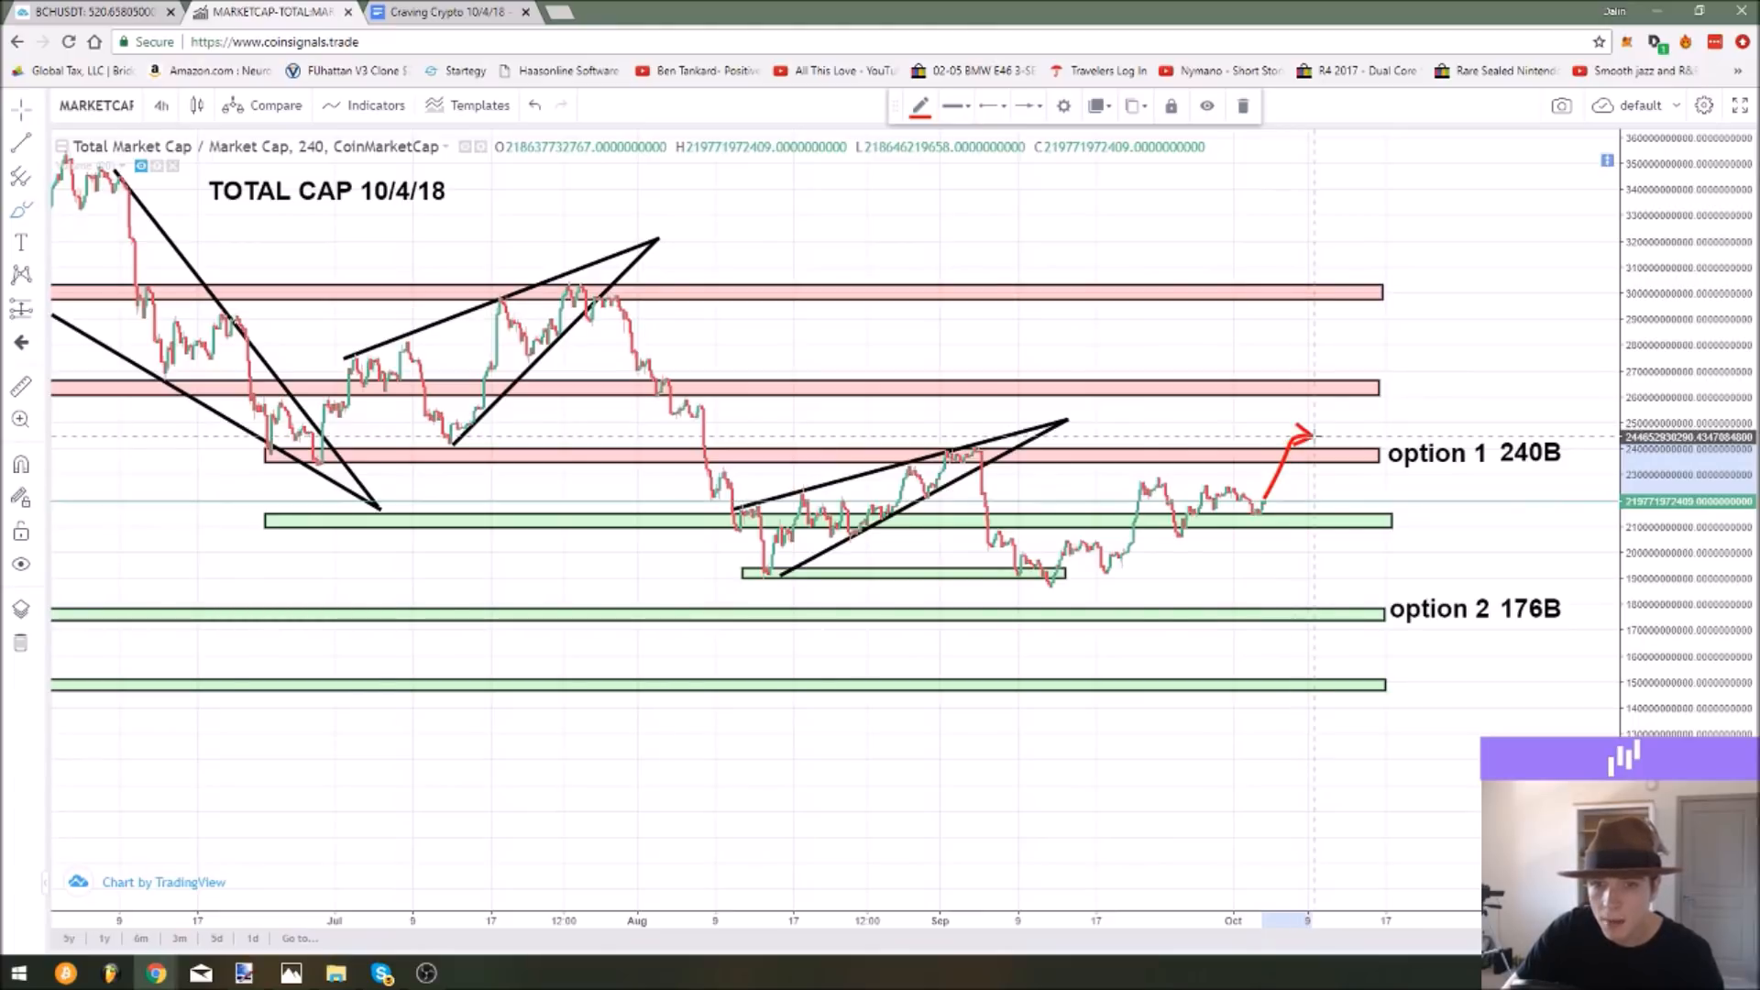
pyautogui.click(920, 104)
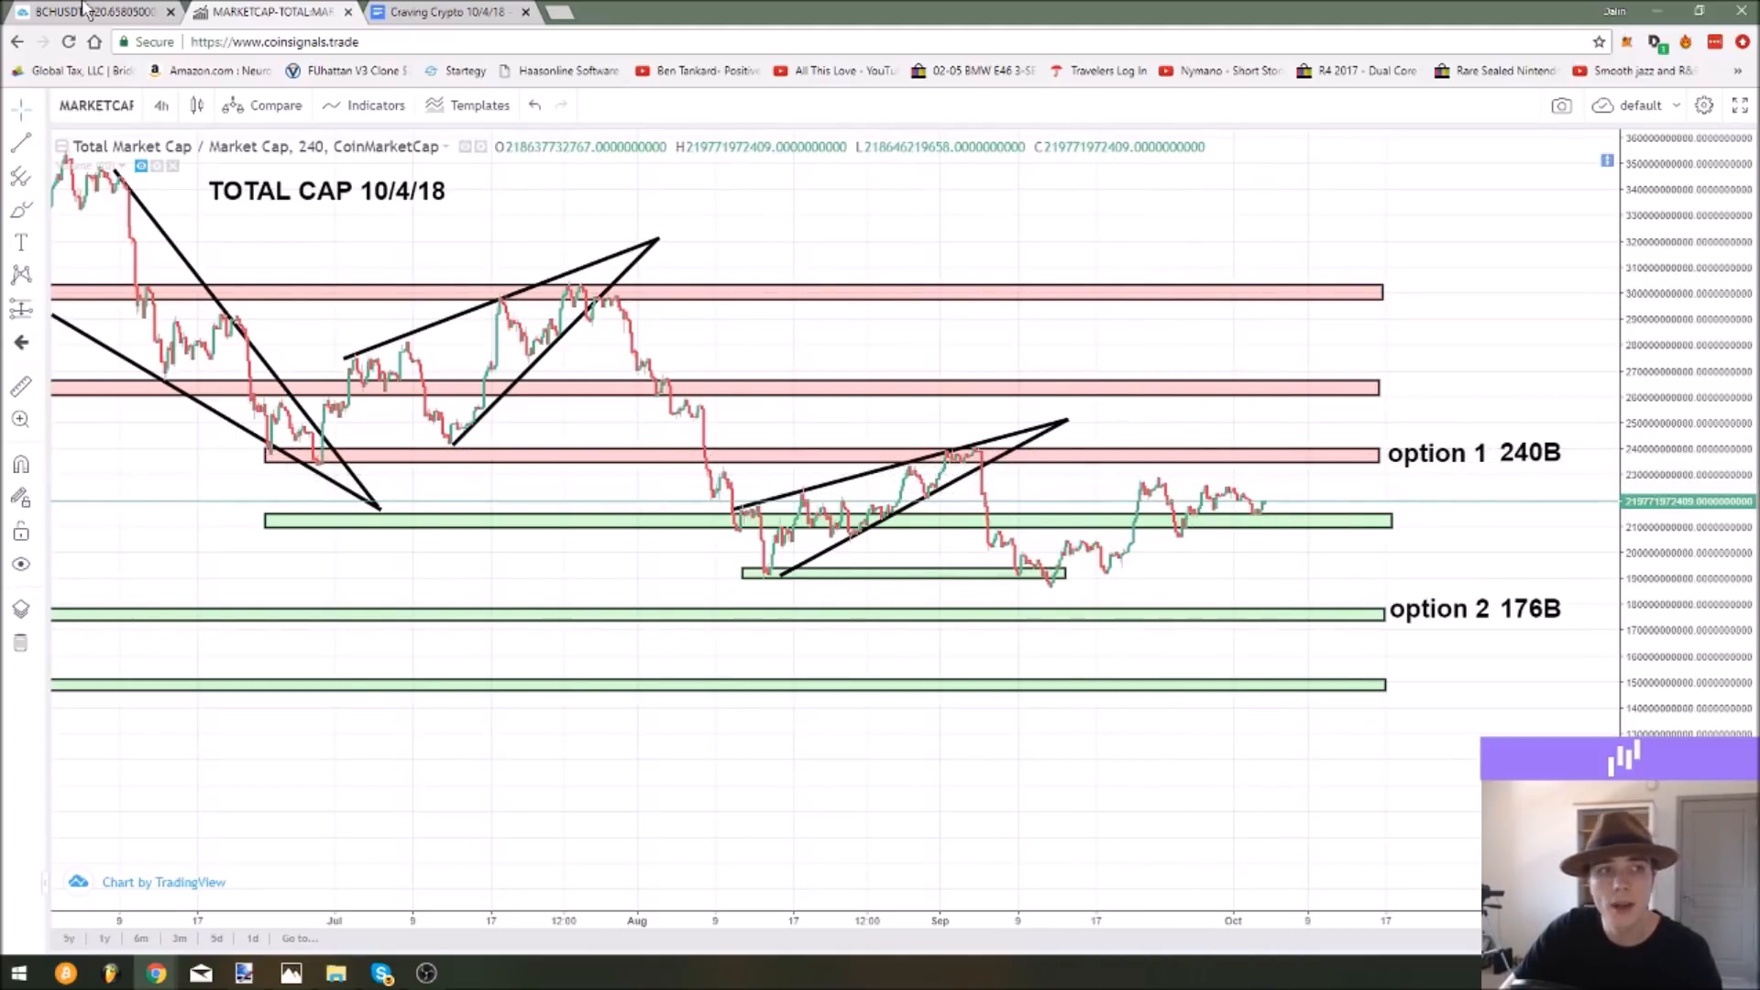
# View the BCHUSDT chart with its trendline and triangle drawings, then return to the total market cap chart.
pyautogui.click(85, 11)
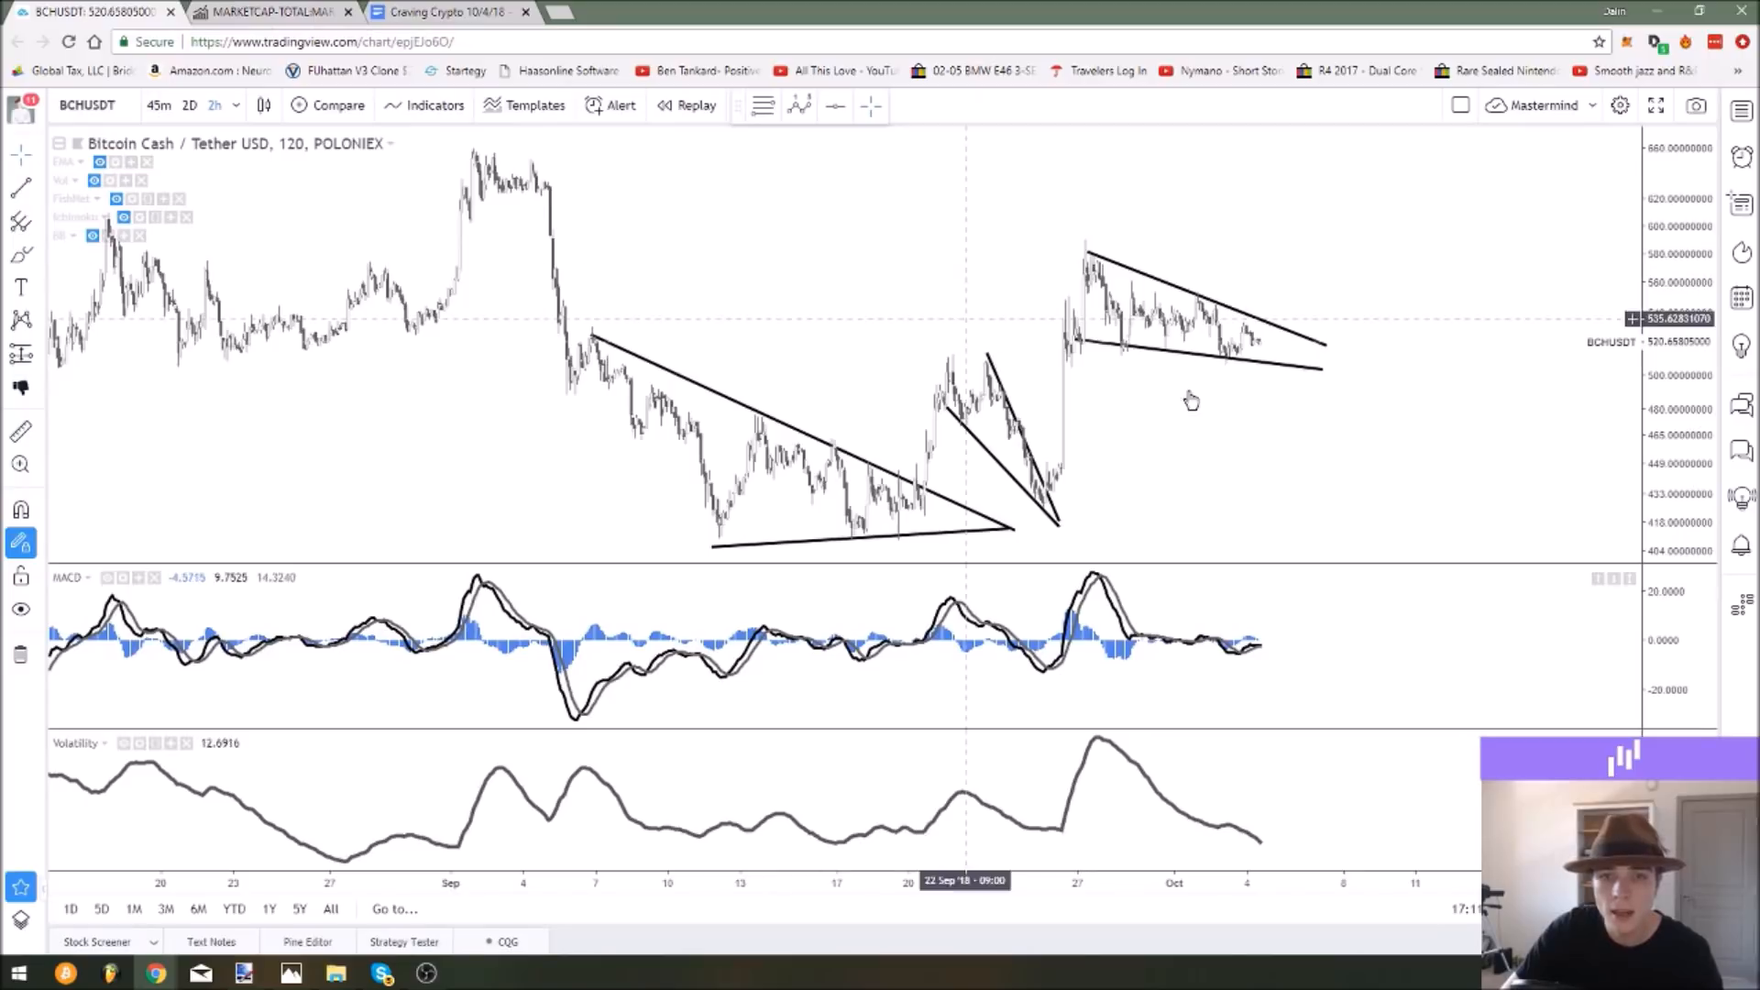
pyautogui.moveTo(1331, 349)
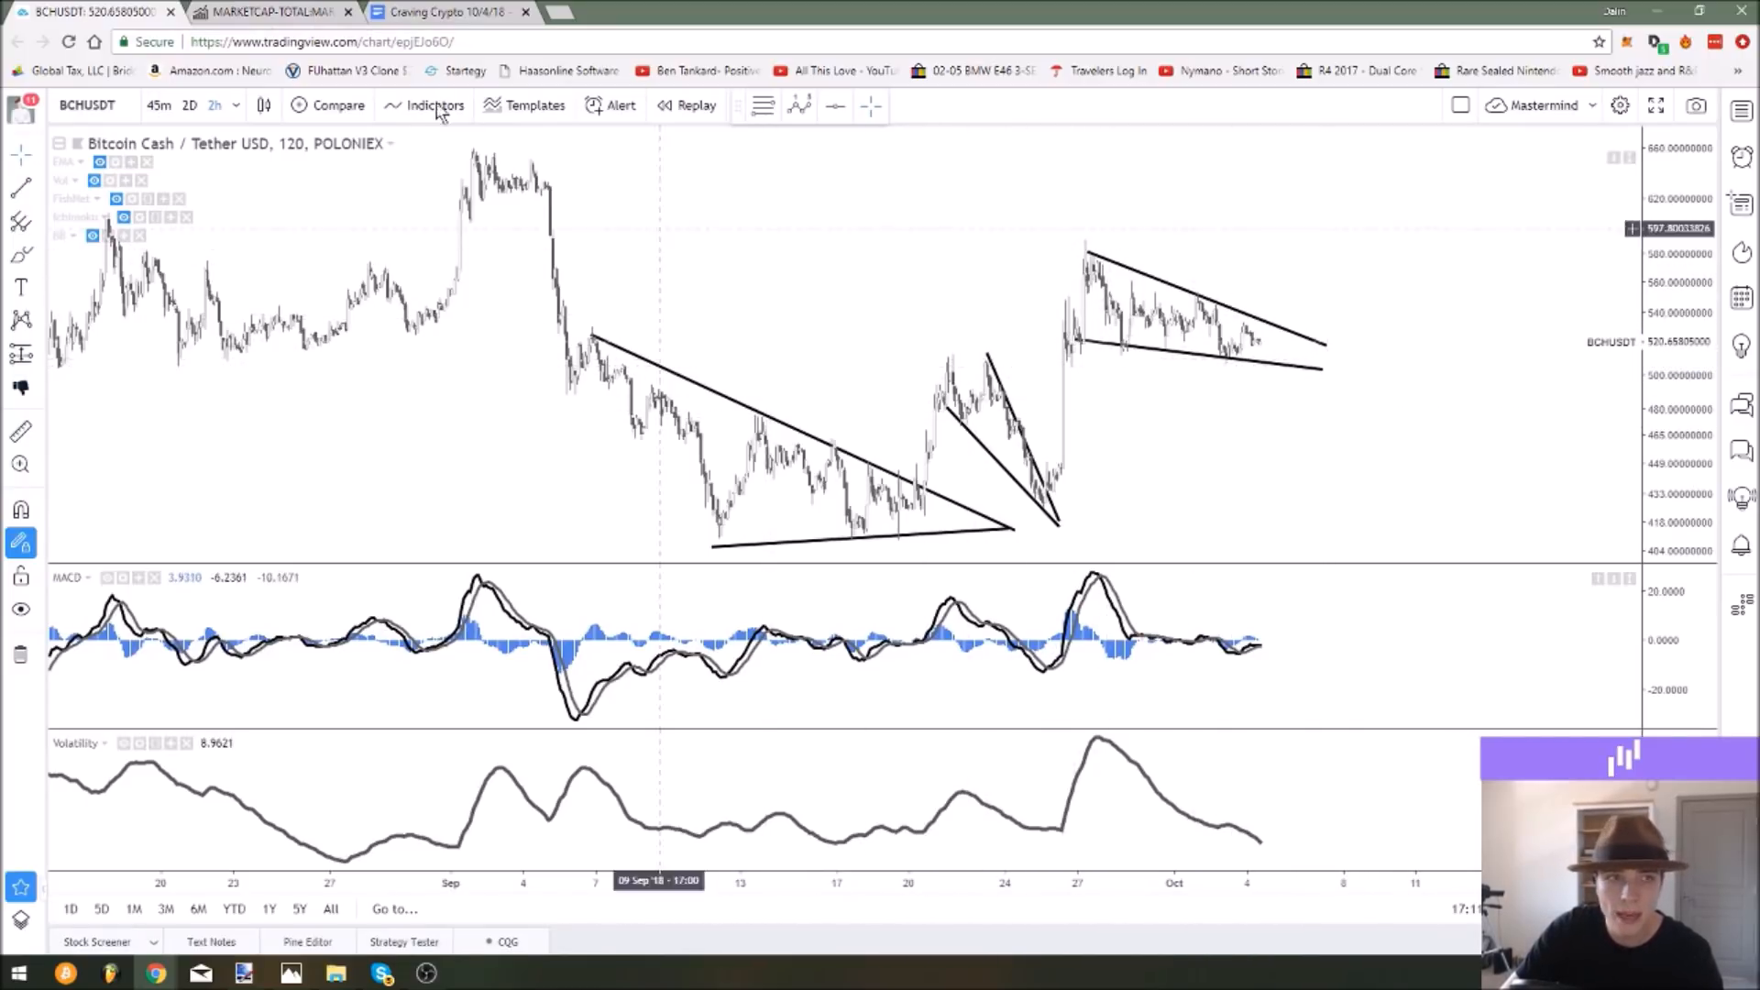
pyautogui.click(270, 13)
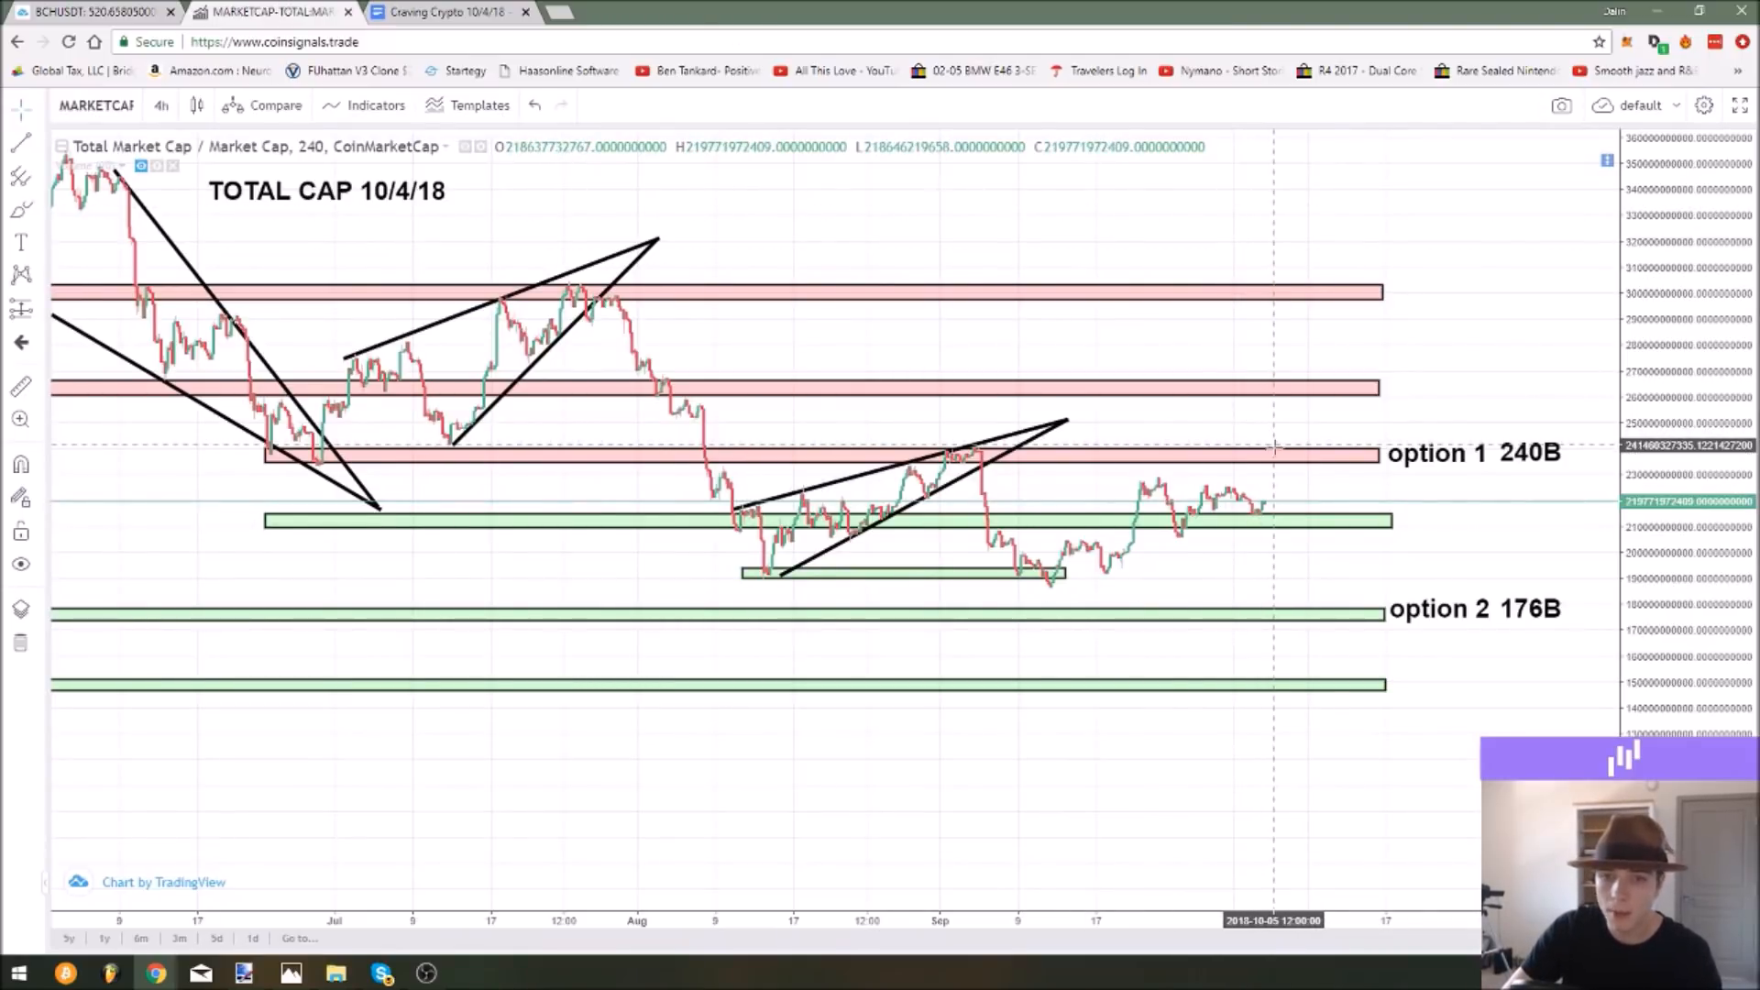
pyautogui.click(1263, 519)
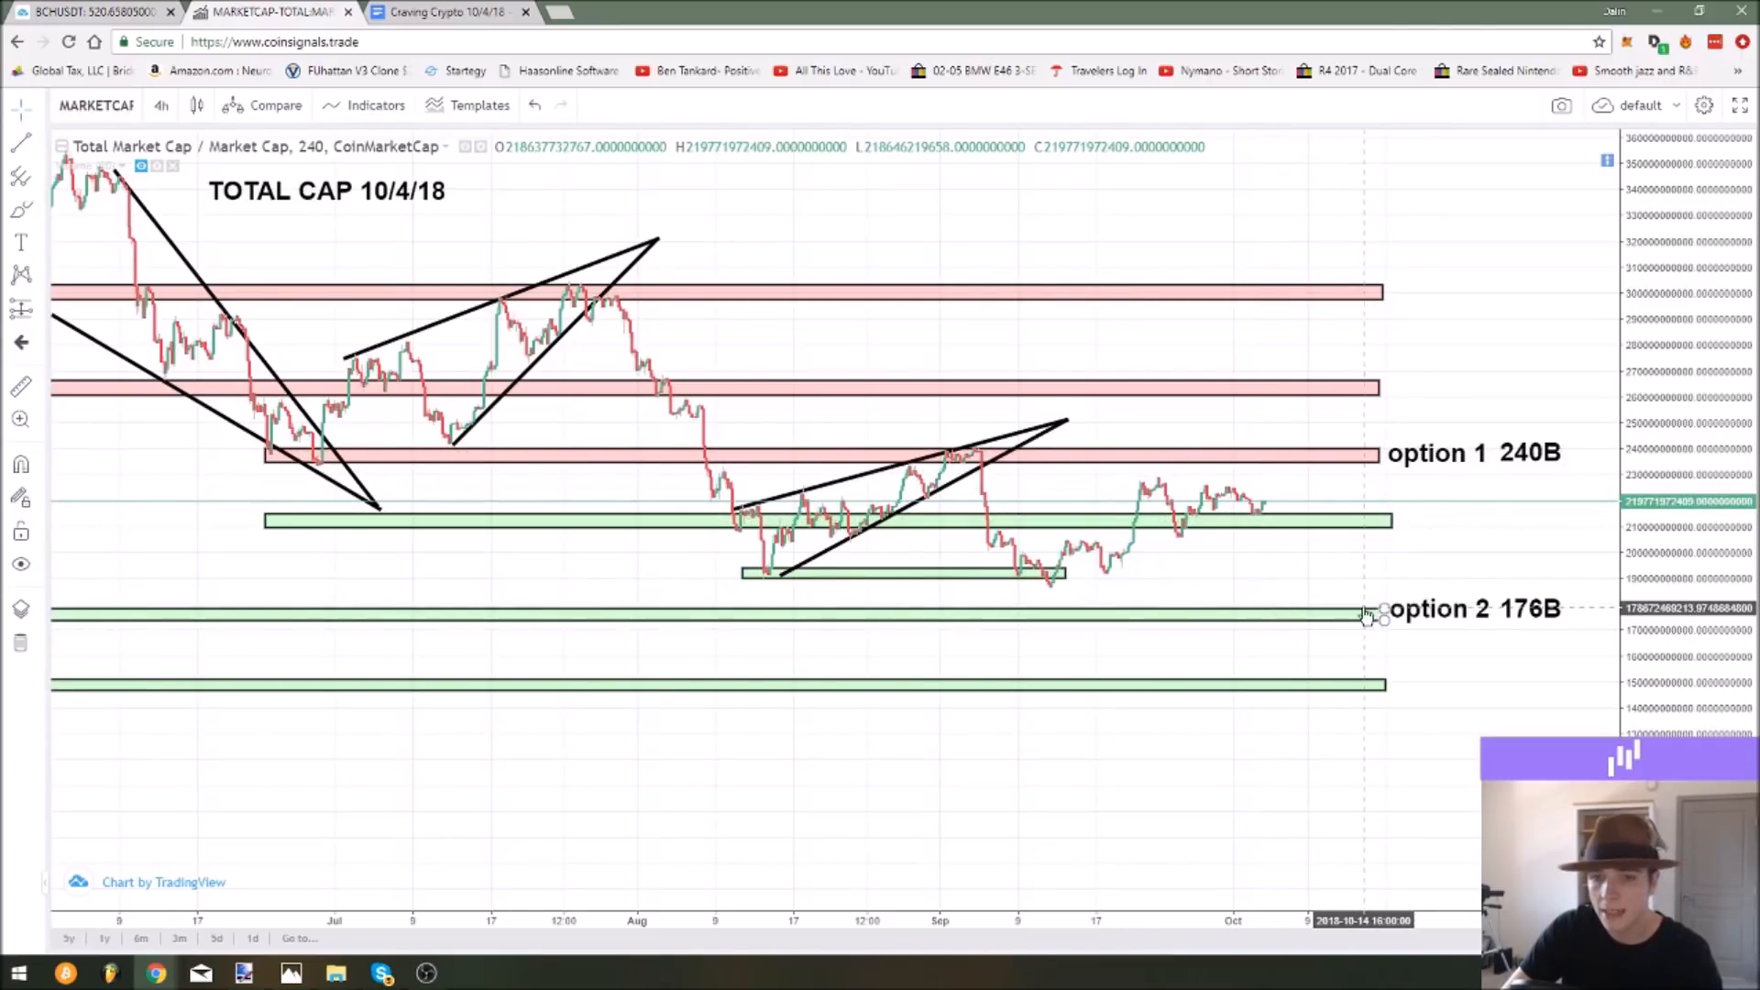
pyautogui.moveTo(1392, 616)
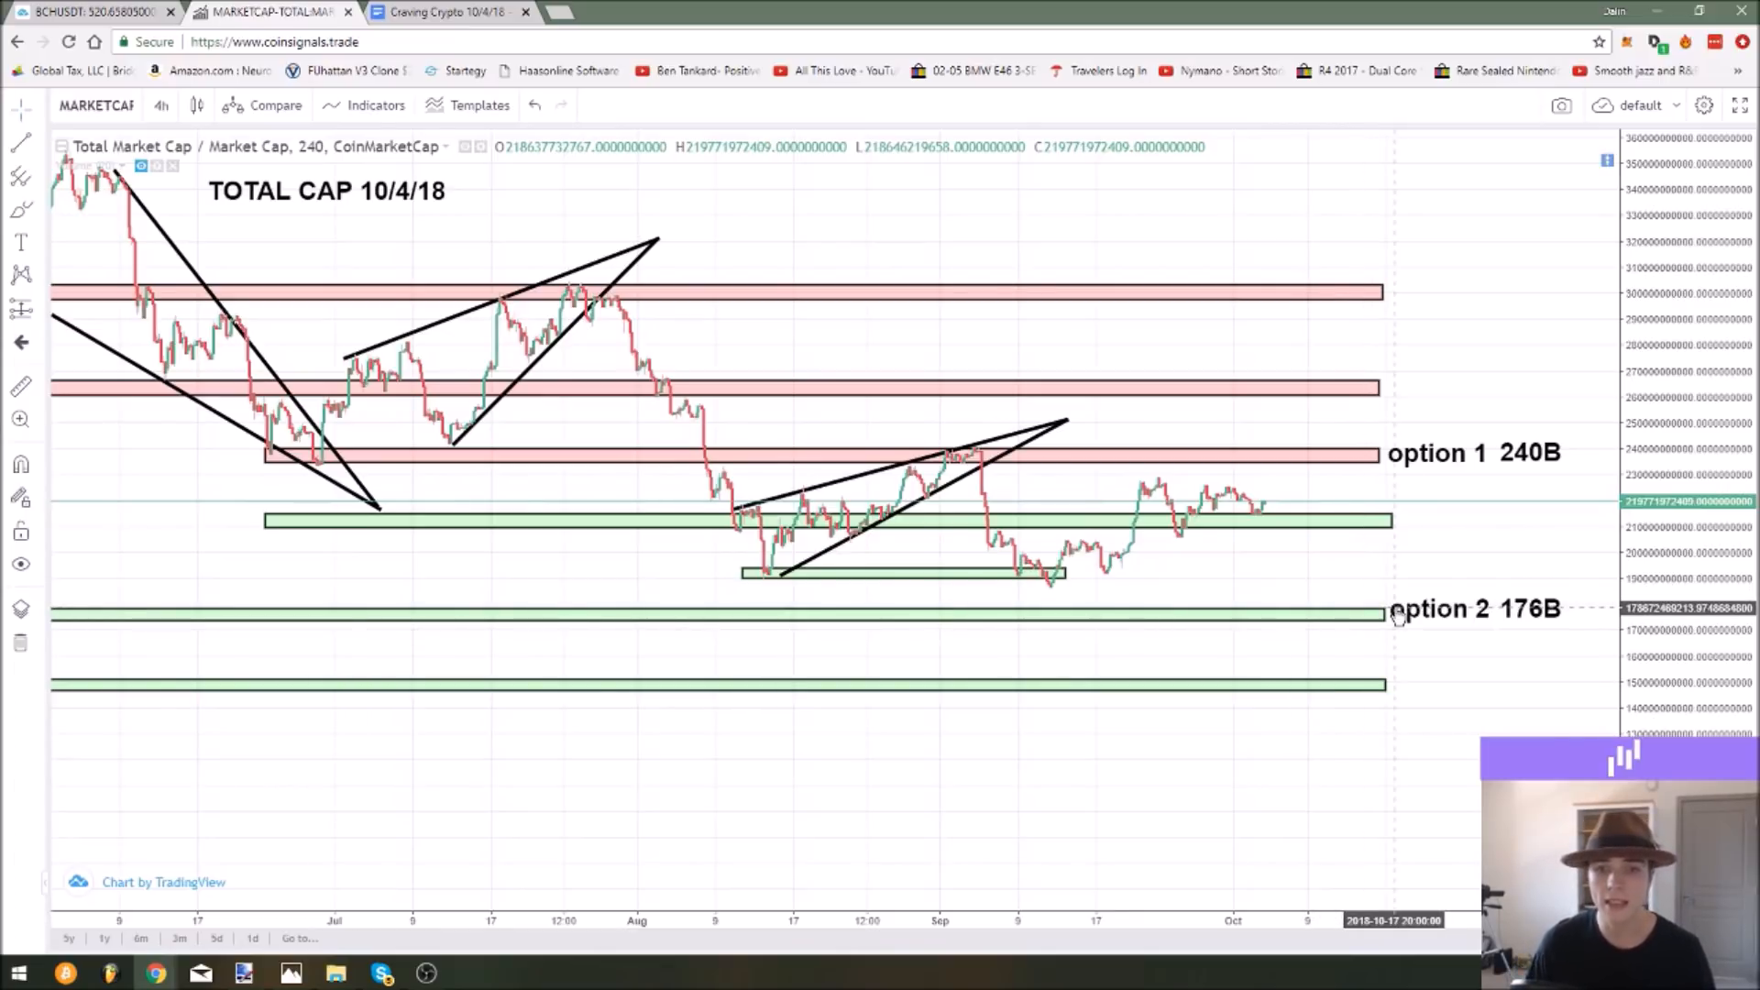
pyautogui.moveTo(1201, 528)
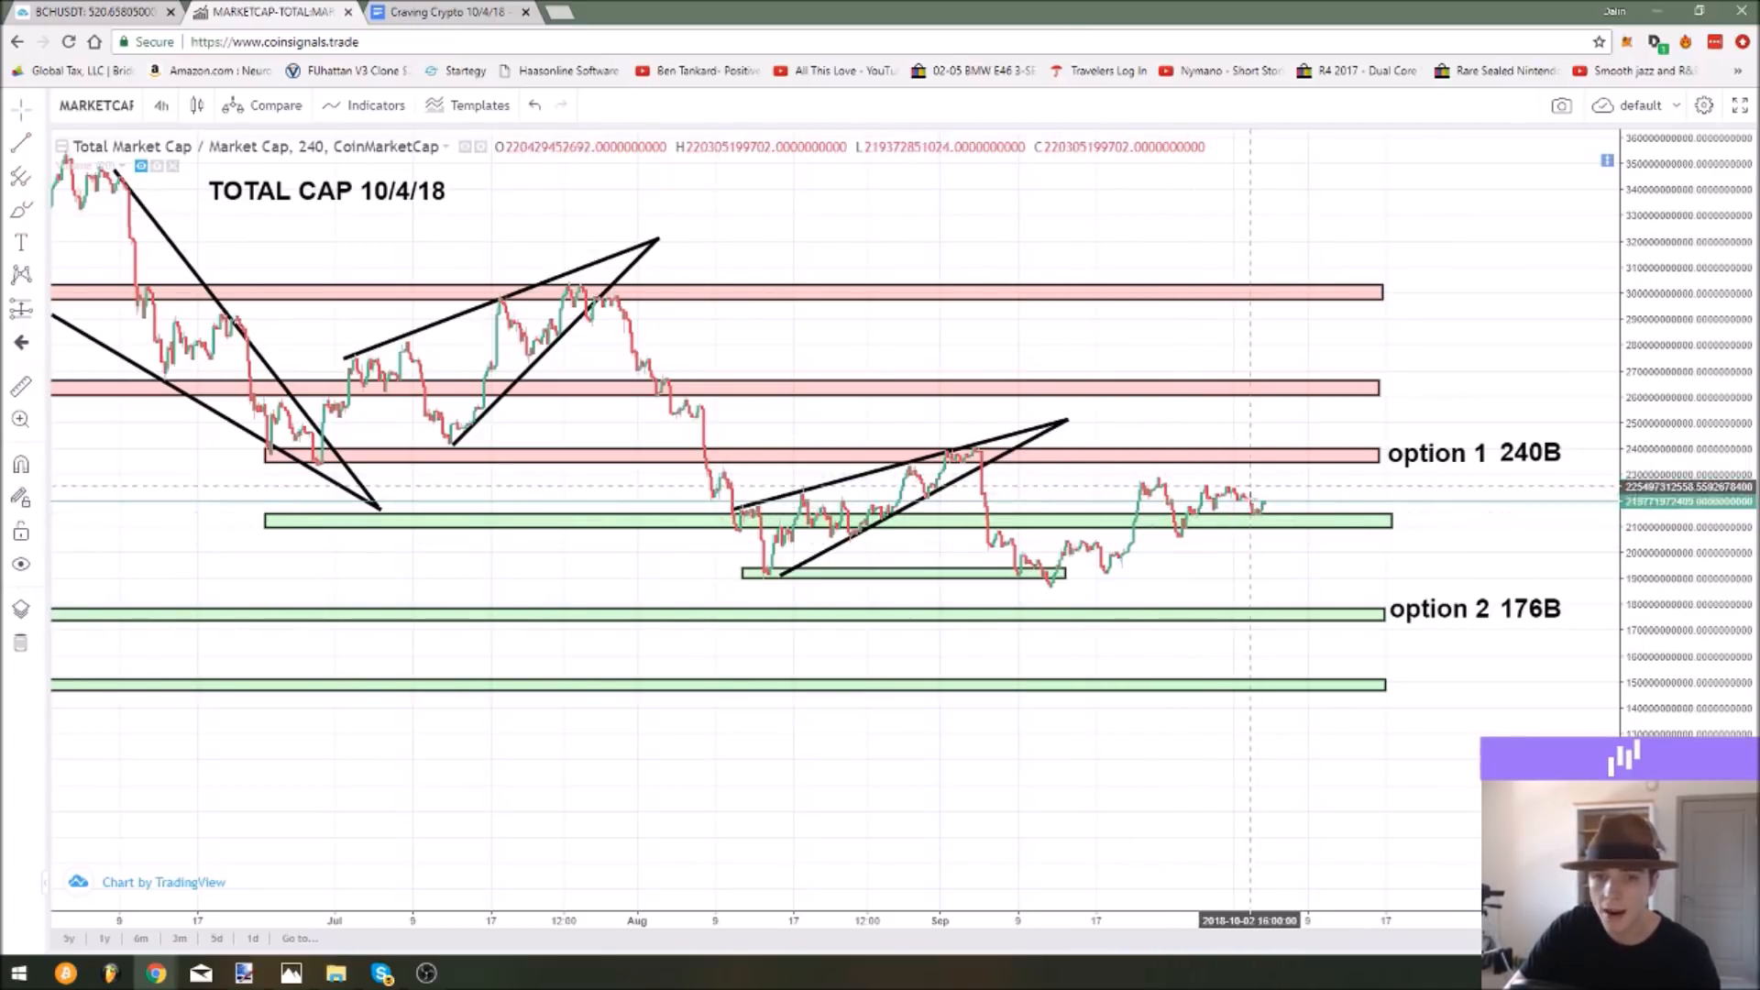
pyautogui.moveTo(1159, 482)
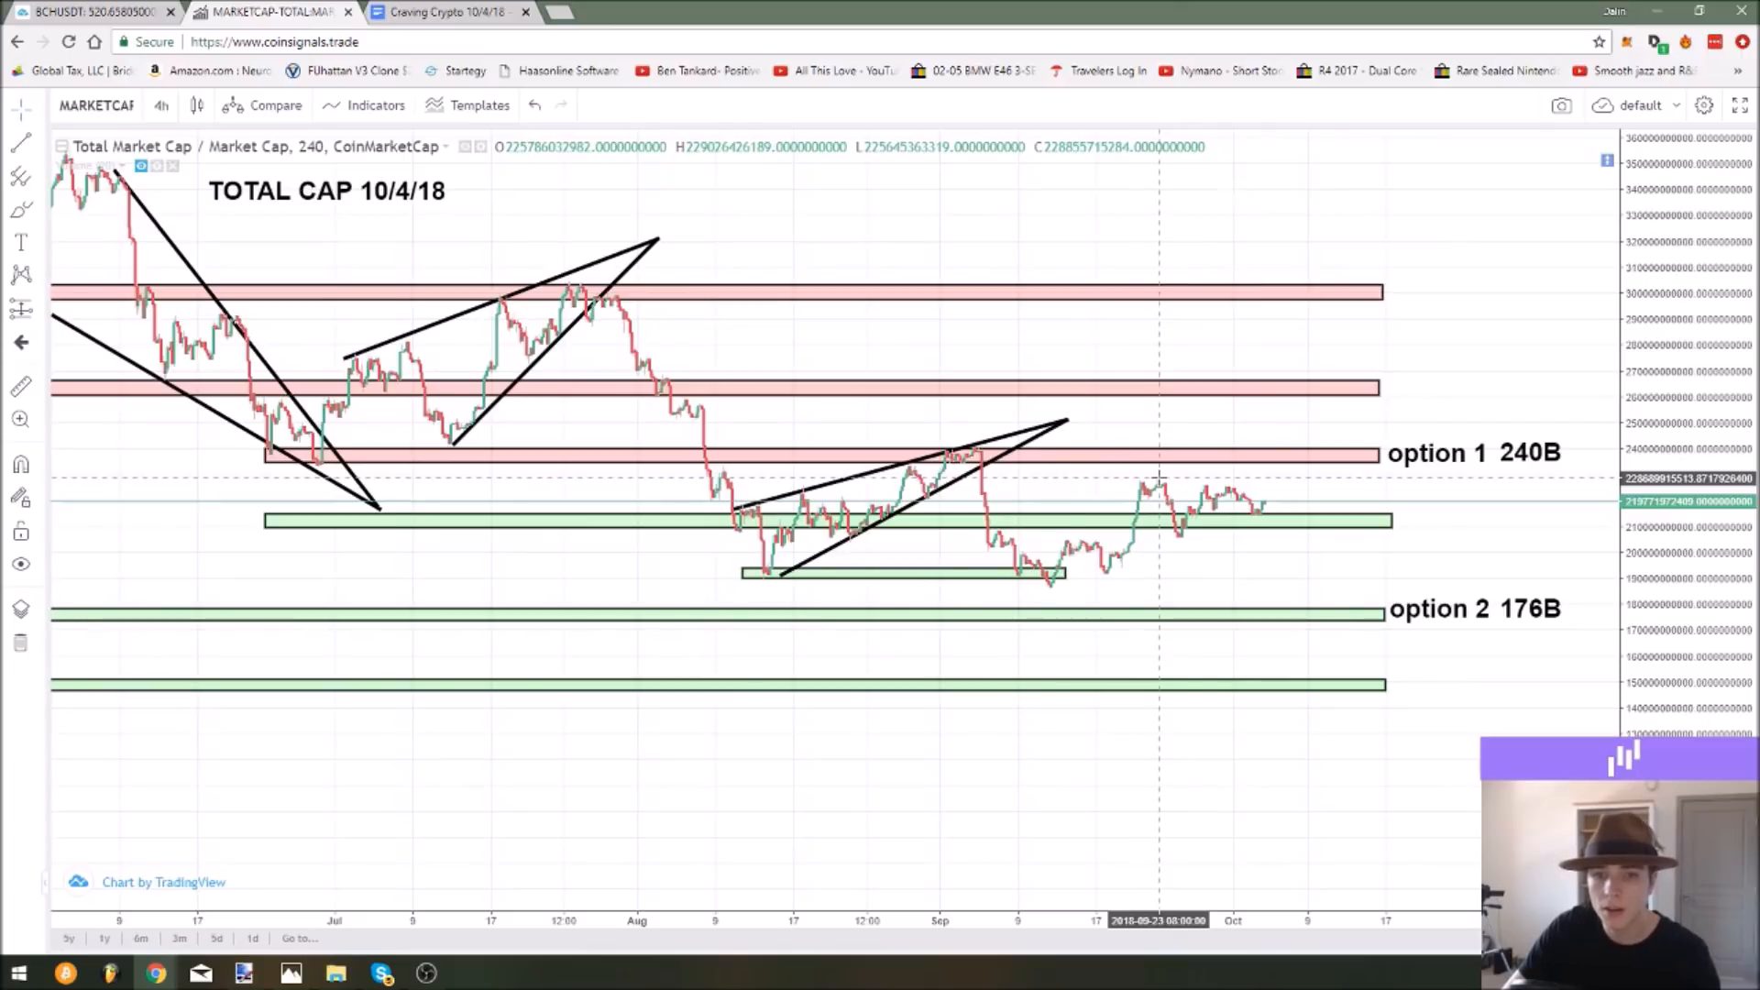
pyautogui.moveTo(1228, 512)
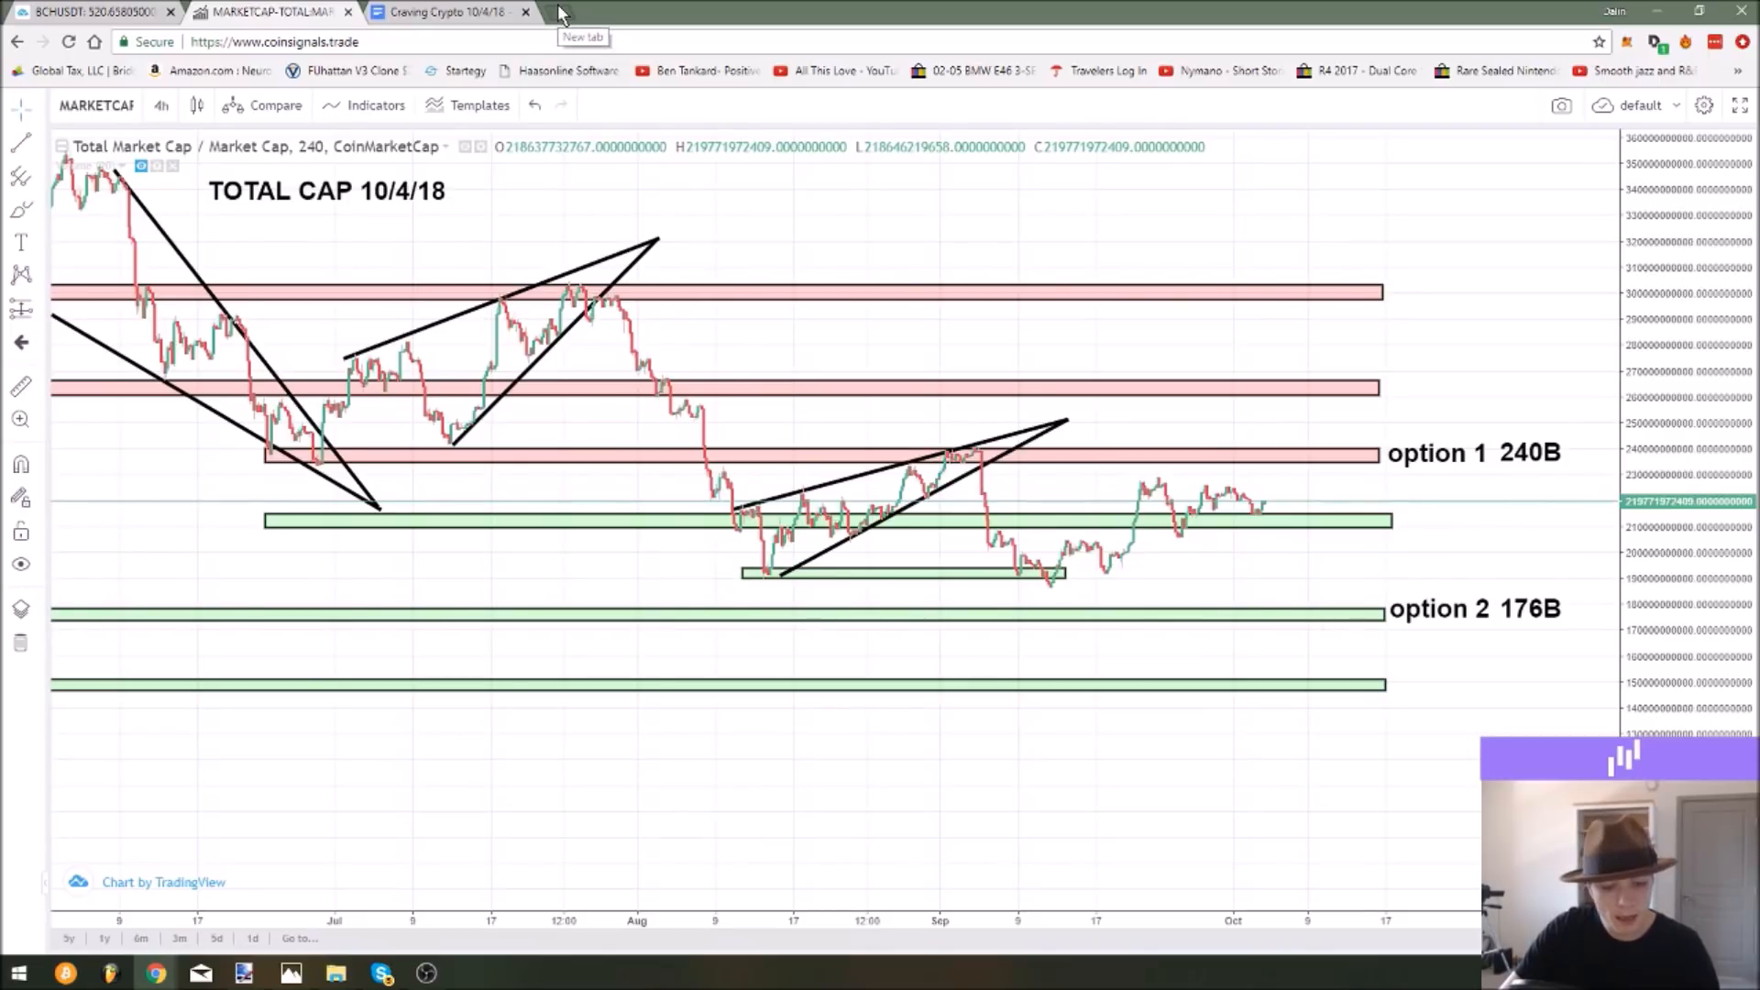
# Review CoinMarketCap's top 100 list down to the $219.8B total market cap and back to Bitcoin.
pyautogui.click(554, 13)
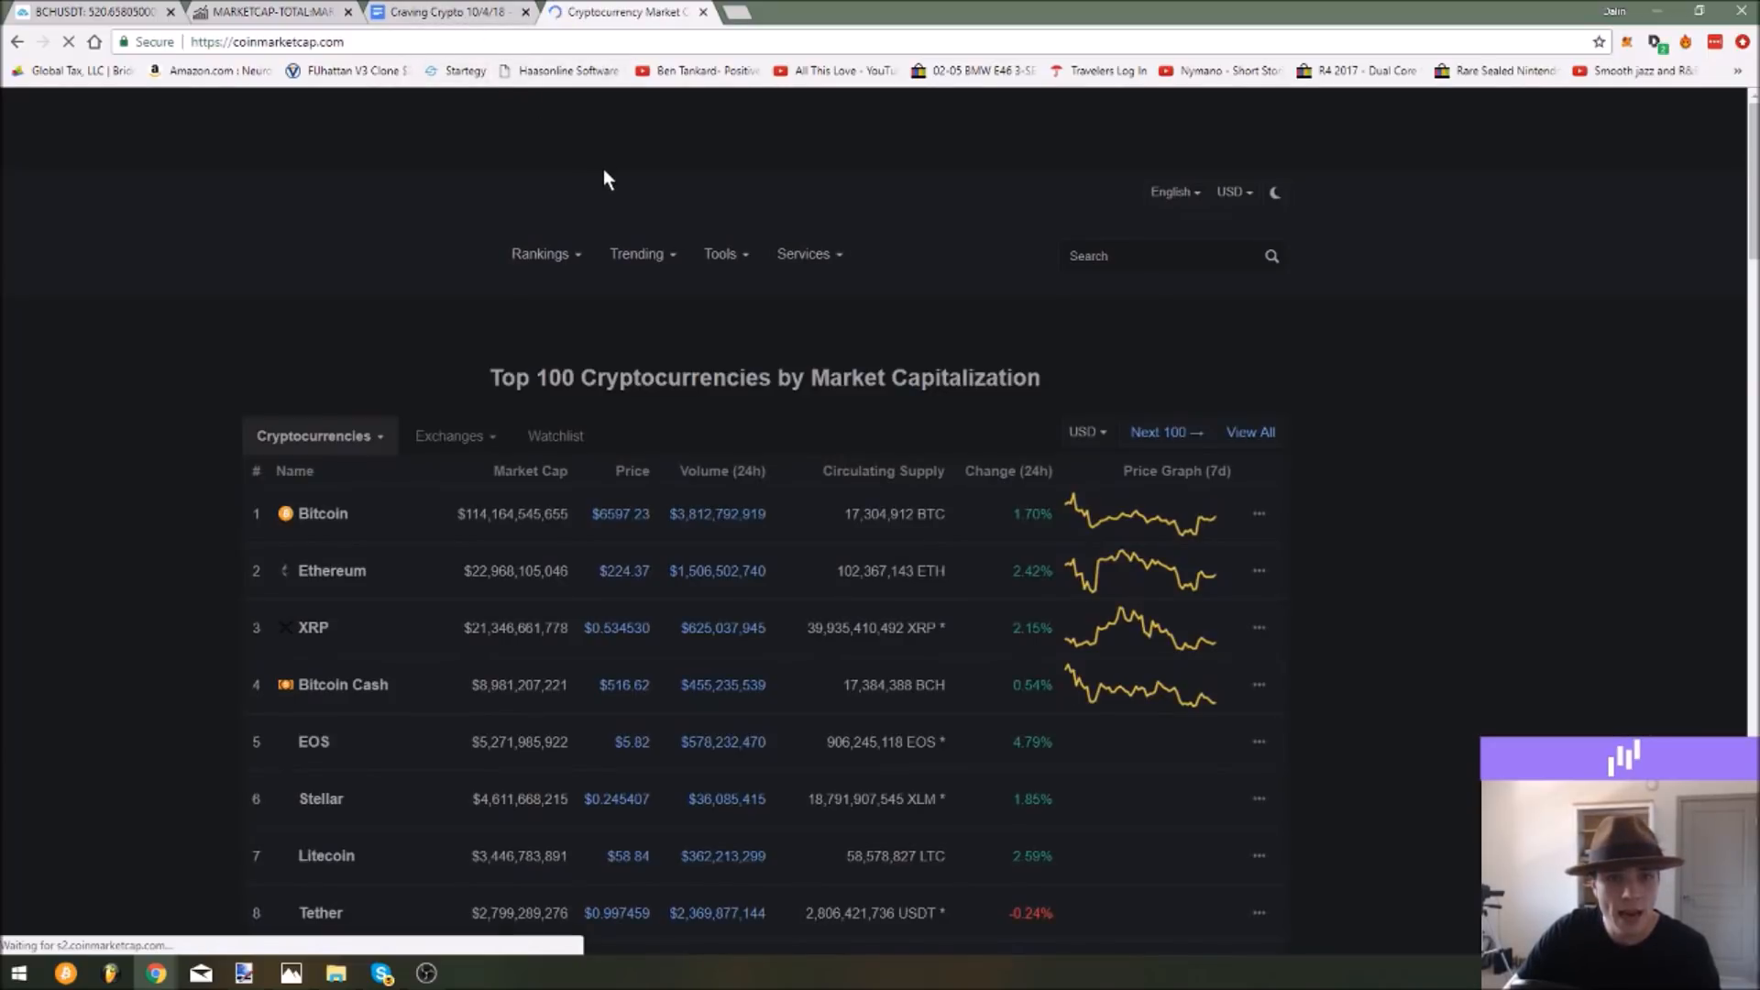
pyautogui.scroll(-3)
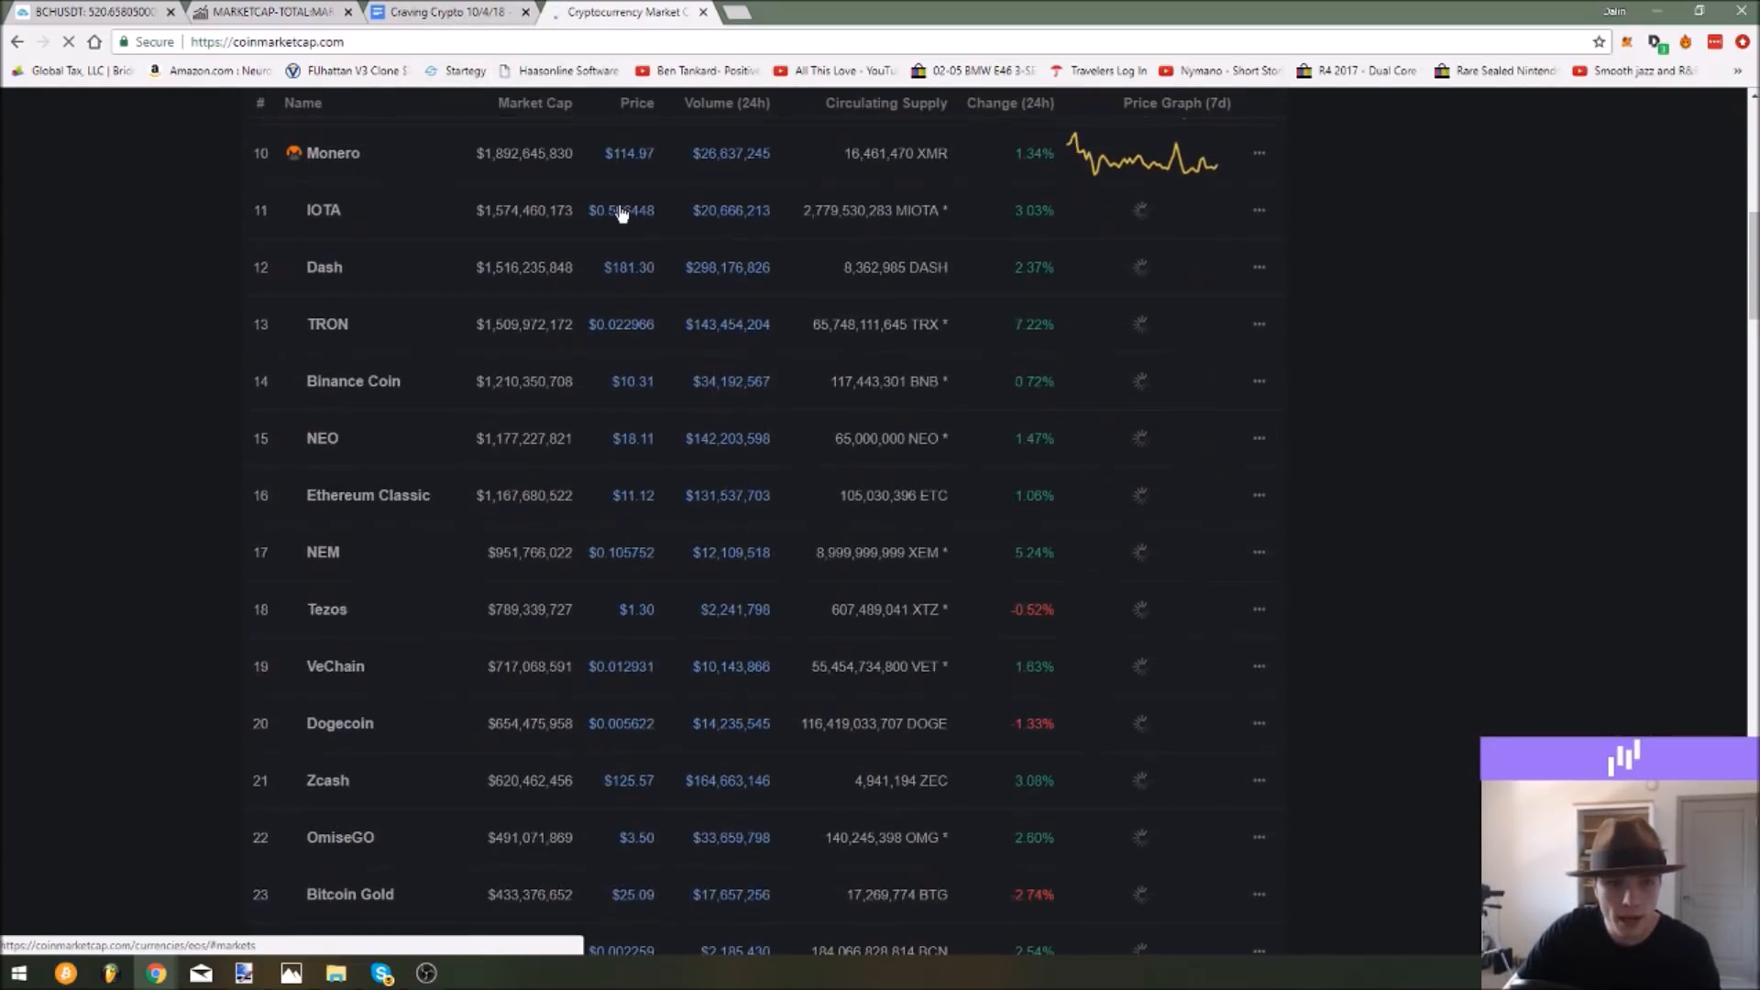
pyautogui.scroll(-3)
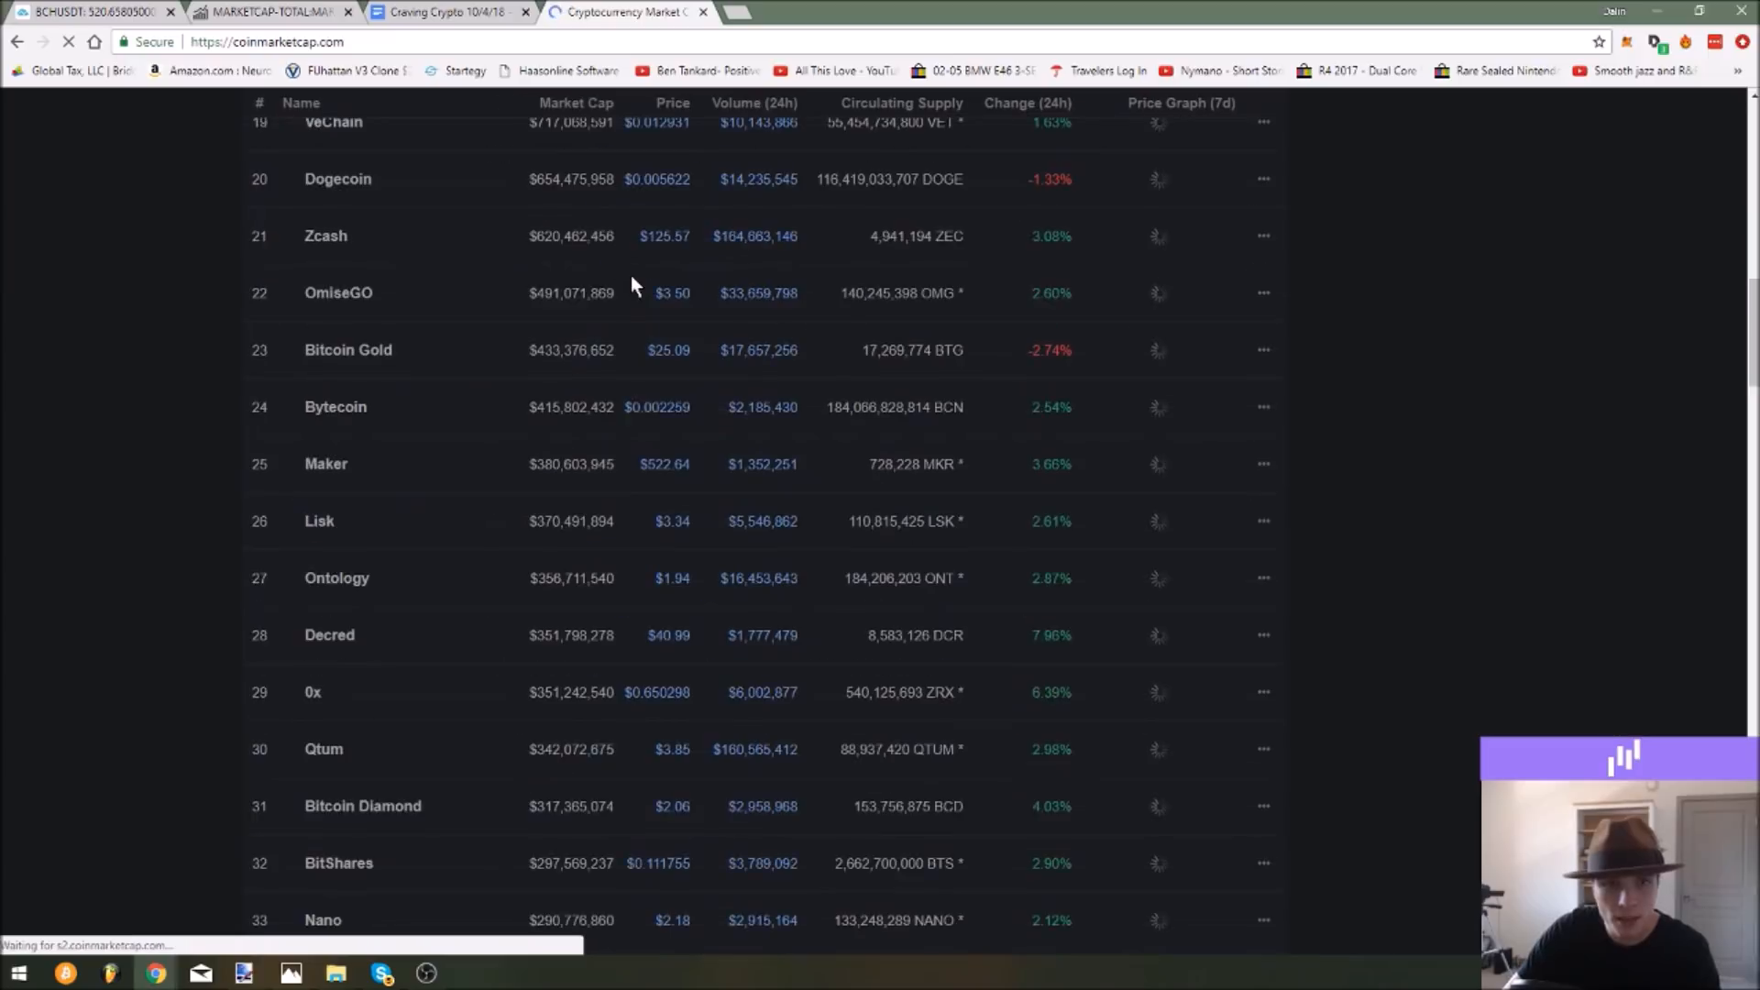
pyautogui.scroll(-3)
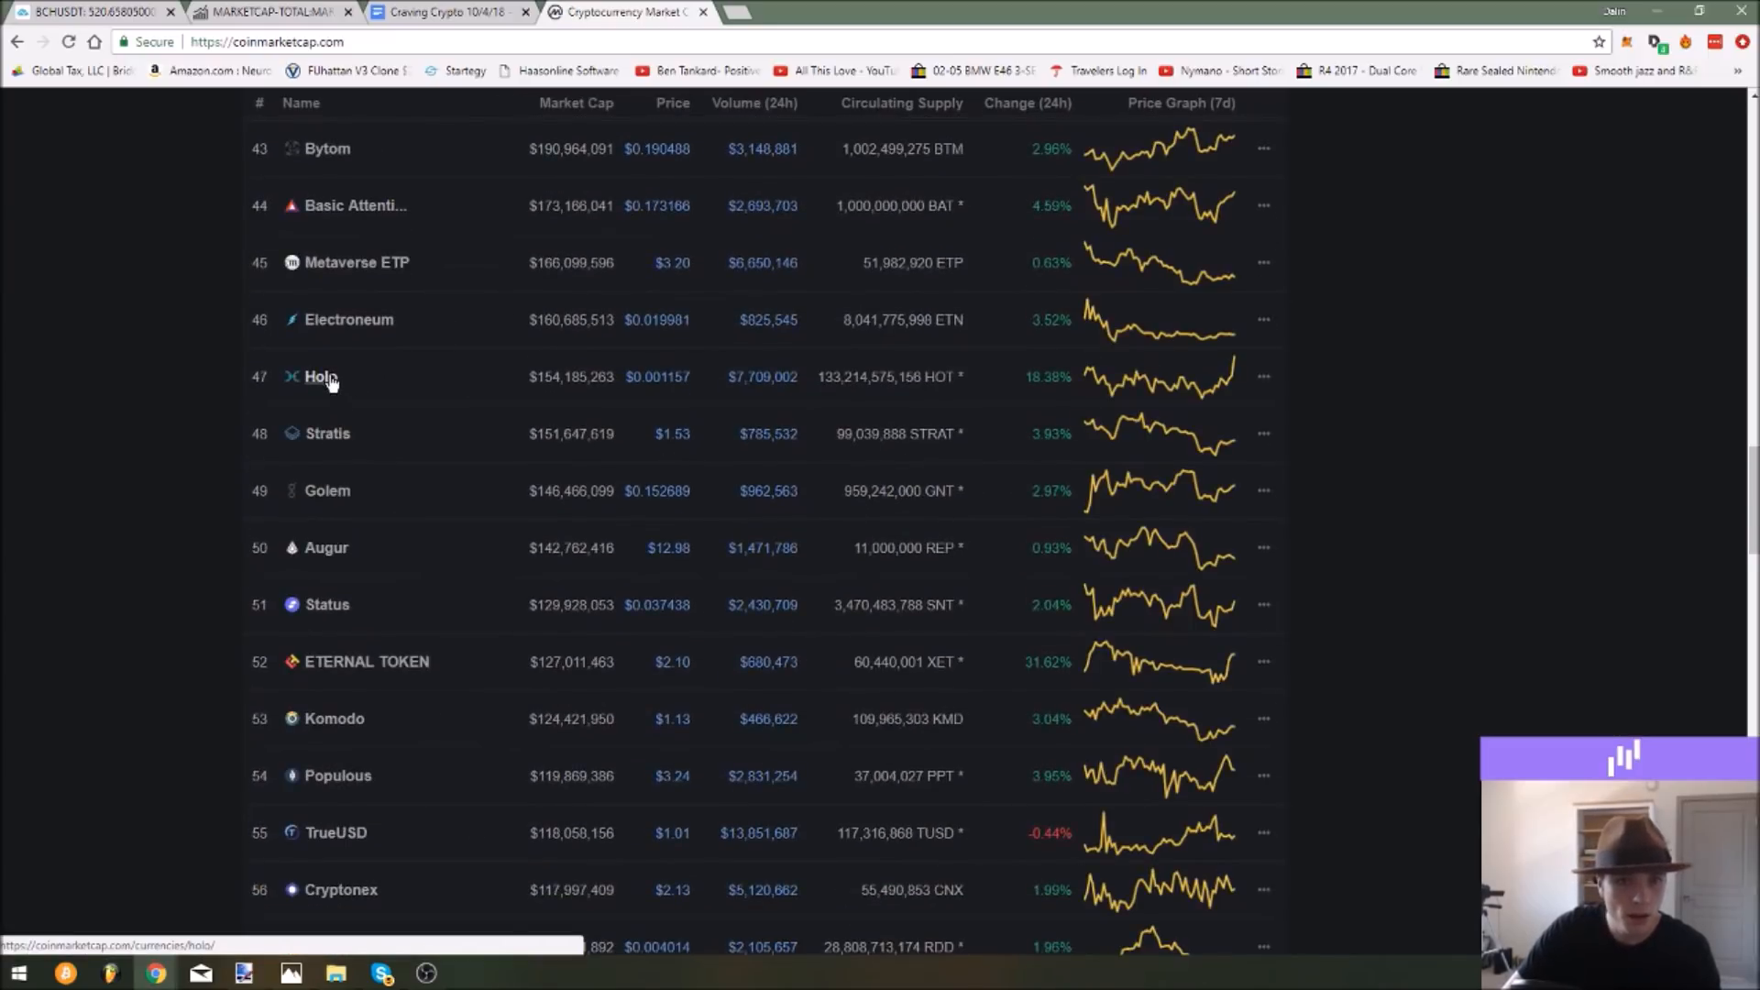
pyautogui.scroll(-3)
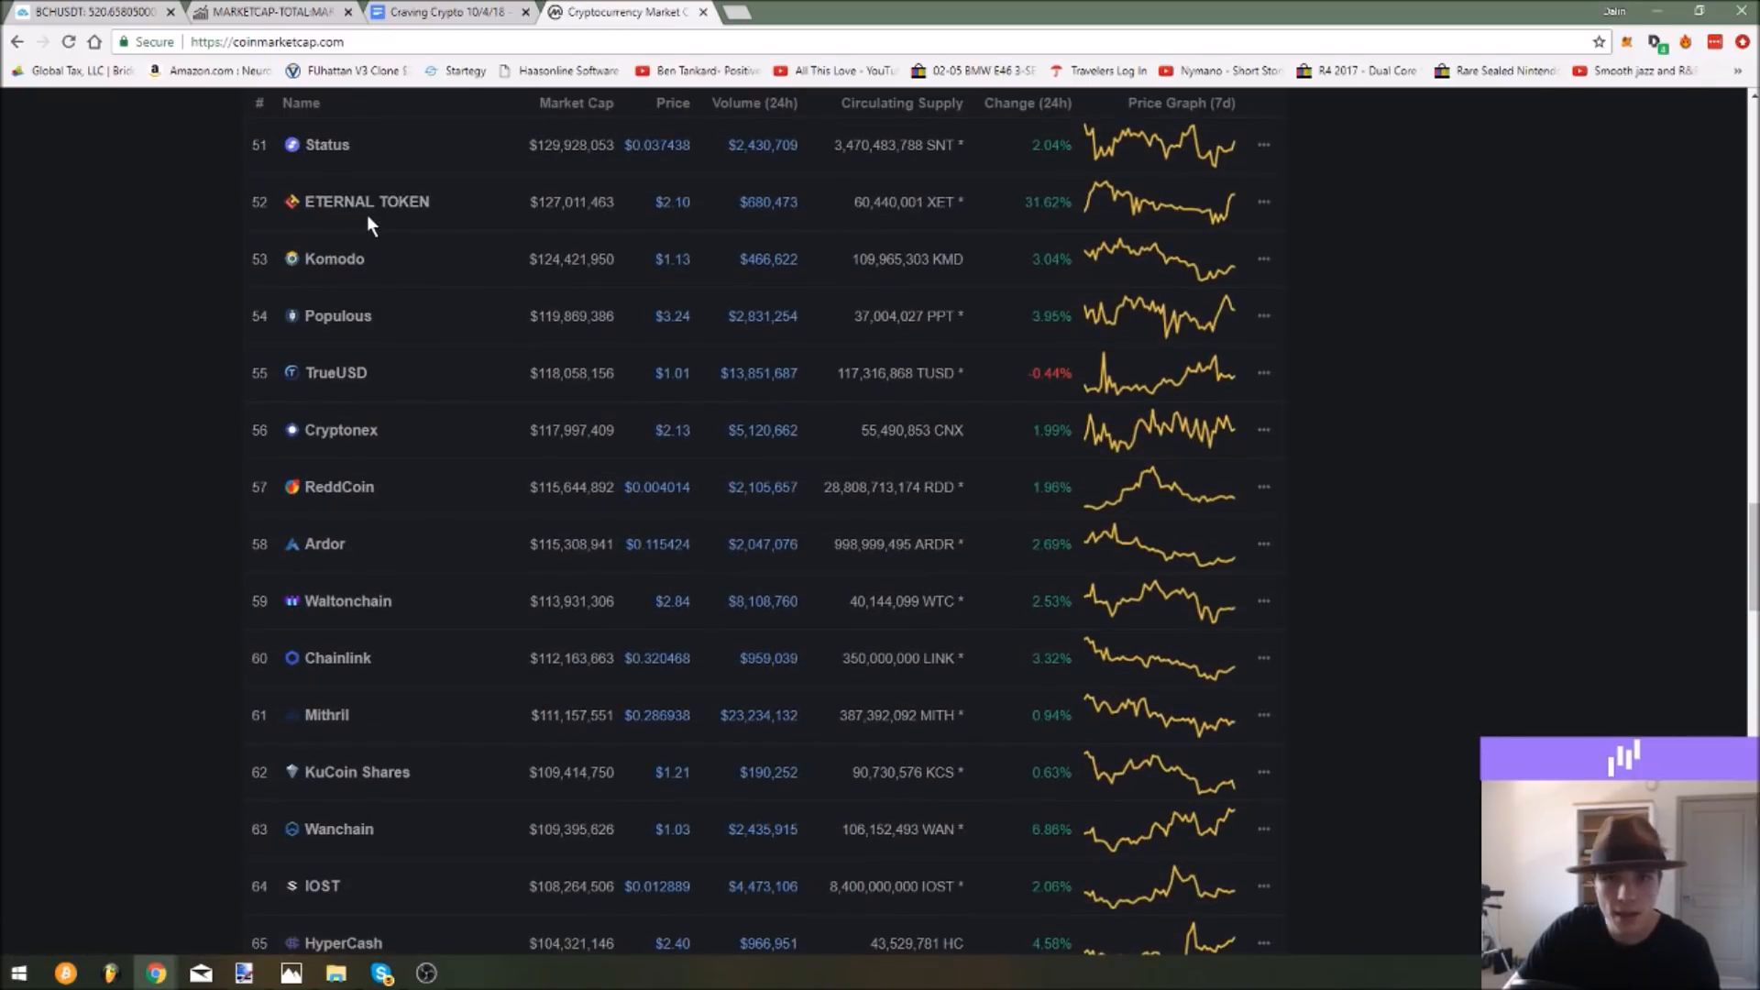
pyautogui.scroll(-3)
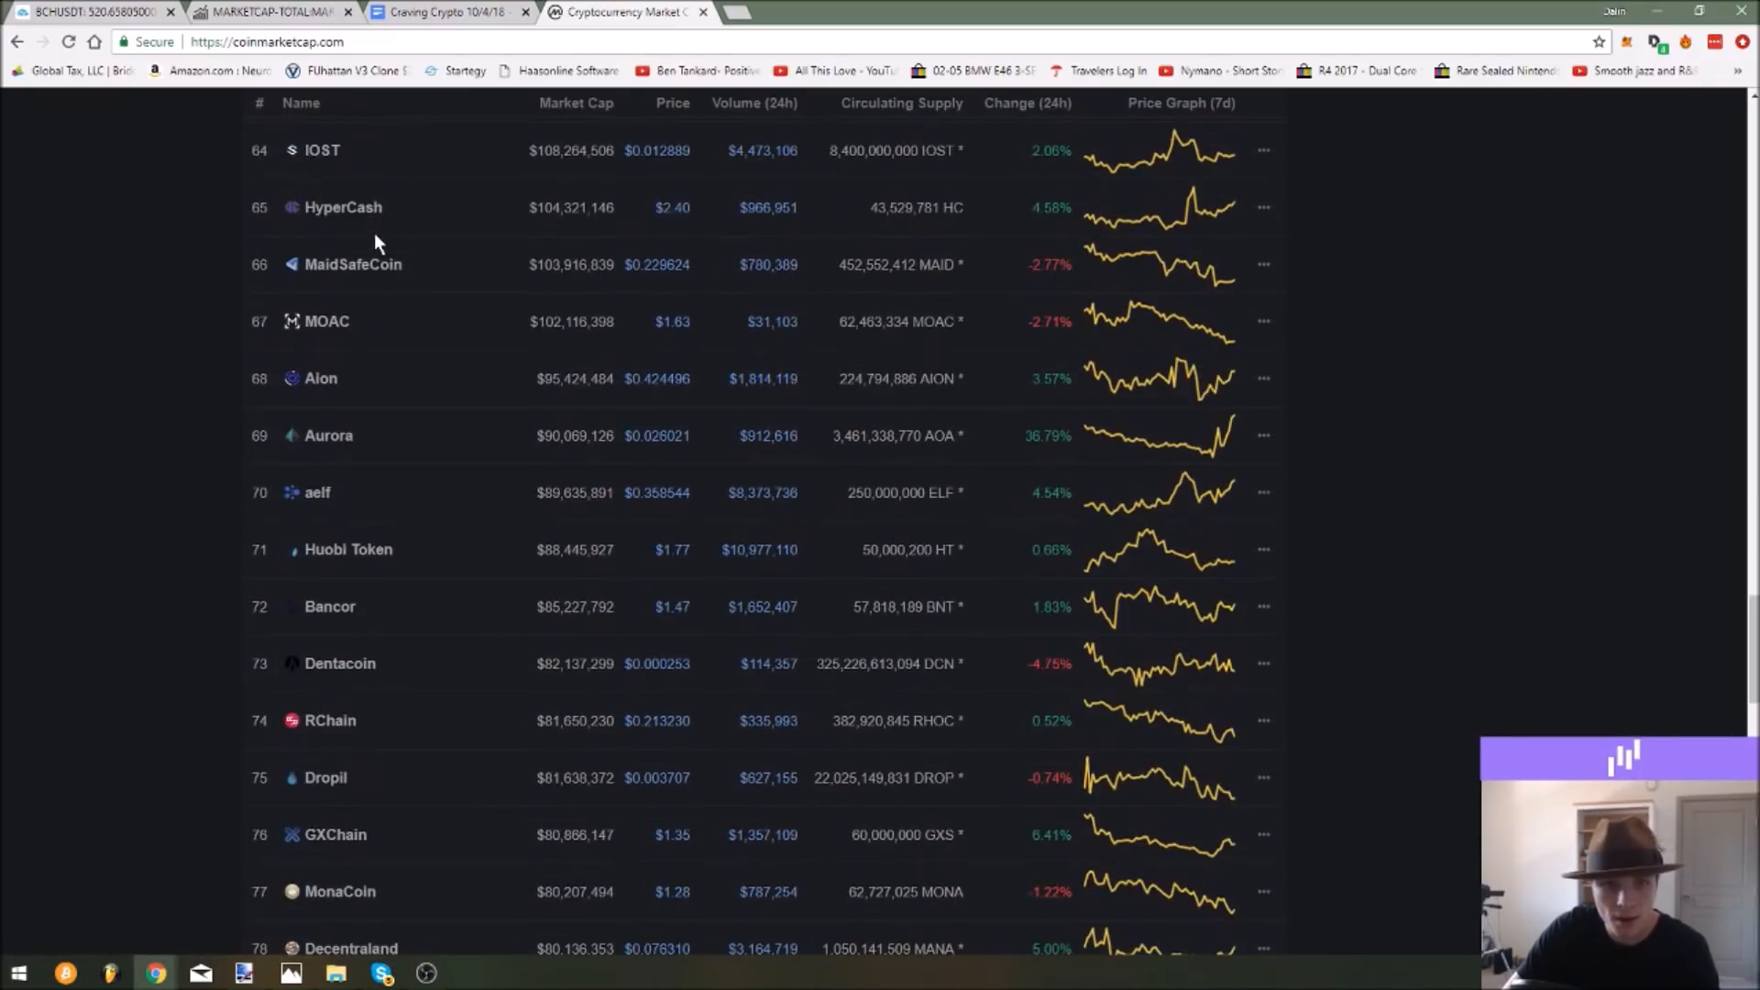
pyautogui.scroll(-3)
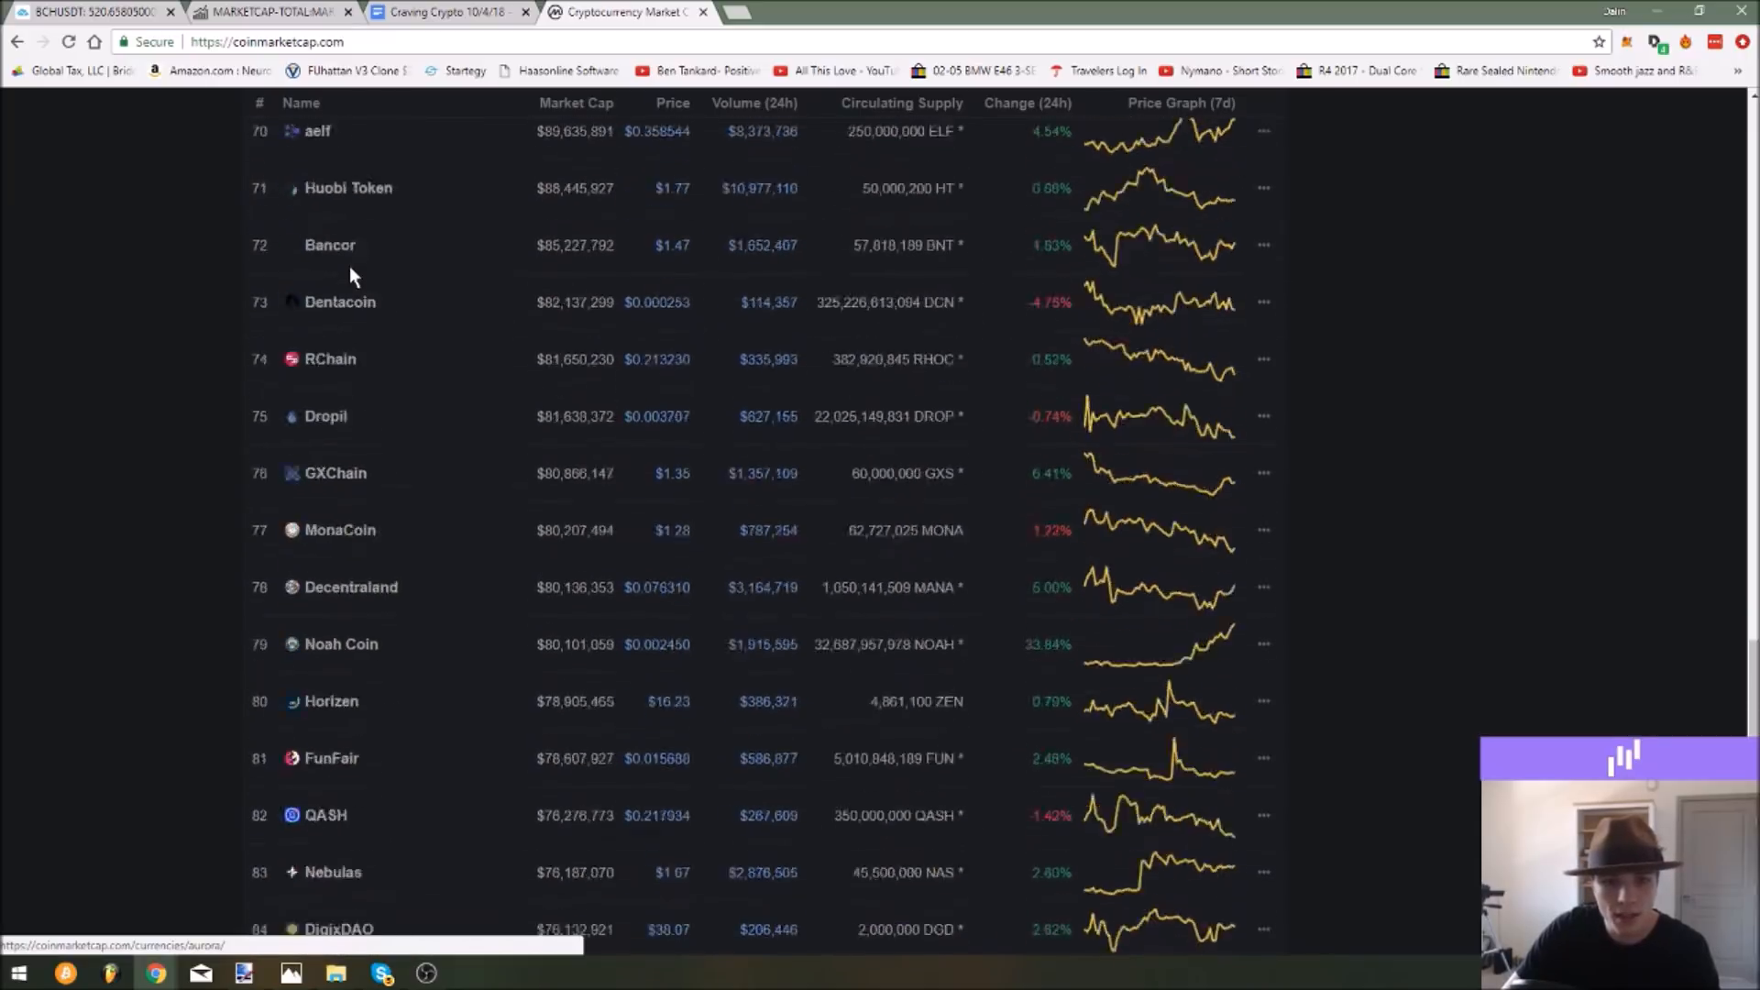
pyautogui.scroll(-3)
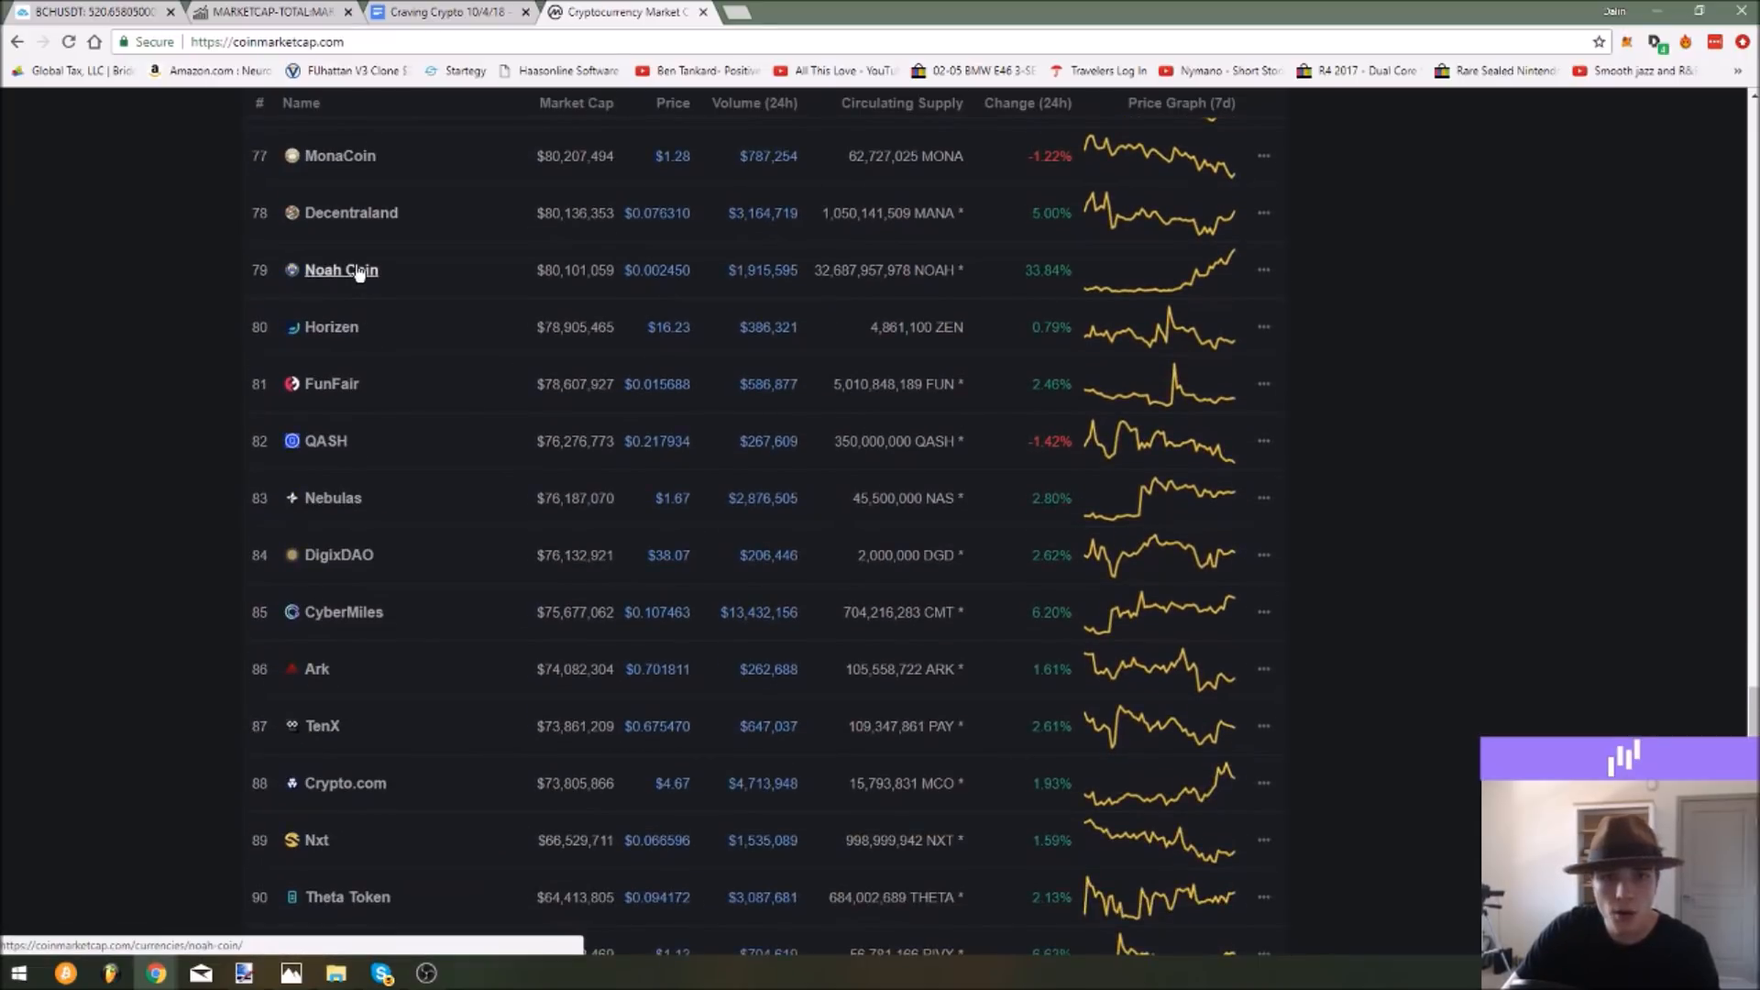
pyautogui.scroll(-3)
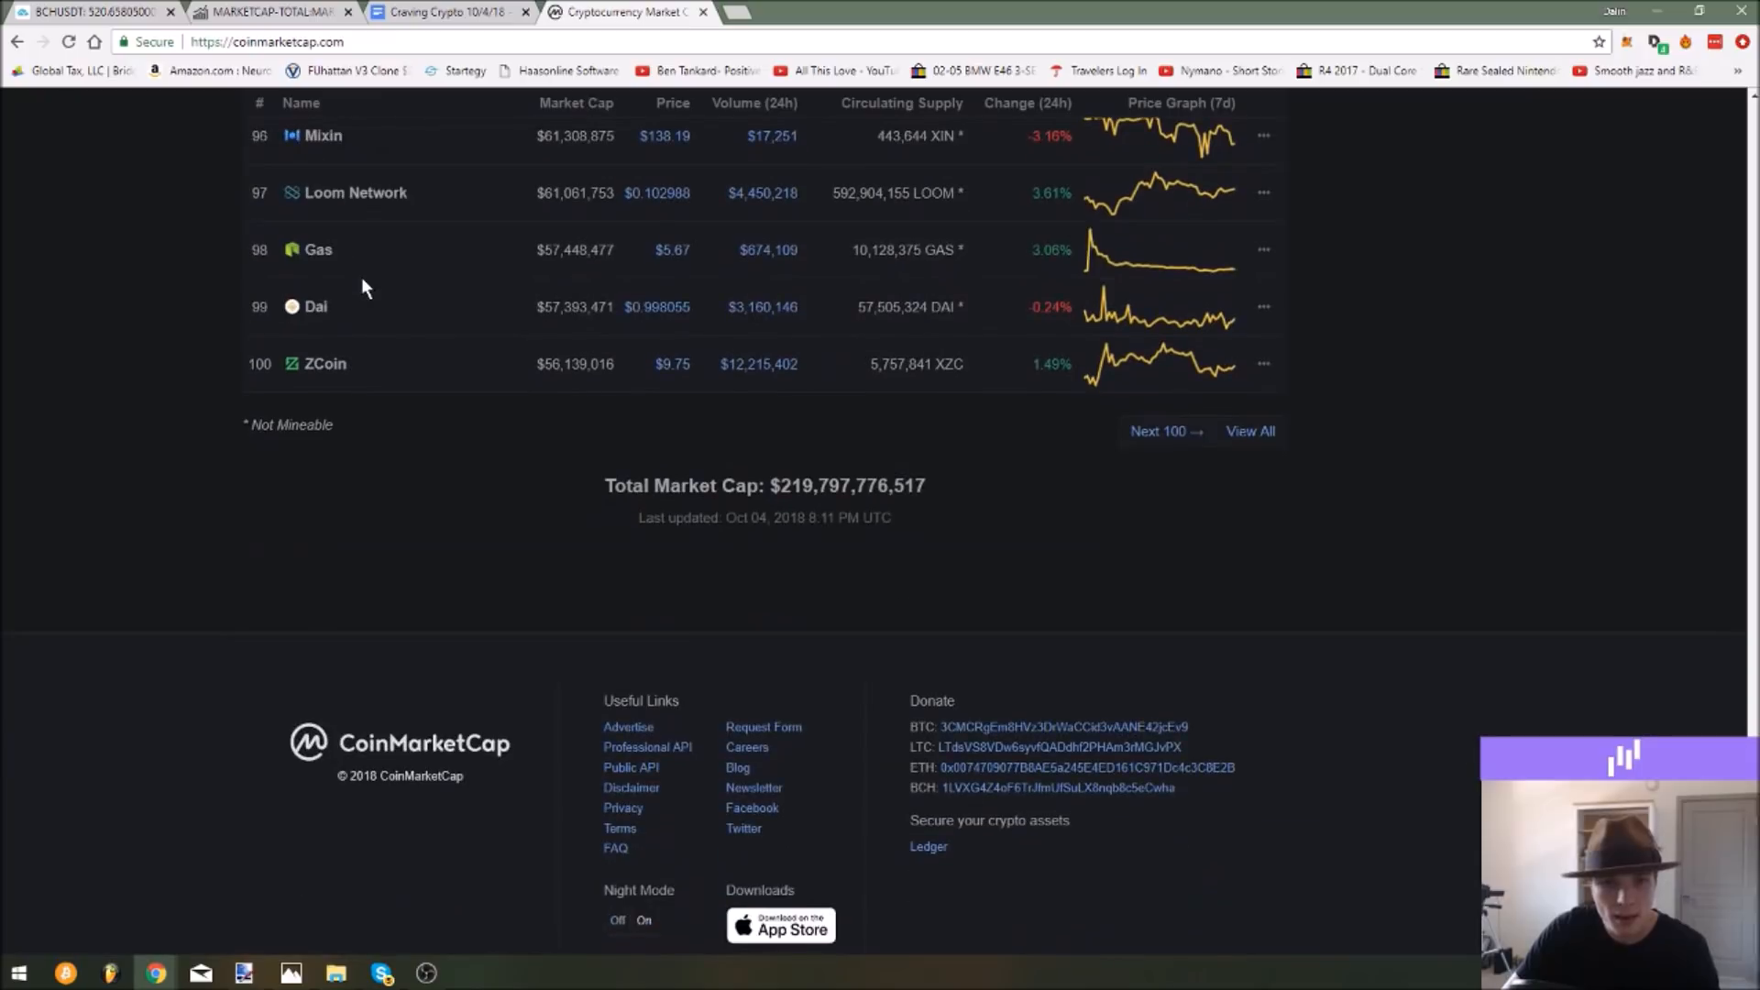
pyautogui.scroll(3)
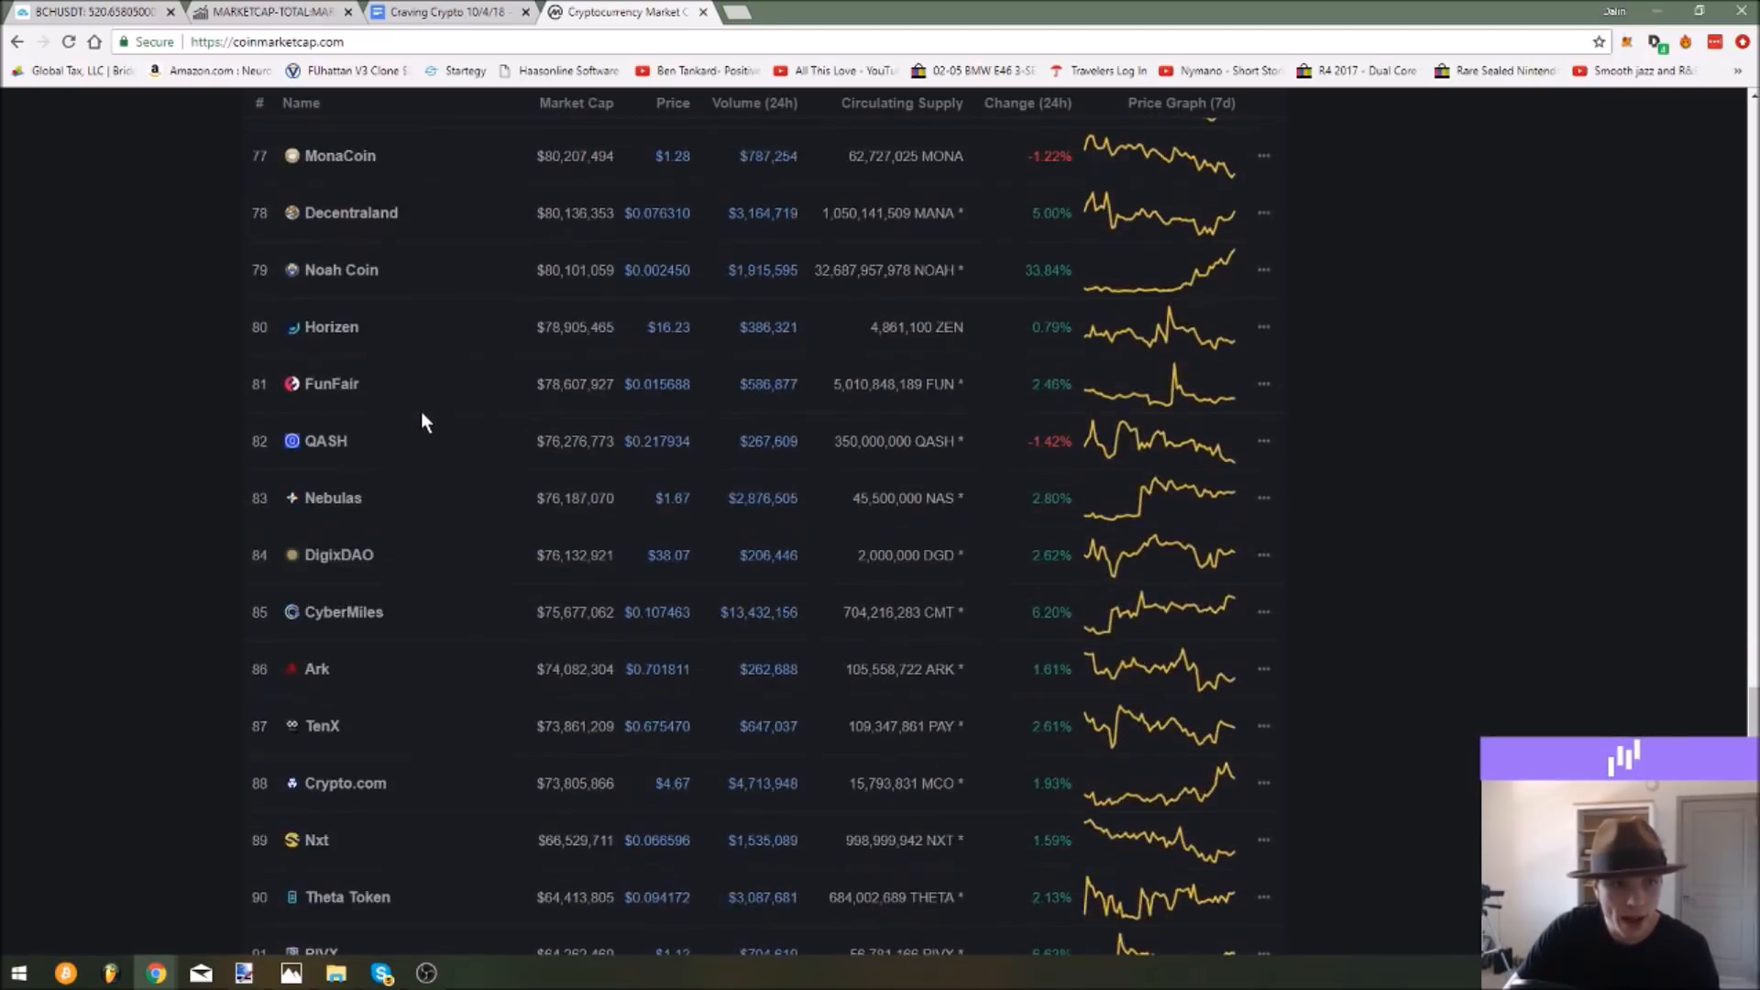
pyautogui.scroll(3)
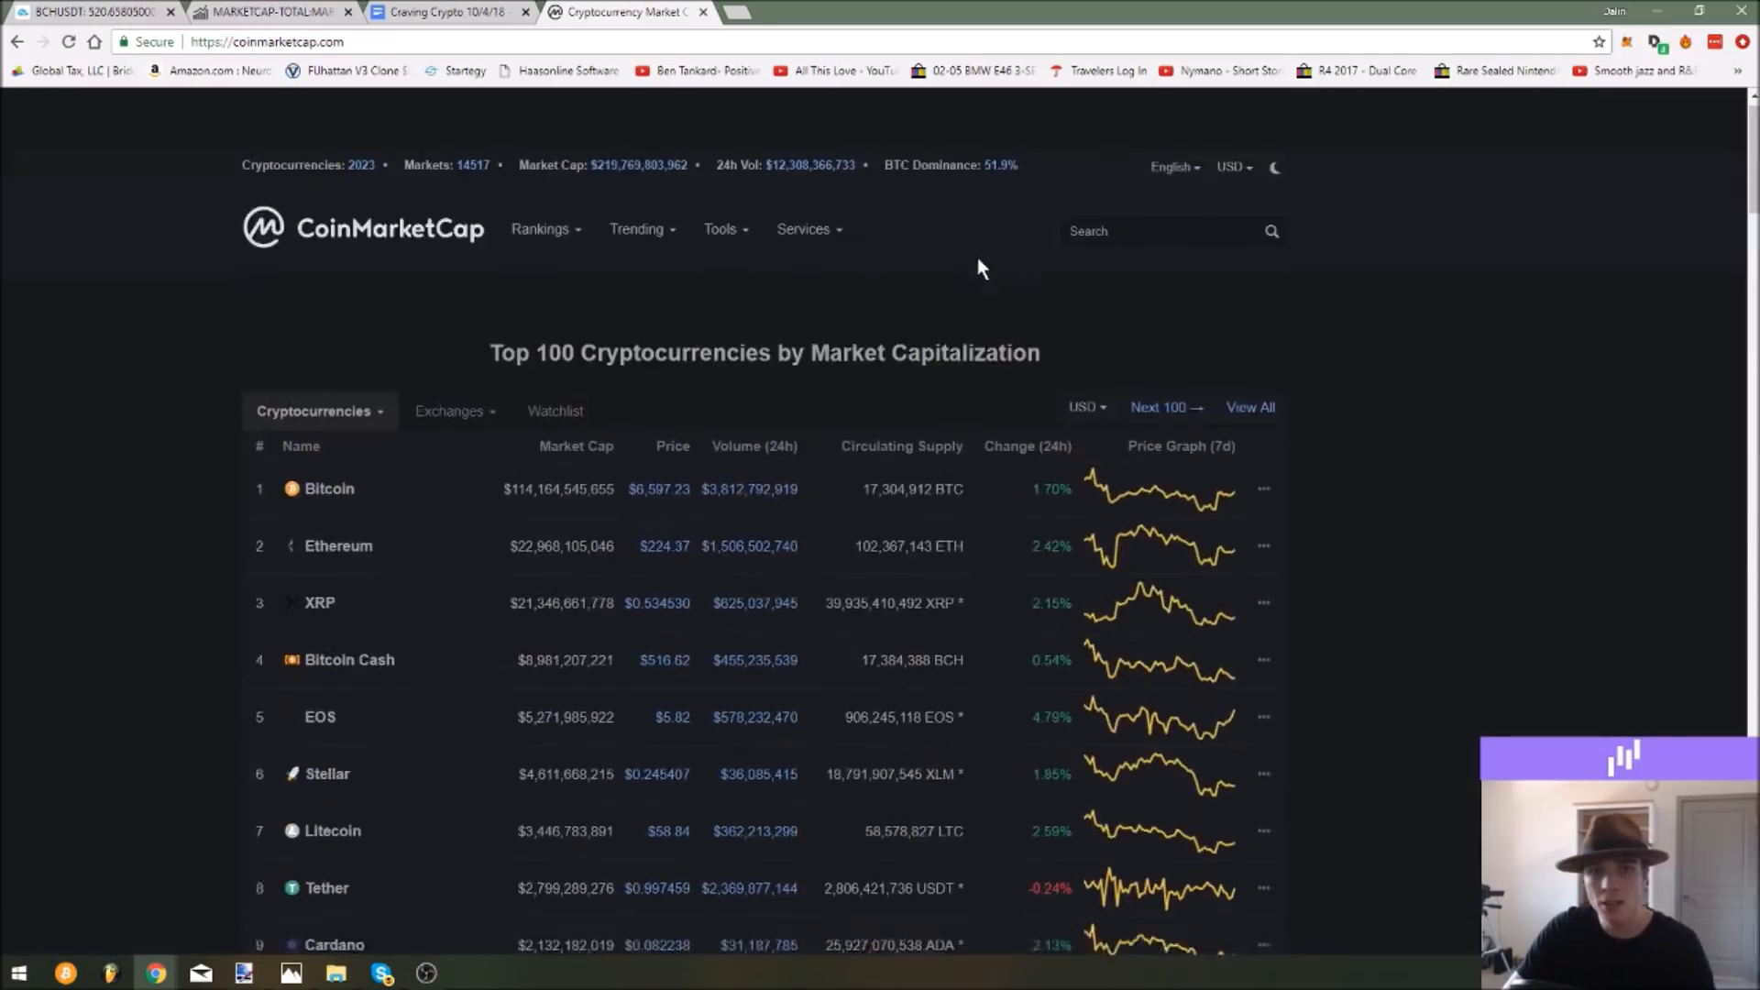
pyautogui.write('ne')
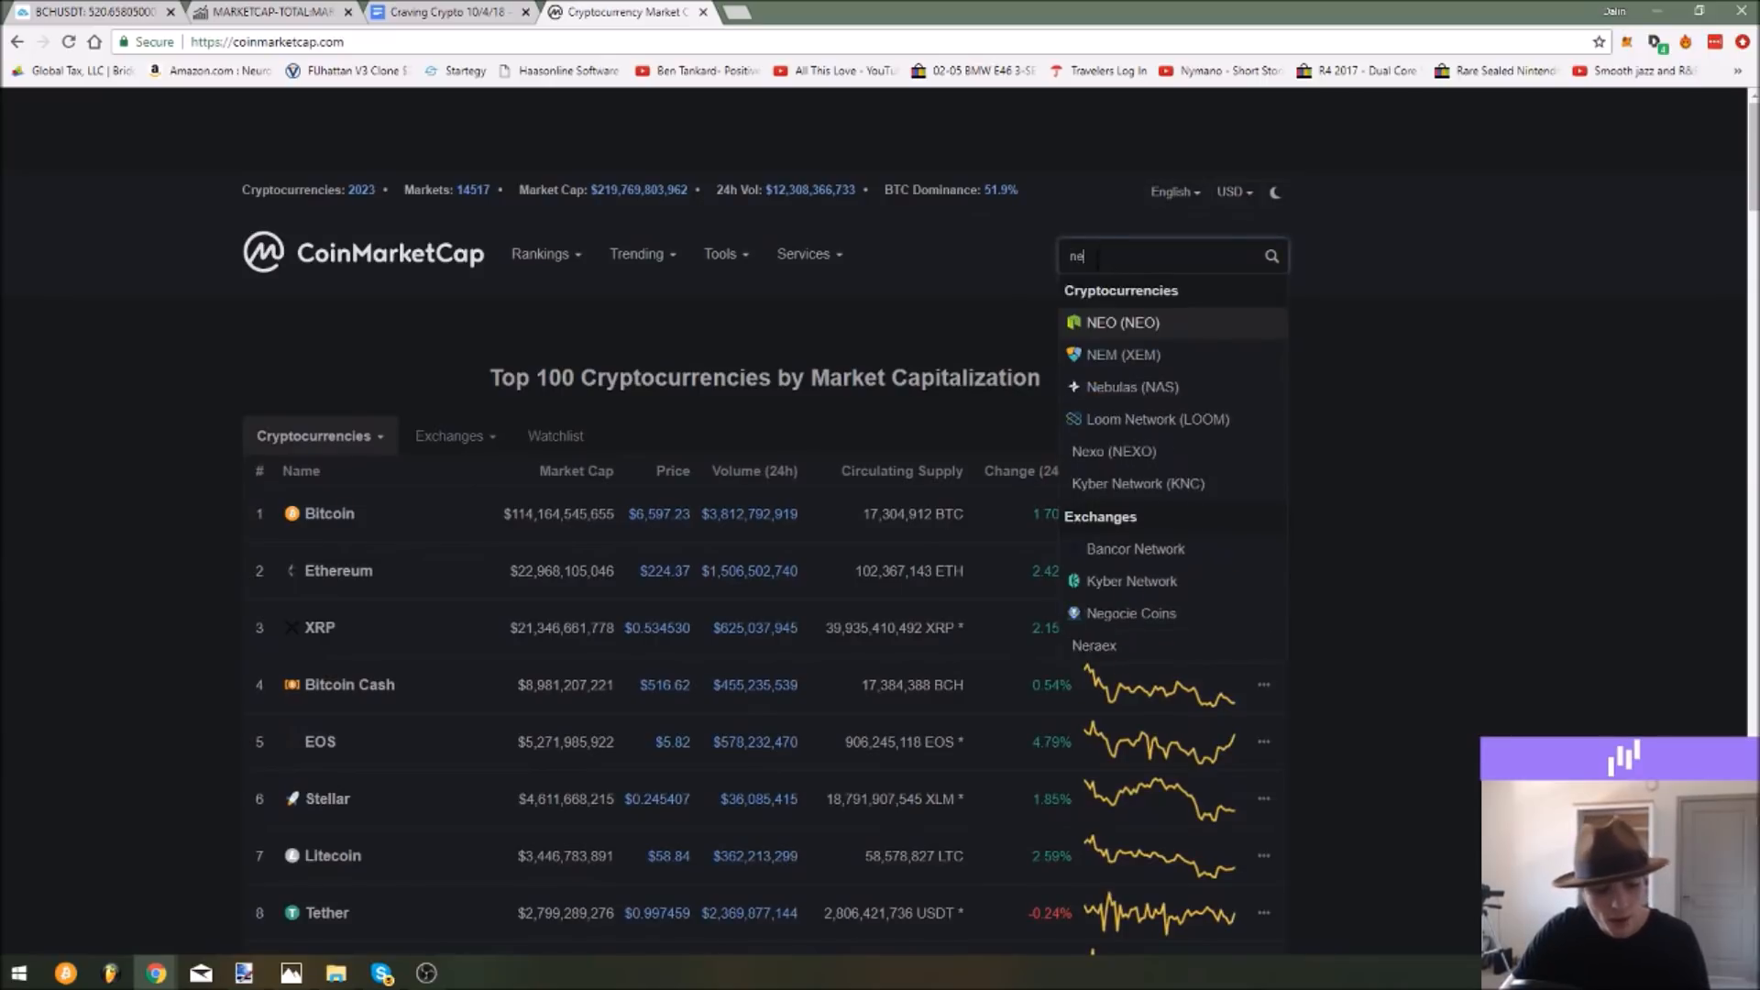
pyautogui.click(1113, 451)
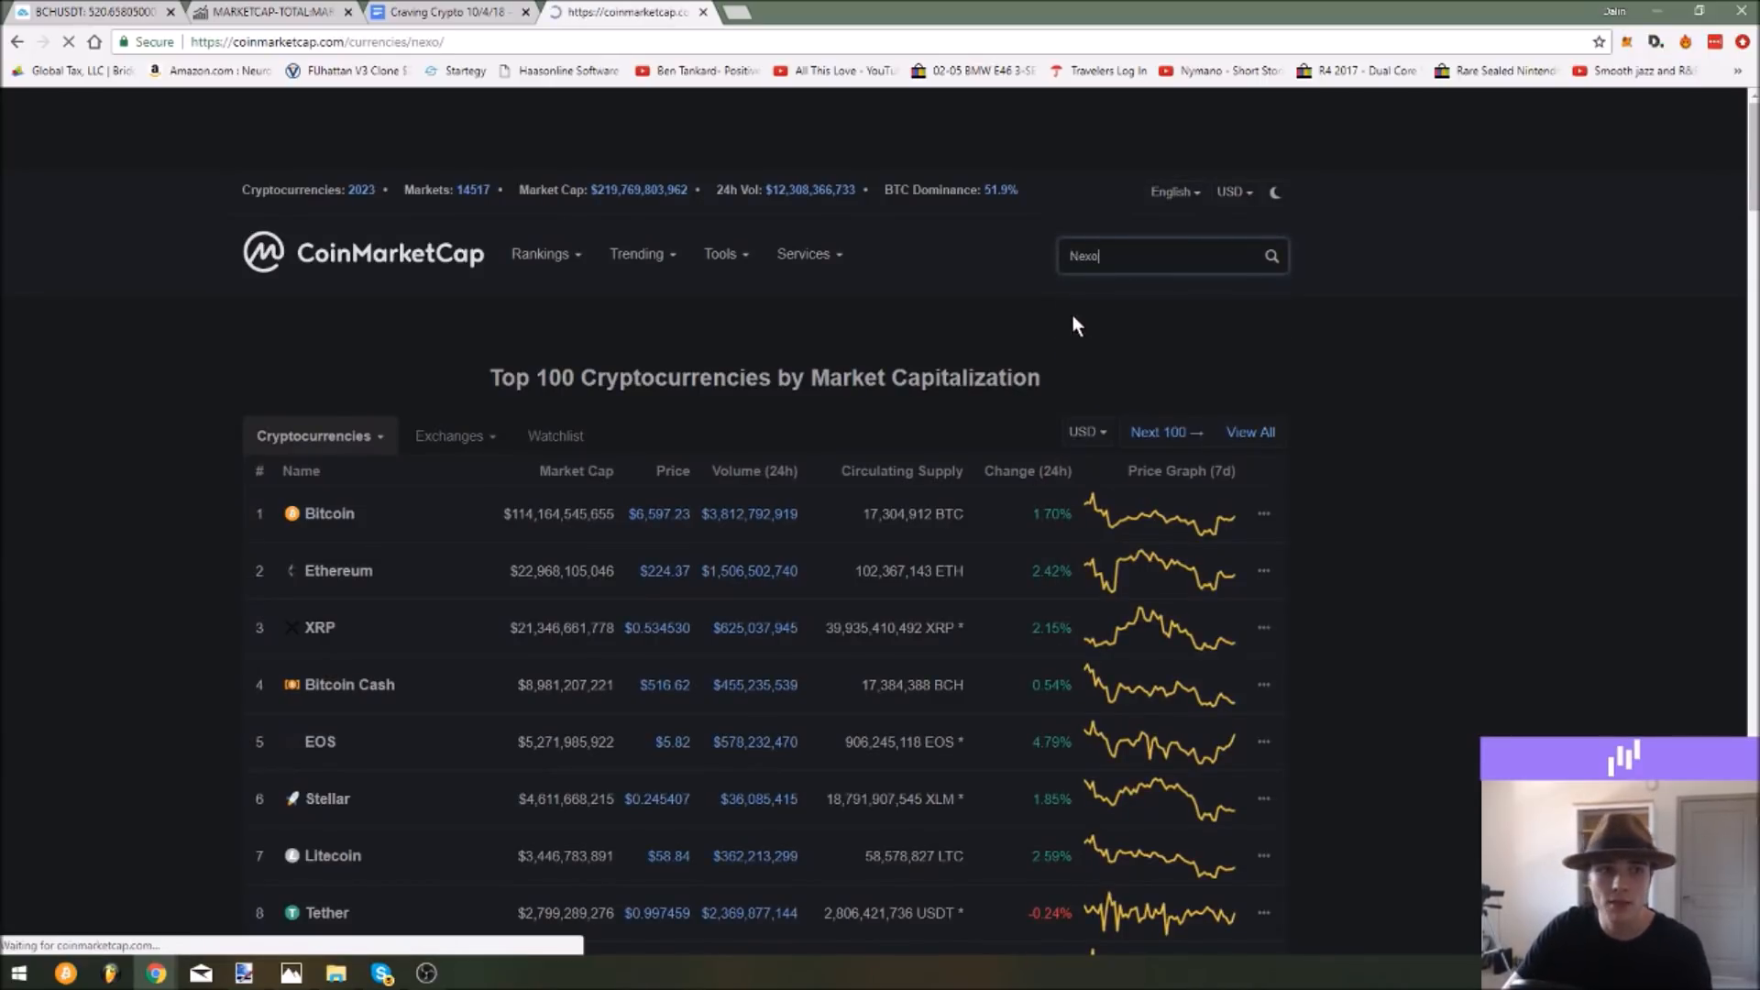
pyautogui.press('Enter')
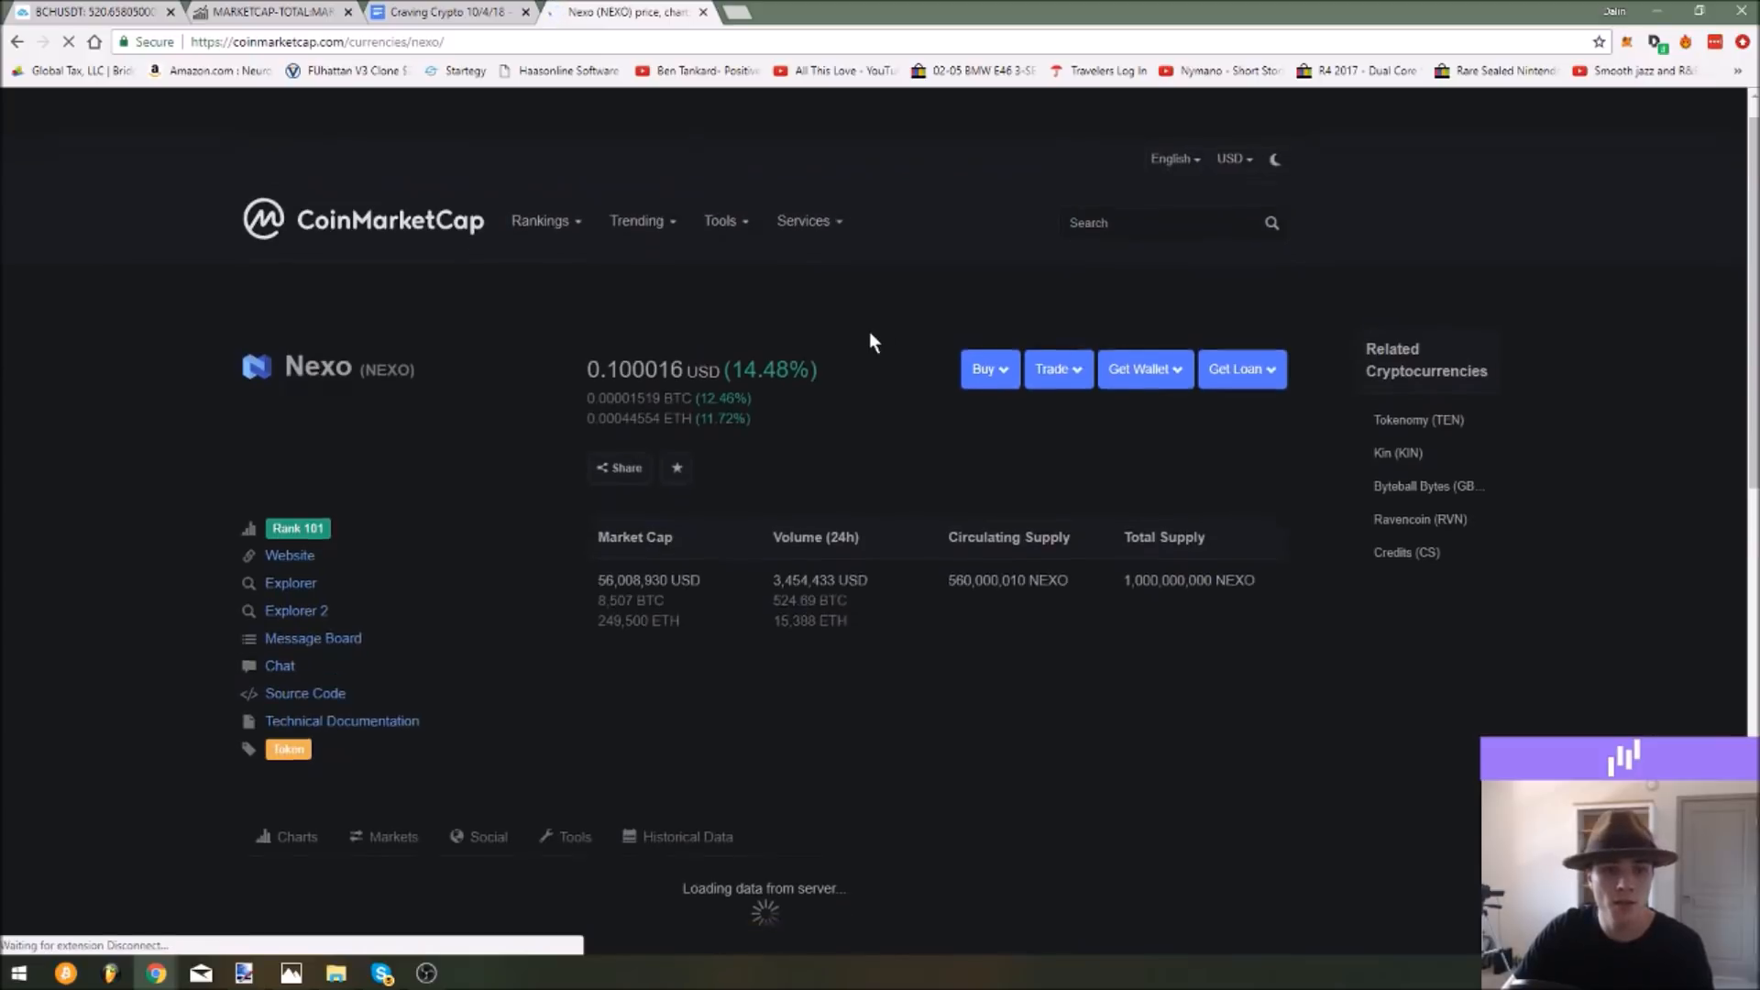
pyautogui.scroll(-3)
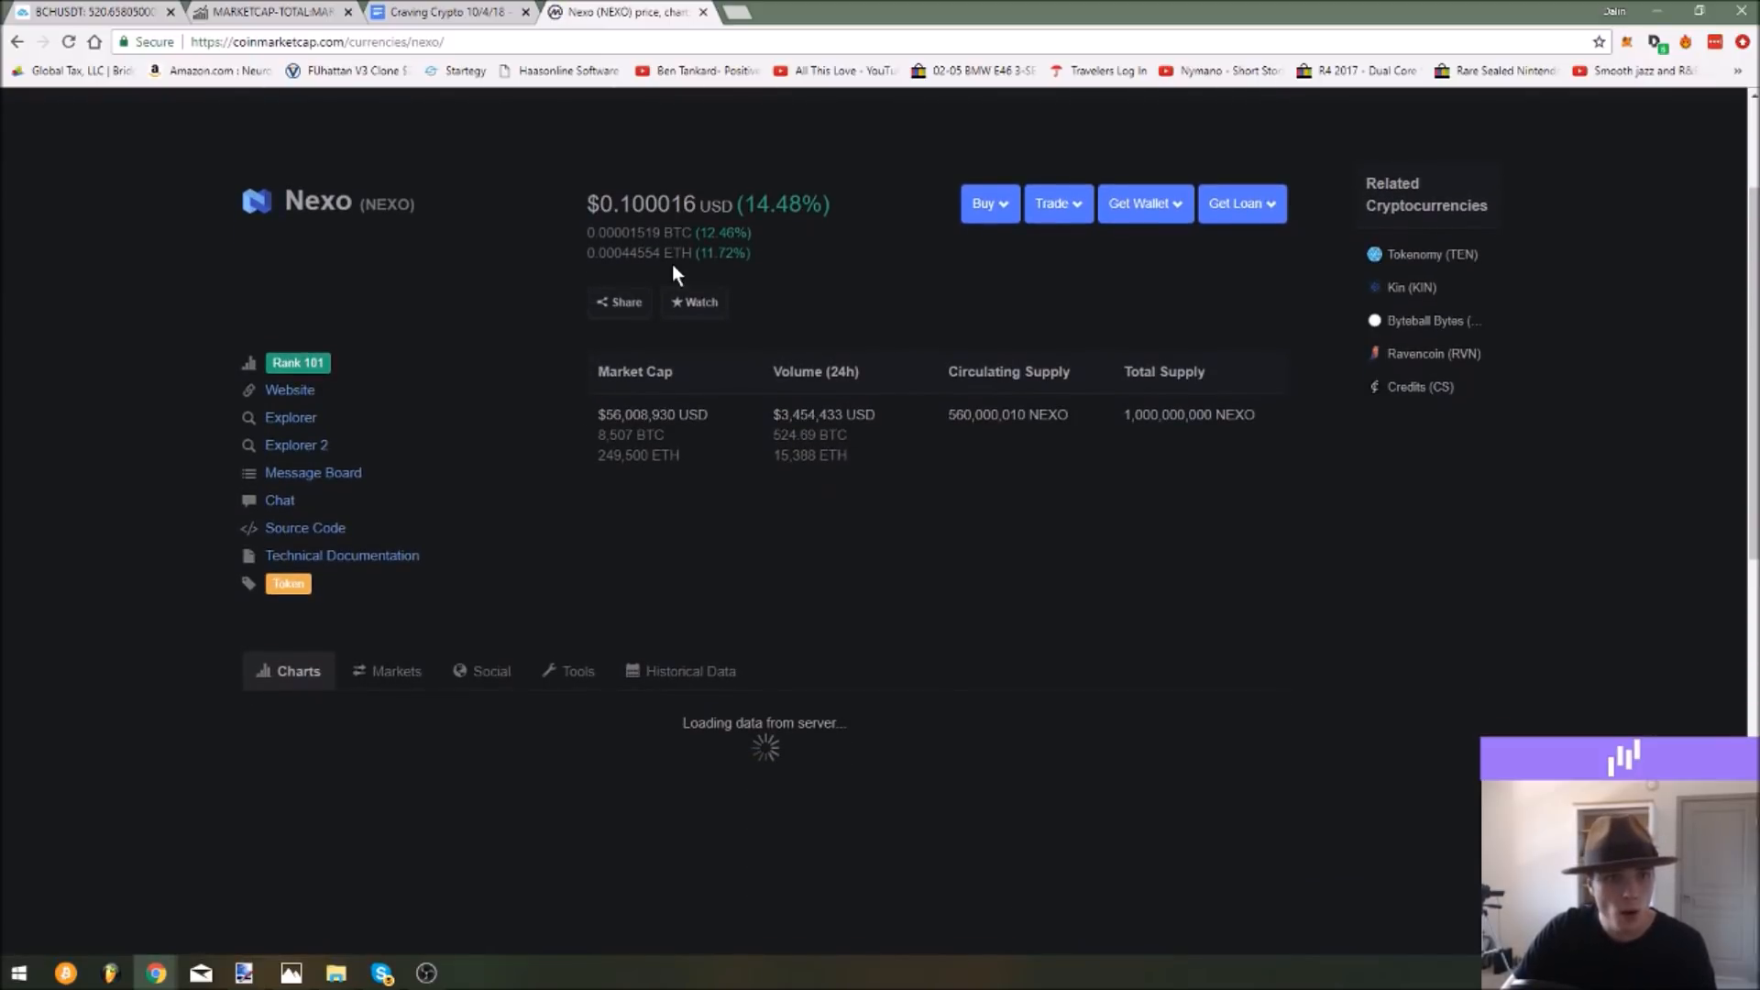
pyautogui.scroll(-3)
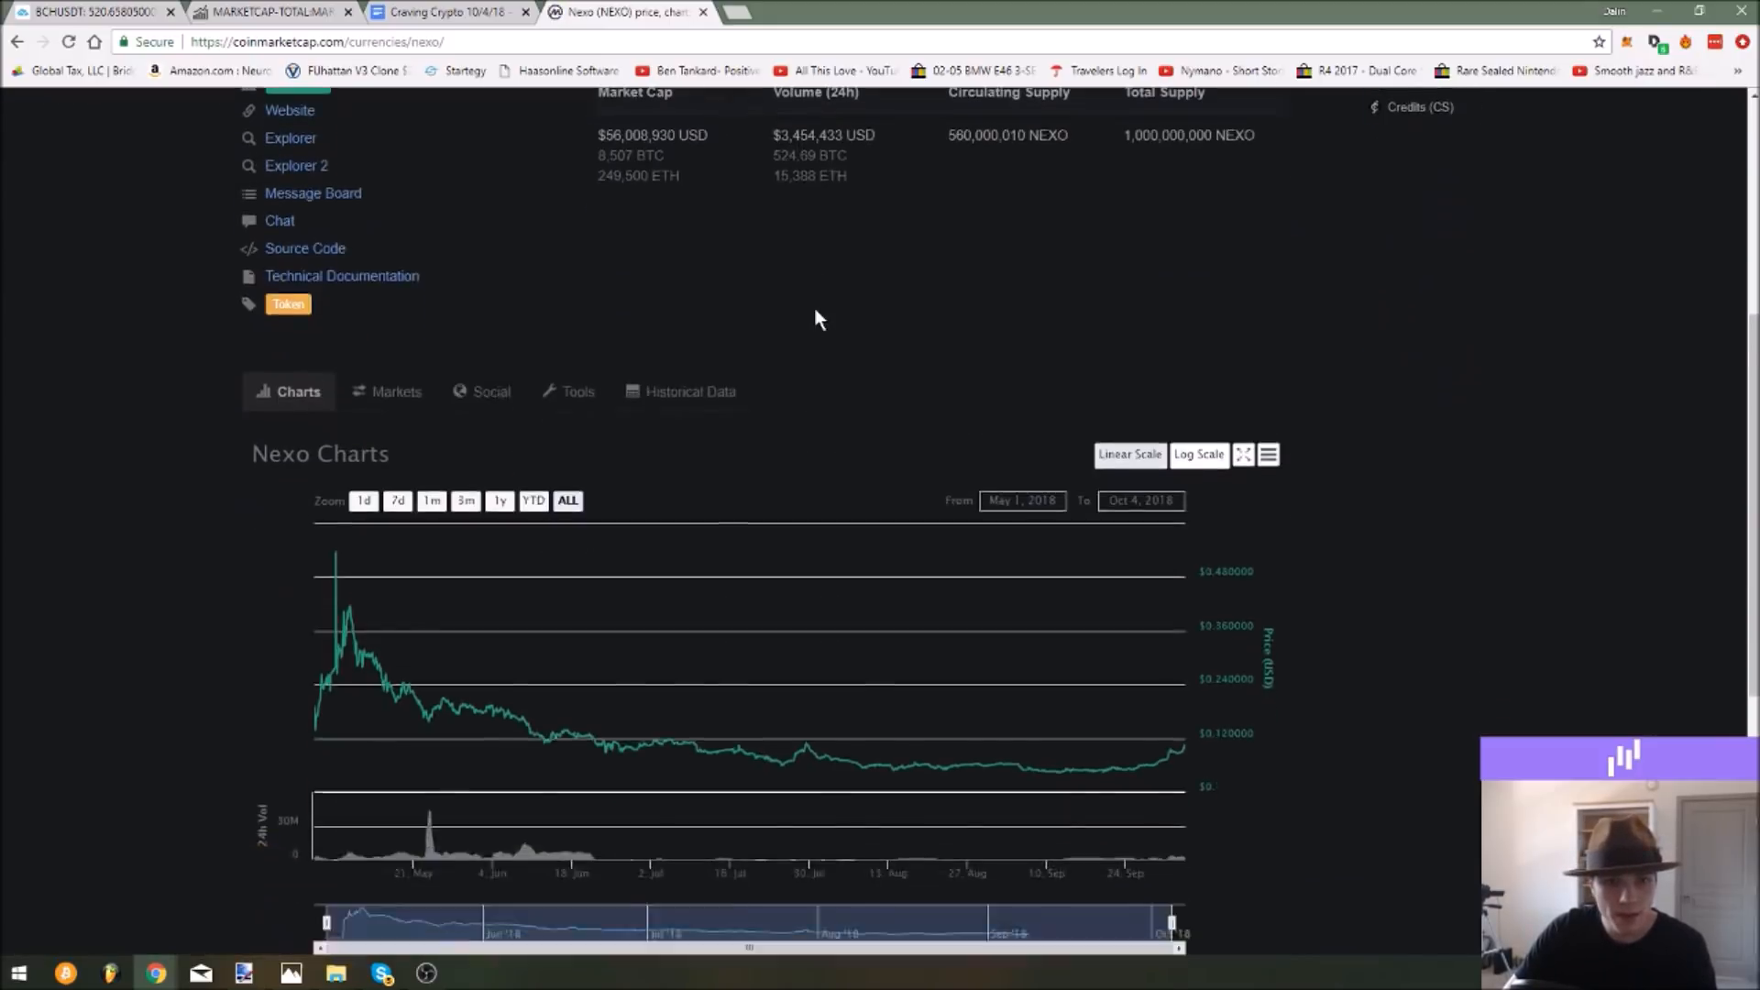
pyautogui.scroll(-3)
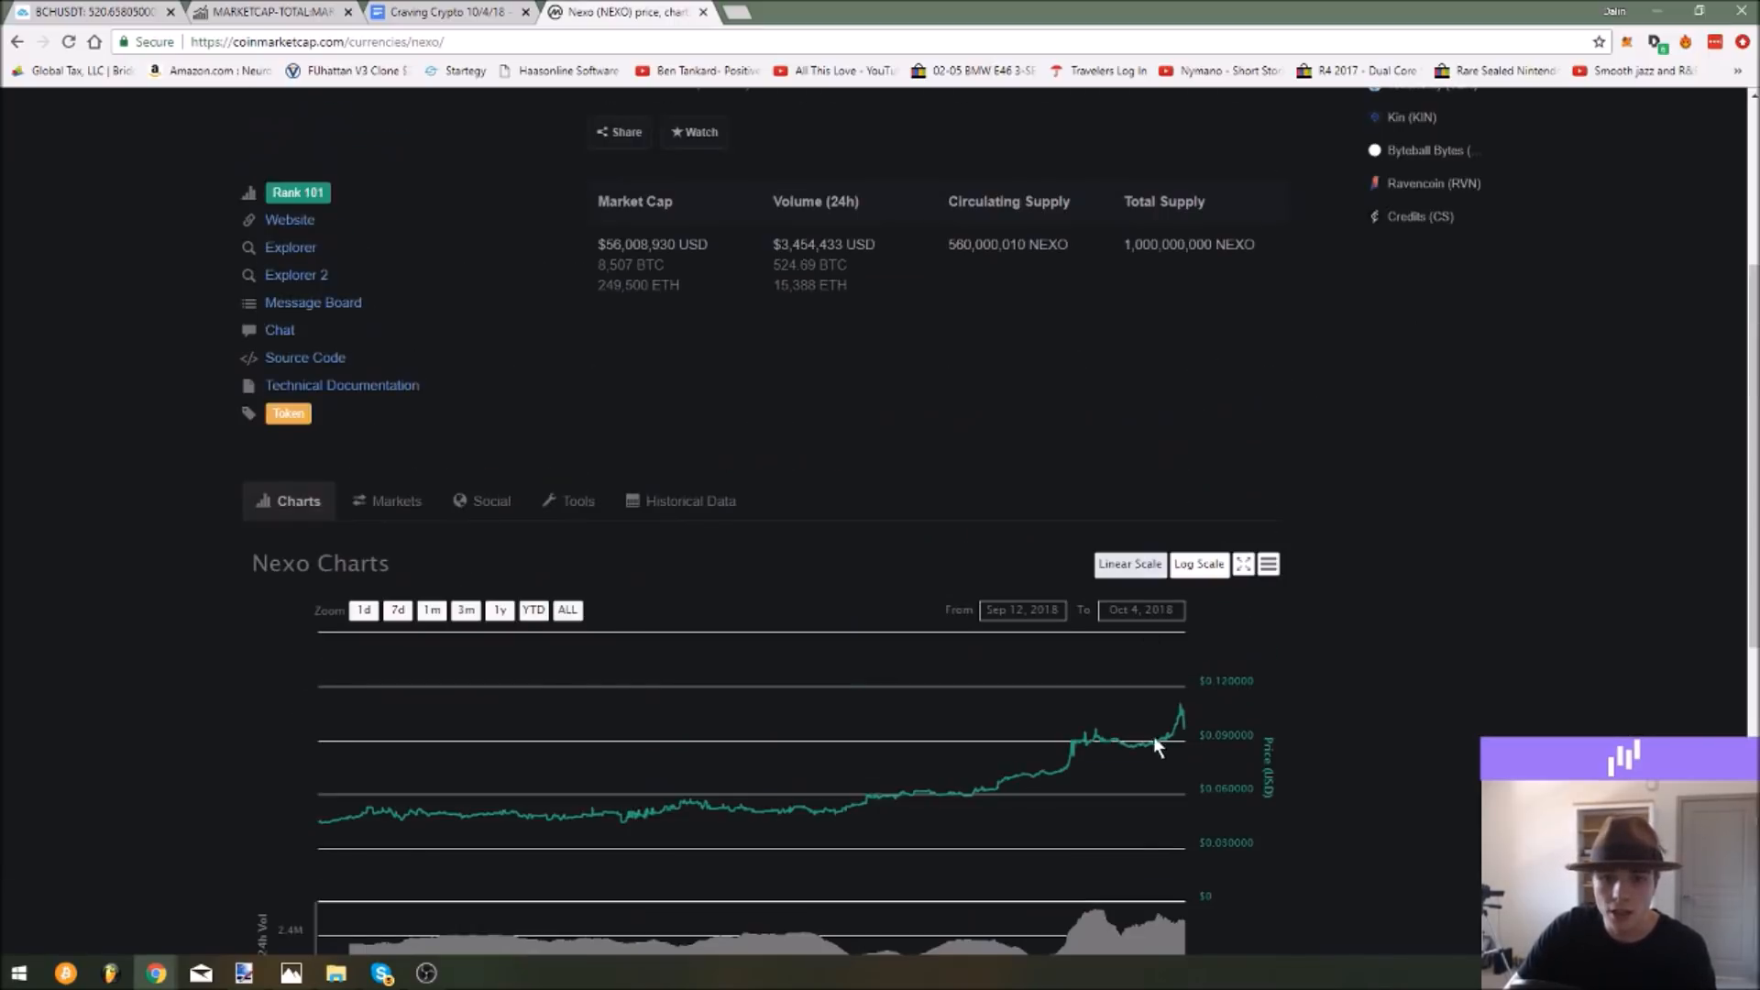
pyautogui.scroll(-3)
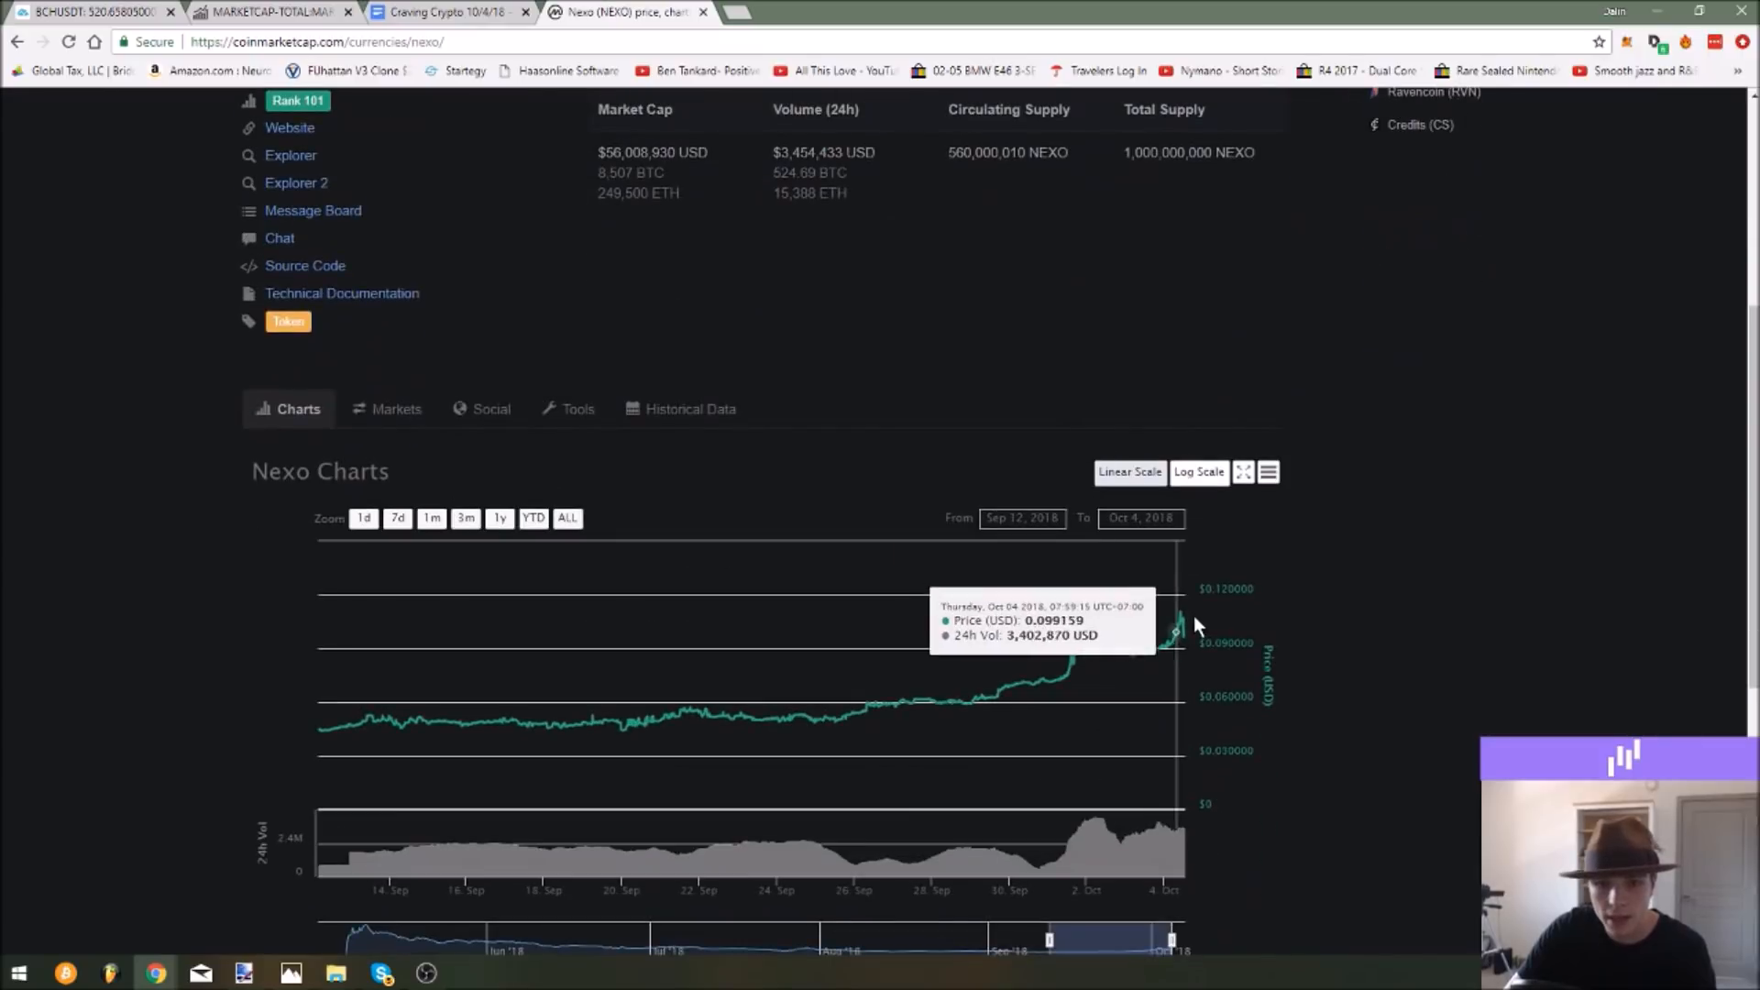
pyautogui.moveTo(1022, 638)
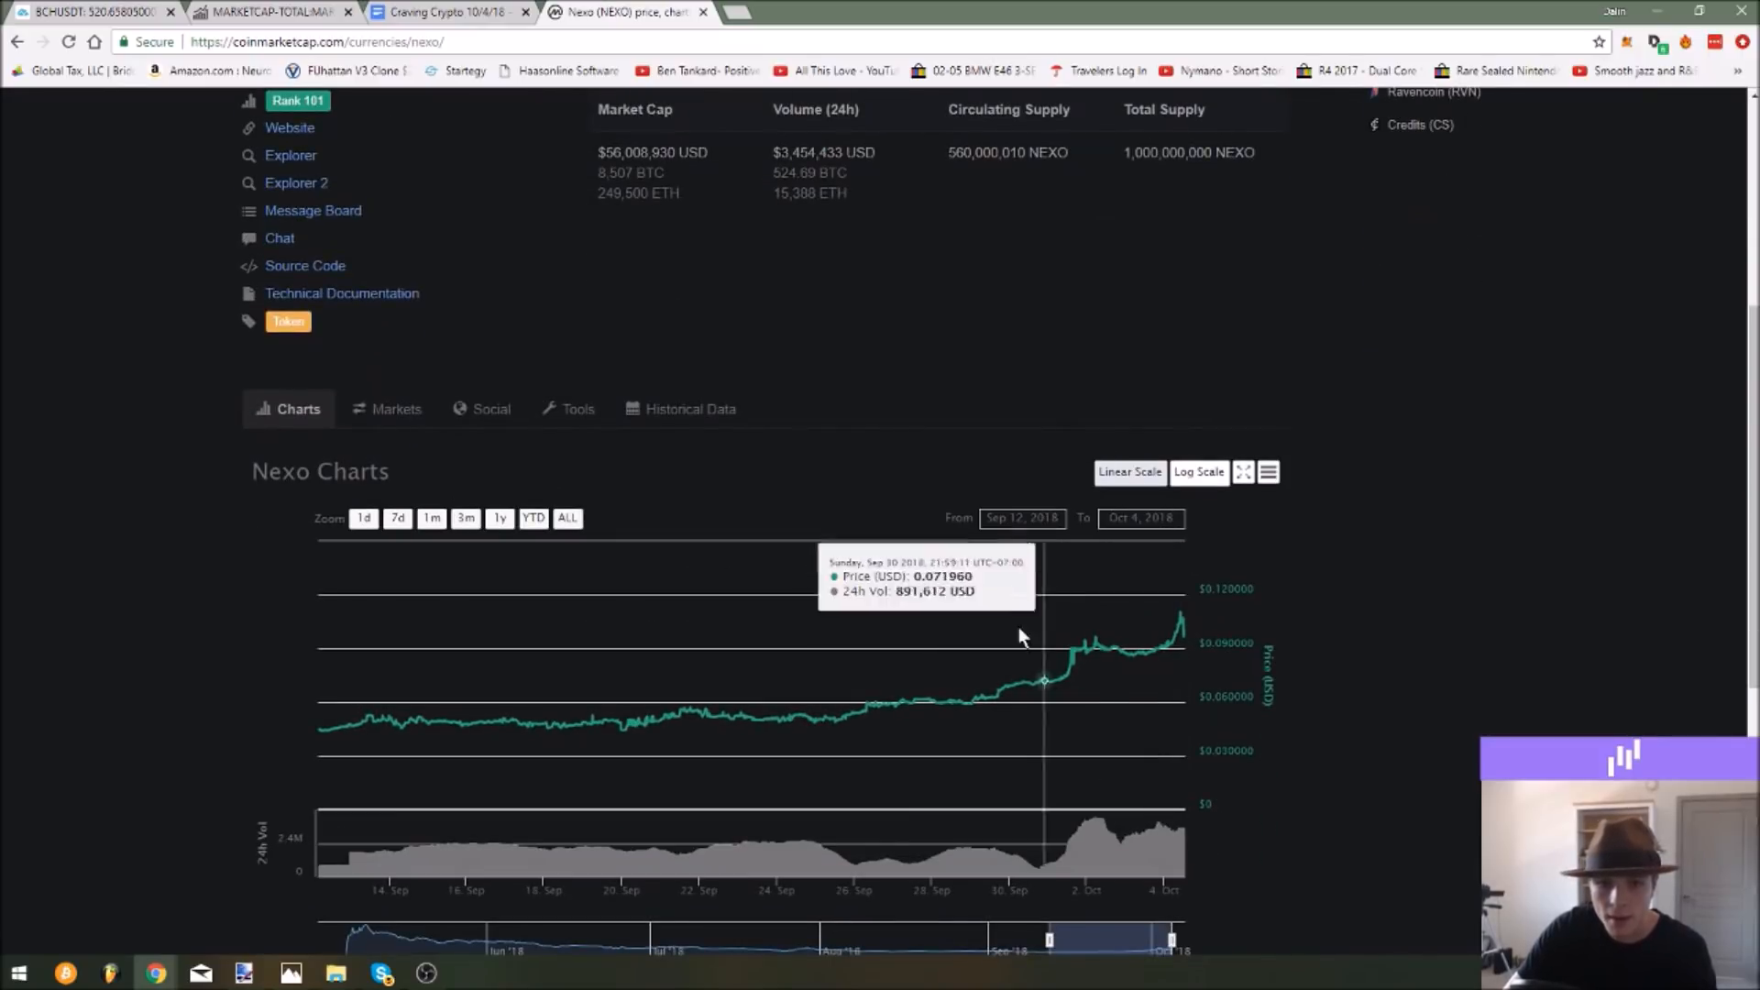
pyautogui.moveTo(1177, 612)
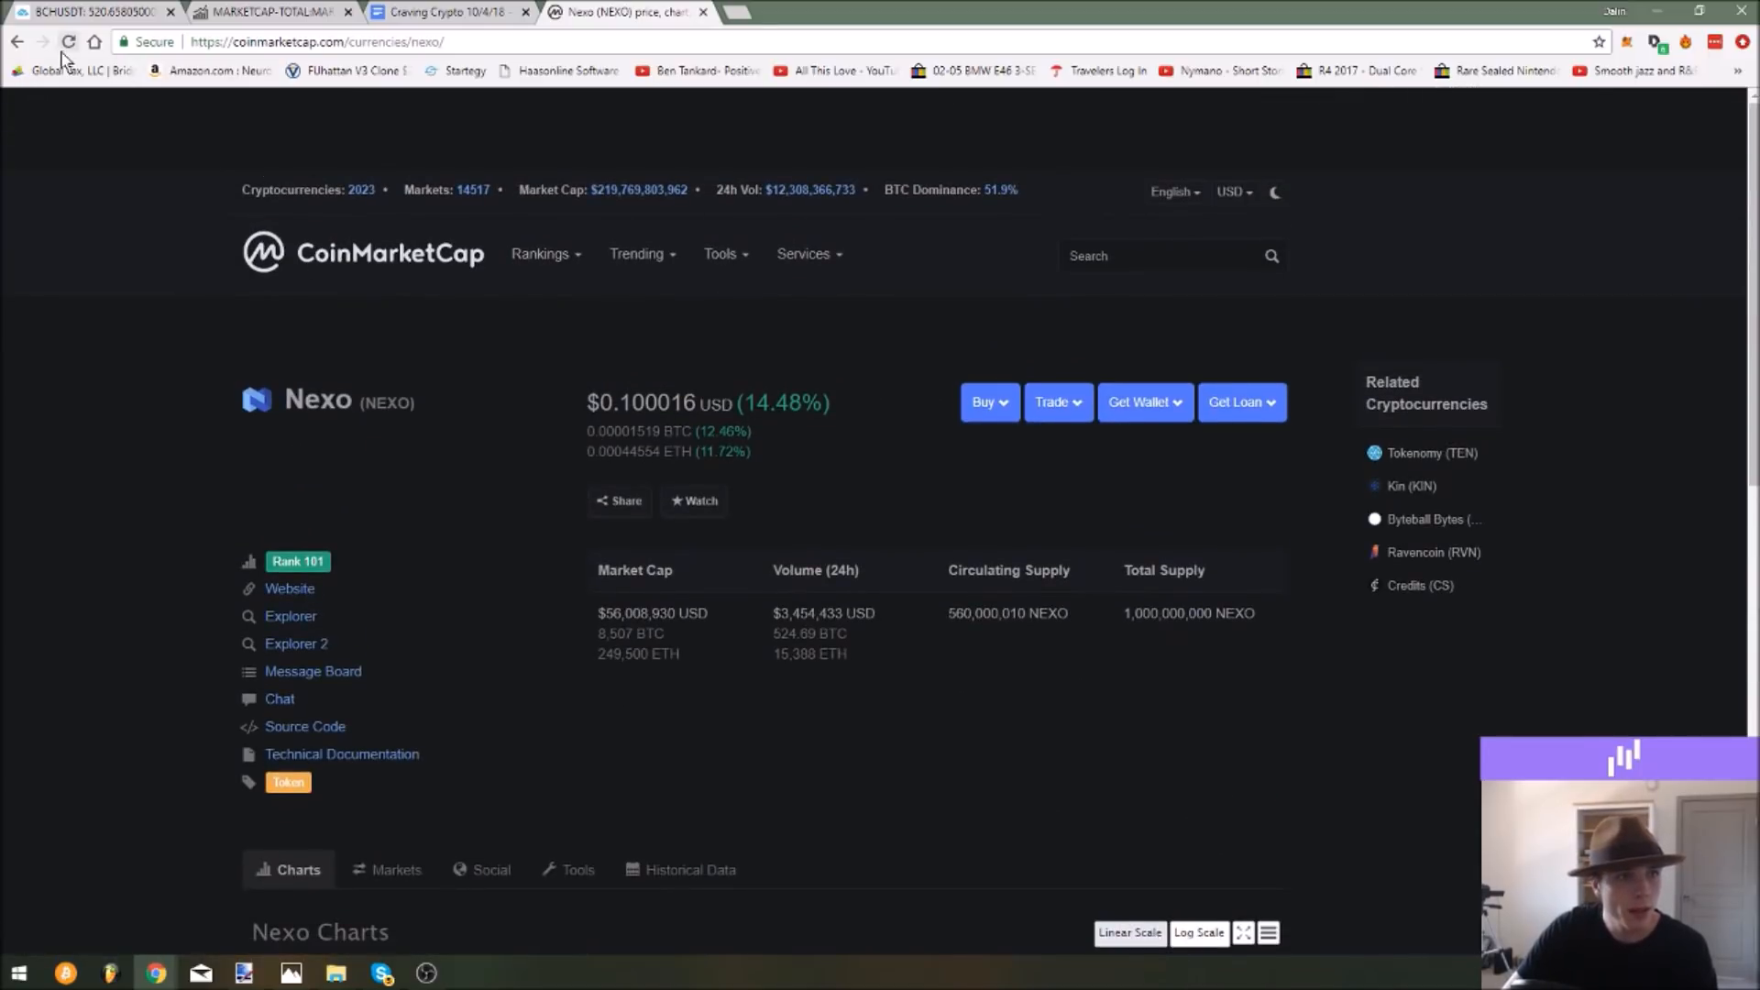
pyautogui.moveTo(728, 16)
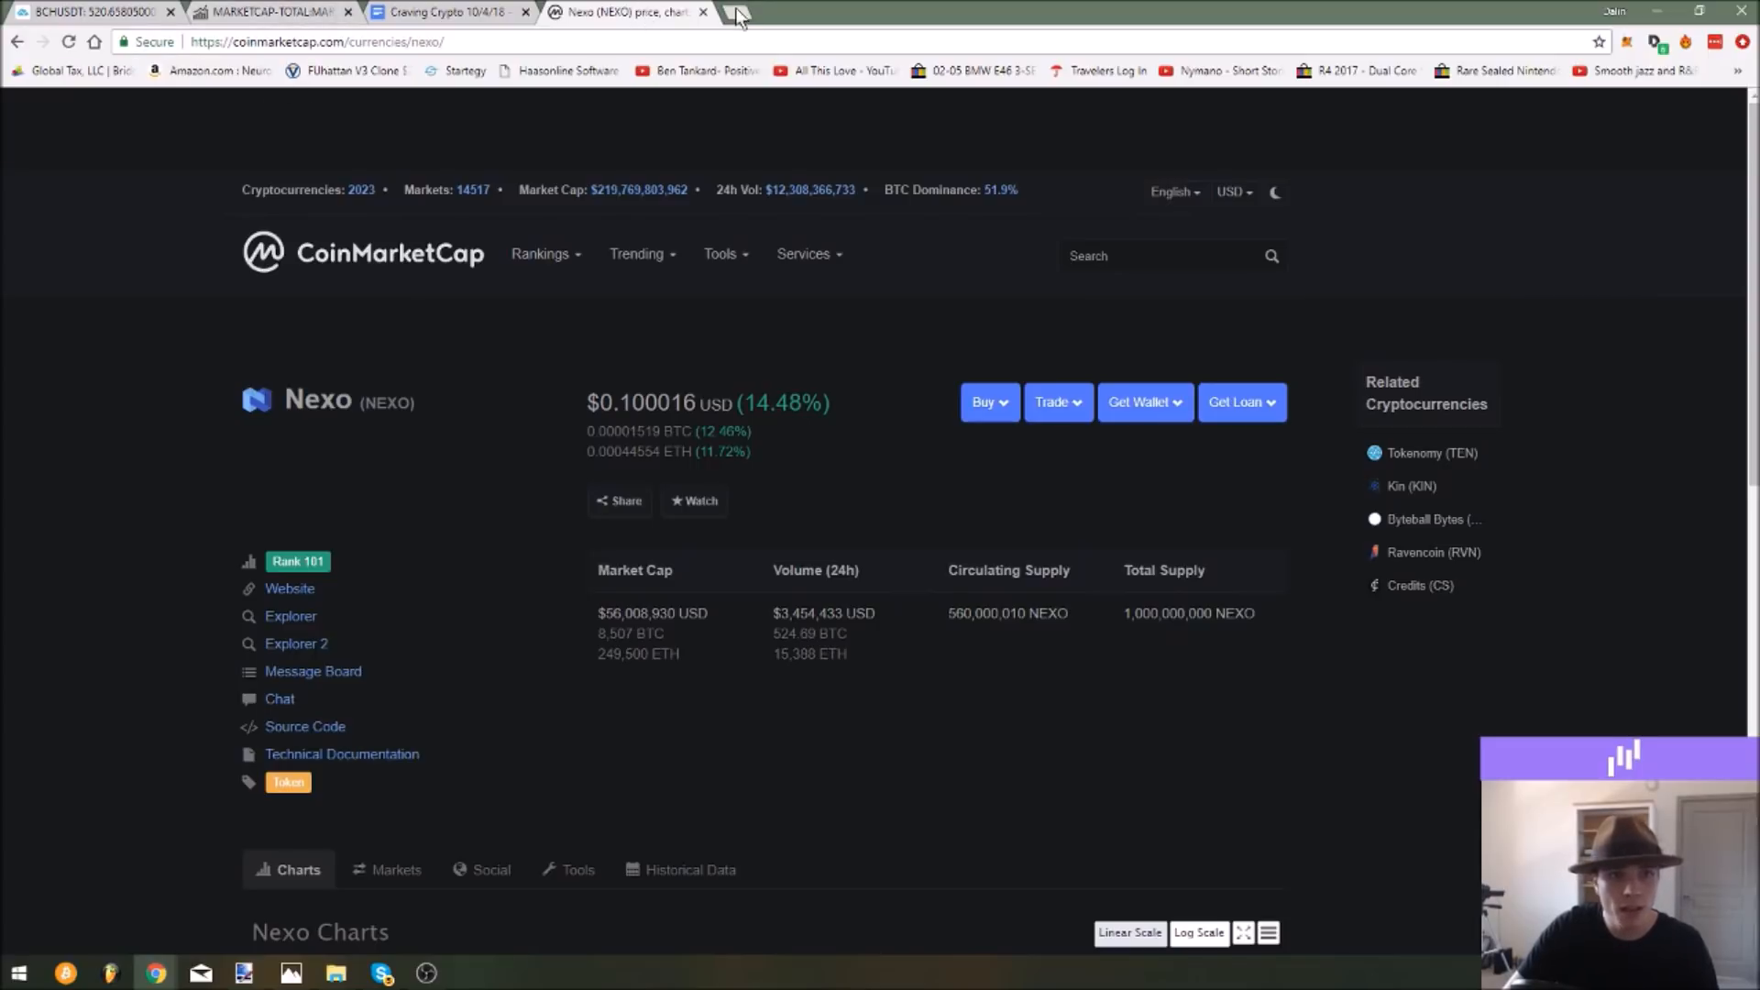
# Open coinsignals.trade in a new tab, showing the Eternal Token (XET) dollar chart.
pyautogui.click(741, 13)
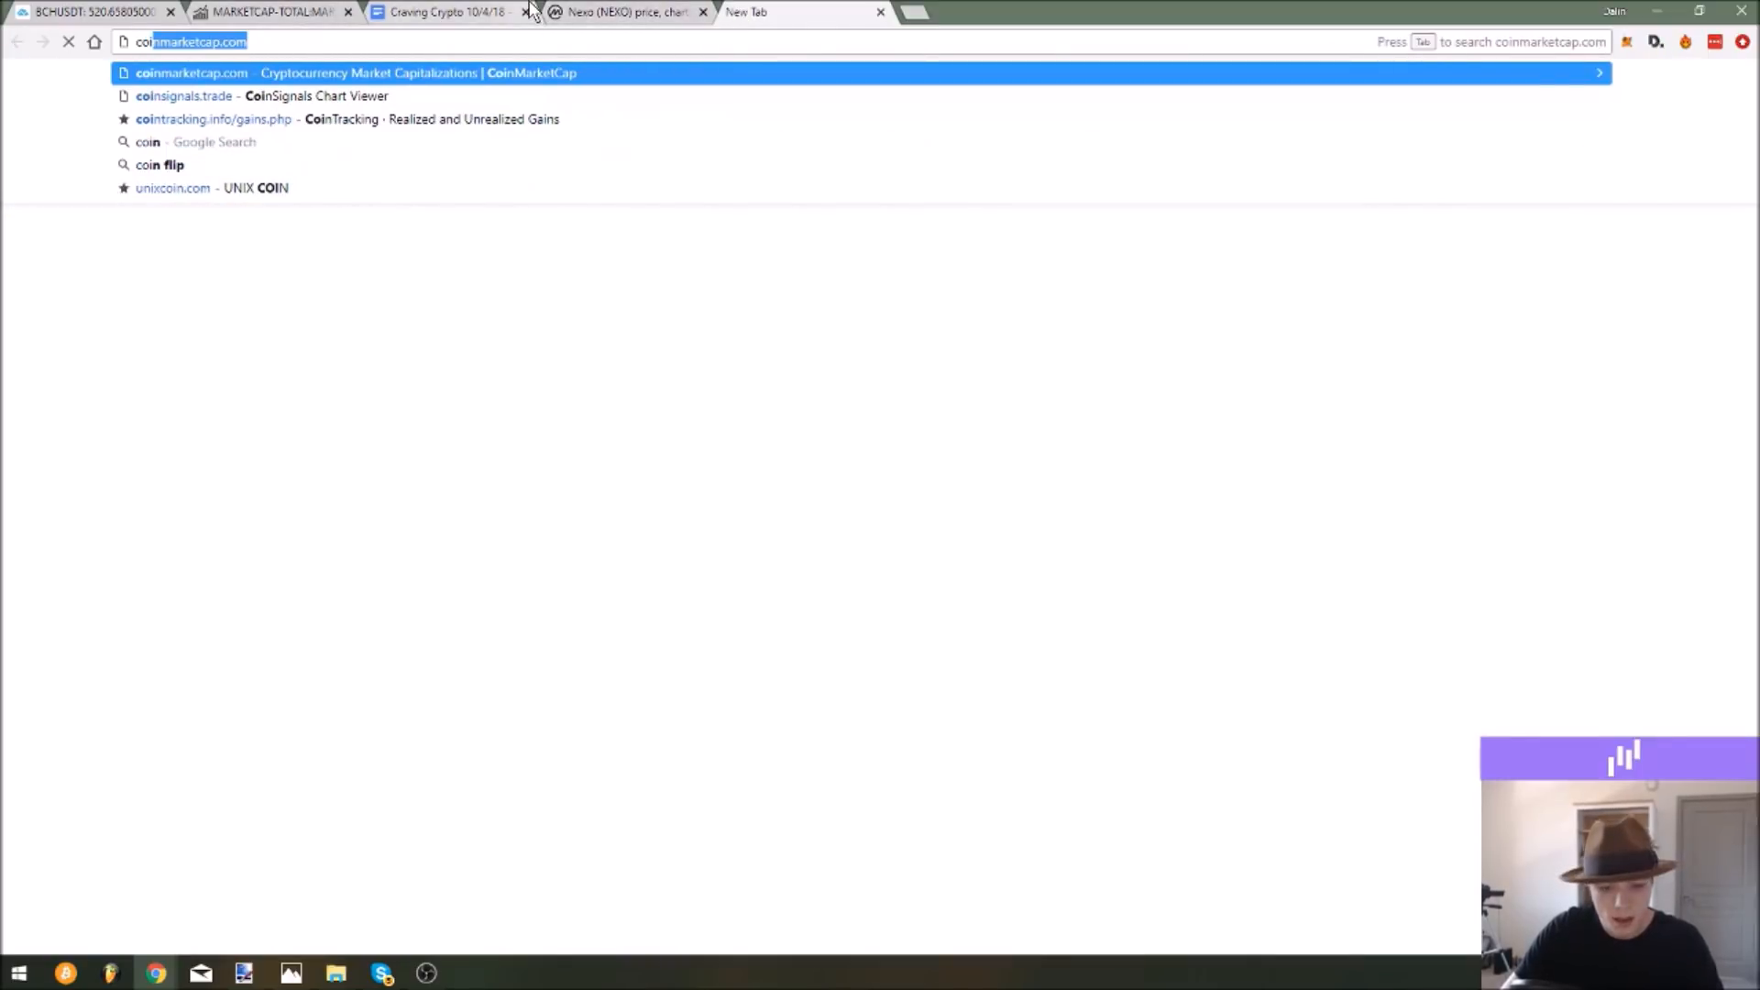
pyautogui.write('coinsin')
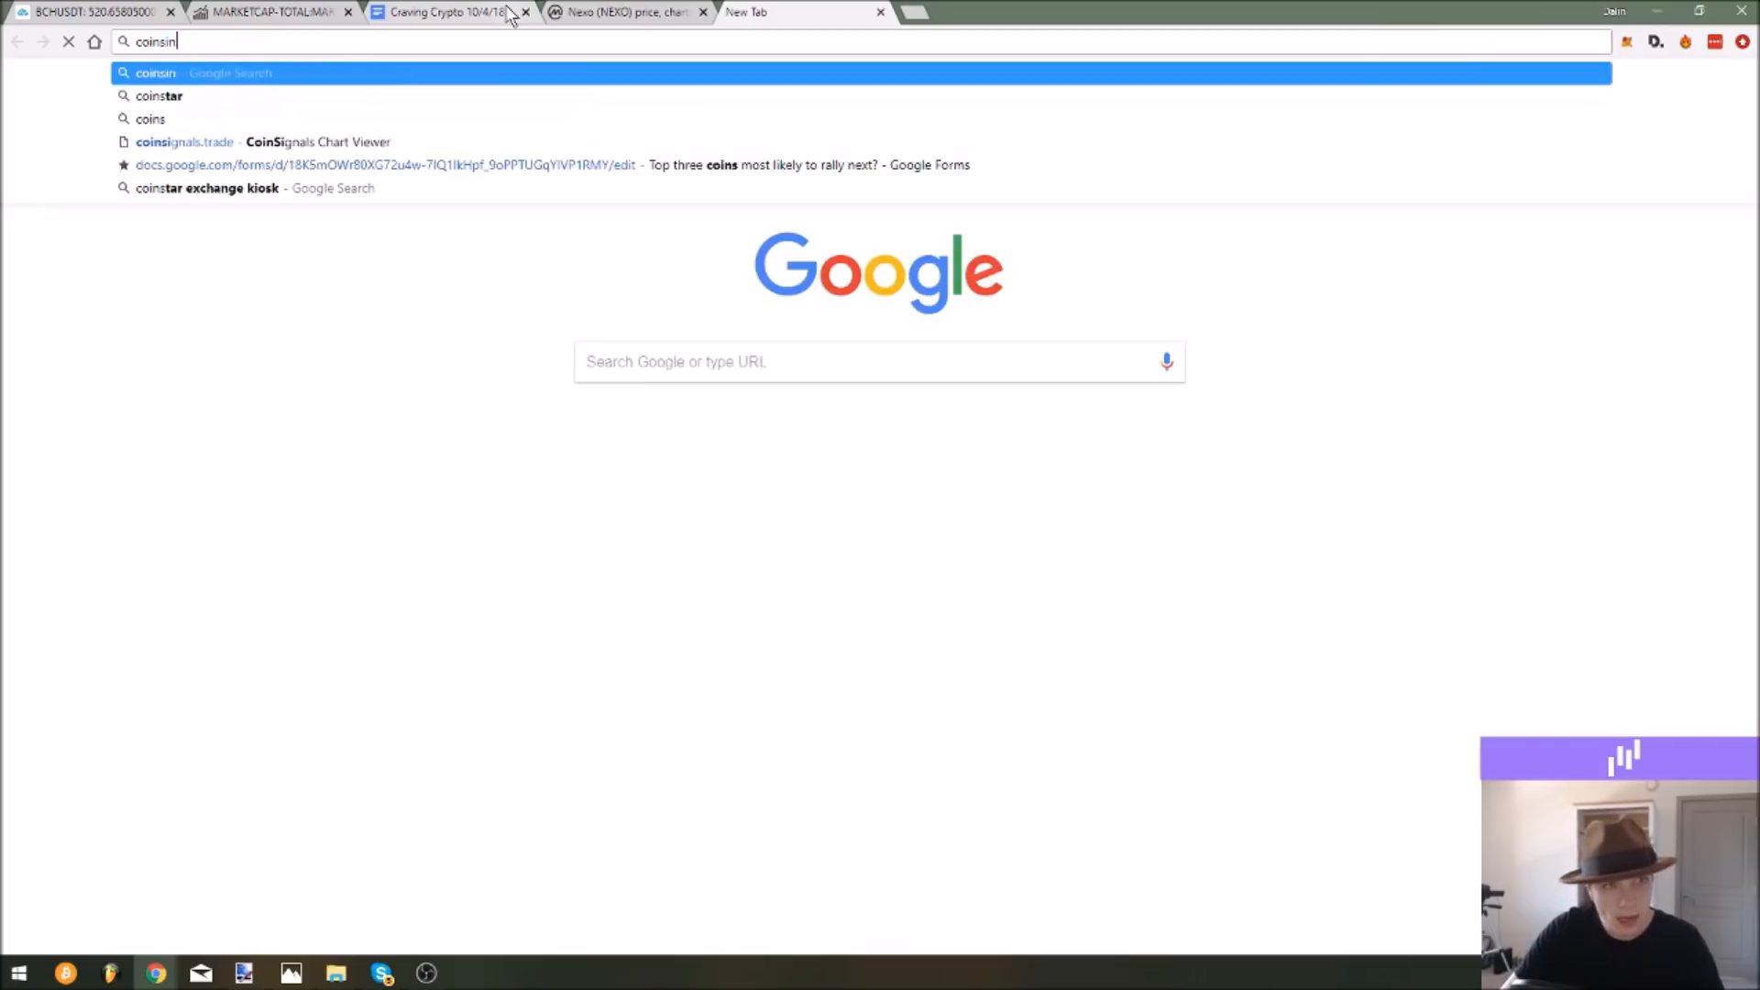
pyautogui.click(183, 141)
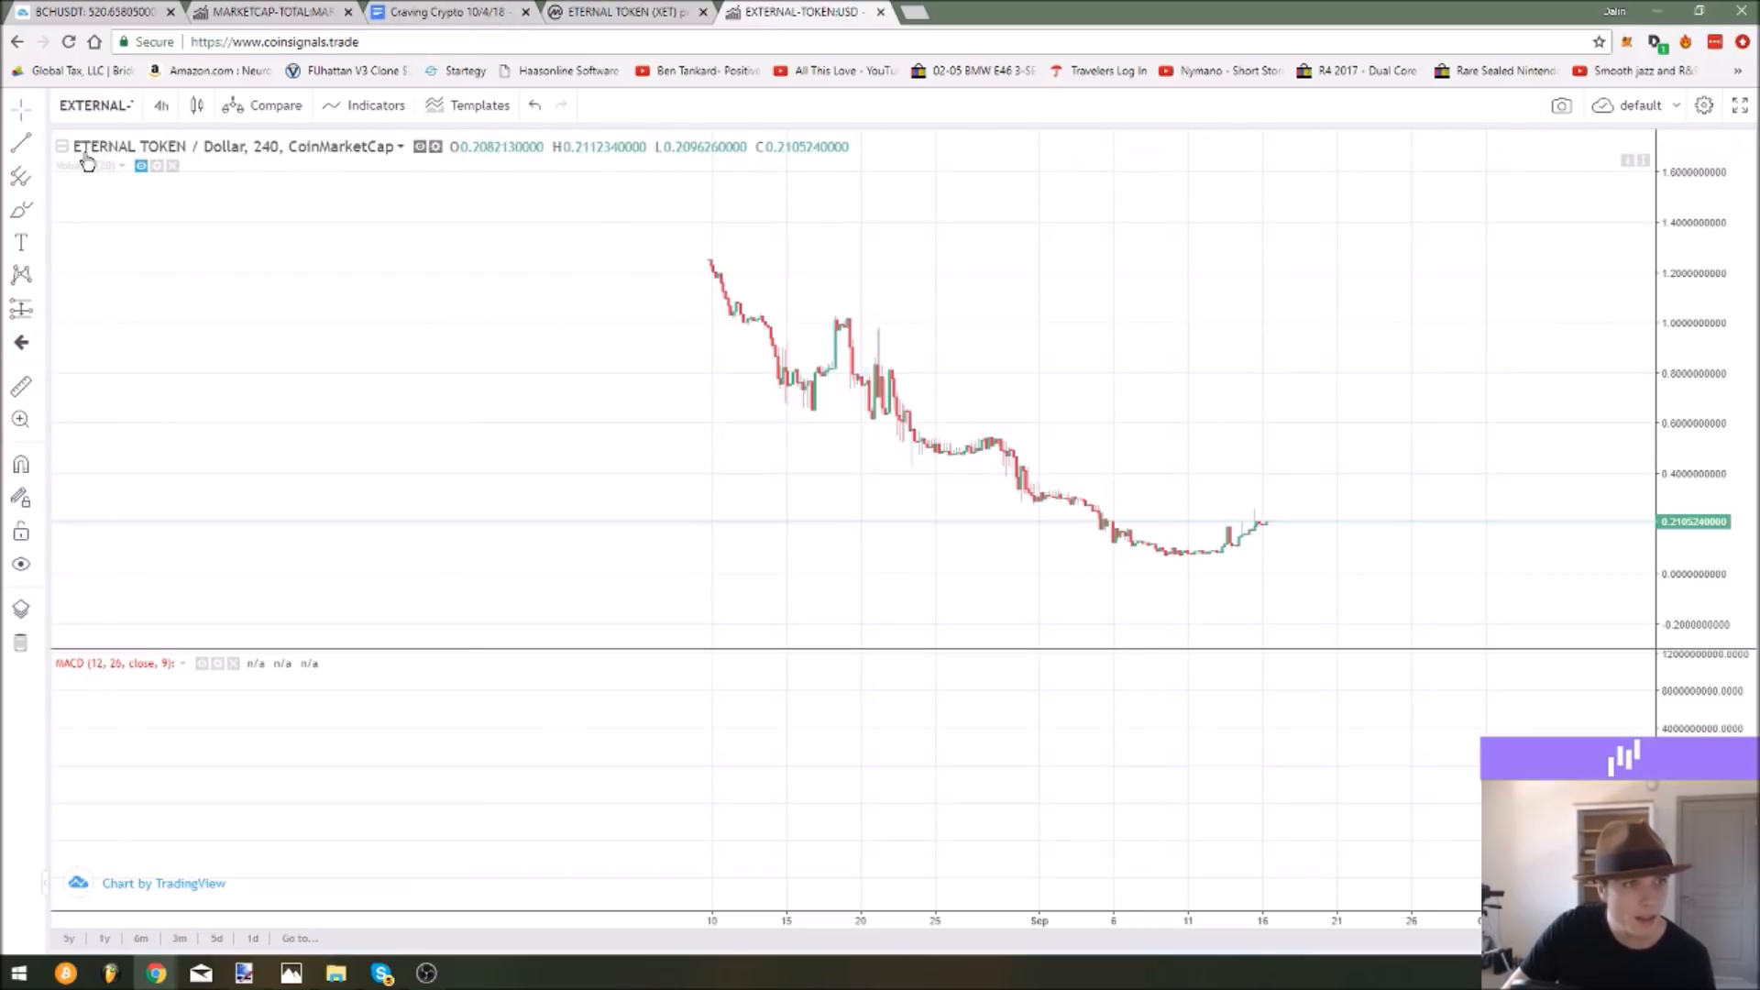
pyautogui.moveTo(389, 163)
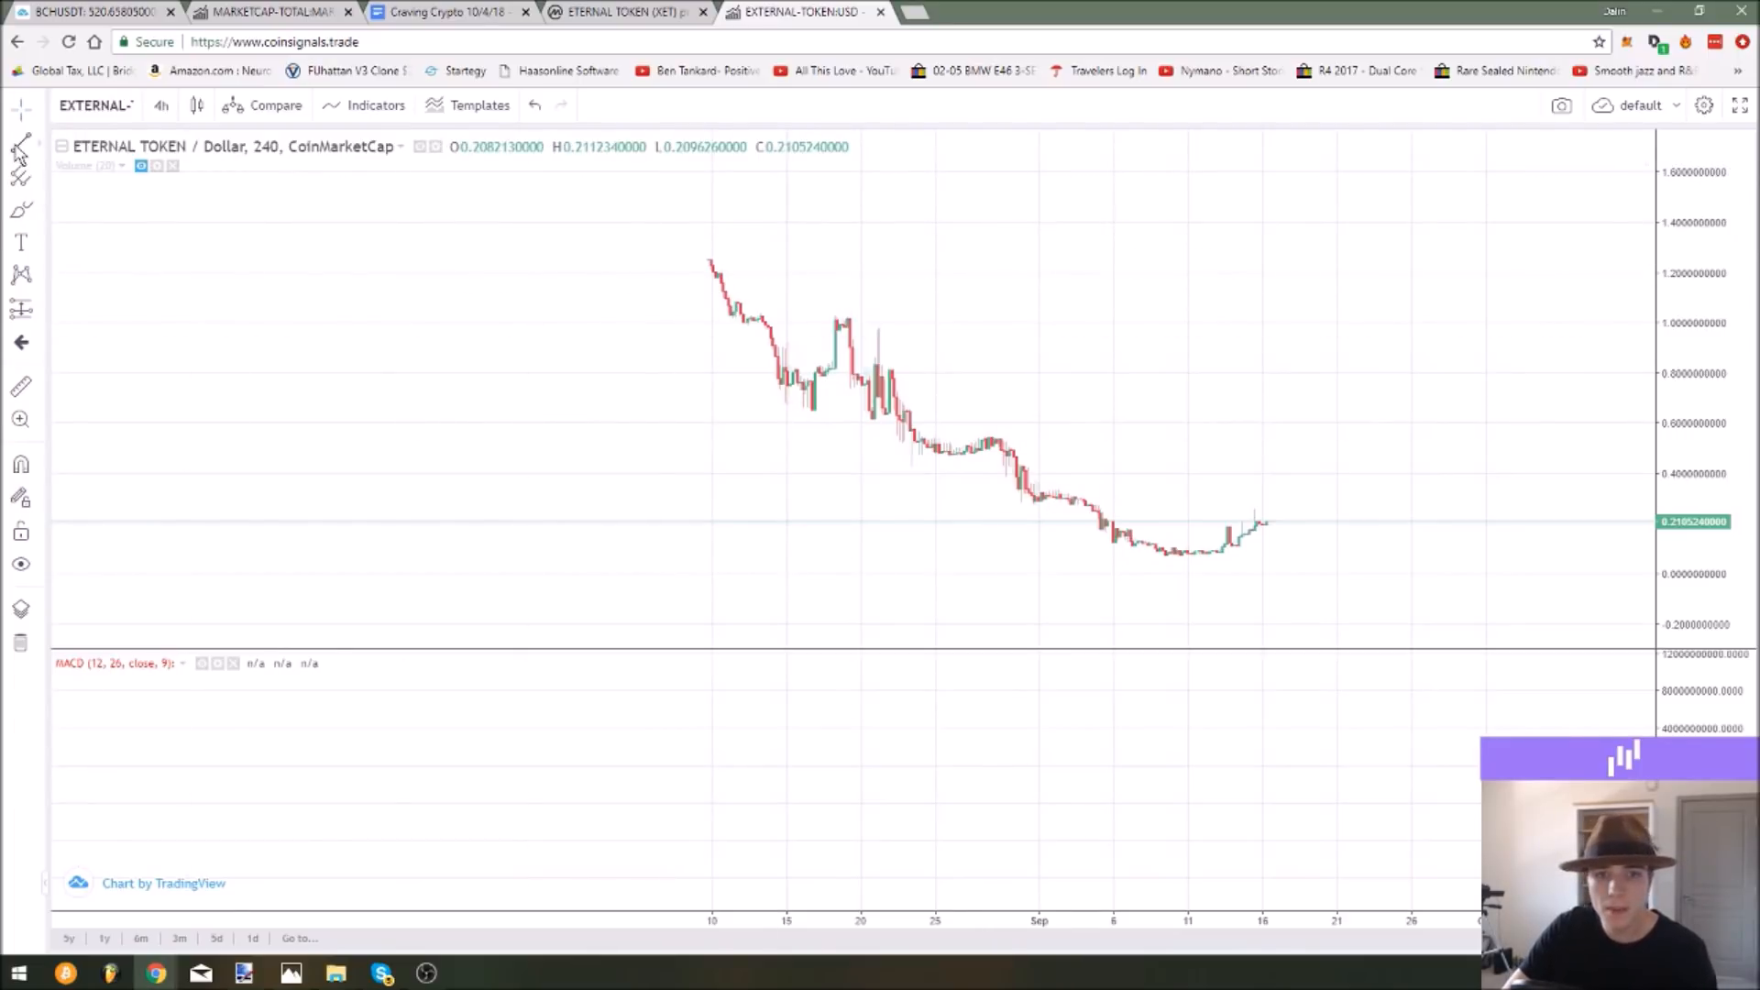
# Draw a red trendline along XET's highs and a green one along its lows, forming a falling wedge.
pyautogui.moveTo(849, 308); pyautogui.dragTo(1185, 561)
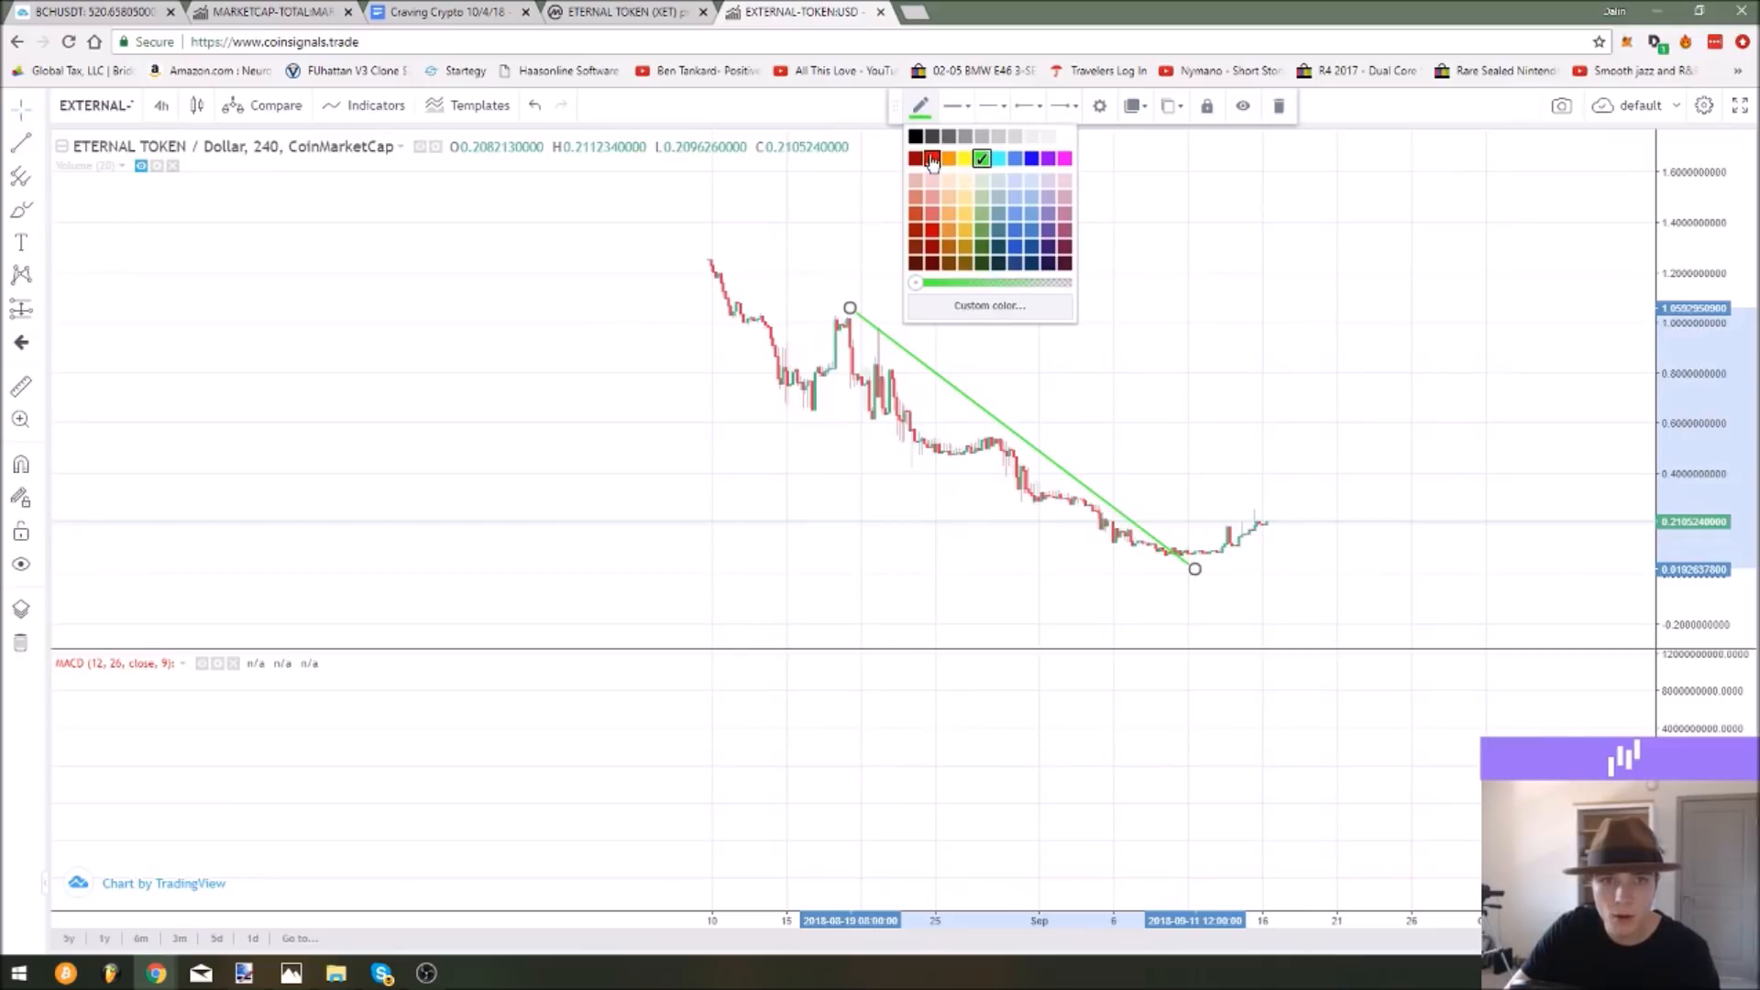
pyautogui.click(916, 158)
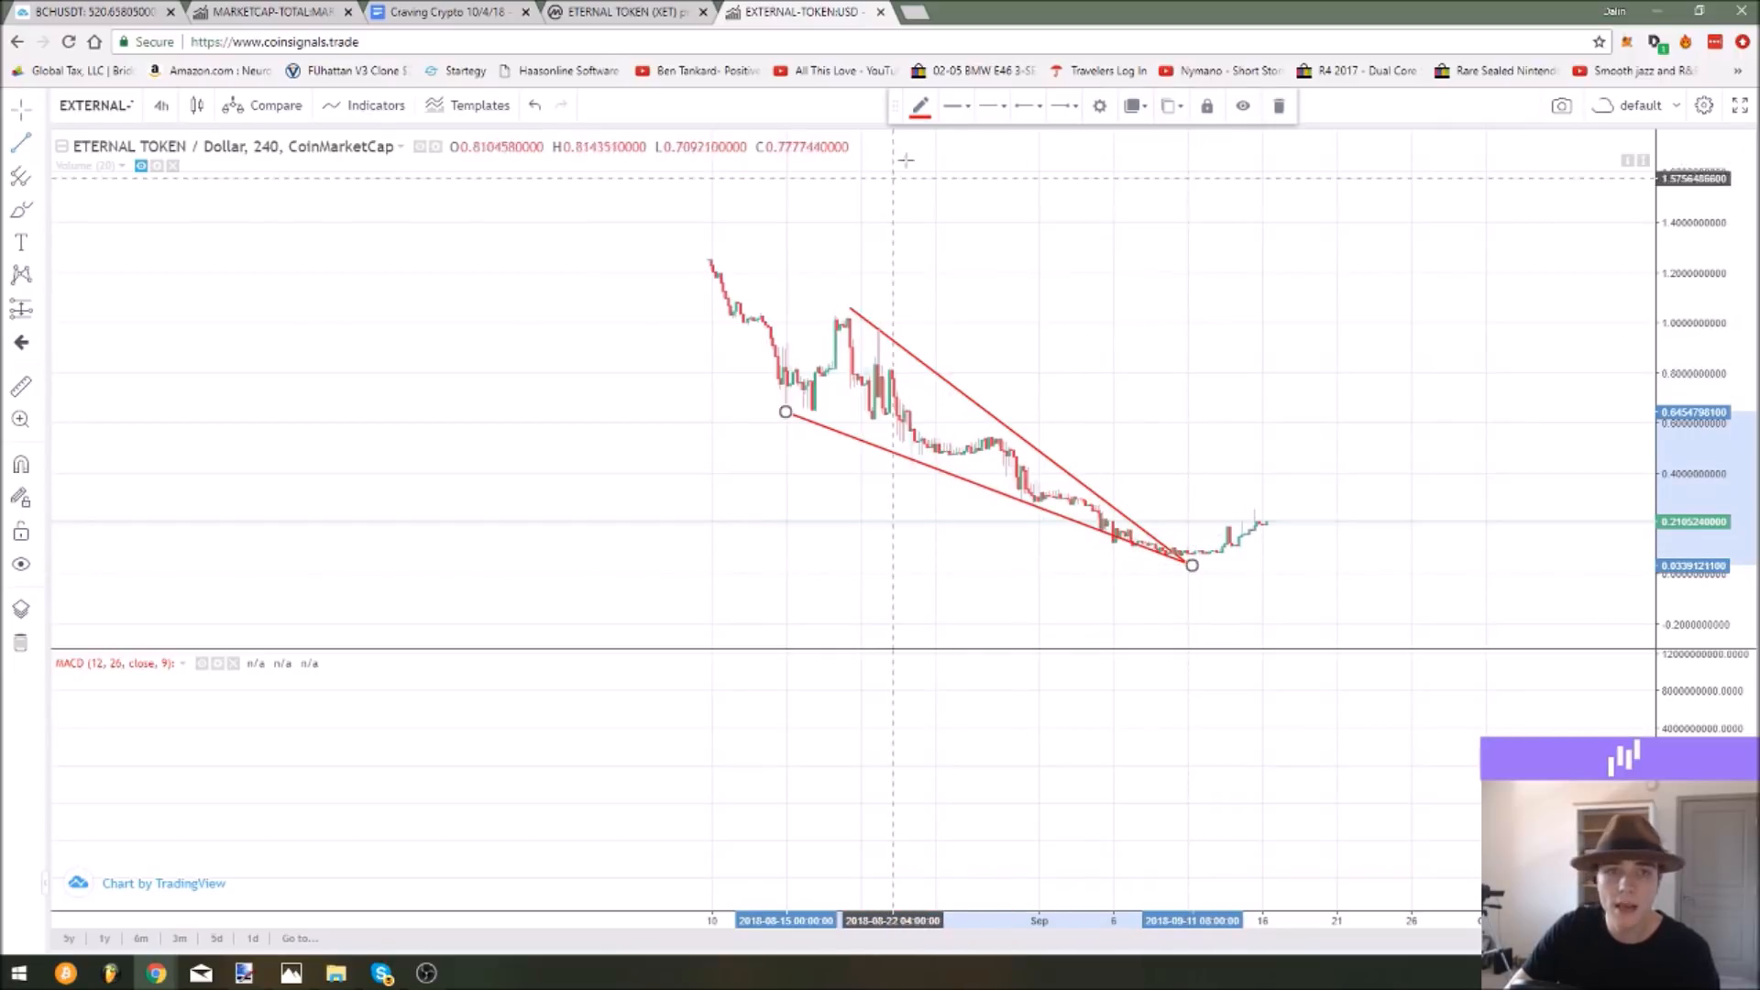
pyautogui.click(919, 106)
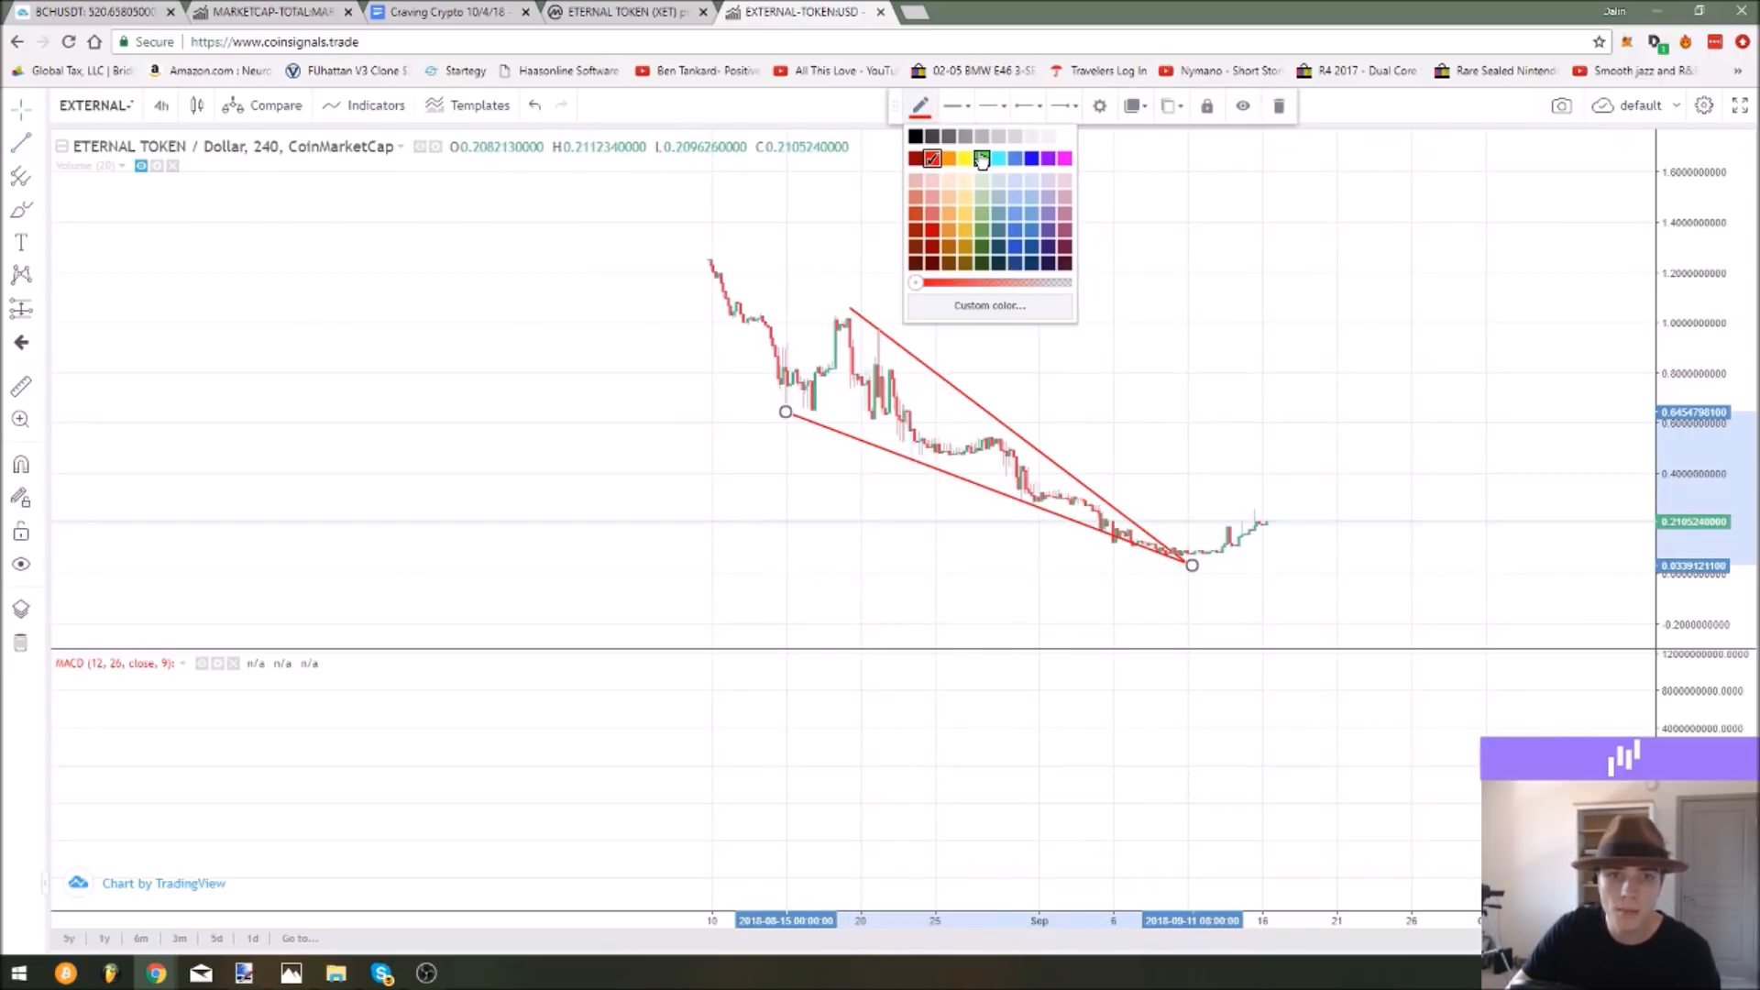
pyautogui.click(981, 158)
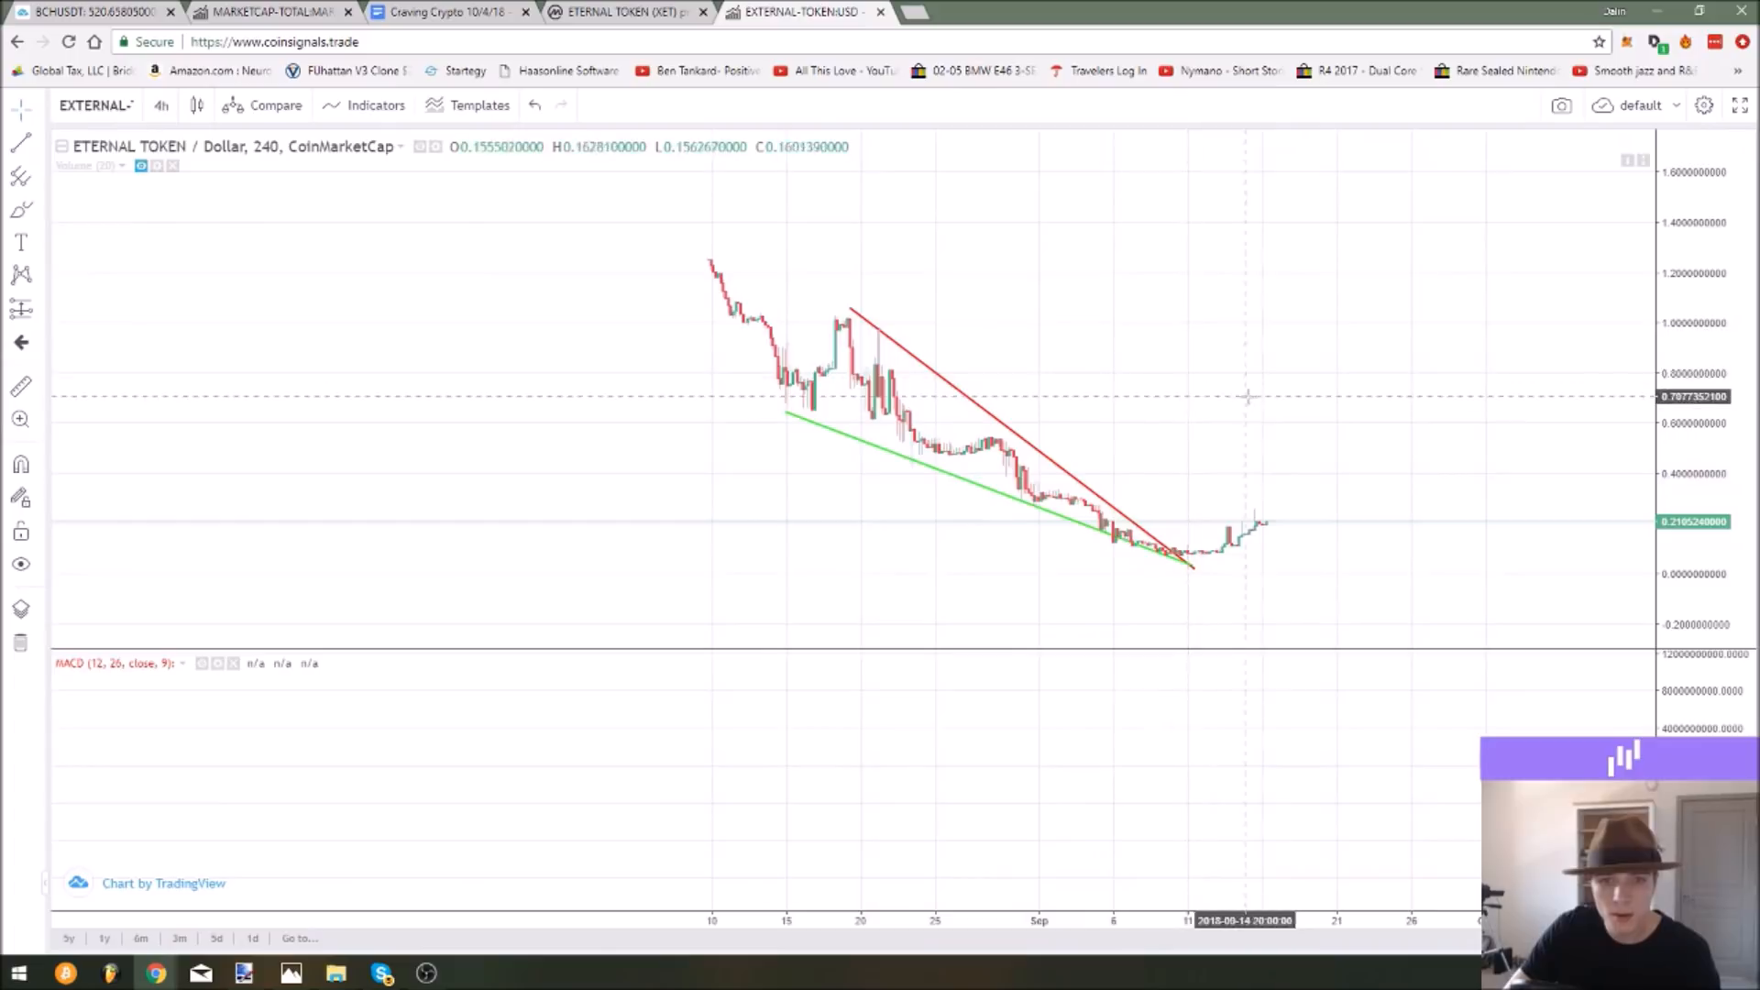
pyautogui.click(161, 105)
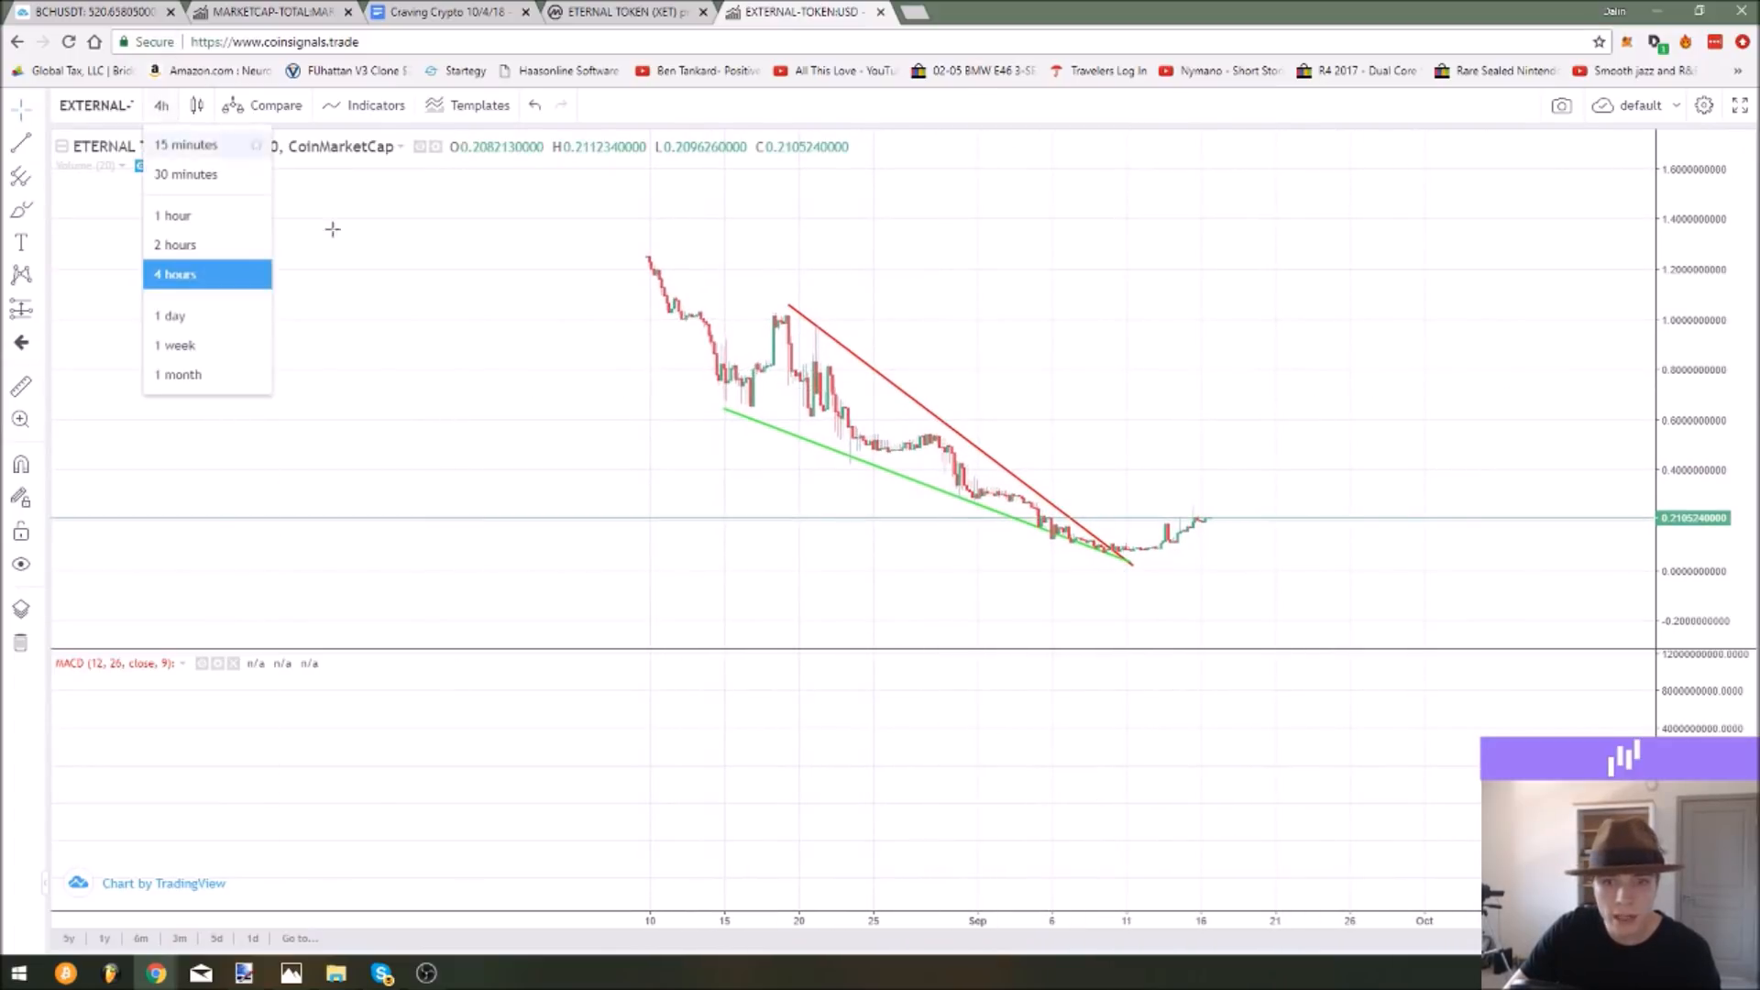
# Check the XET wedge on 1h candles, then return the chart to the 4-hour interval.
pyautogui.click(172, 215)
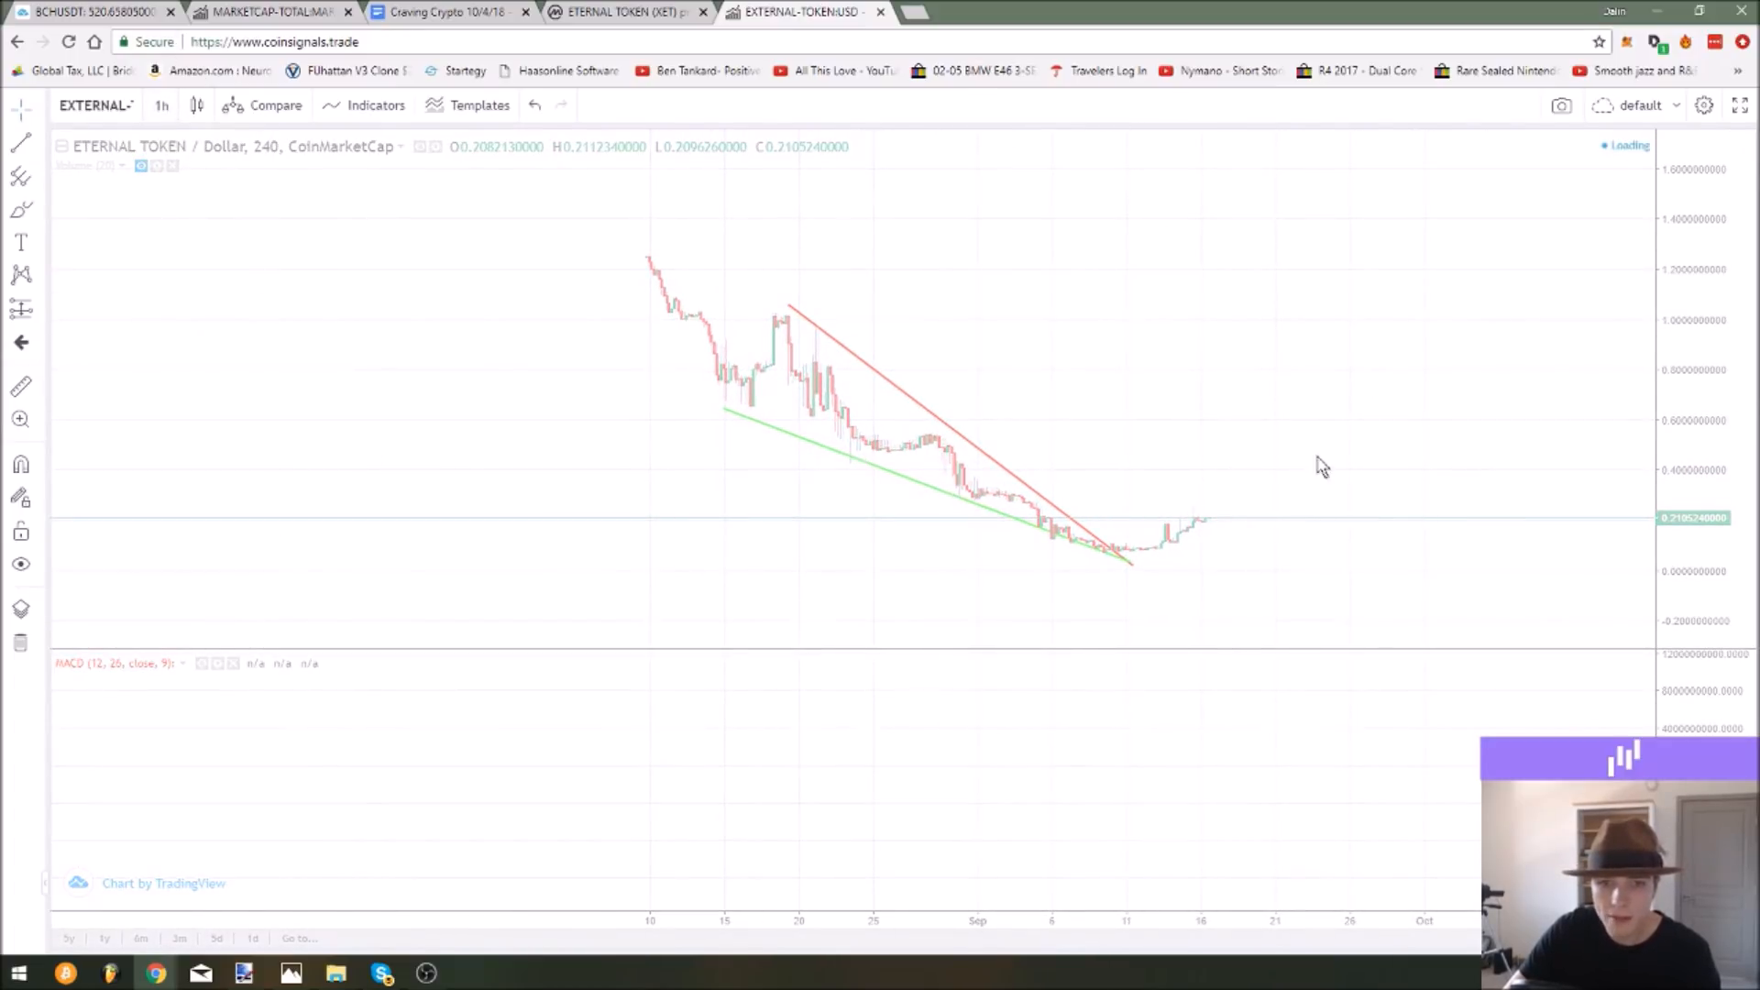
pyautogui.moveTo(883, 438)
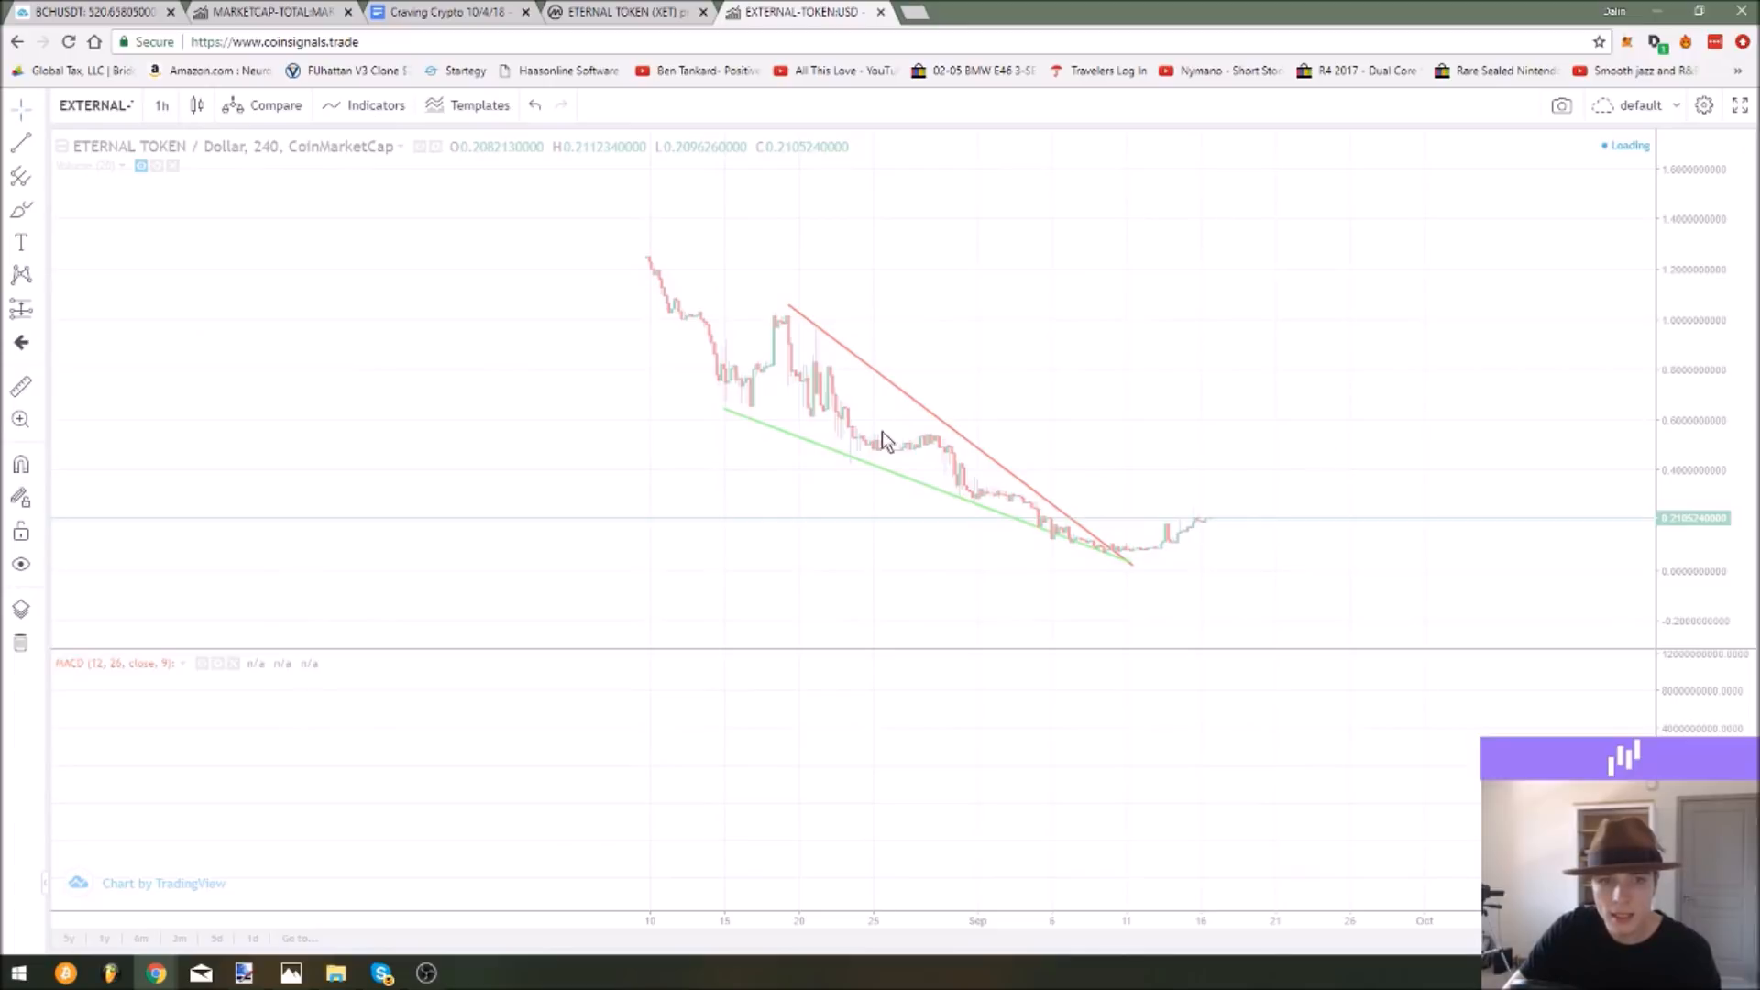
pyautogui.moveTo(874, 502)
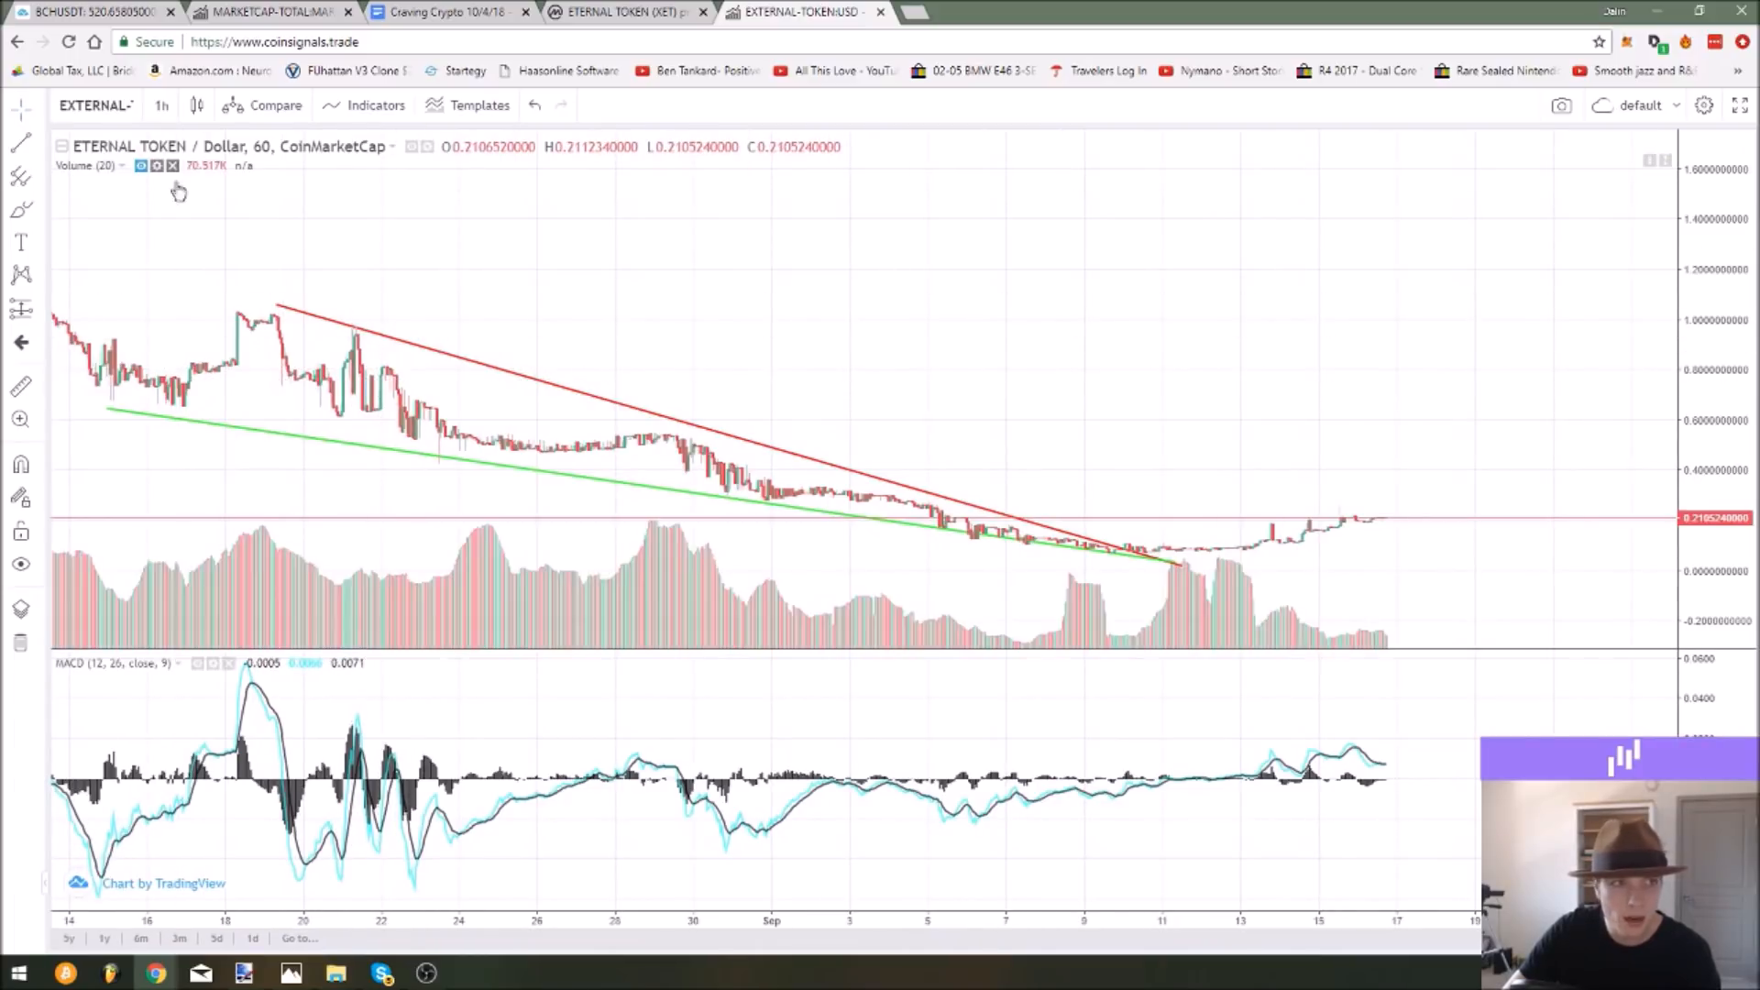
pyautogui.moveTo(1209, 561)
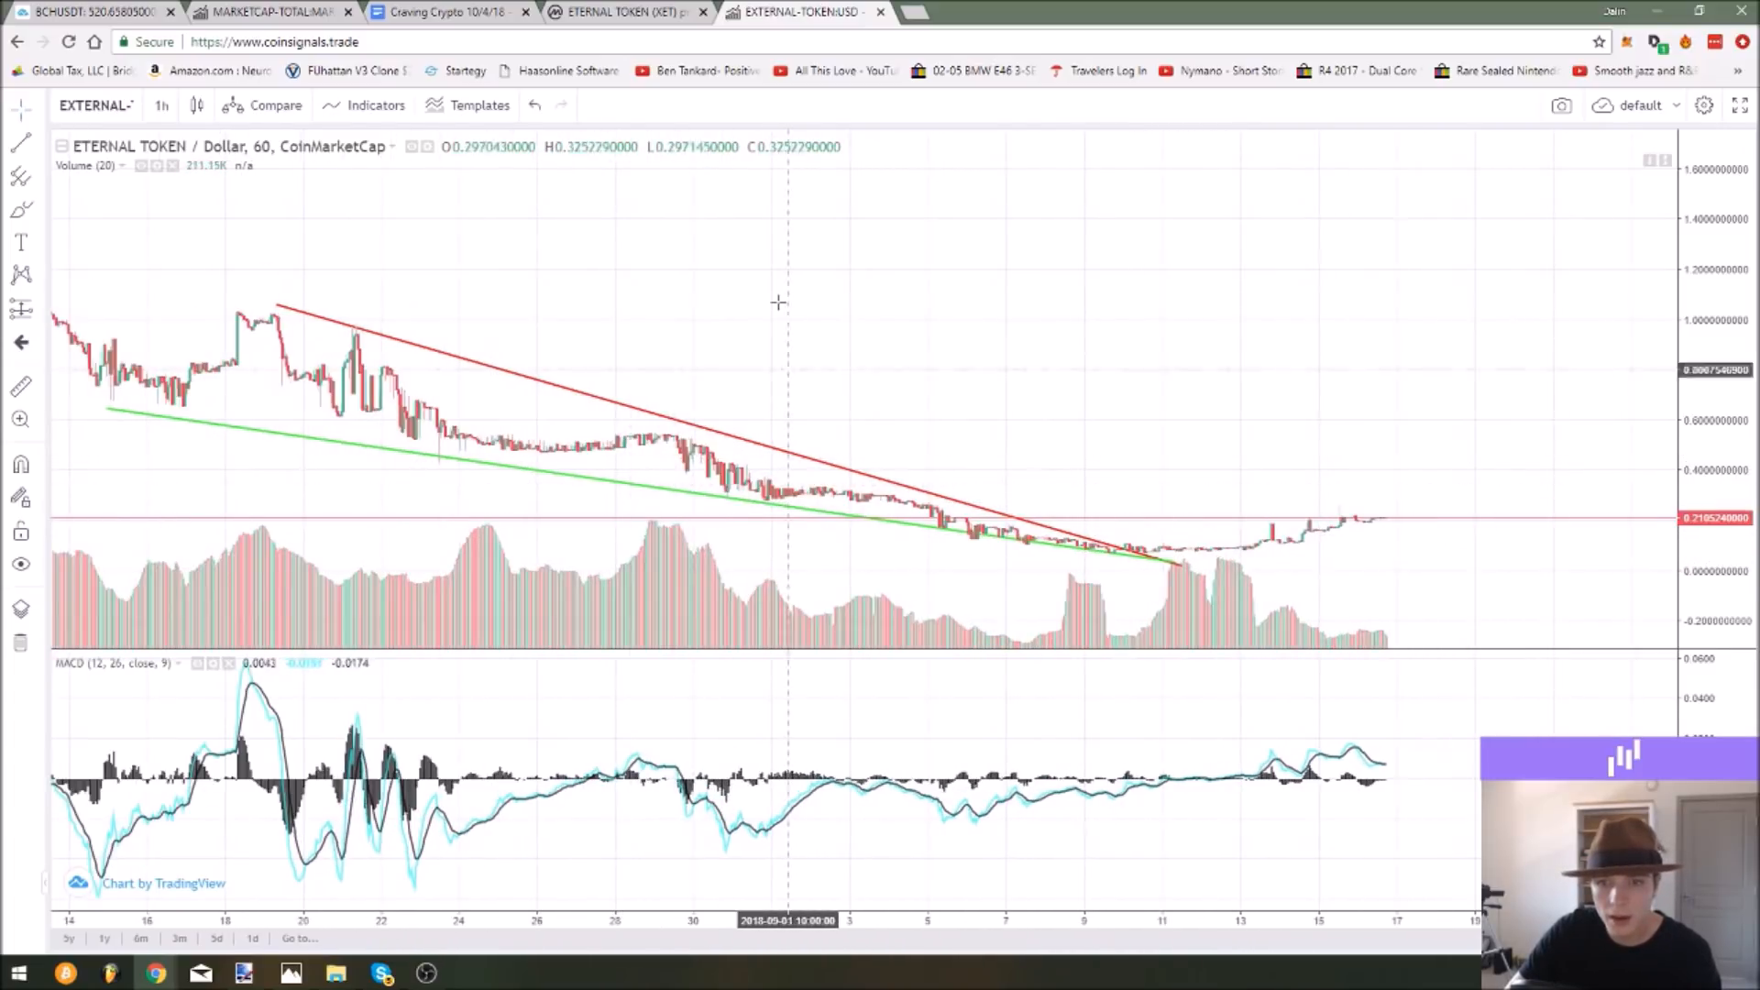
pyautogui.click(161, 105)
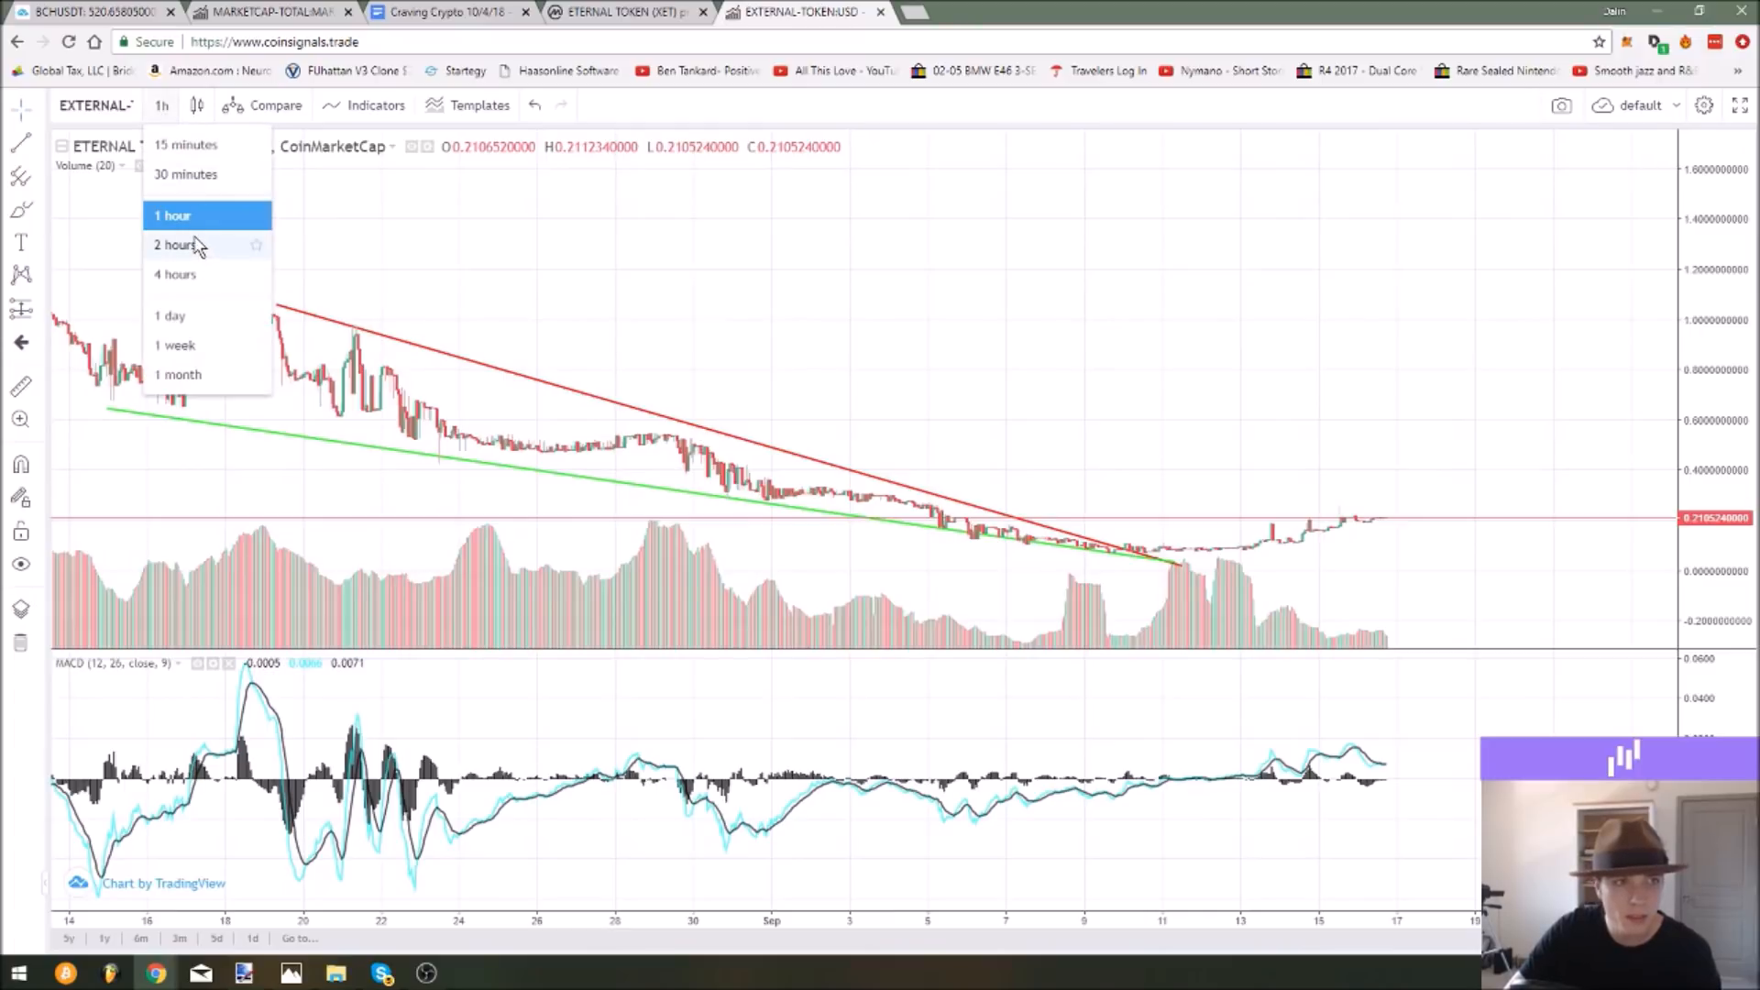
pyautogui.click(176, 273)
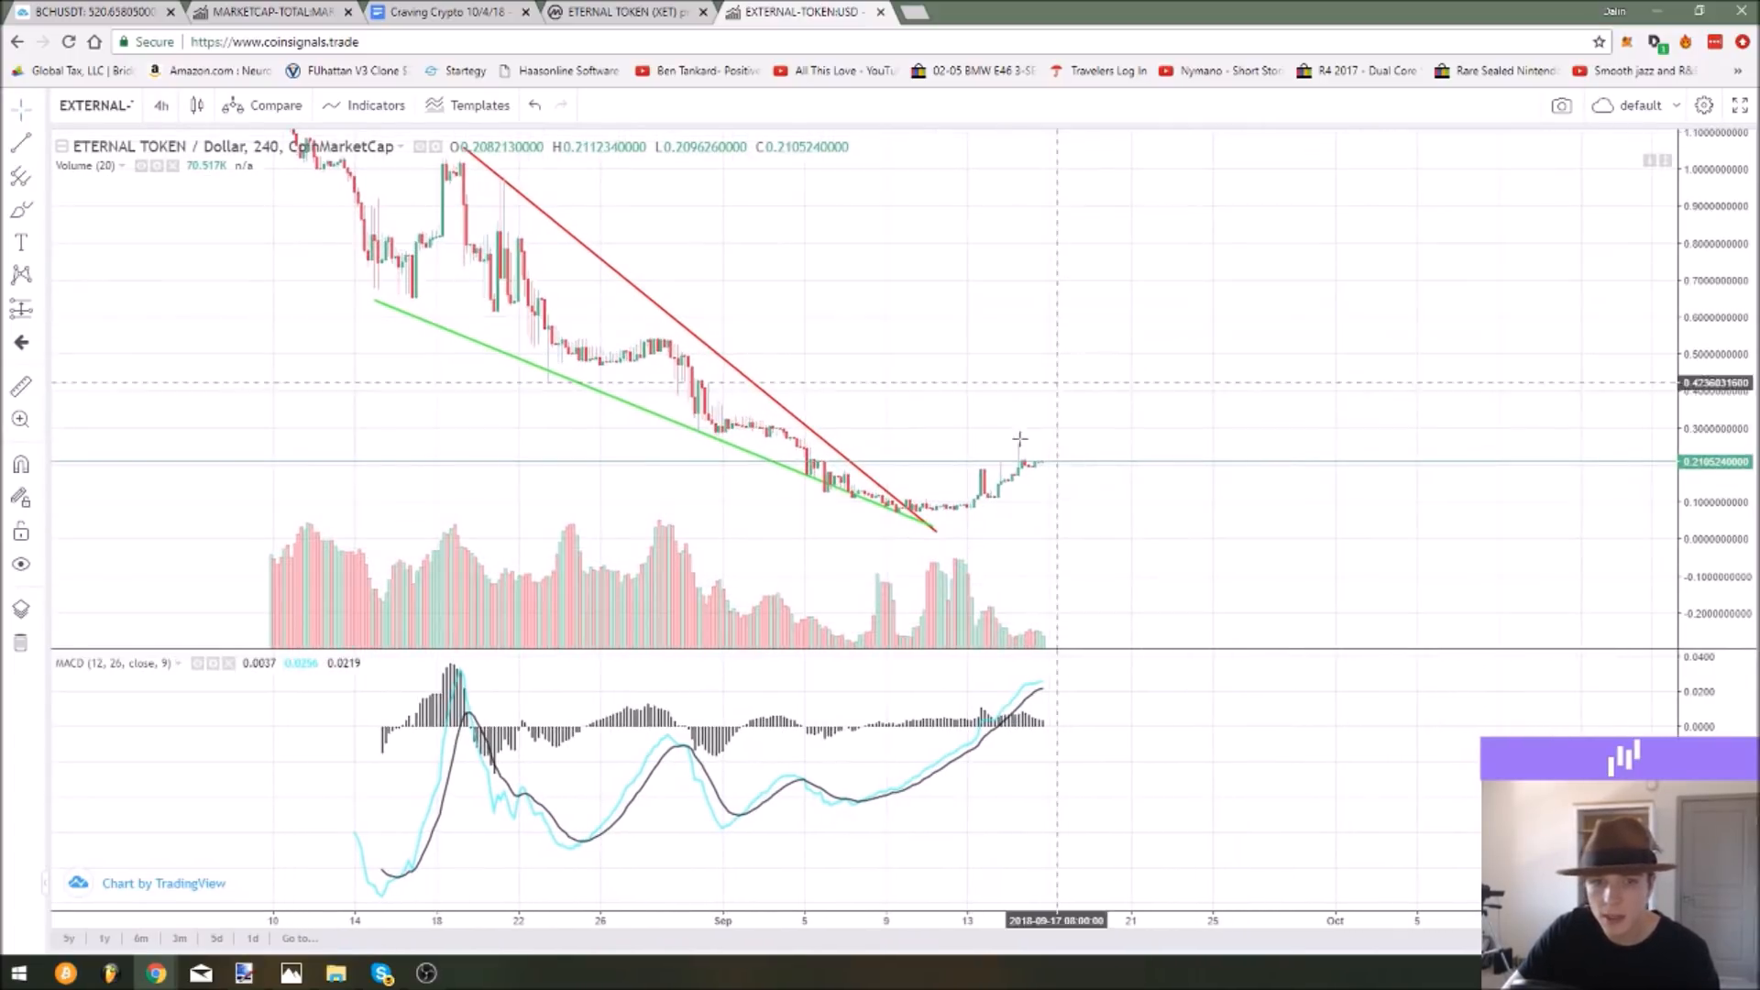
pyautogui.moveTo(1016, 412)
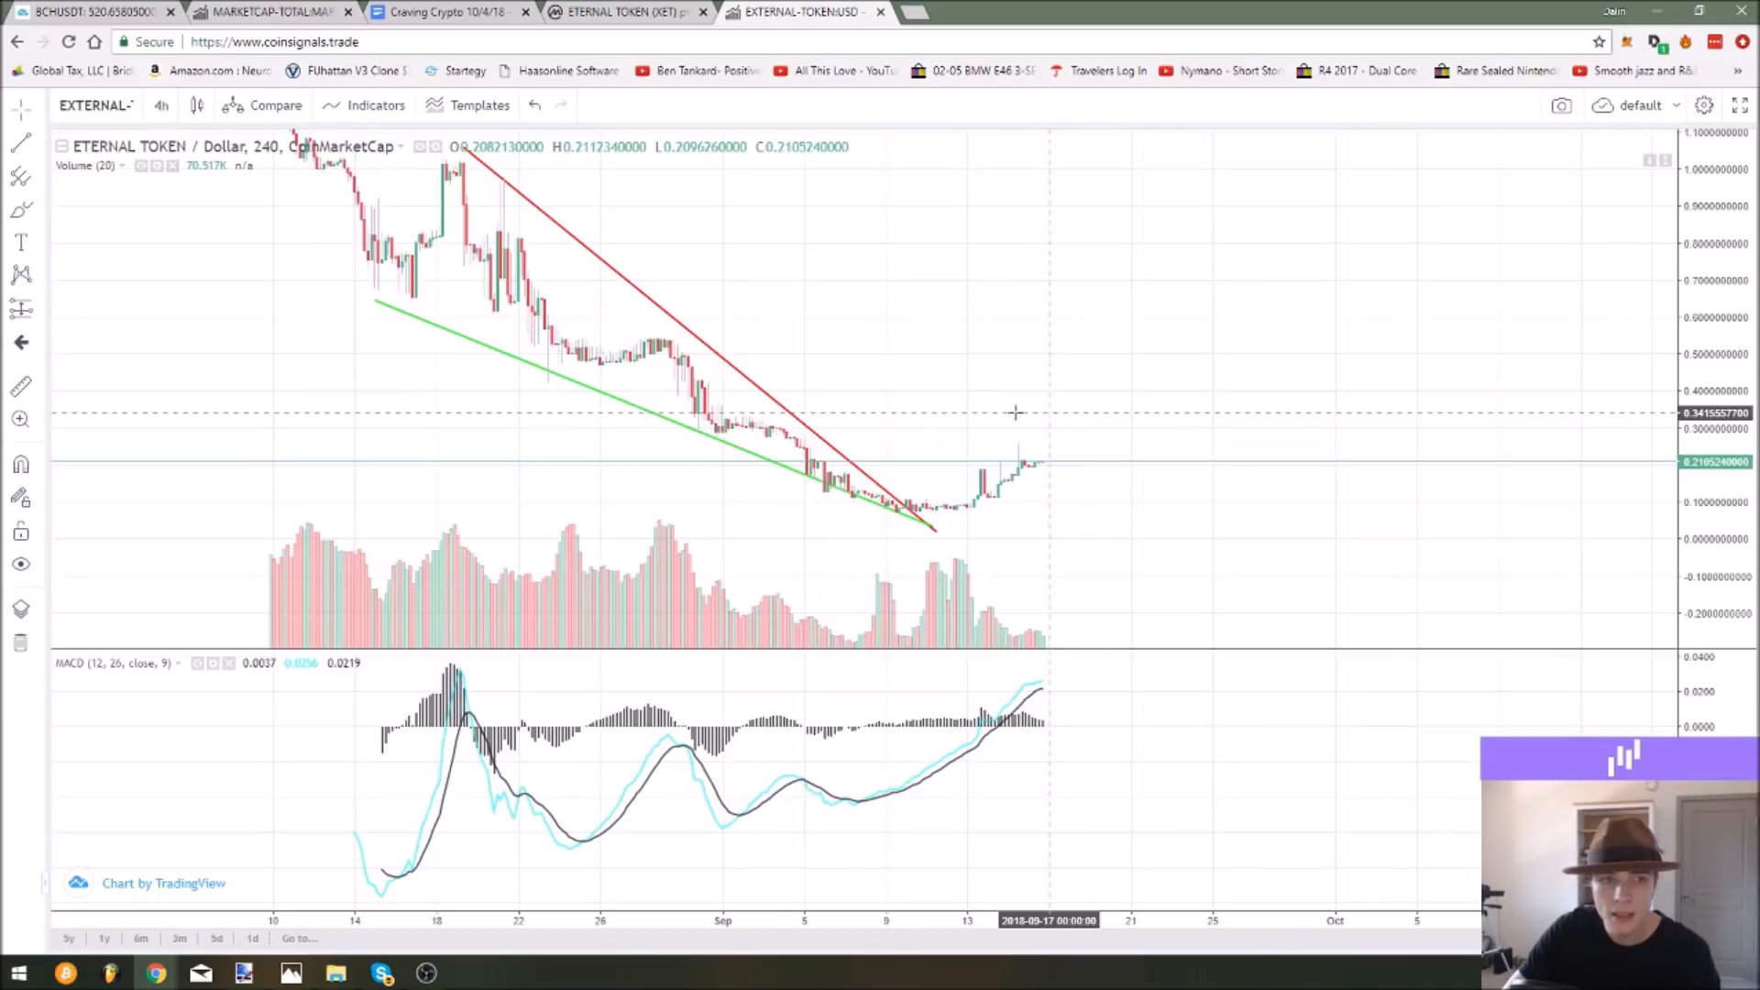
# Mark horizontal rectangle resistance zones above the current XET price.
pyautogui.click(20, 209)
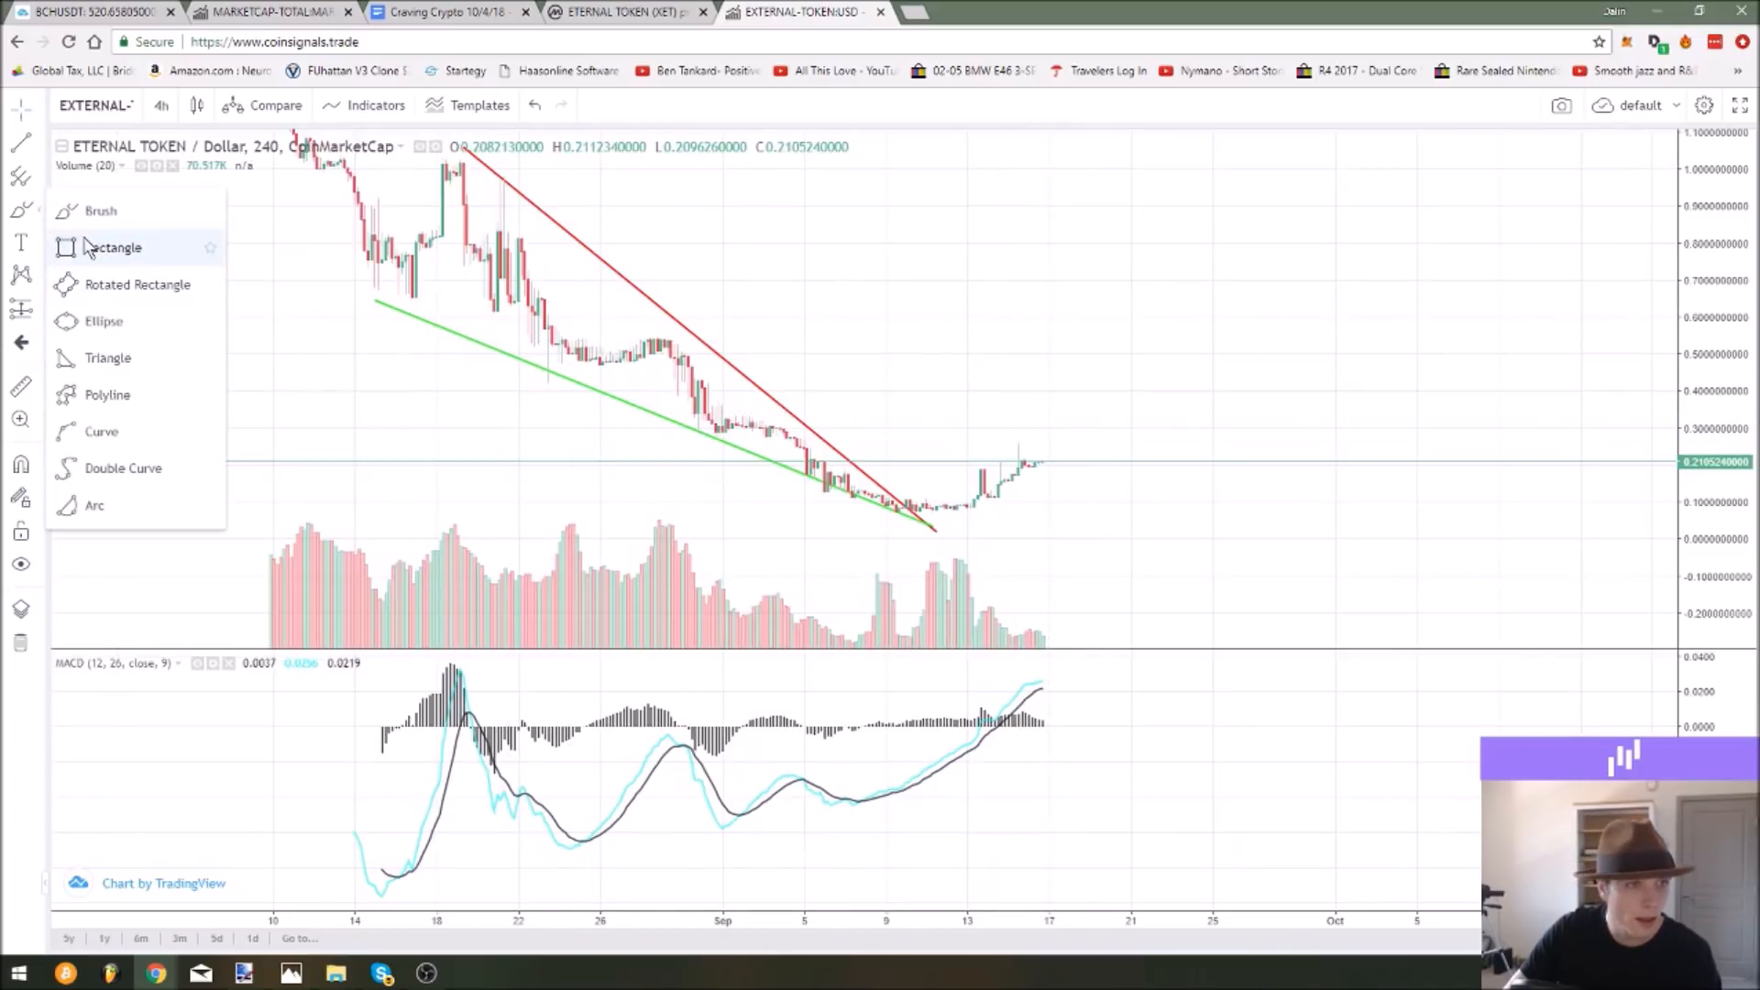
pyautogui.moveTo(522, 361); pyautogui.dragTo(1191, 392)
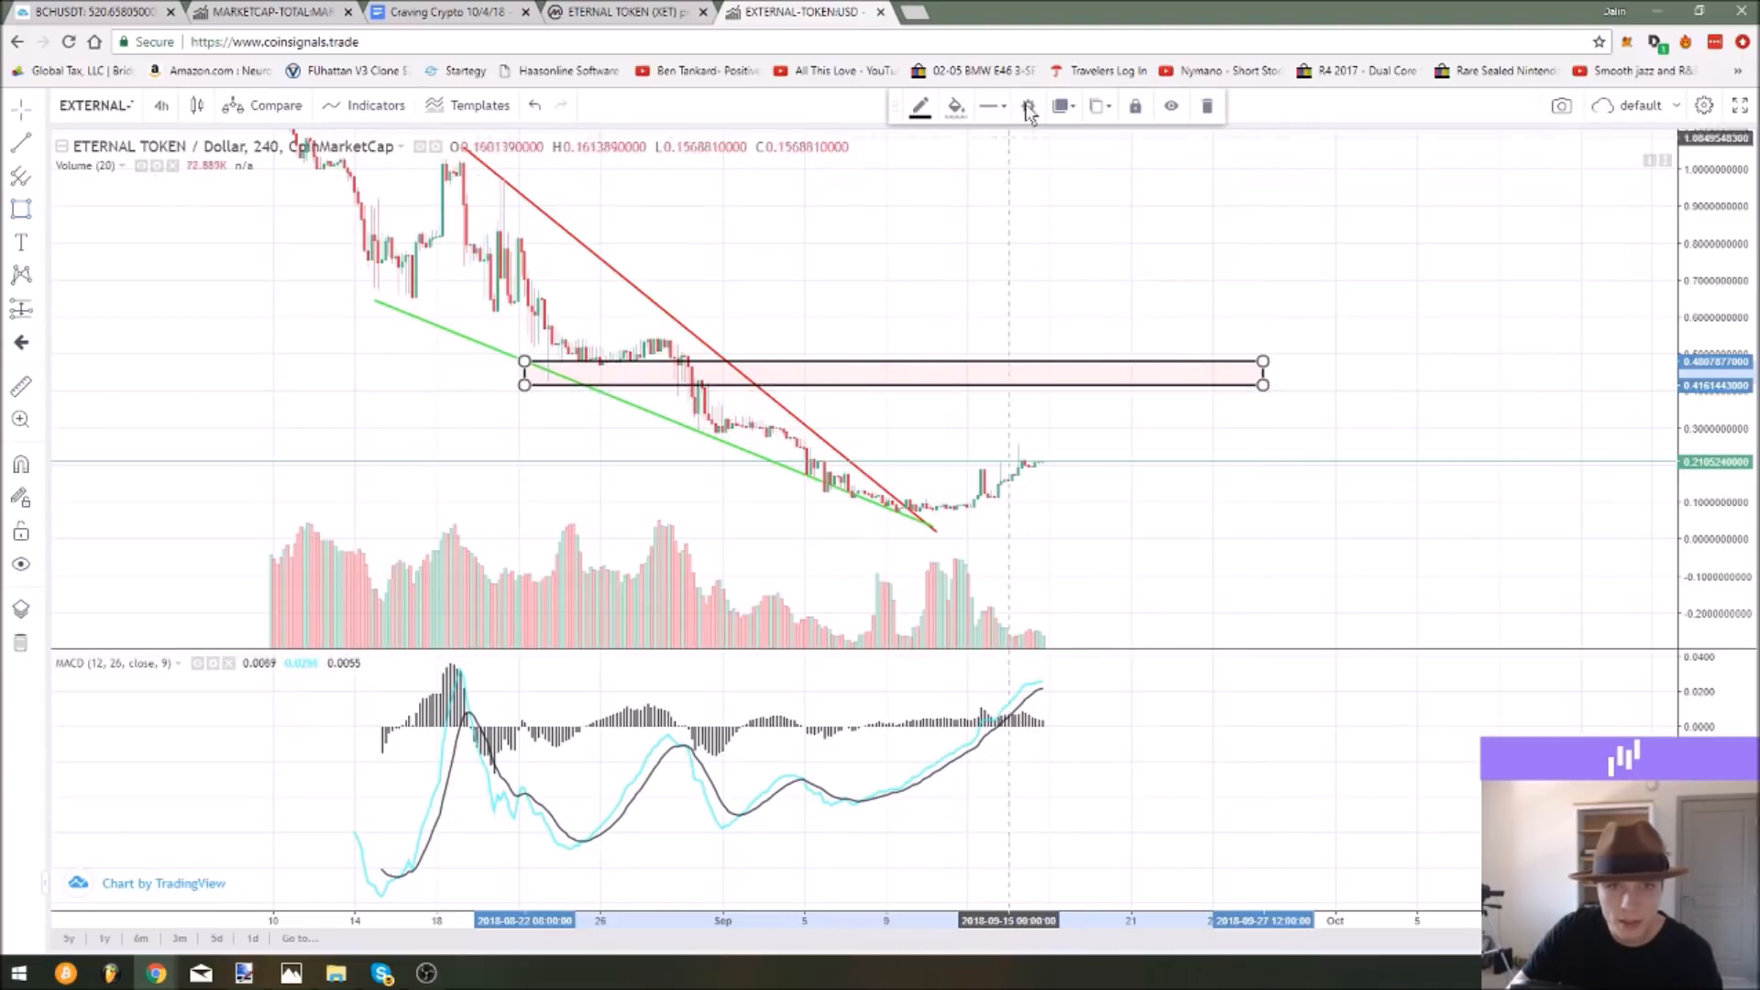
pyautogui.moveTo(887, 370); pyautogui.dragTo(888, 404)
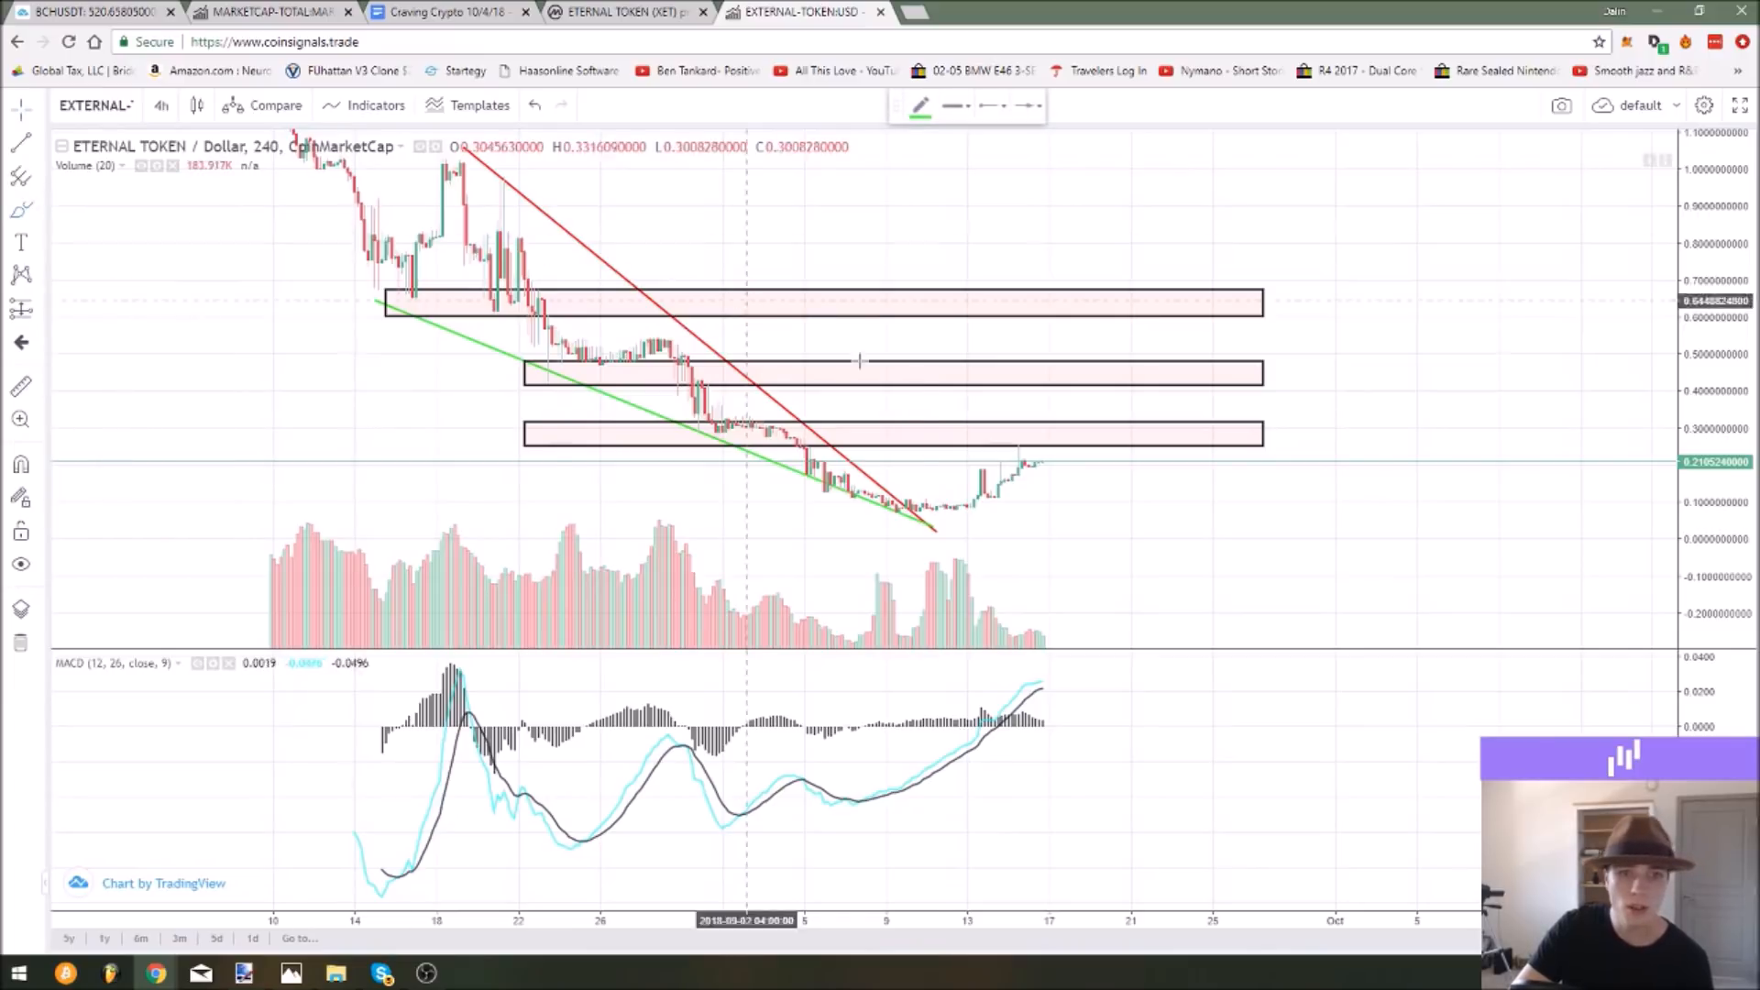
# Draw a red arrow showing XET rising into the middle zone then pulling back to the lowest one.
pyautogui.click(921, 107)
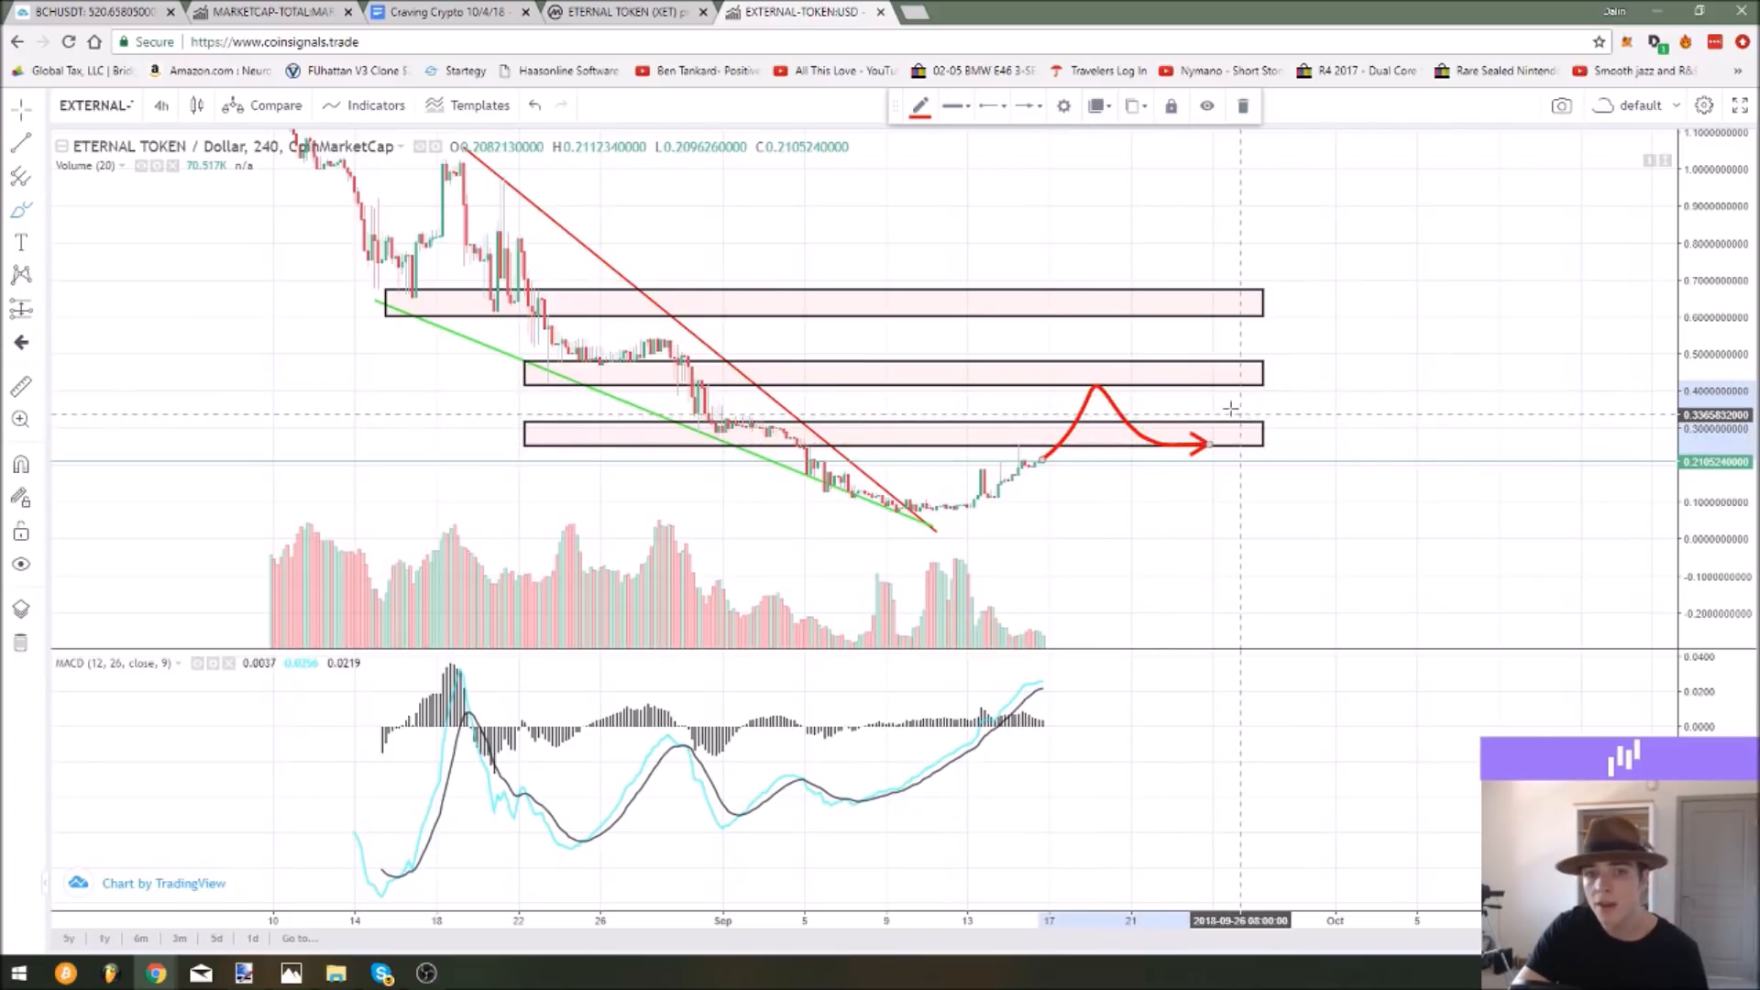
pyautogui.moveTo(1022, 436)
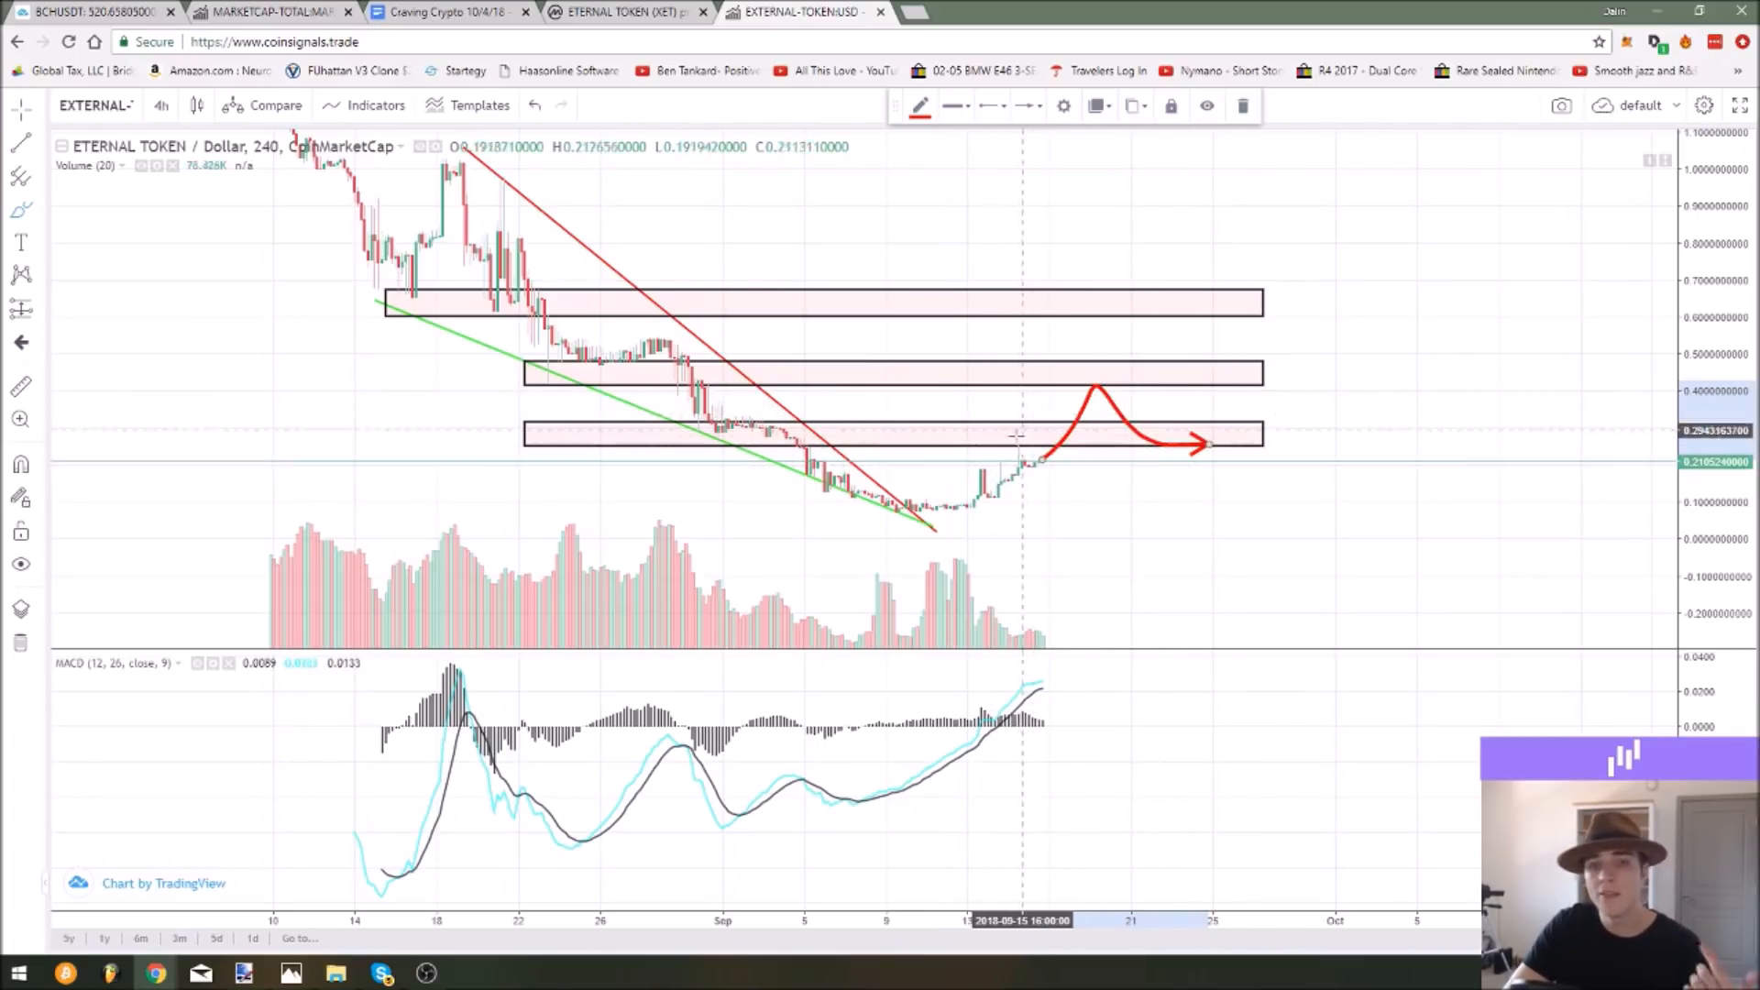
pyautogui.moveTo(972, 515)
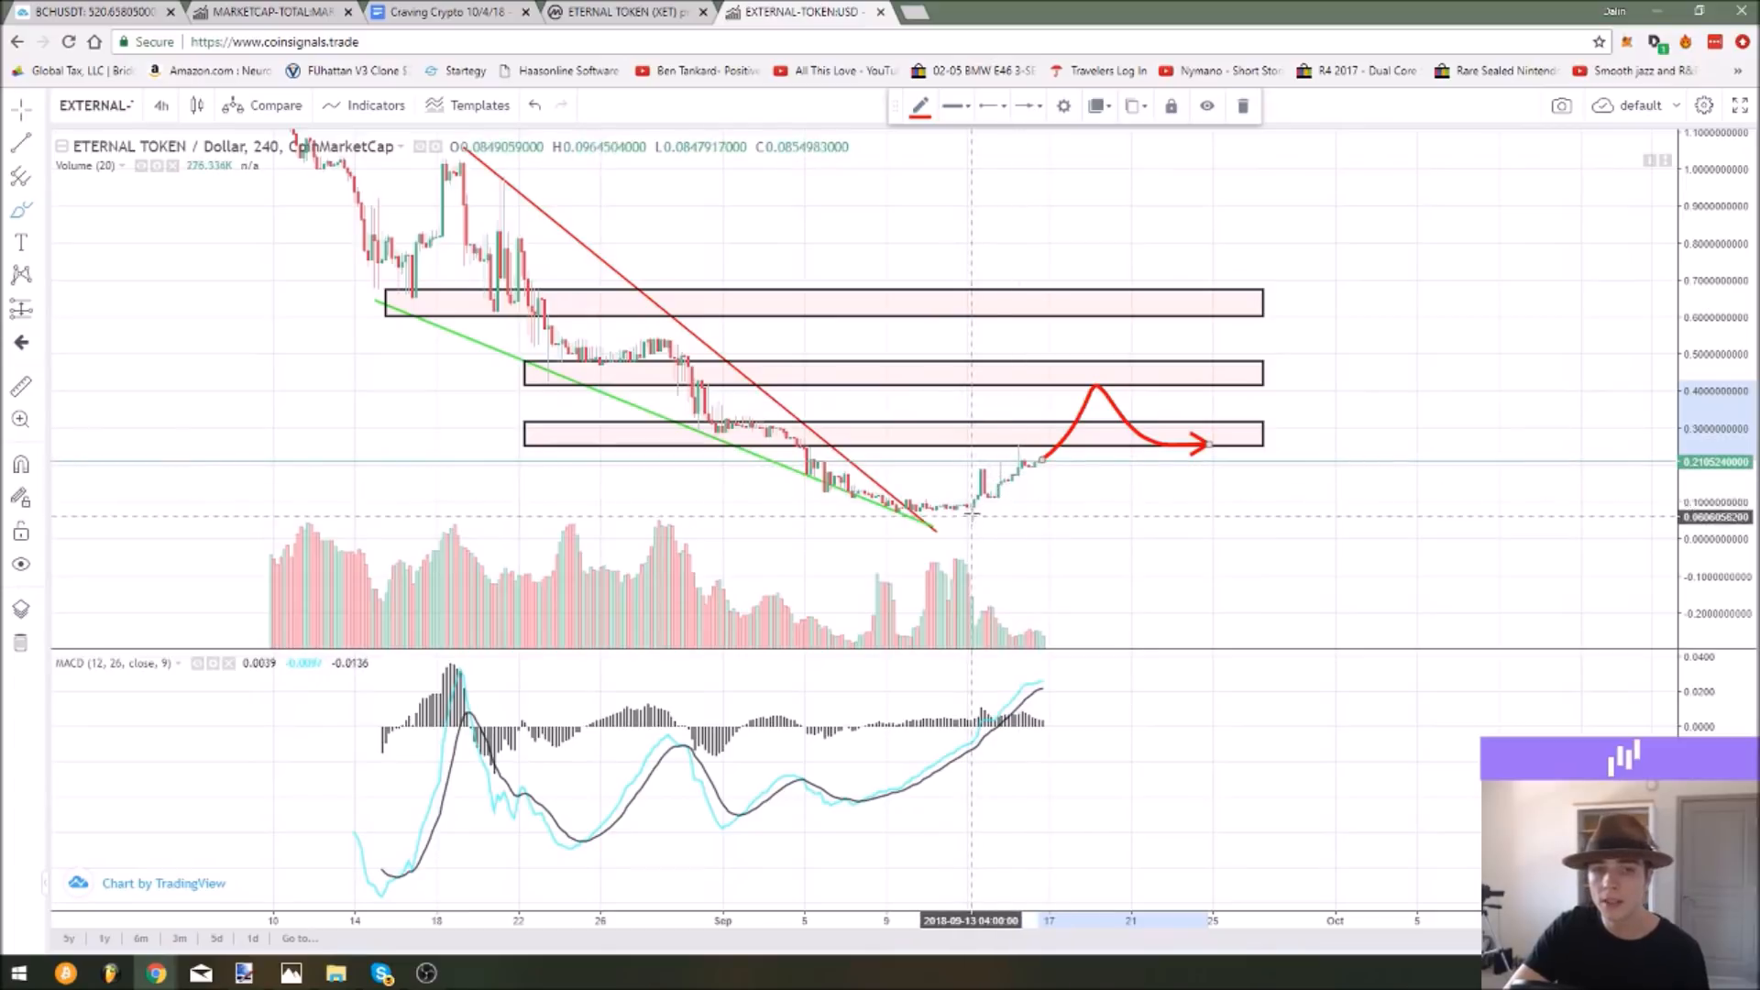
pyautogui.moveTo(986, 514)
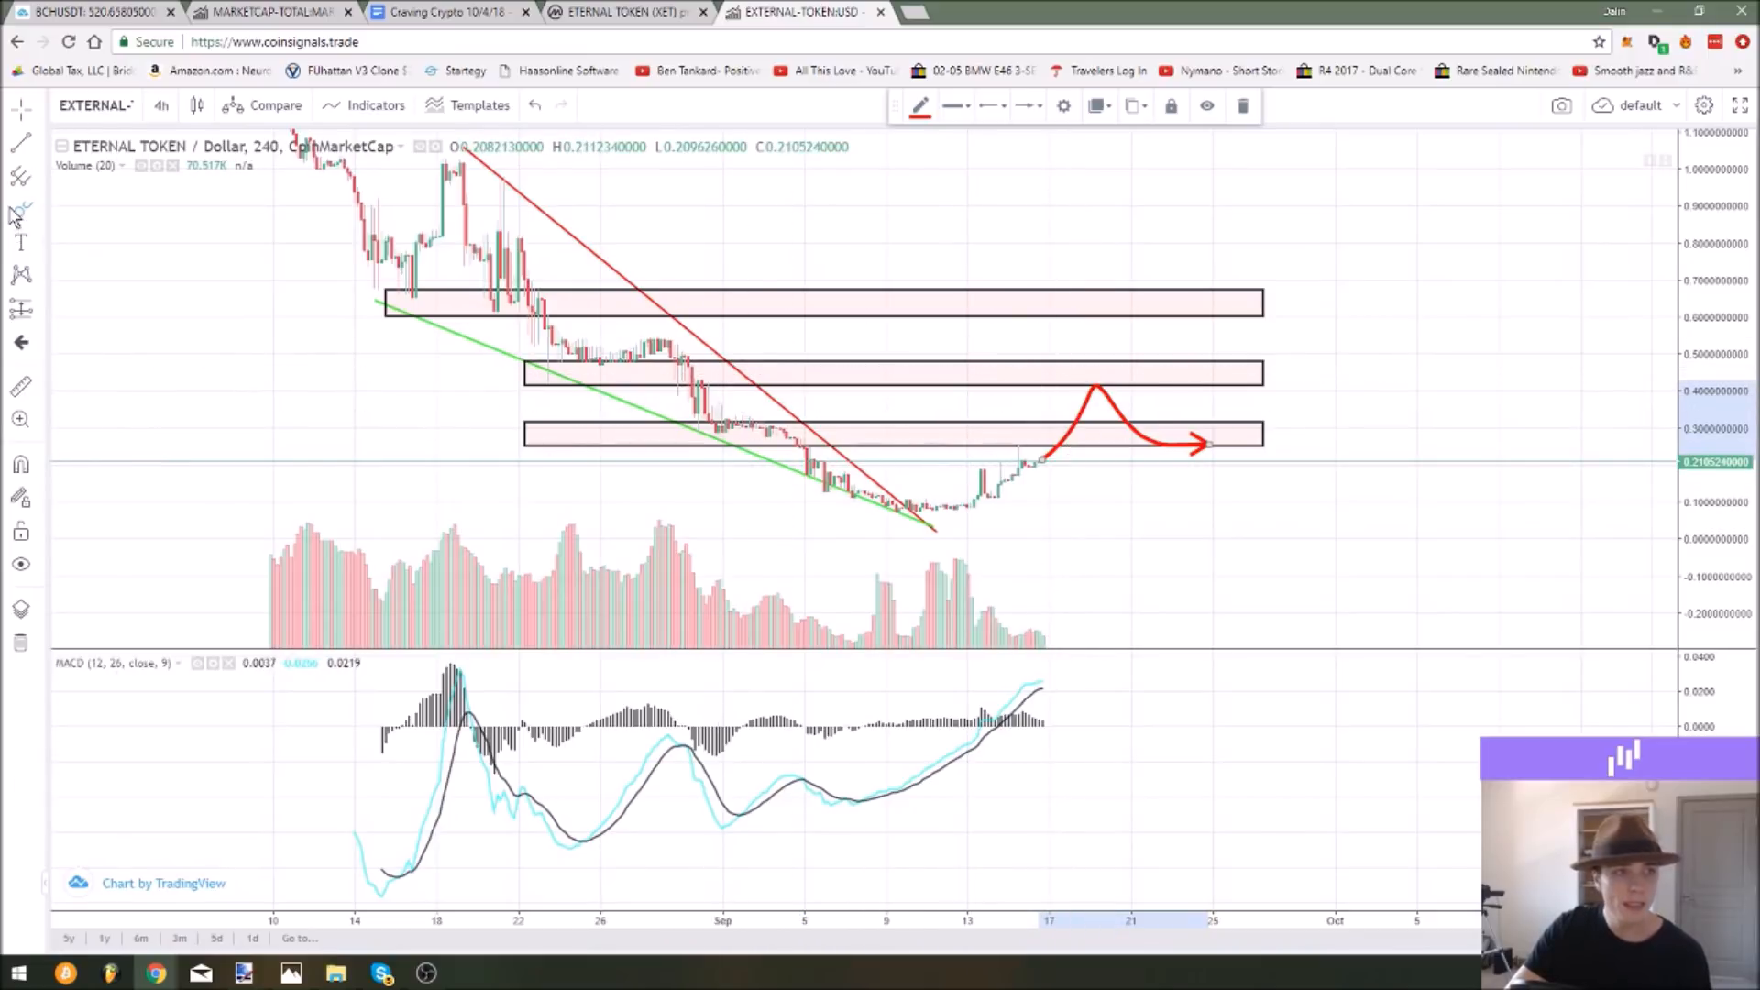
# Draw another price zone box over the XET chart, then switch to the Craving Crypto EP 40 outline document.
pyautogui.click(20, 211)
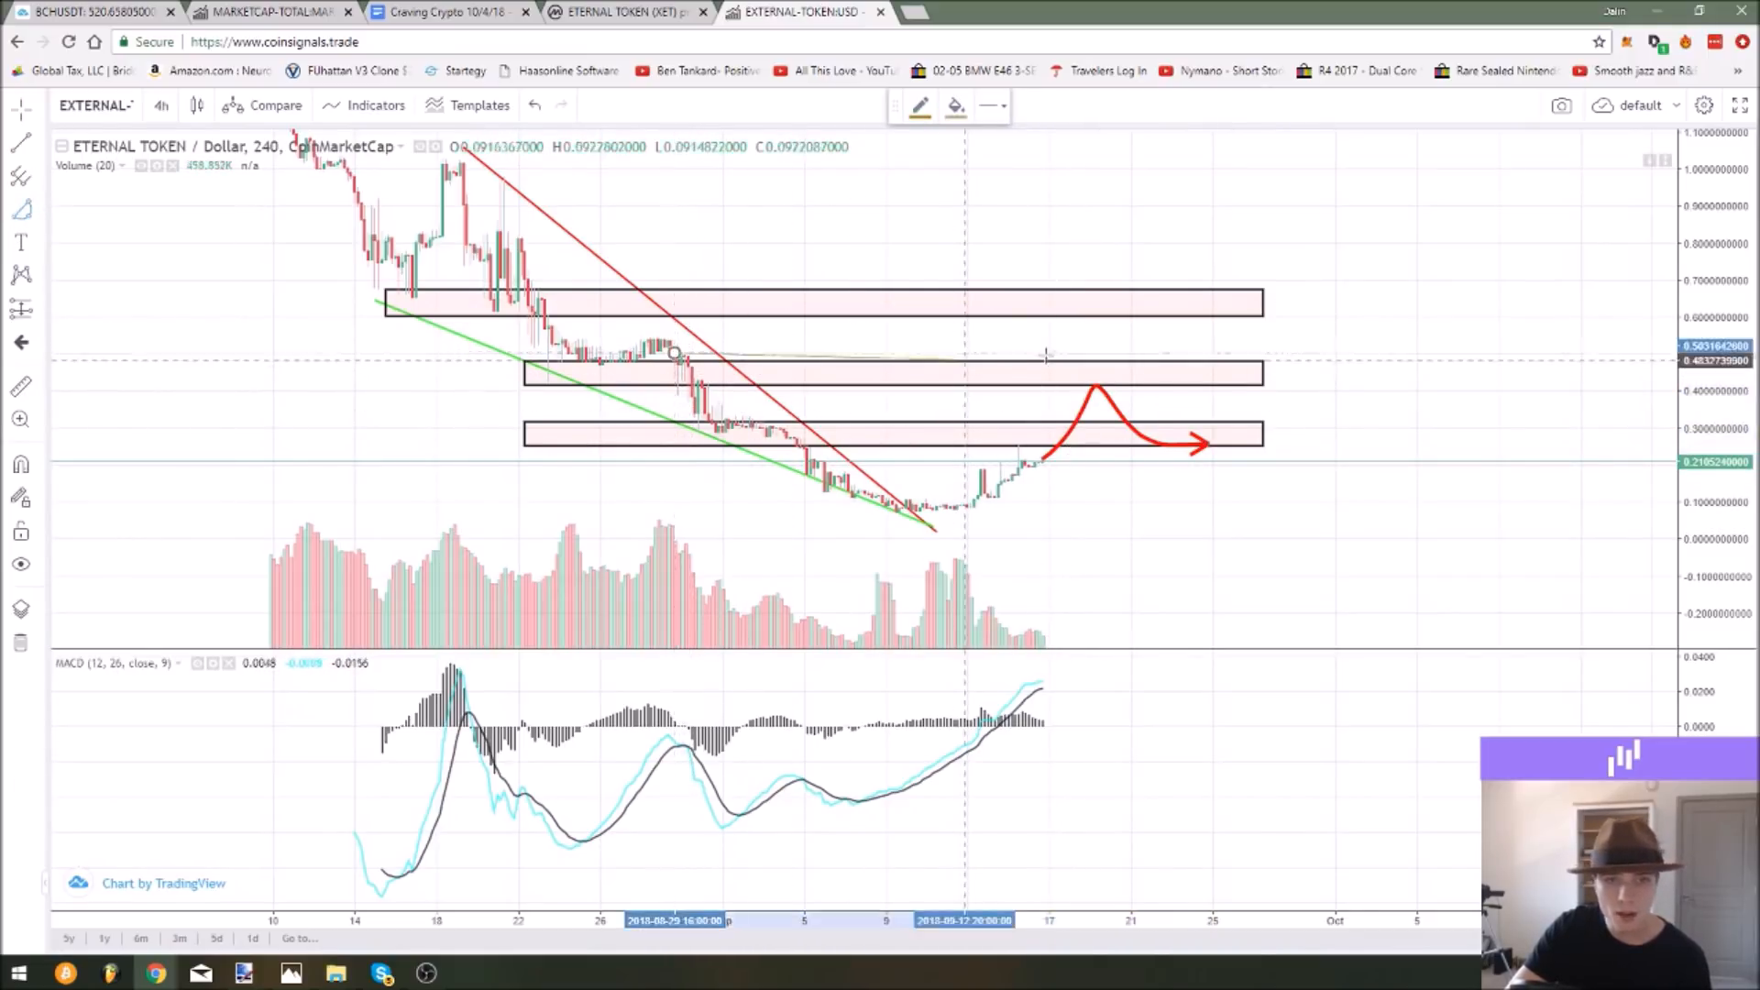
pyautogui.moveTo(673, 354); pyautogui.dragTo(1129, 358)
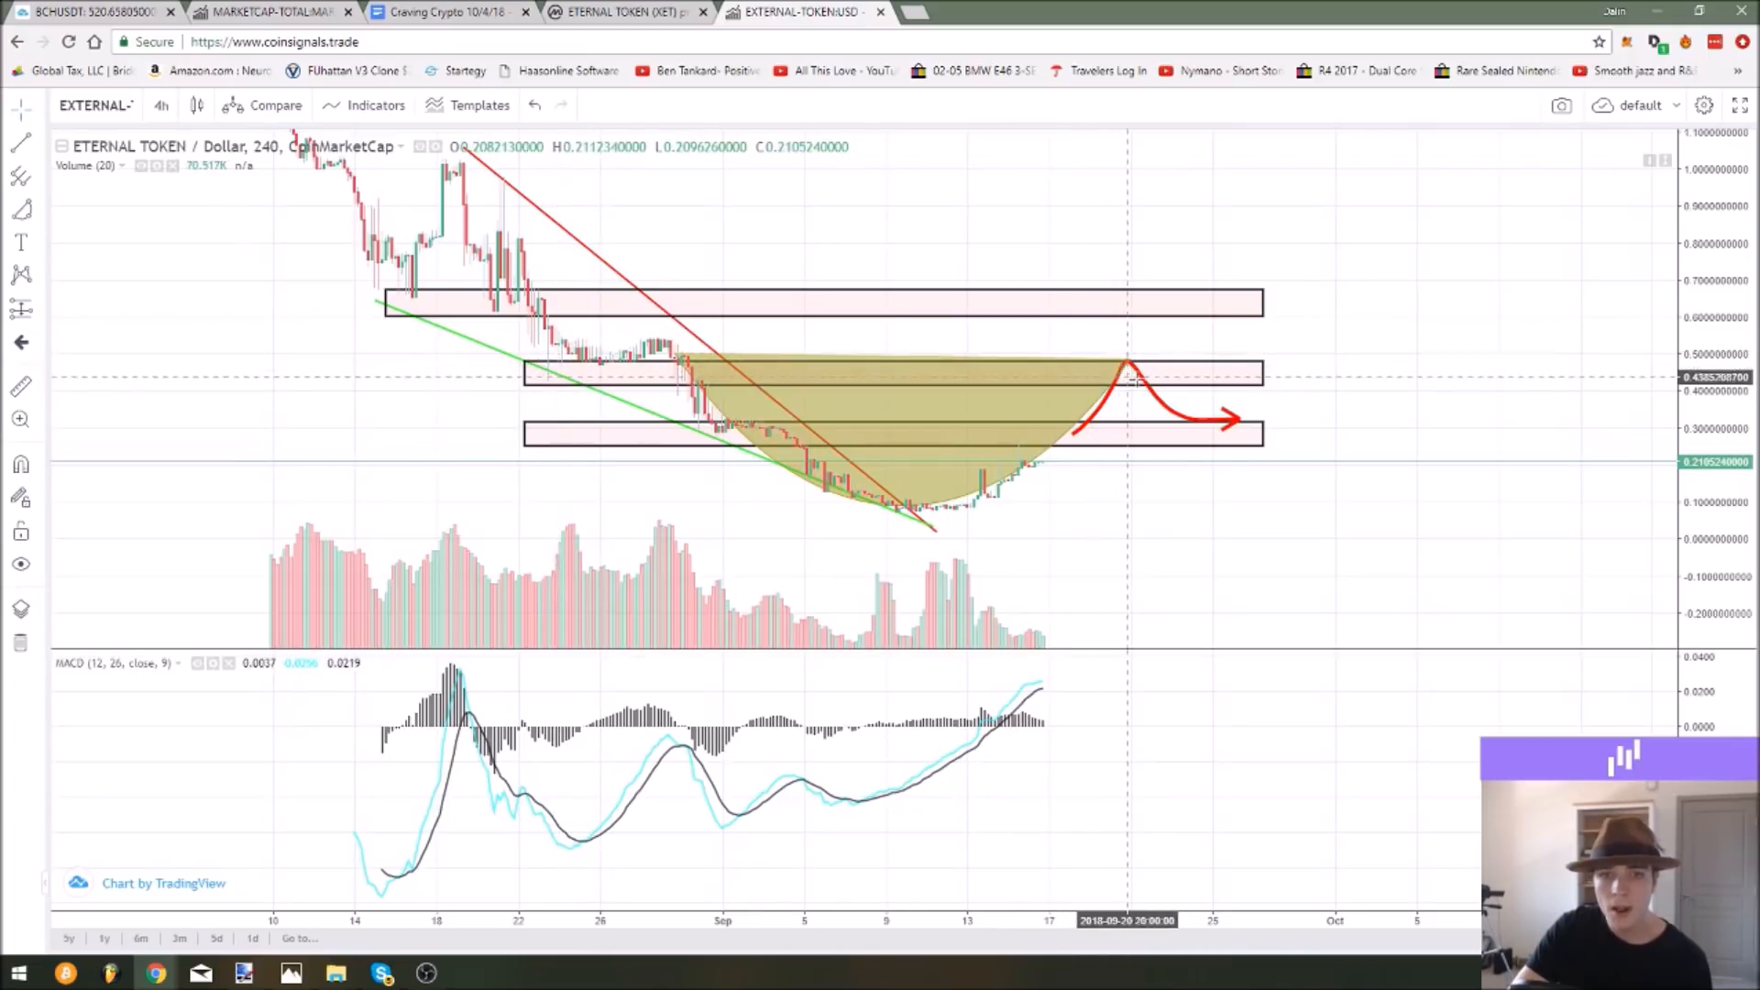
pyautogui.moveTo(735, 402)
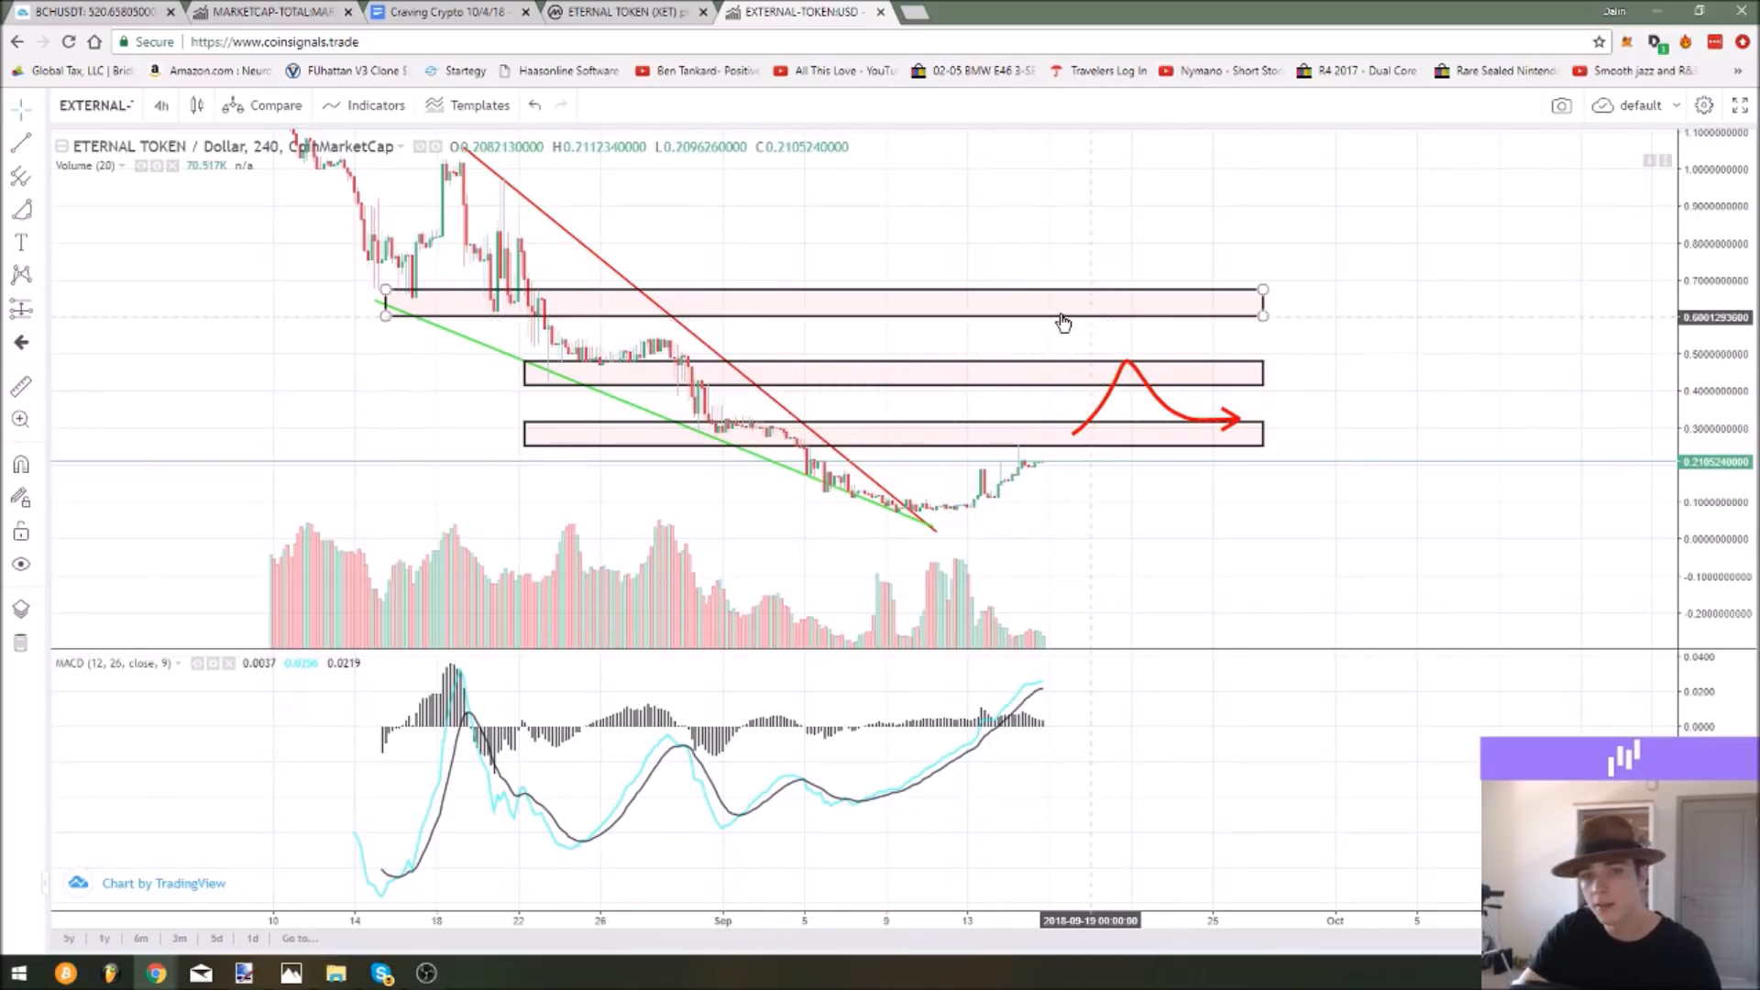
pyautogui.click(442, 13)
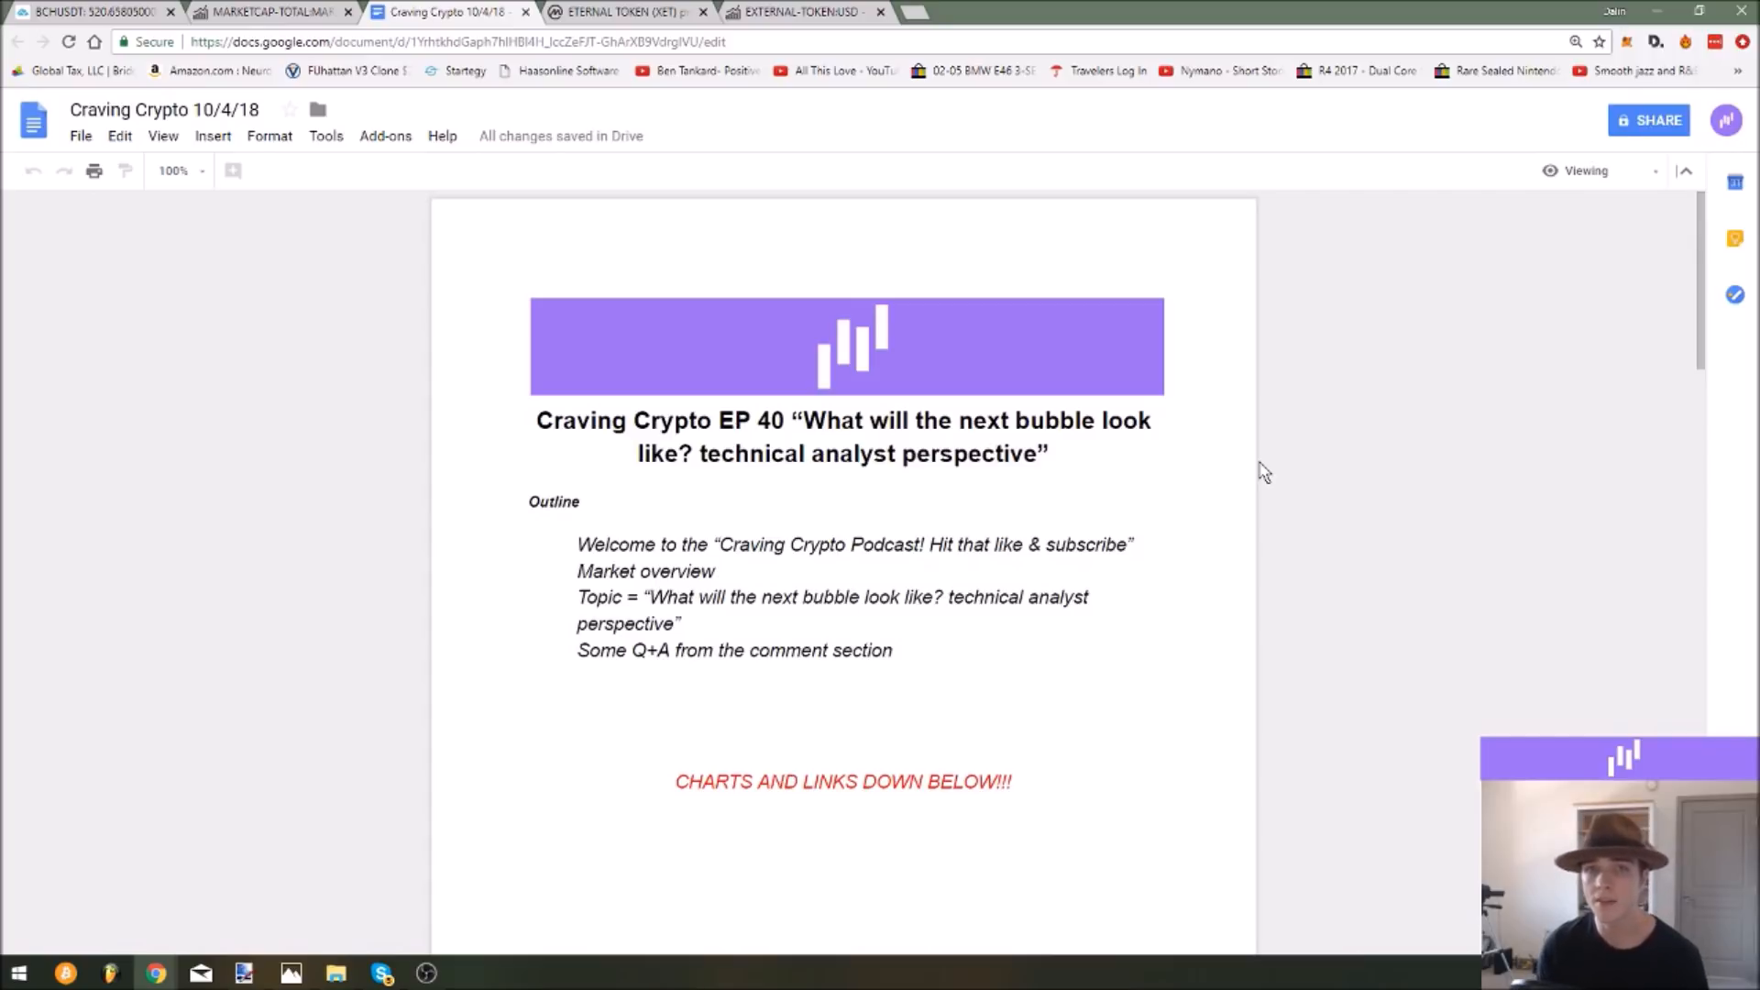
pyautogui.moveTo(9, 379)
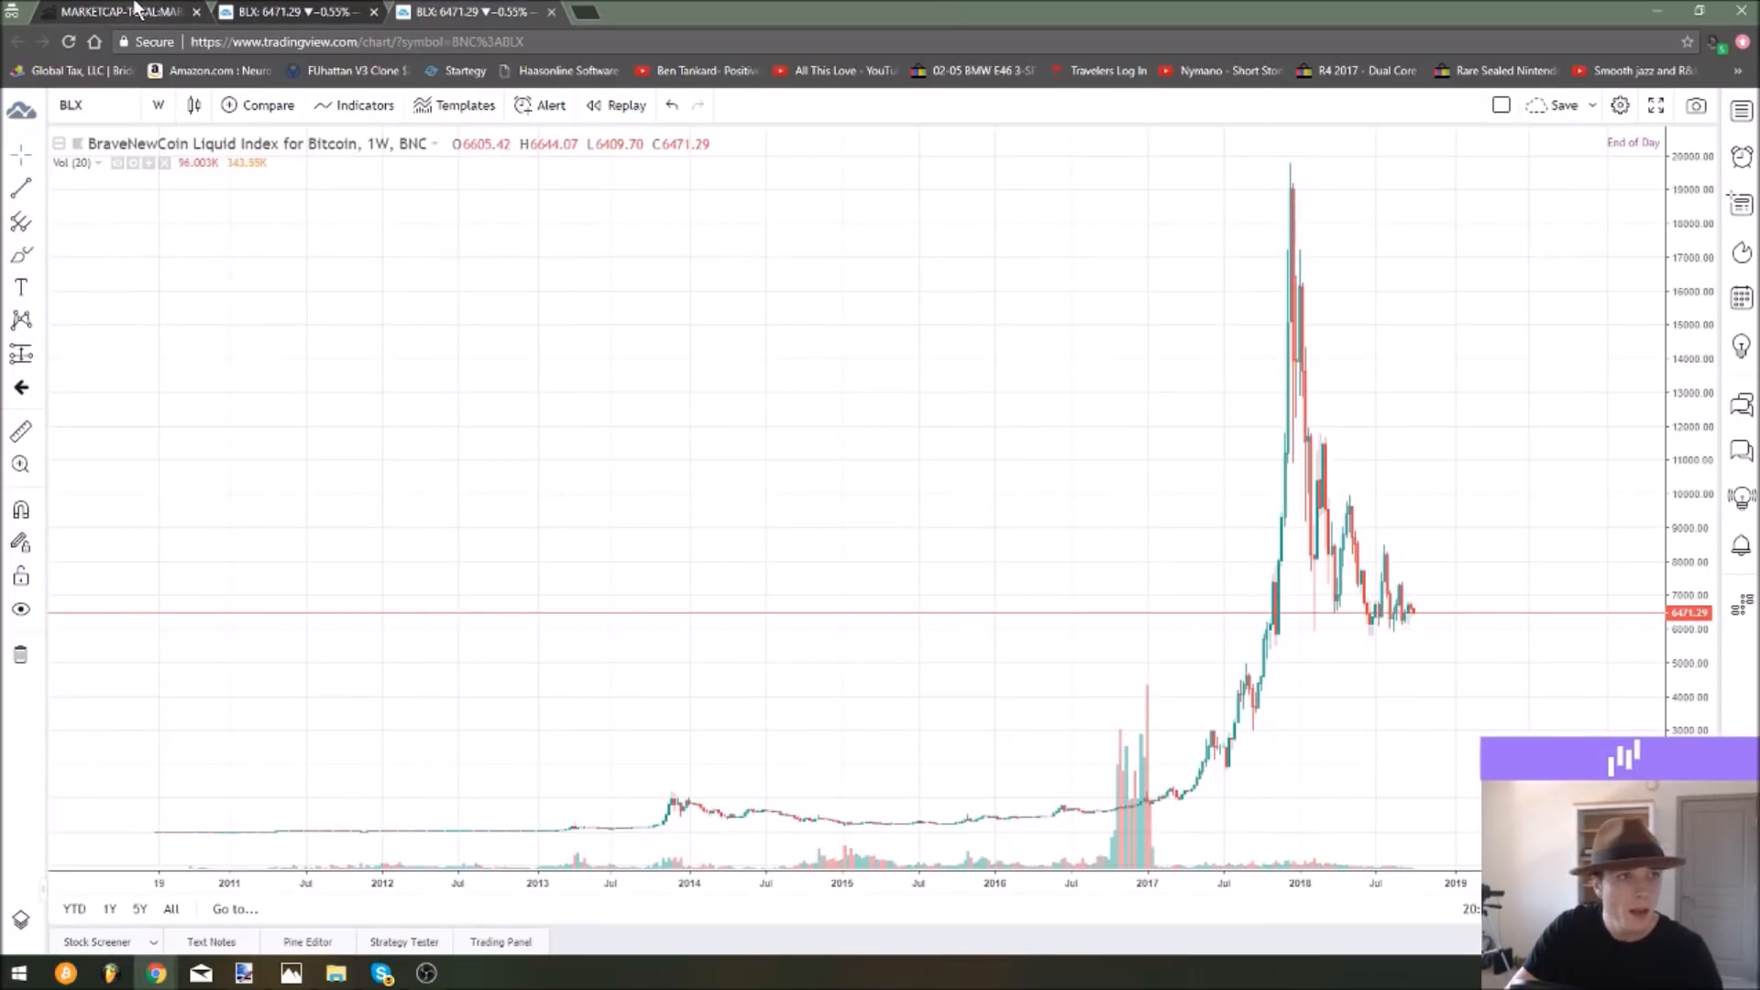
# Switch to the weekly MARKETCAP-TOTAL chart with its ~78.6% and ~78.2% drawdowns measured.
pyautogui.click(112, 11)
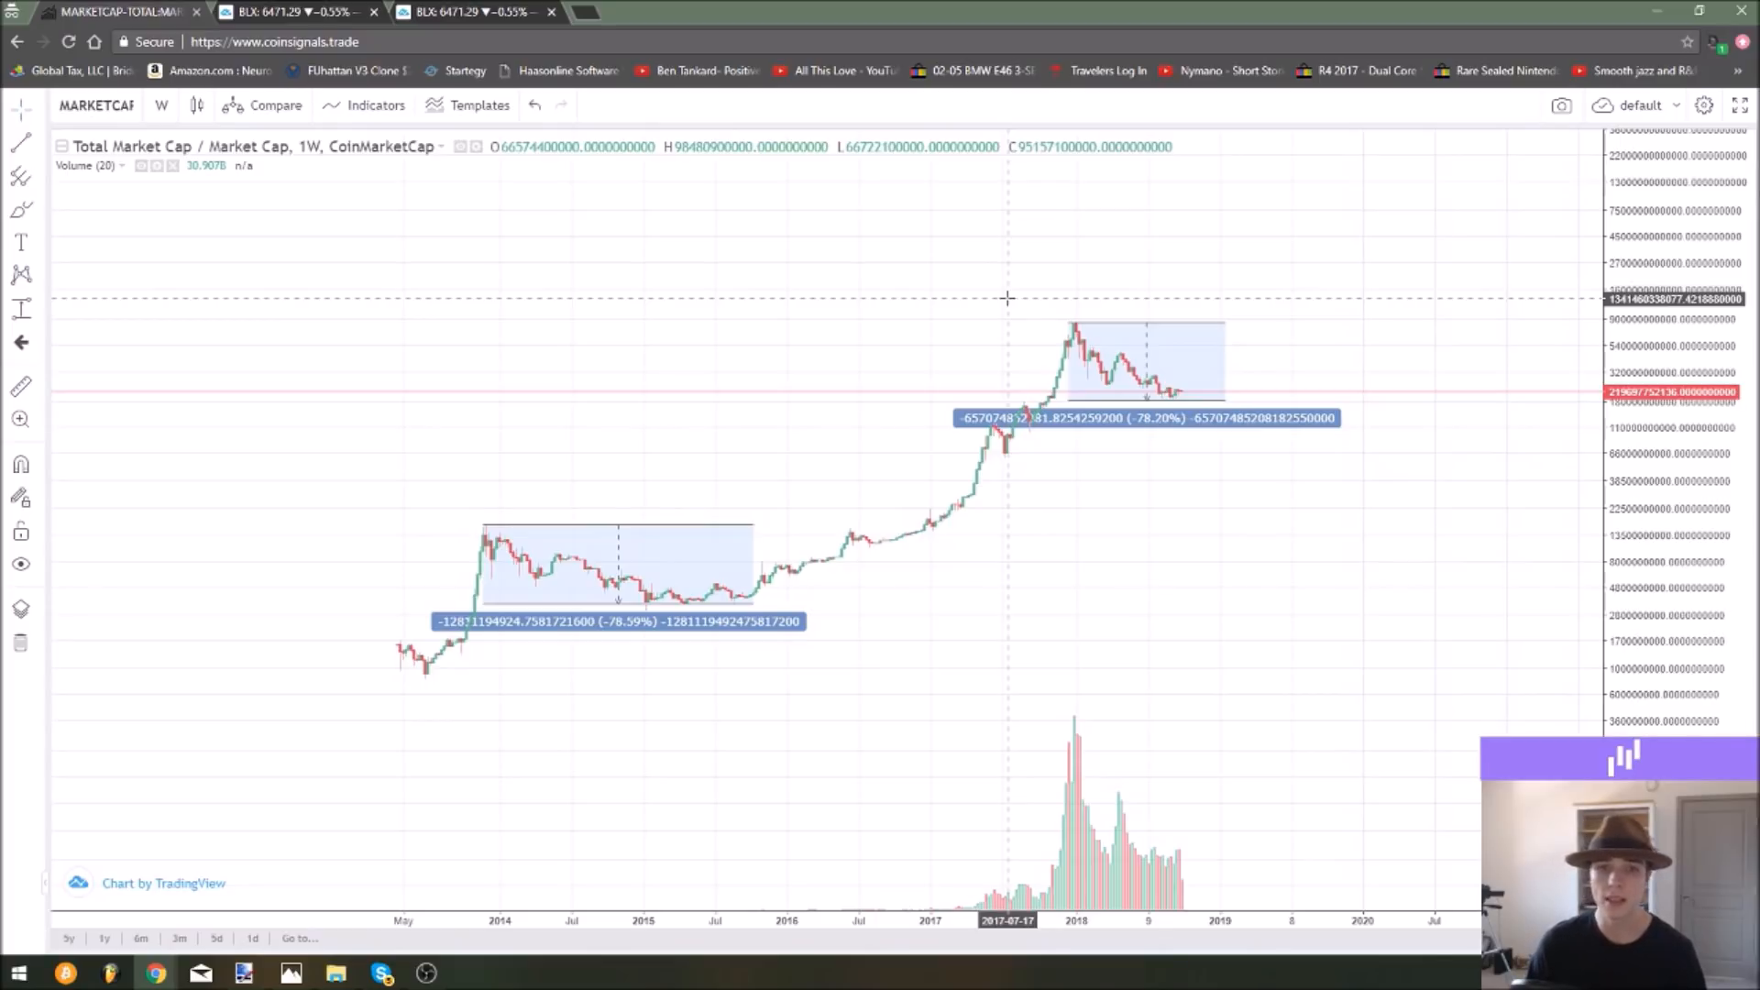
pyautogui.moveTo(487, 468)
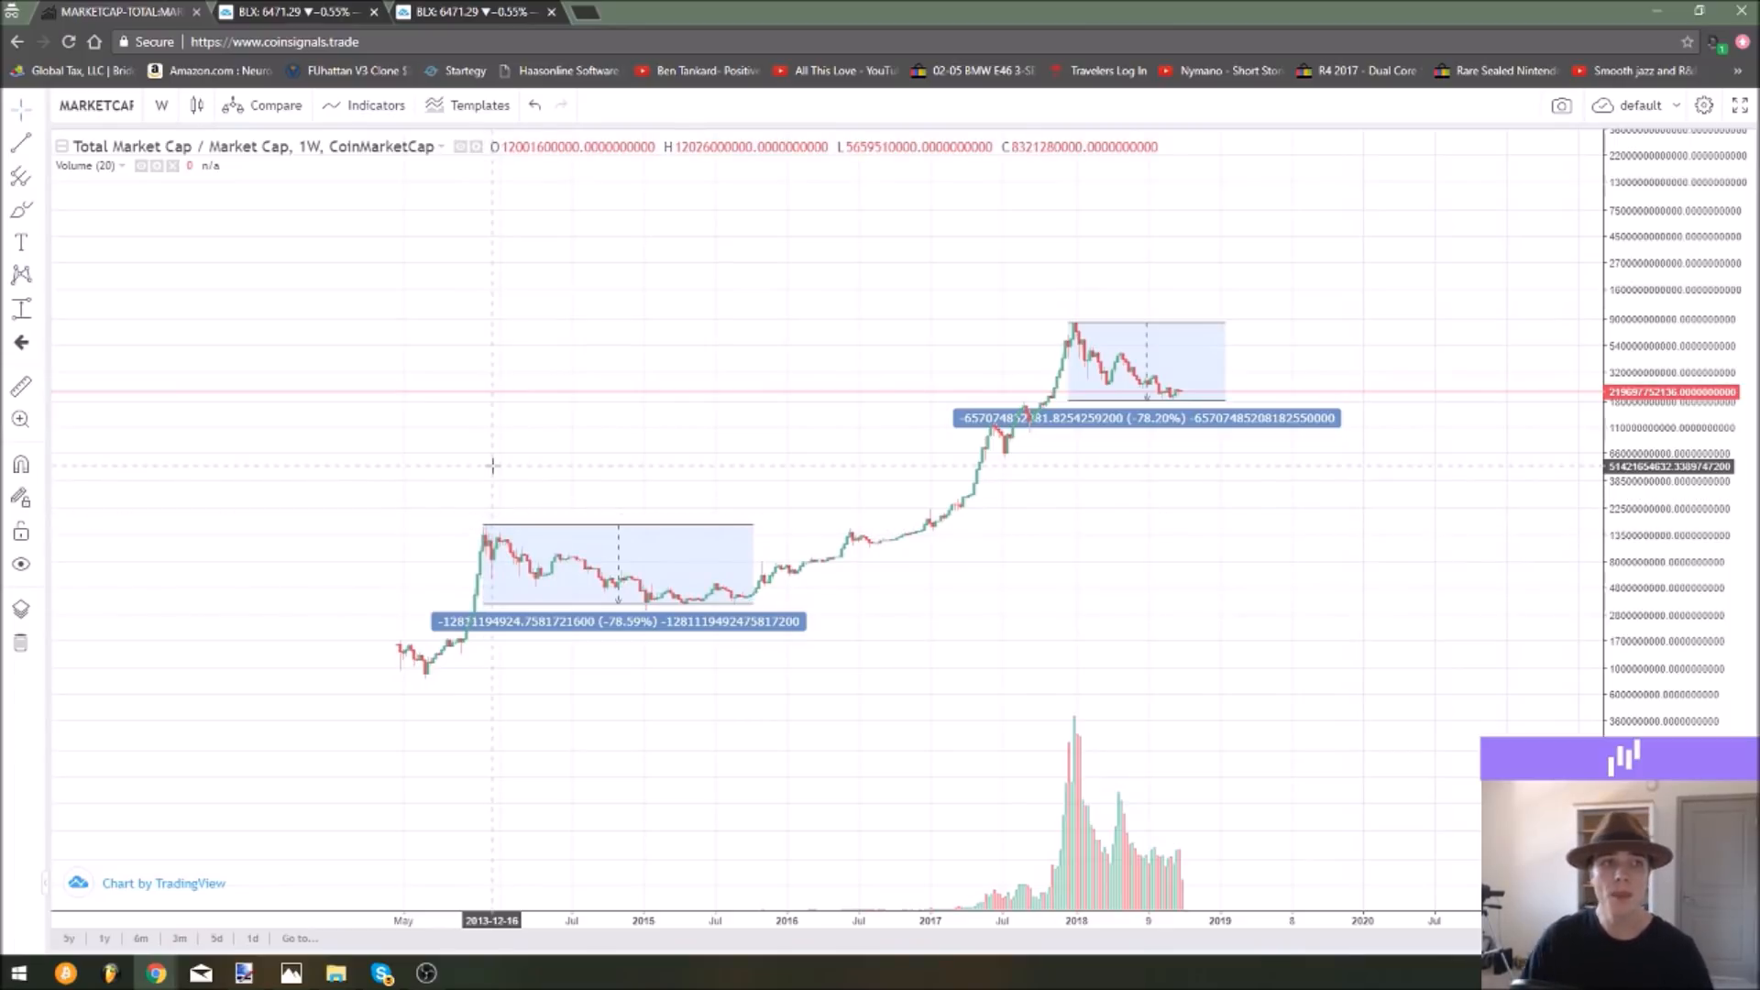
pyautogui.moveTo(461, 72)
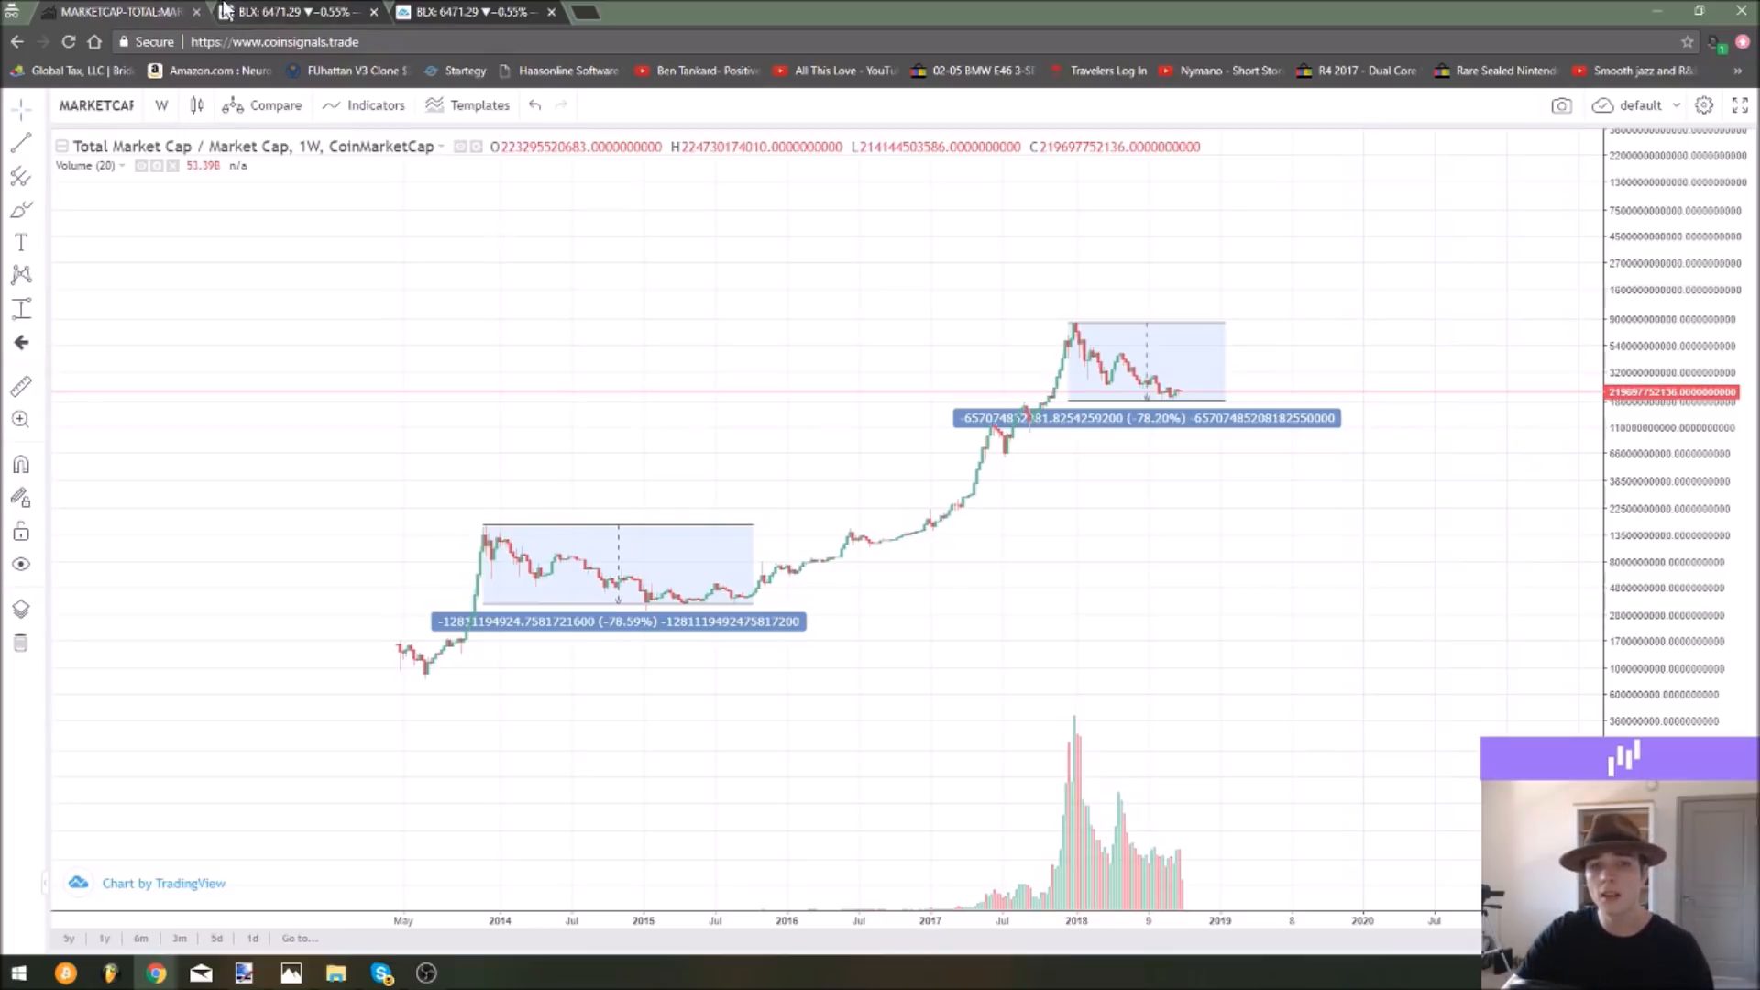
pyautogui.moveTo(460, 72)
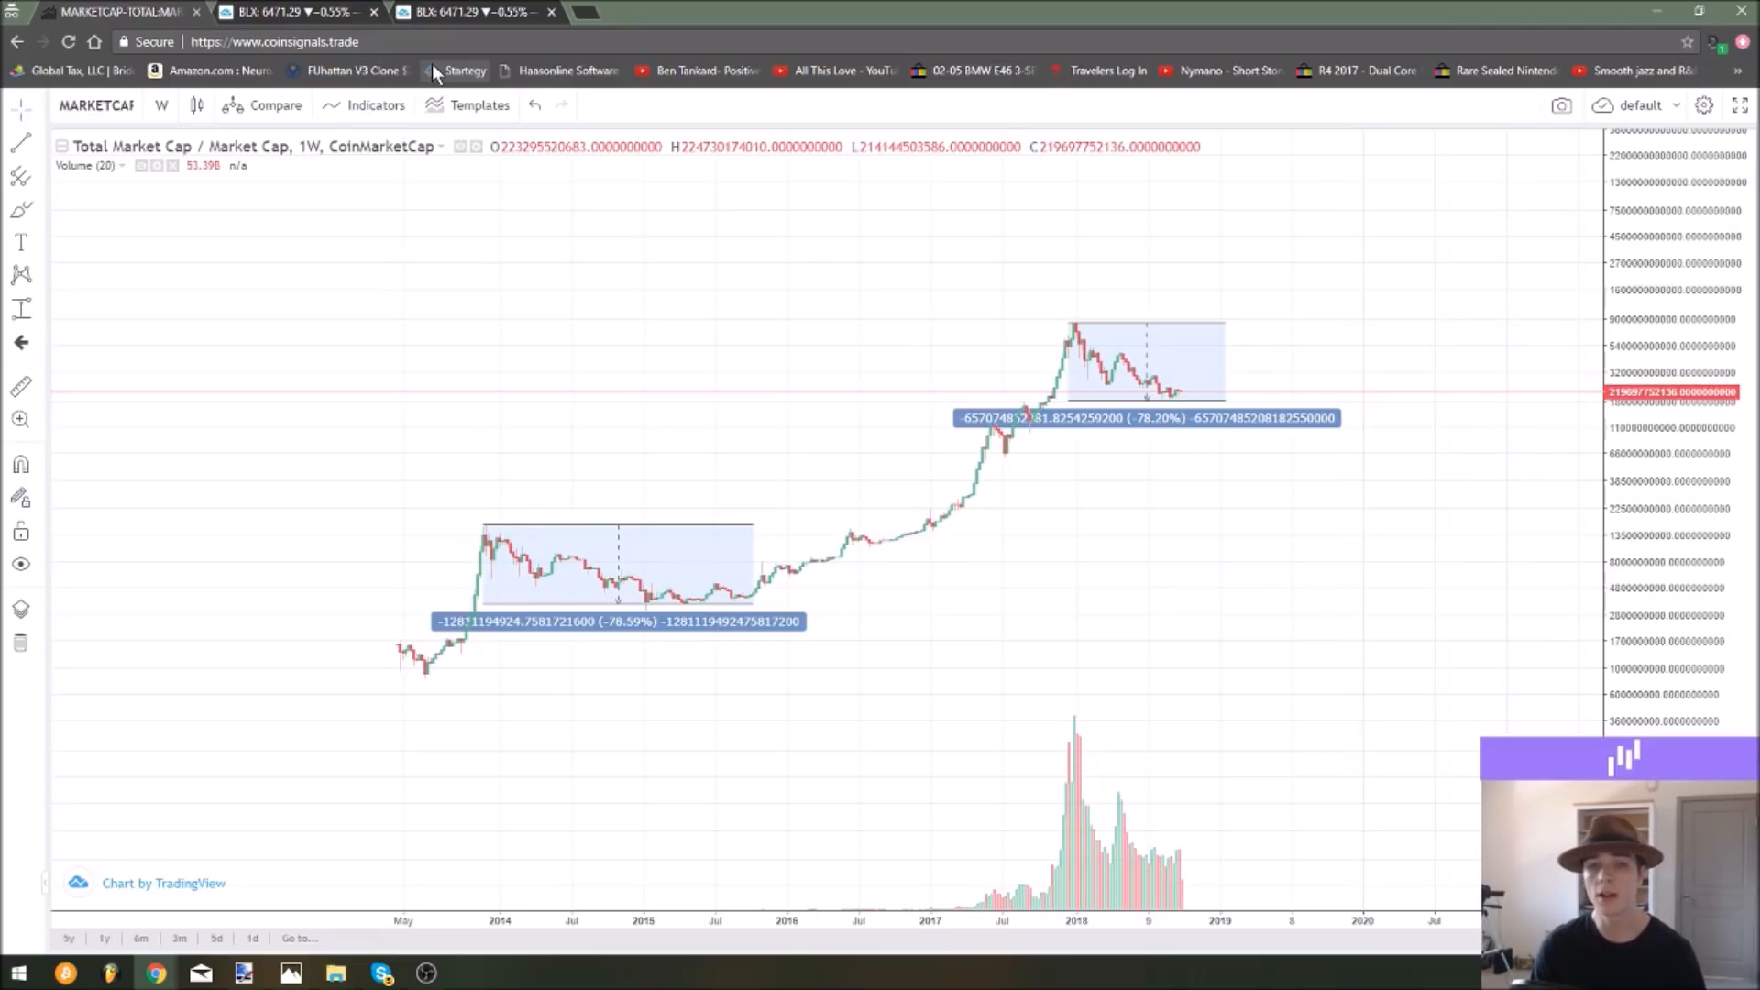
pyautogui.moveTo(499, 176)
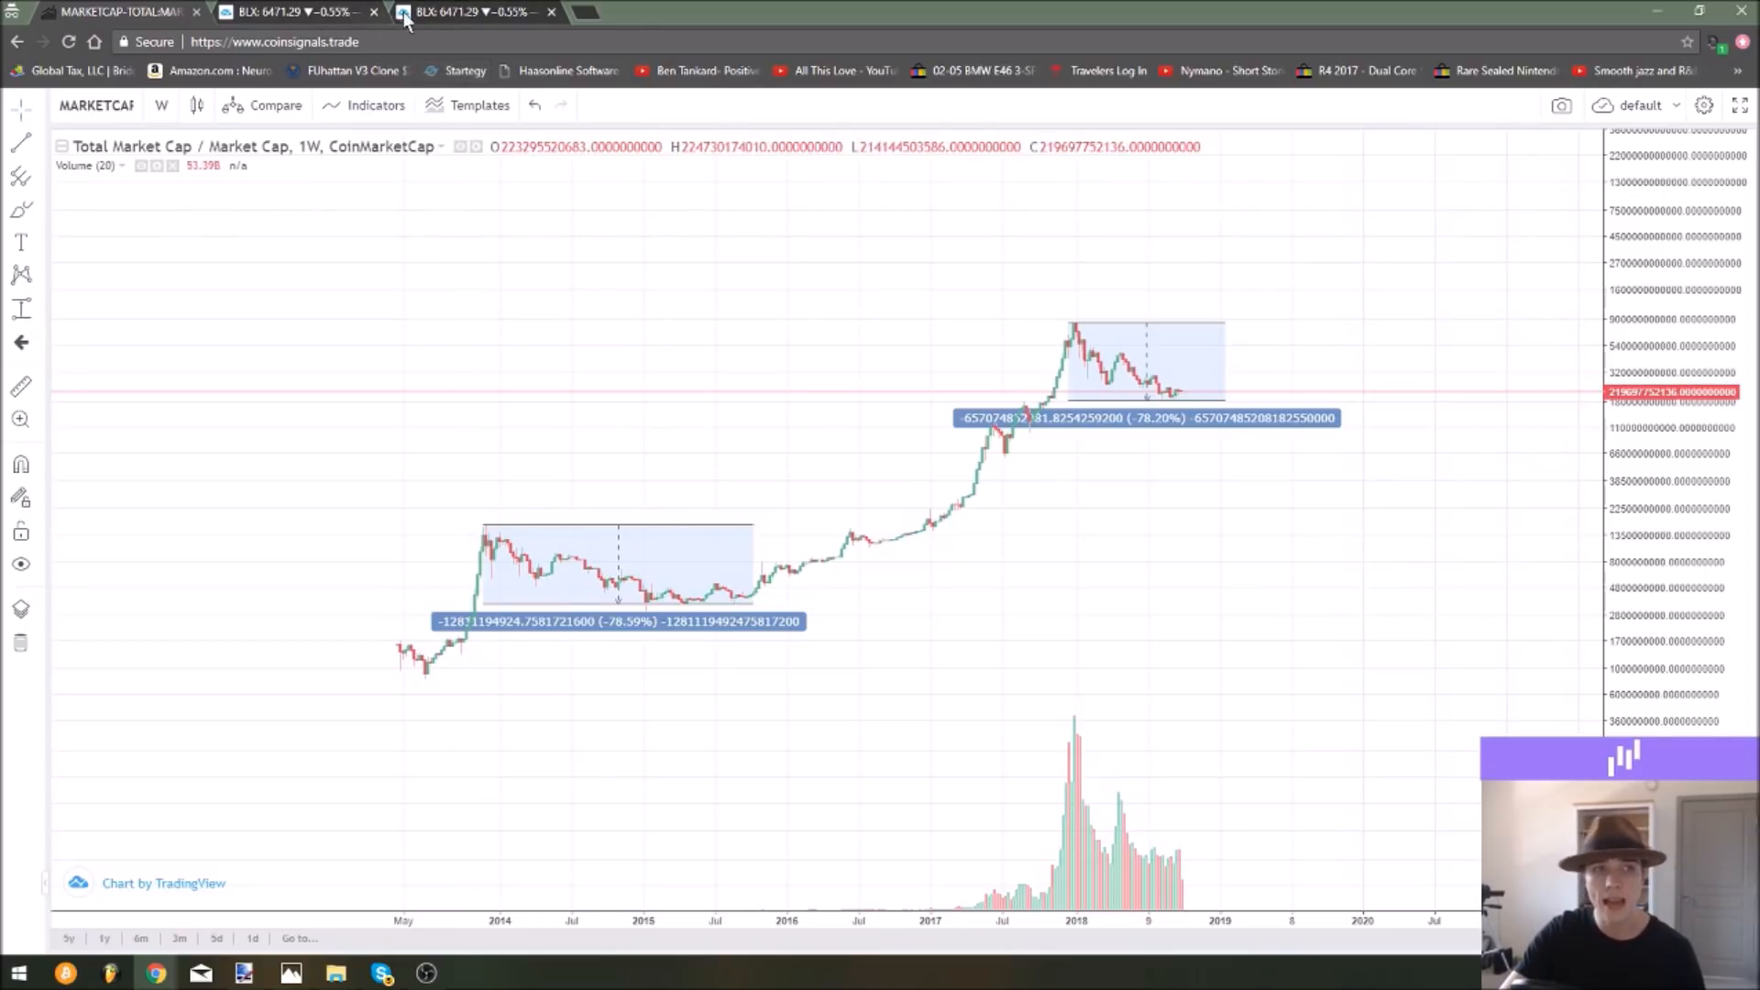
pyautogui.moveTo(303, 13)
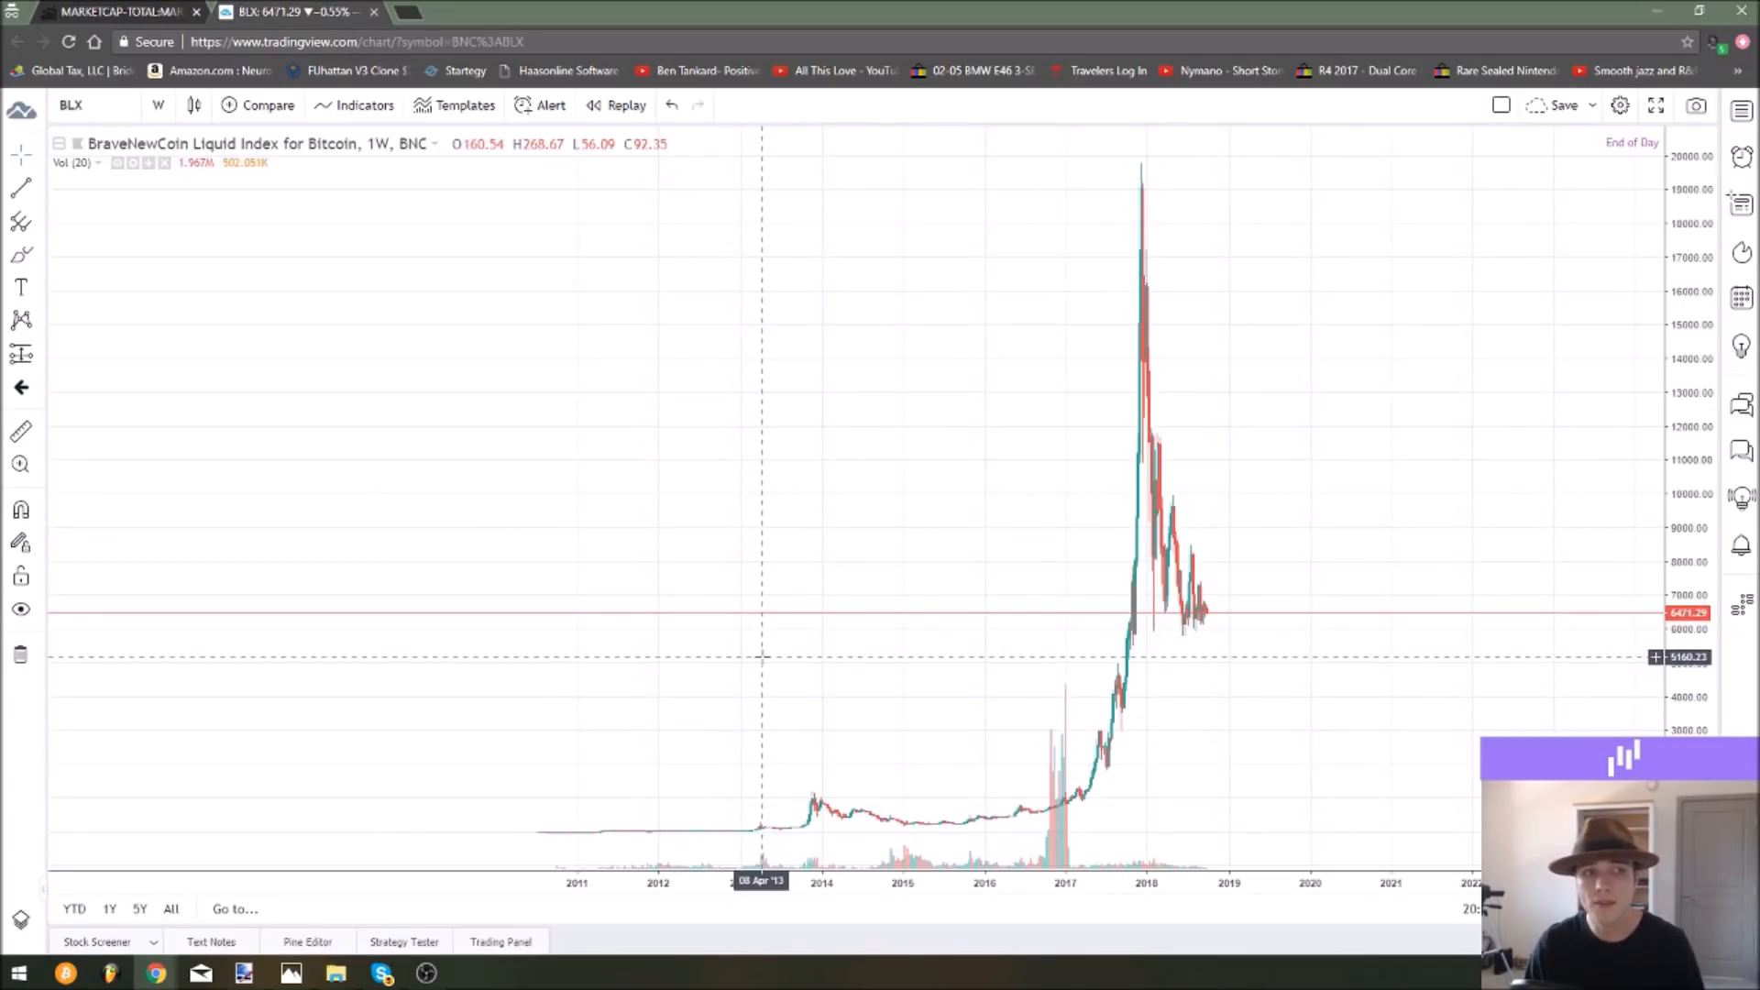
pyautogui.moveTo(786, 449)
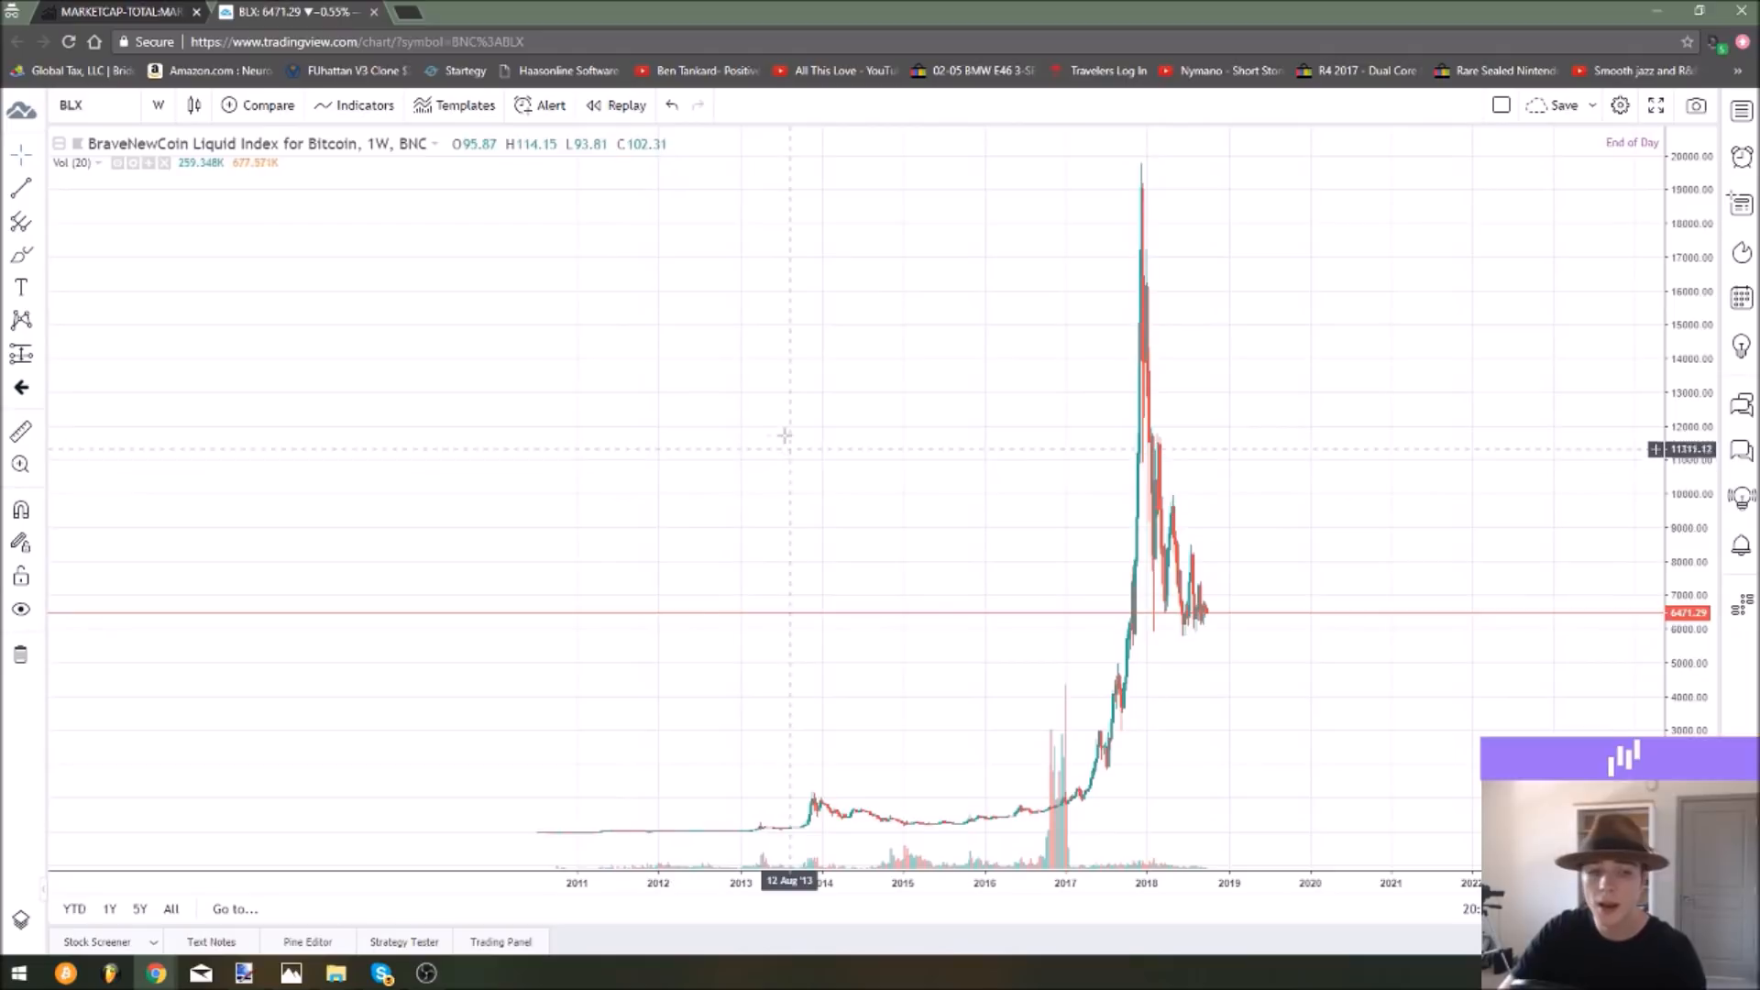
pyautogui.moveTo(545, 840)
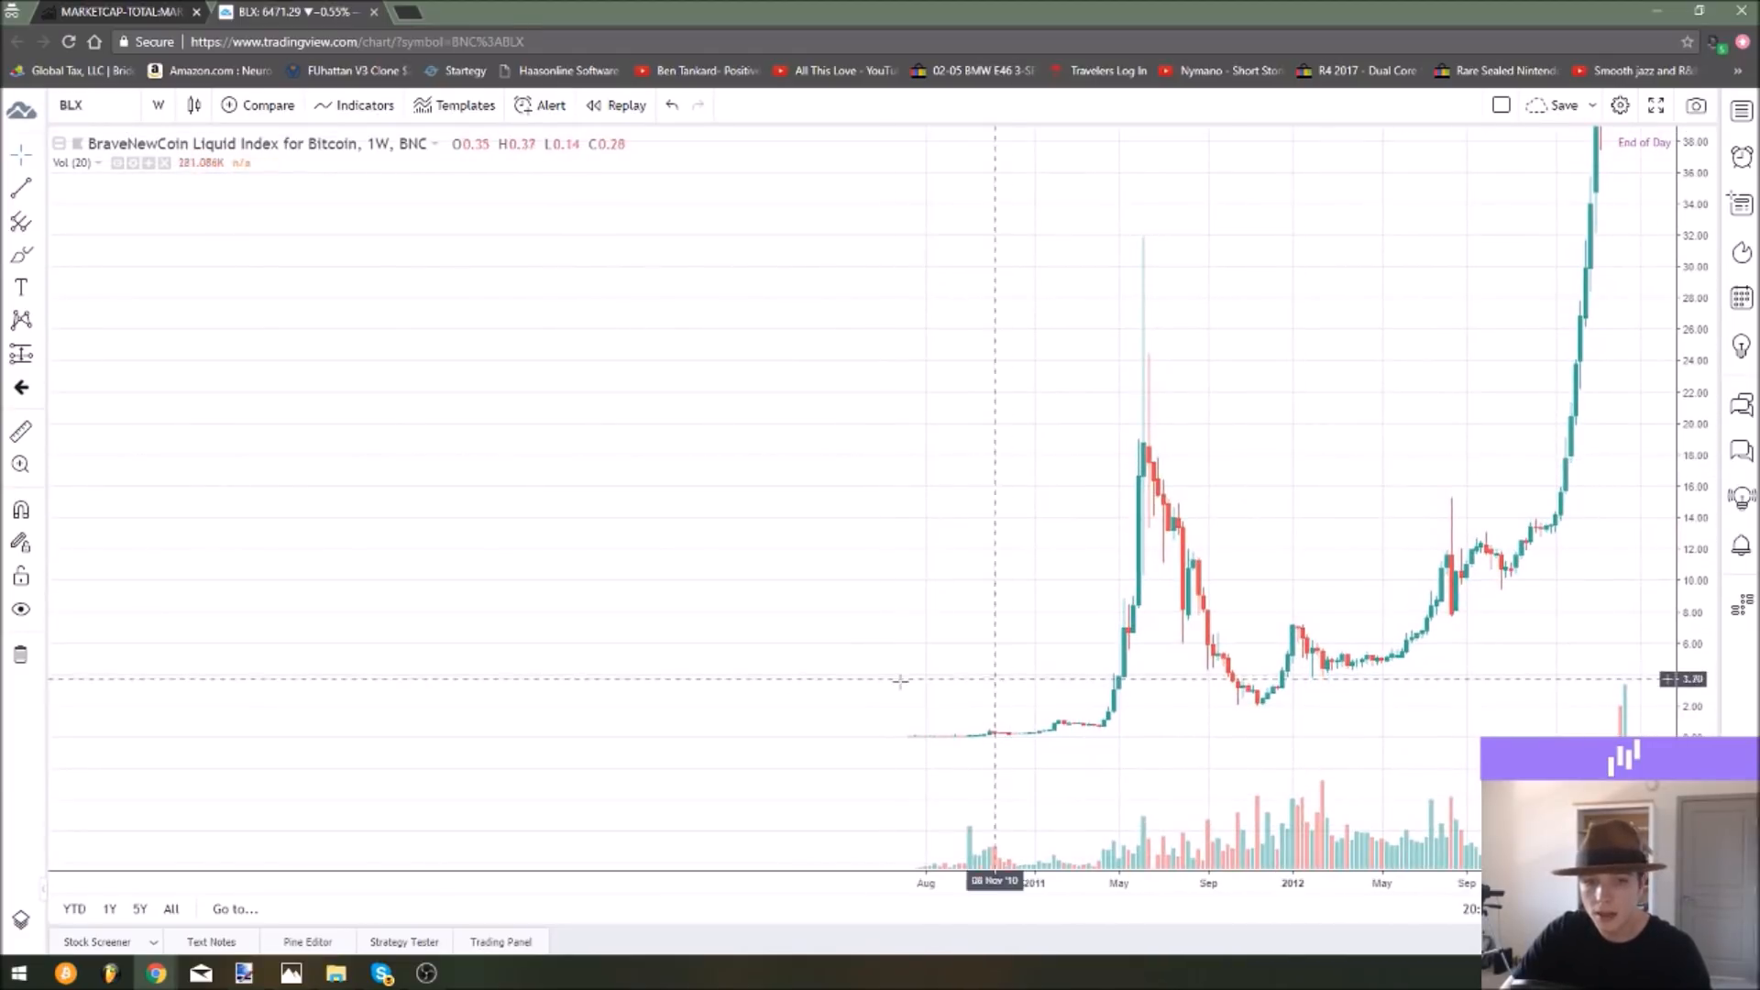
pyautogui.moveTo(1038, 715)
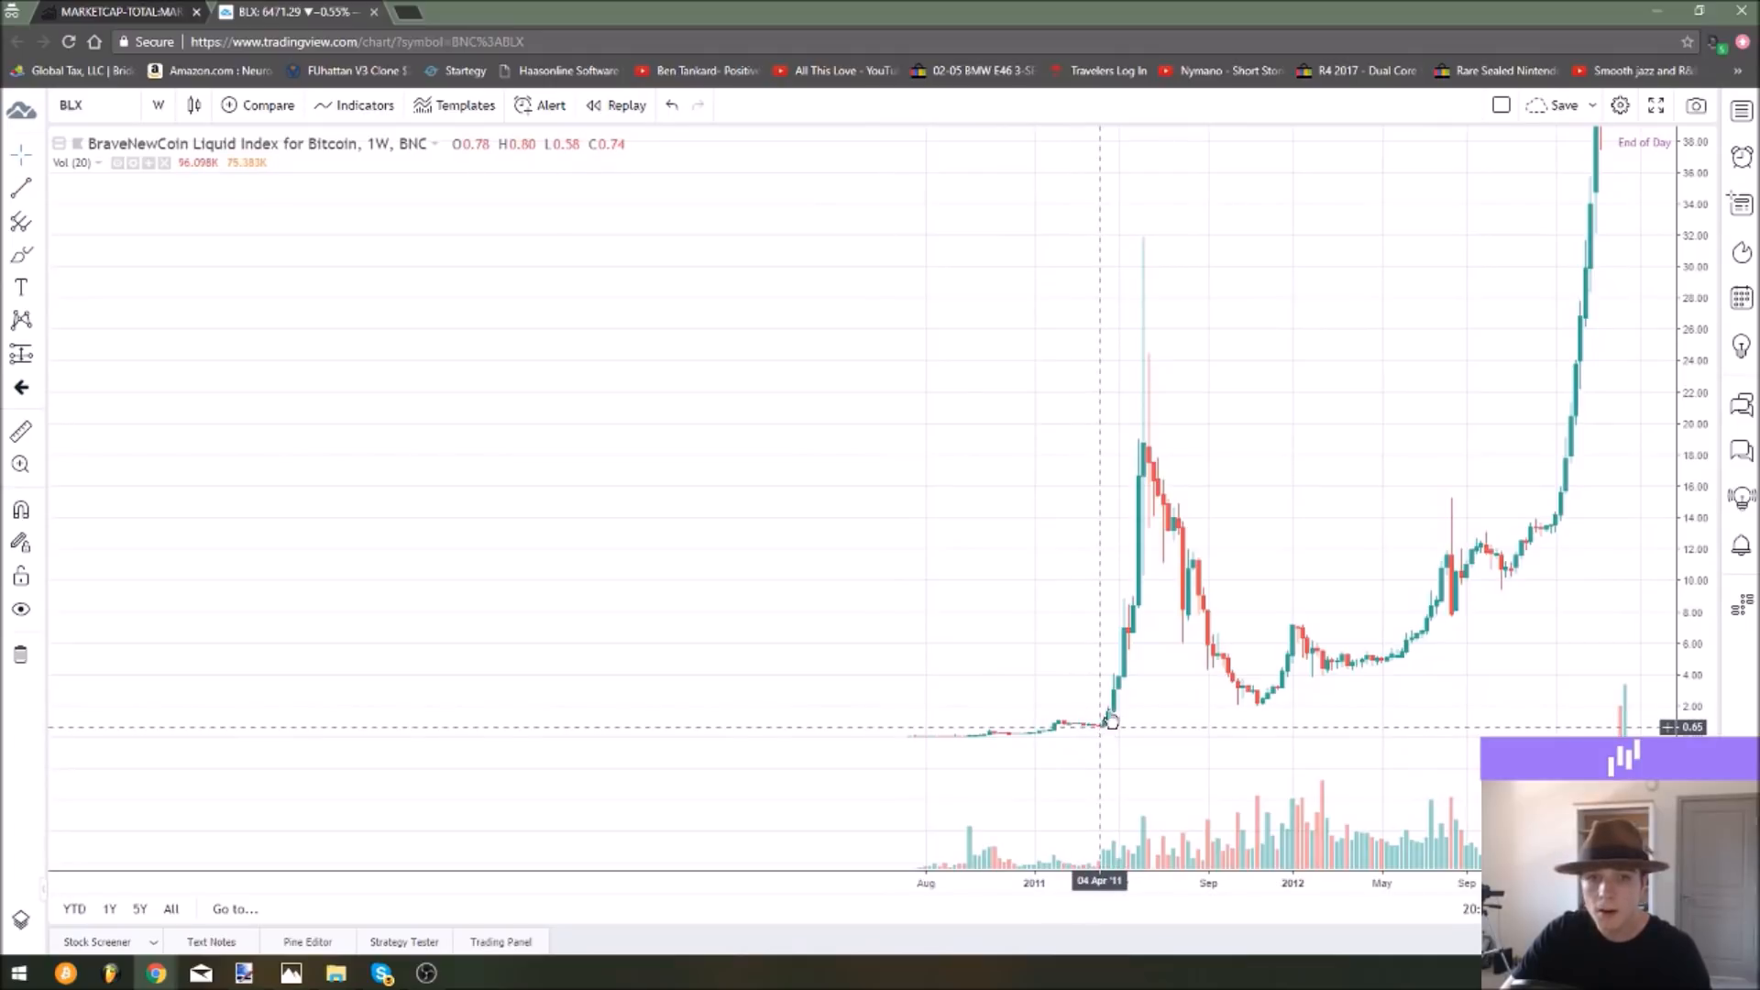
pyautogui.moveTo(1142, 228)
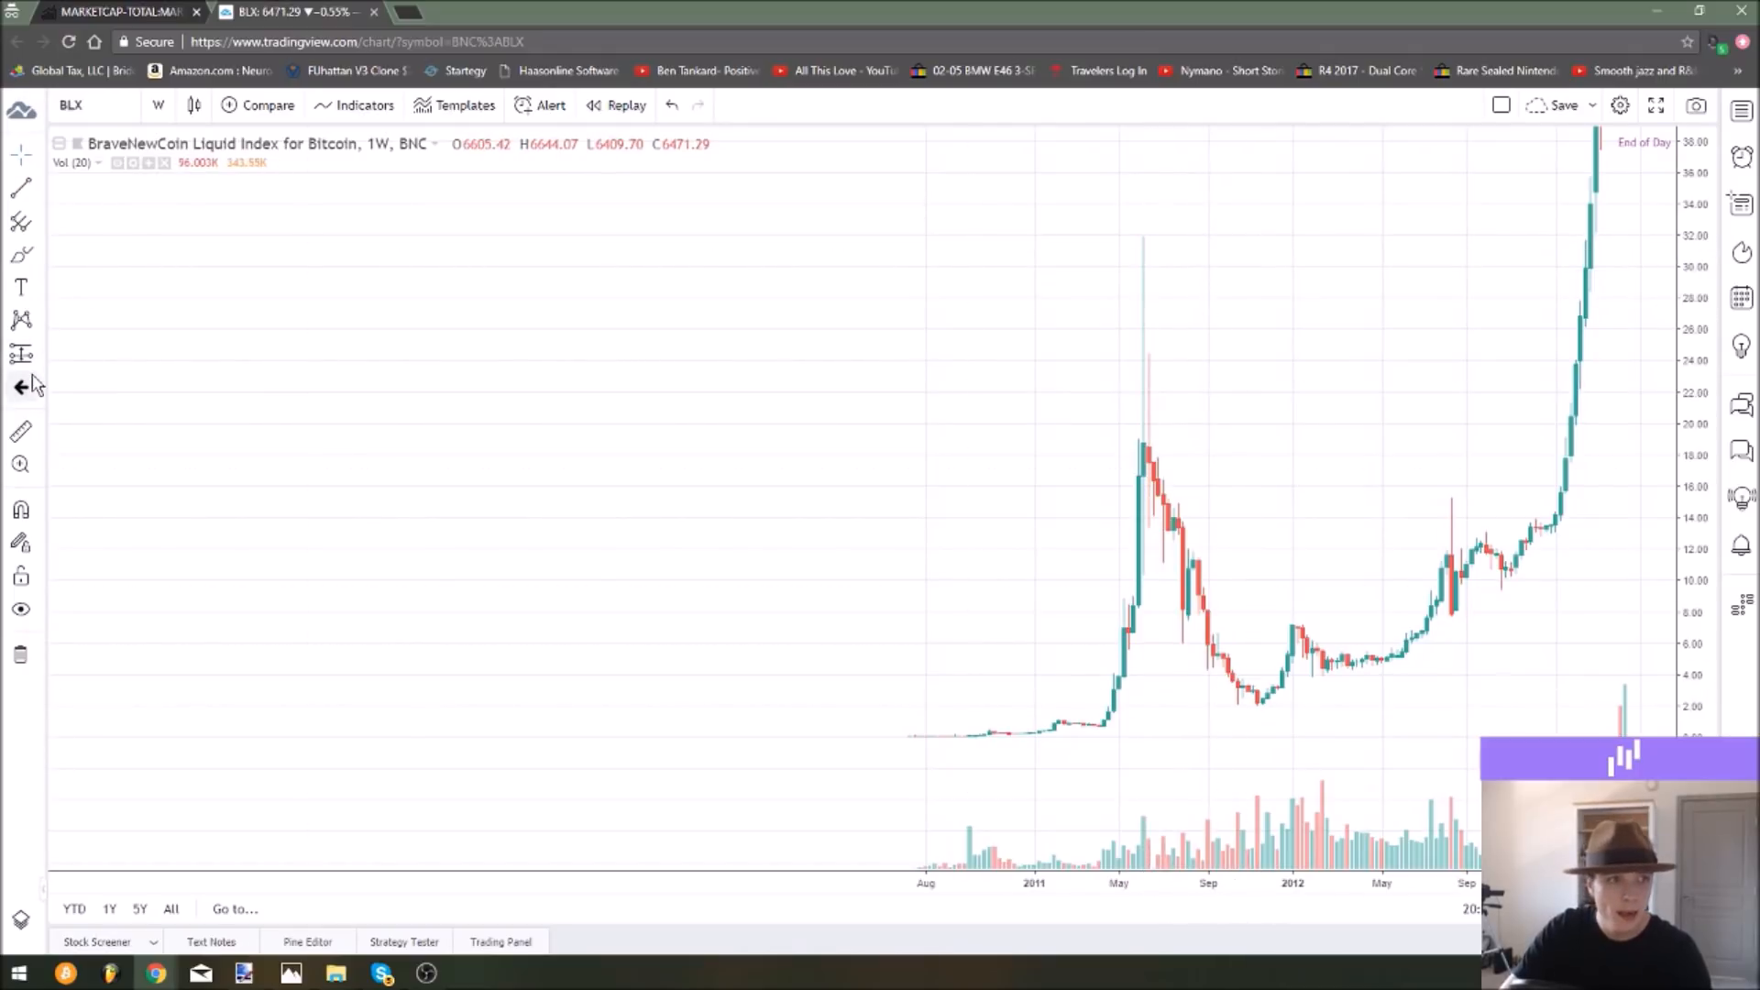
# Pick the Price Range tool to measure the 2011 crash from the June peak to the December low.
pyautogui.click(20, 354)
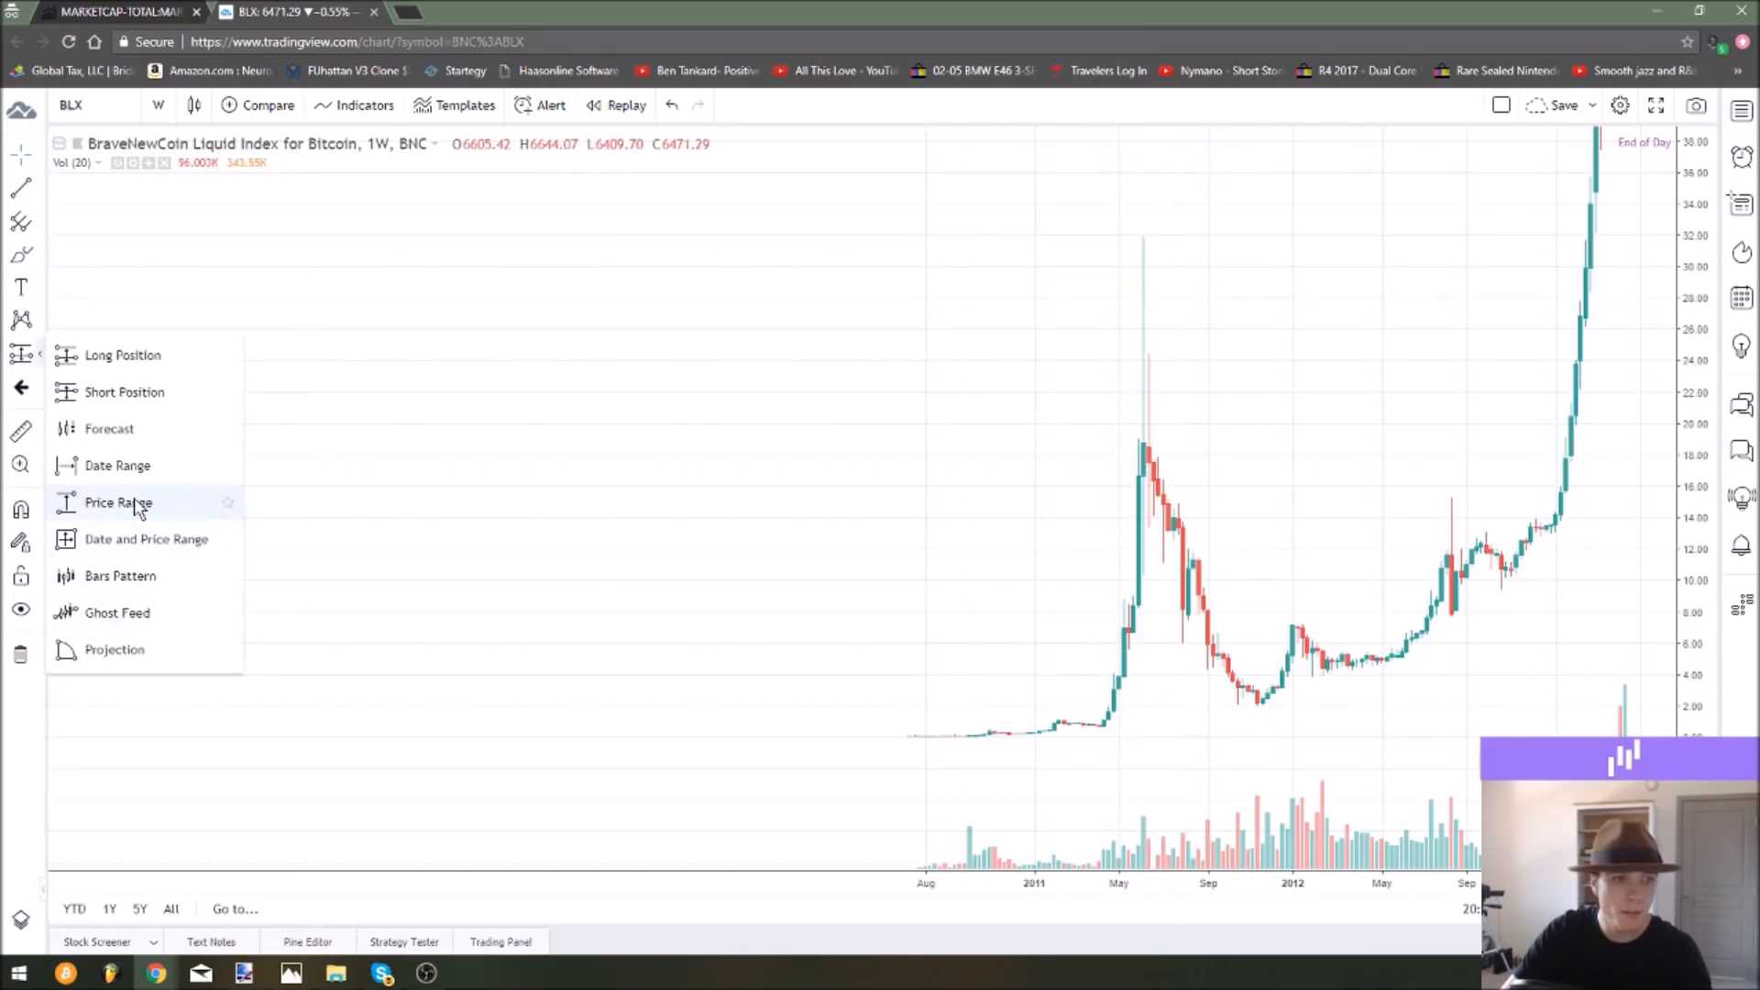
pyautogui.click(117, 502)
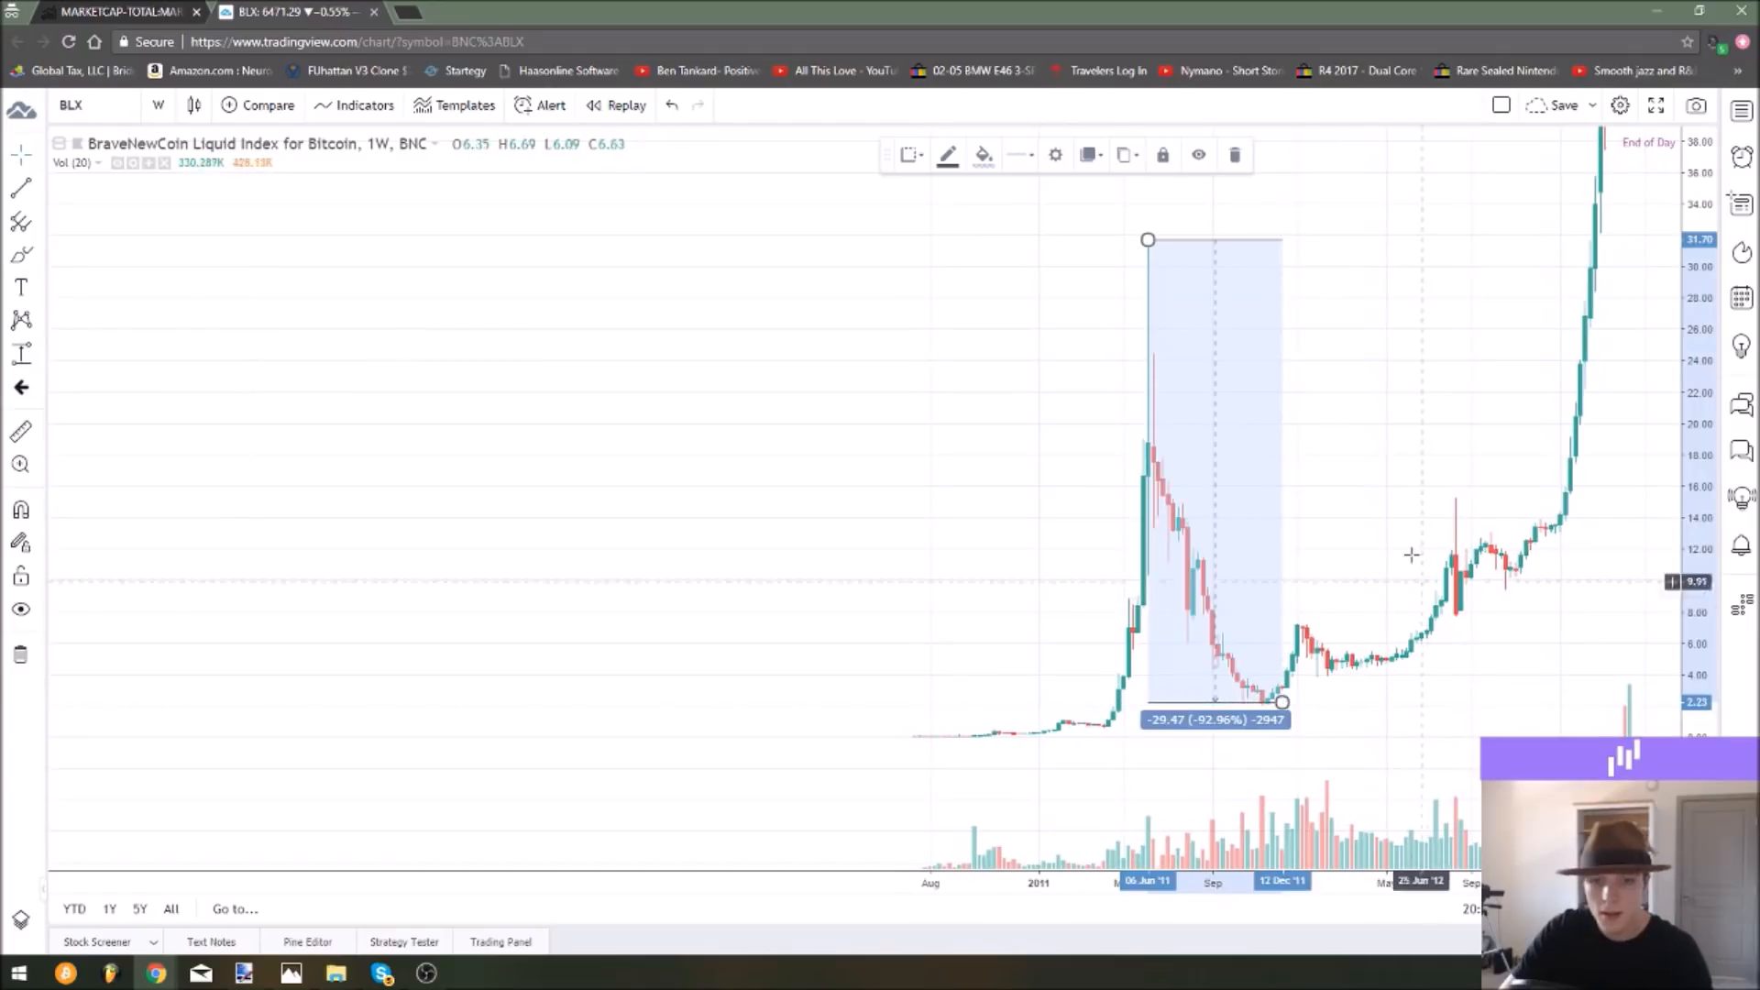
pyautogui.moveTo(1417, 534)
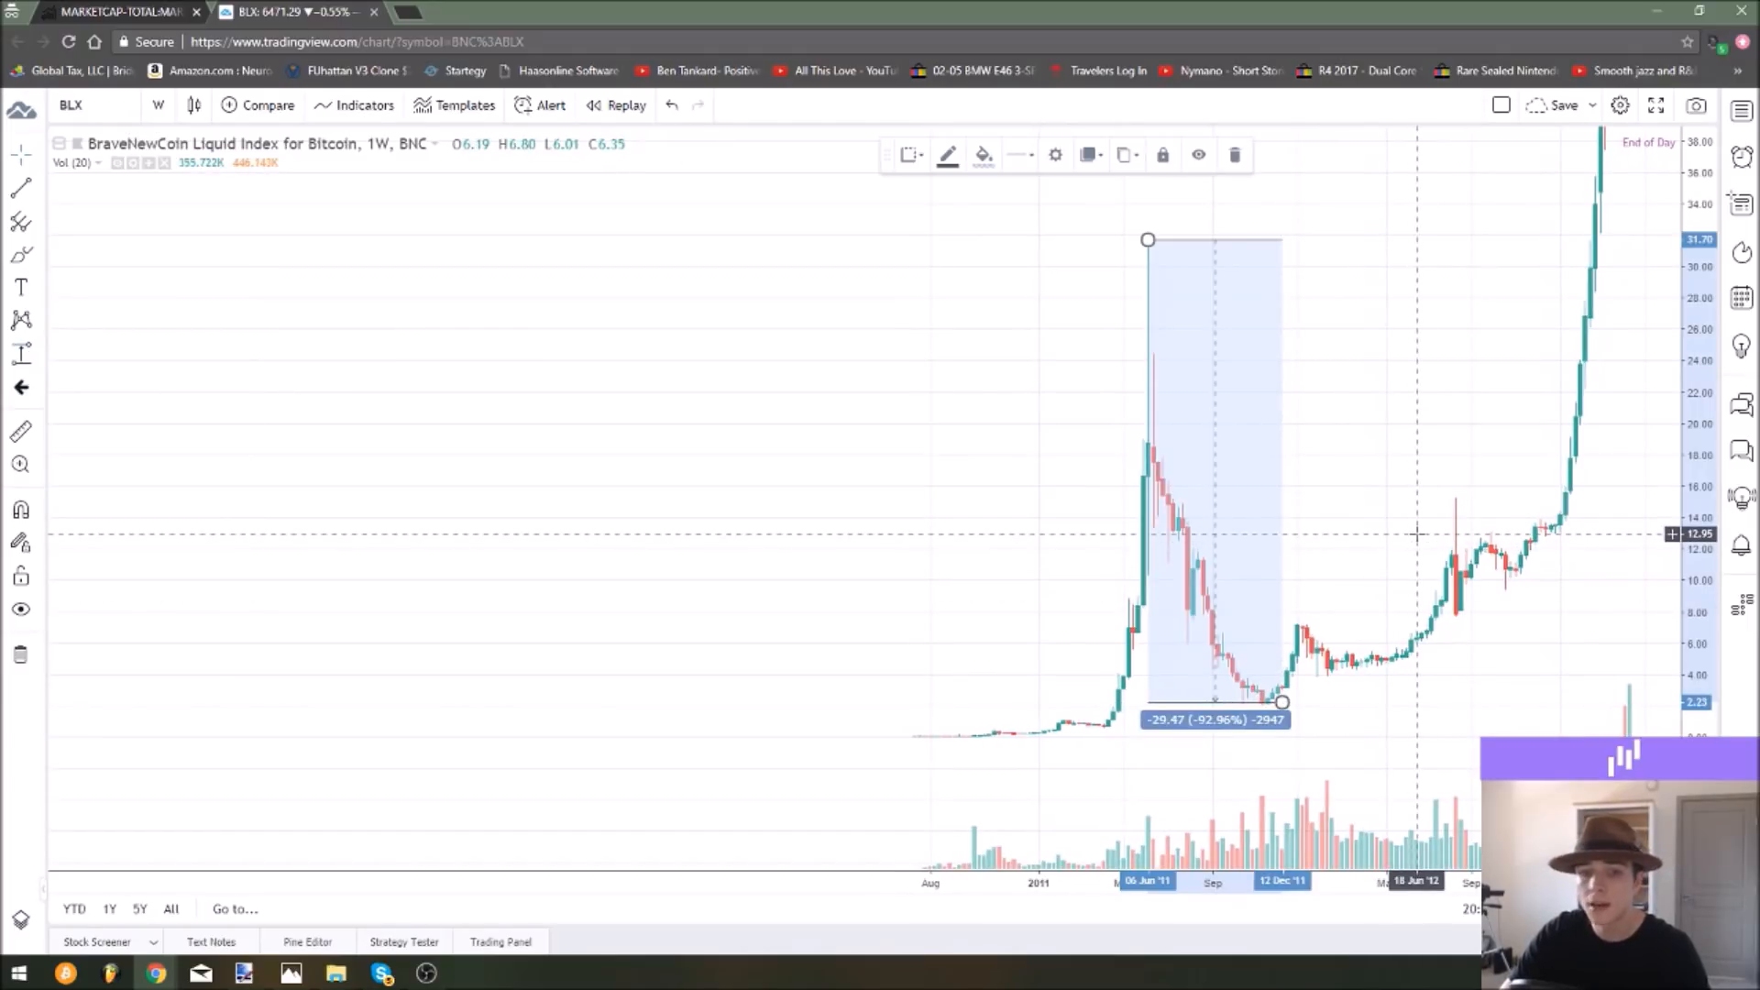
pyautogui.moveTo(1368, 519)
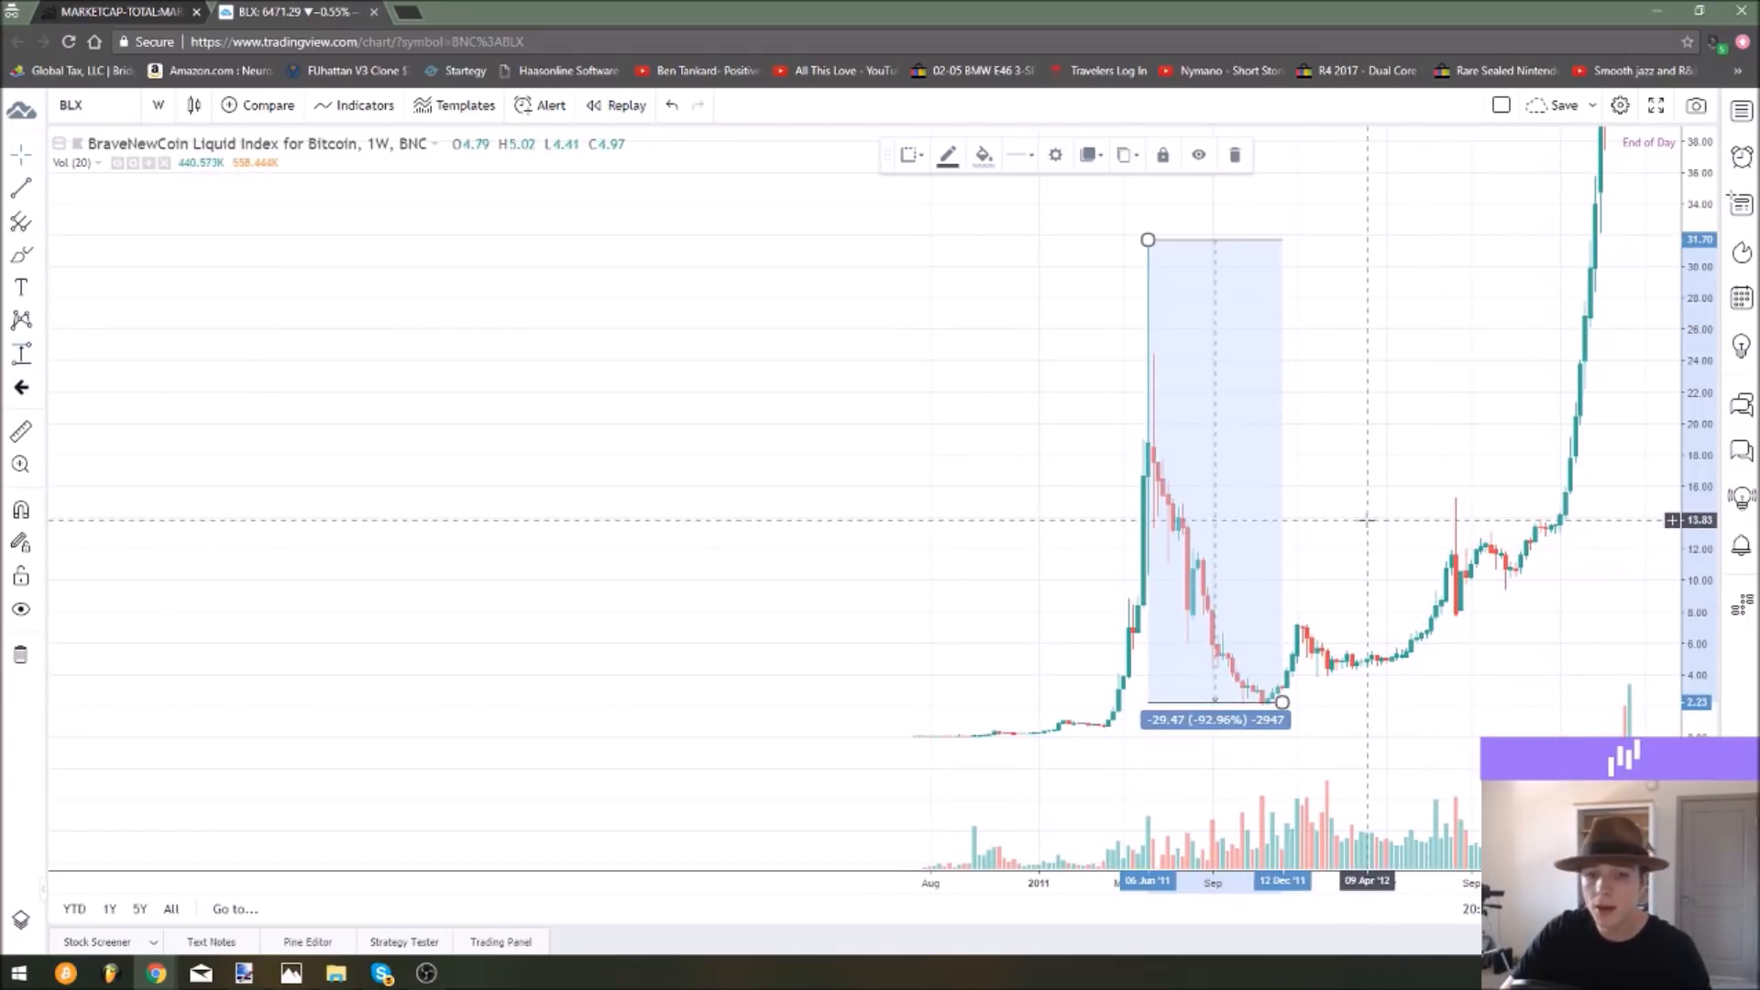
pyautogui.moveTo(1014, 530)
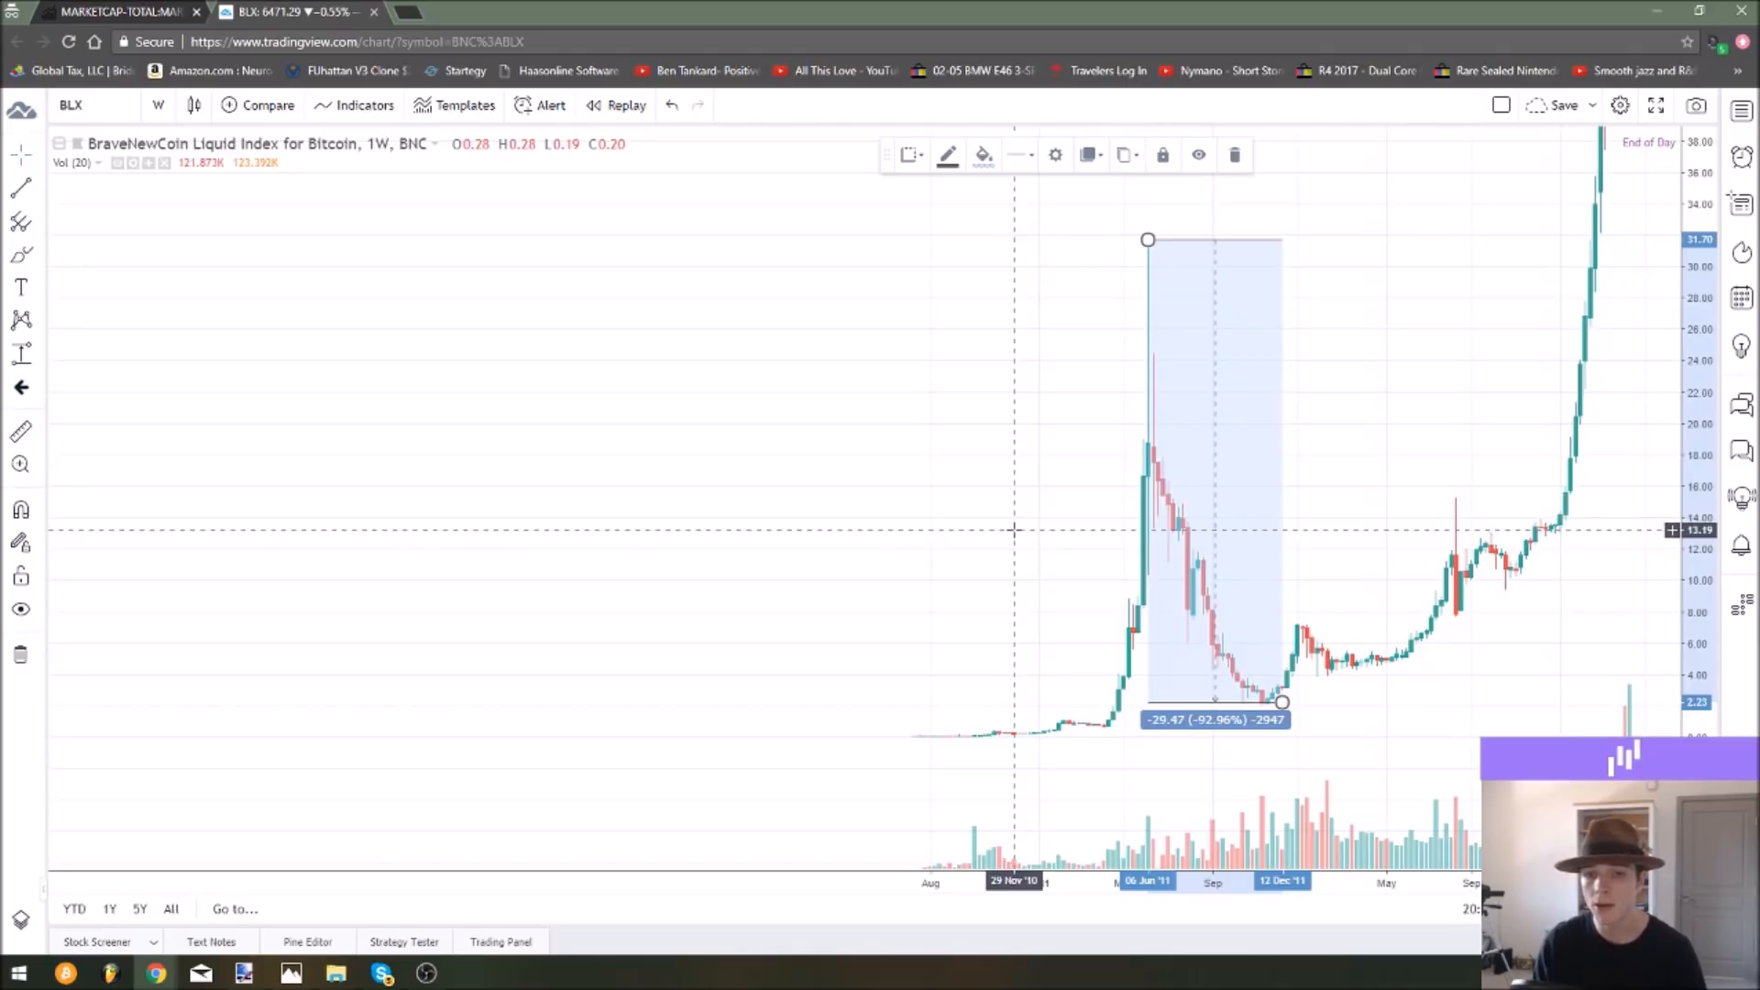
pyautogui.moveTo(1042, 121)
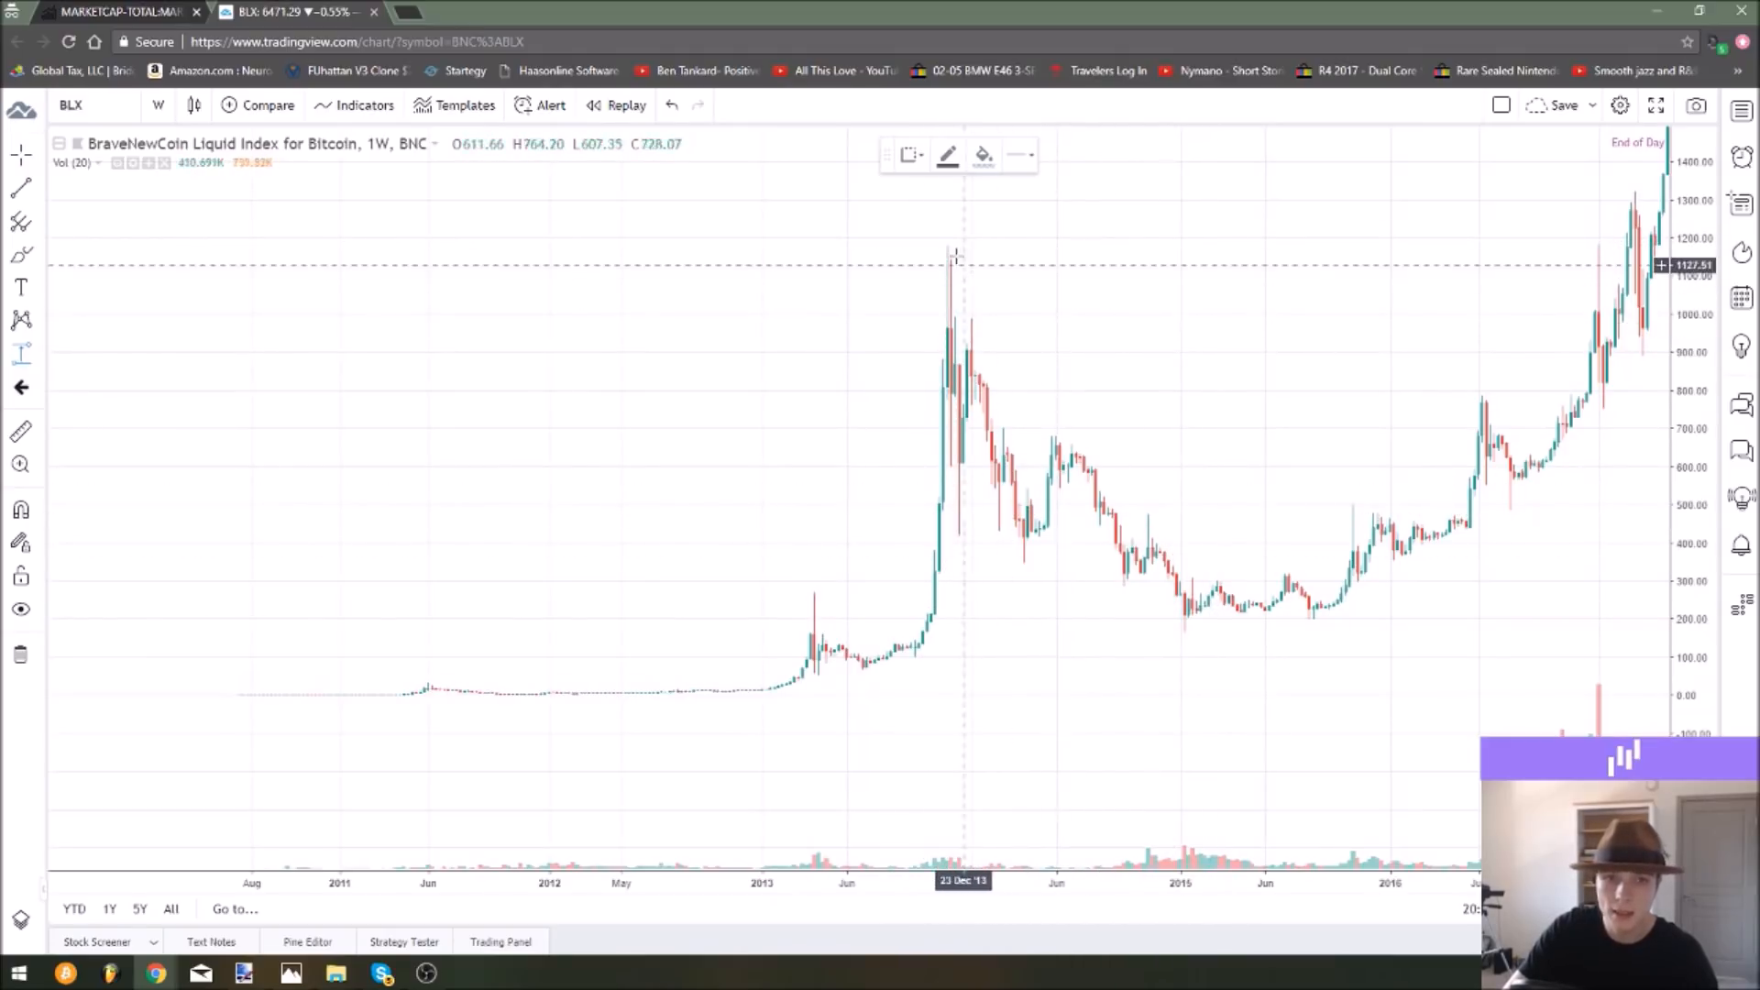
# Pan the BLX weekly chart toward the December 2017 peak near 19,800.
pyautogui.moveTo(943, 248); pyautogui.dragTo(1234, 622)
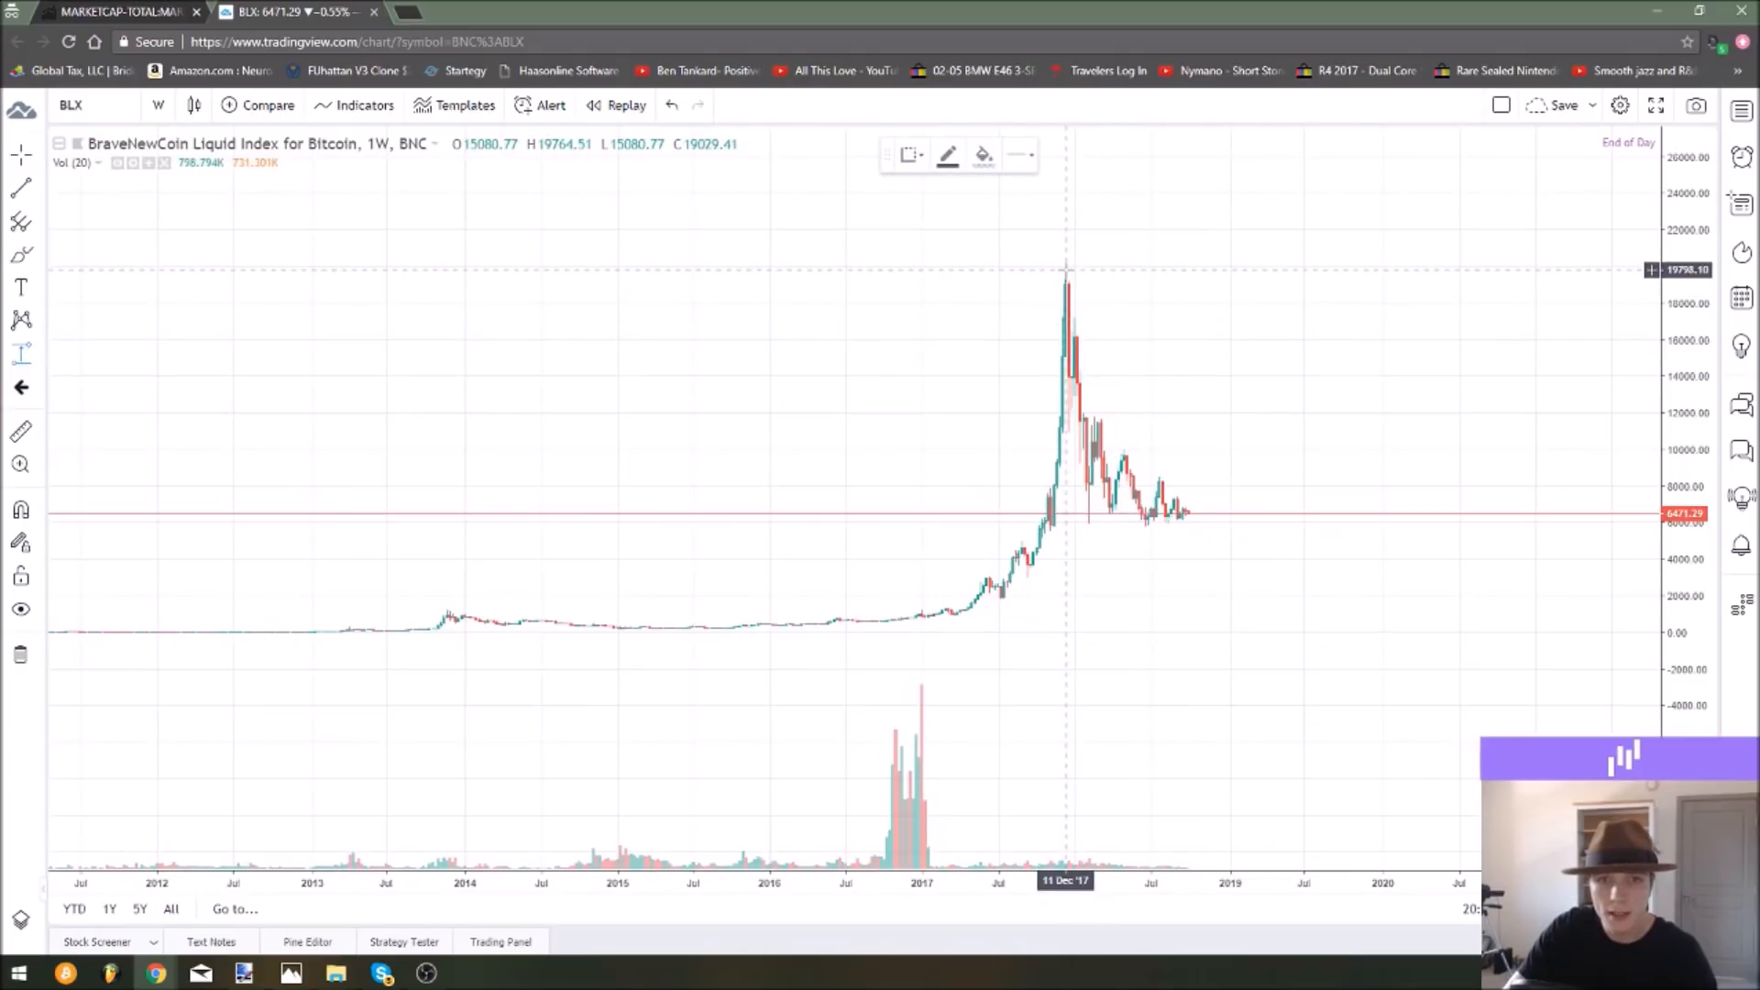
# Drag a price-range measurement from the Dec 2017 high to the recent low, about -76.44%.
pyautogui.moveTo(1064, 270); pyautogui.dragTo(1206, 526)
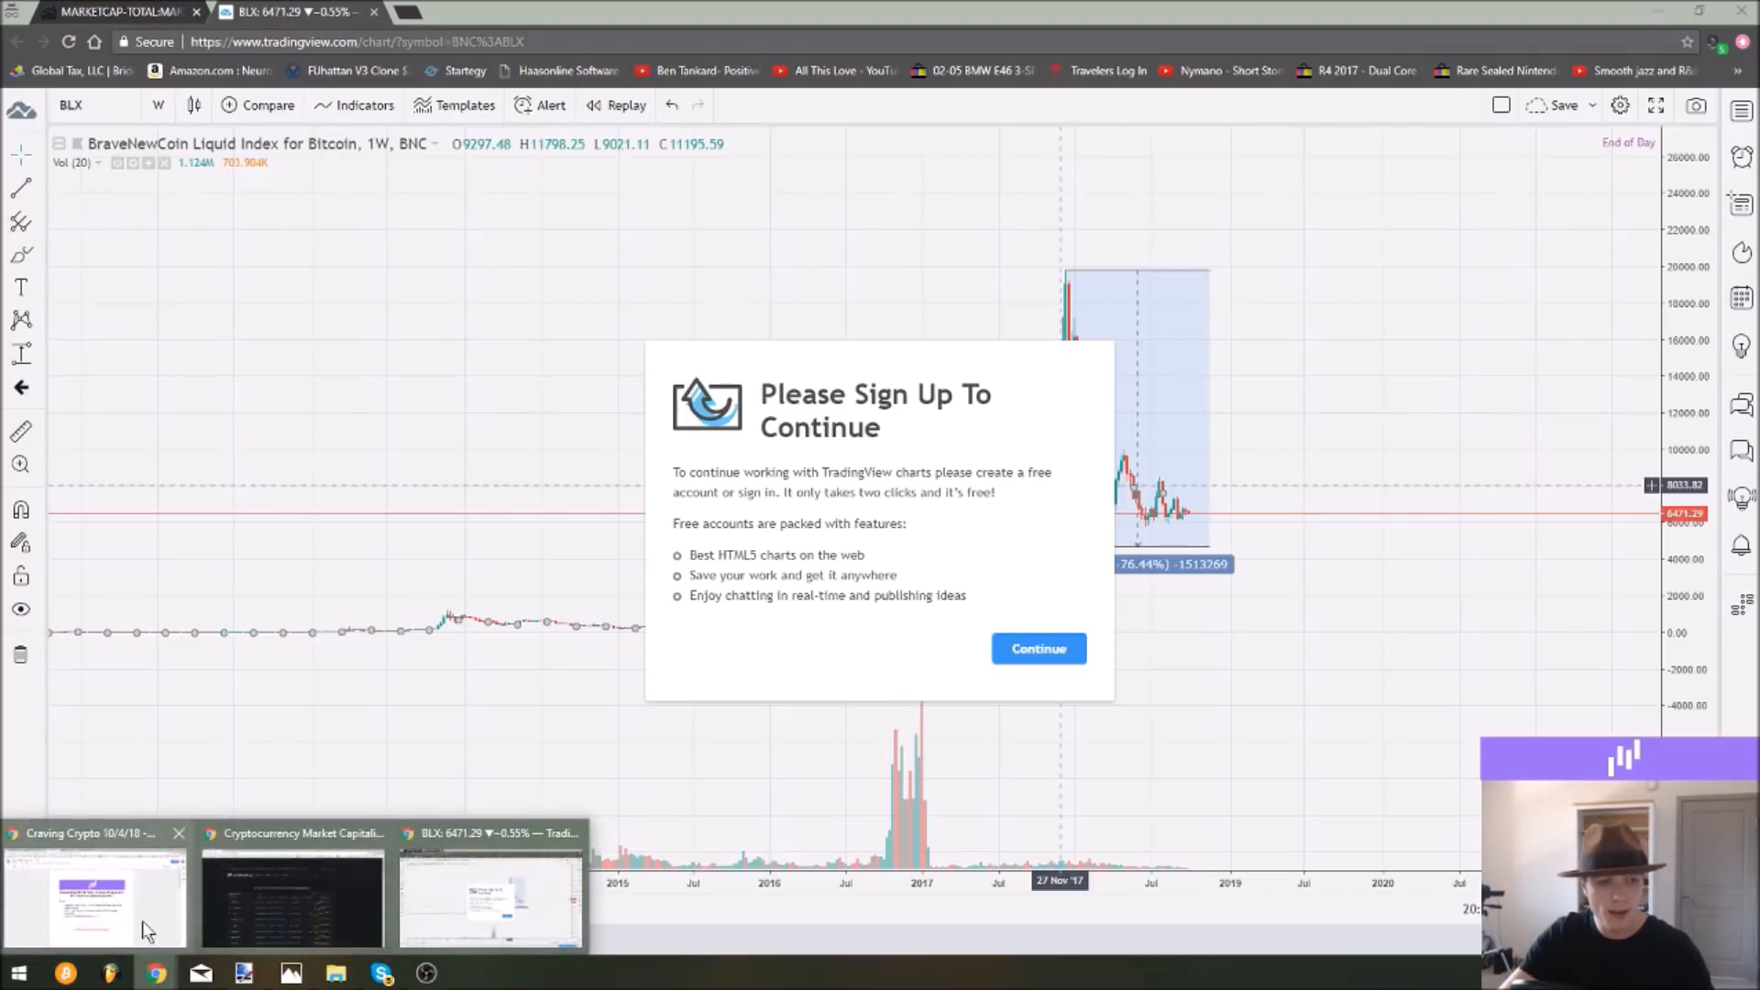
# Bring the Craving Crypto EP 40 outline document to the front.
pyautogui.click(95, 898)
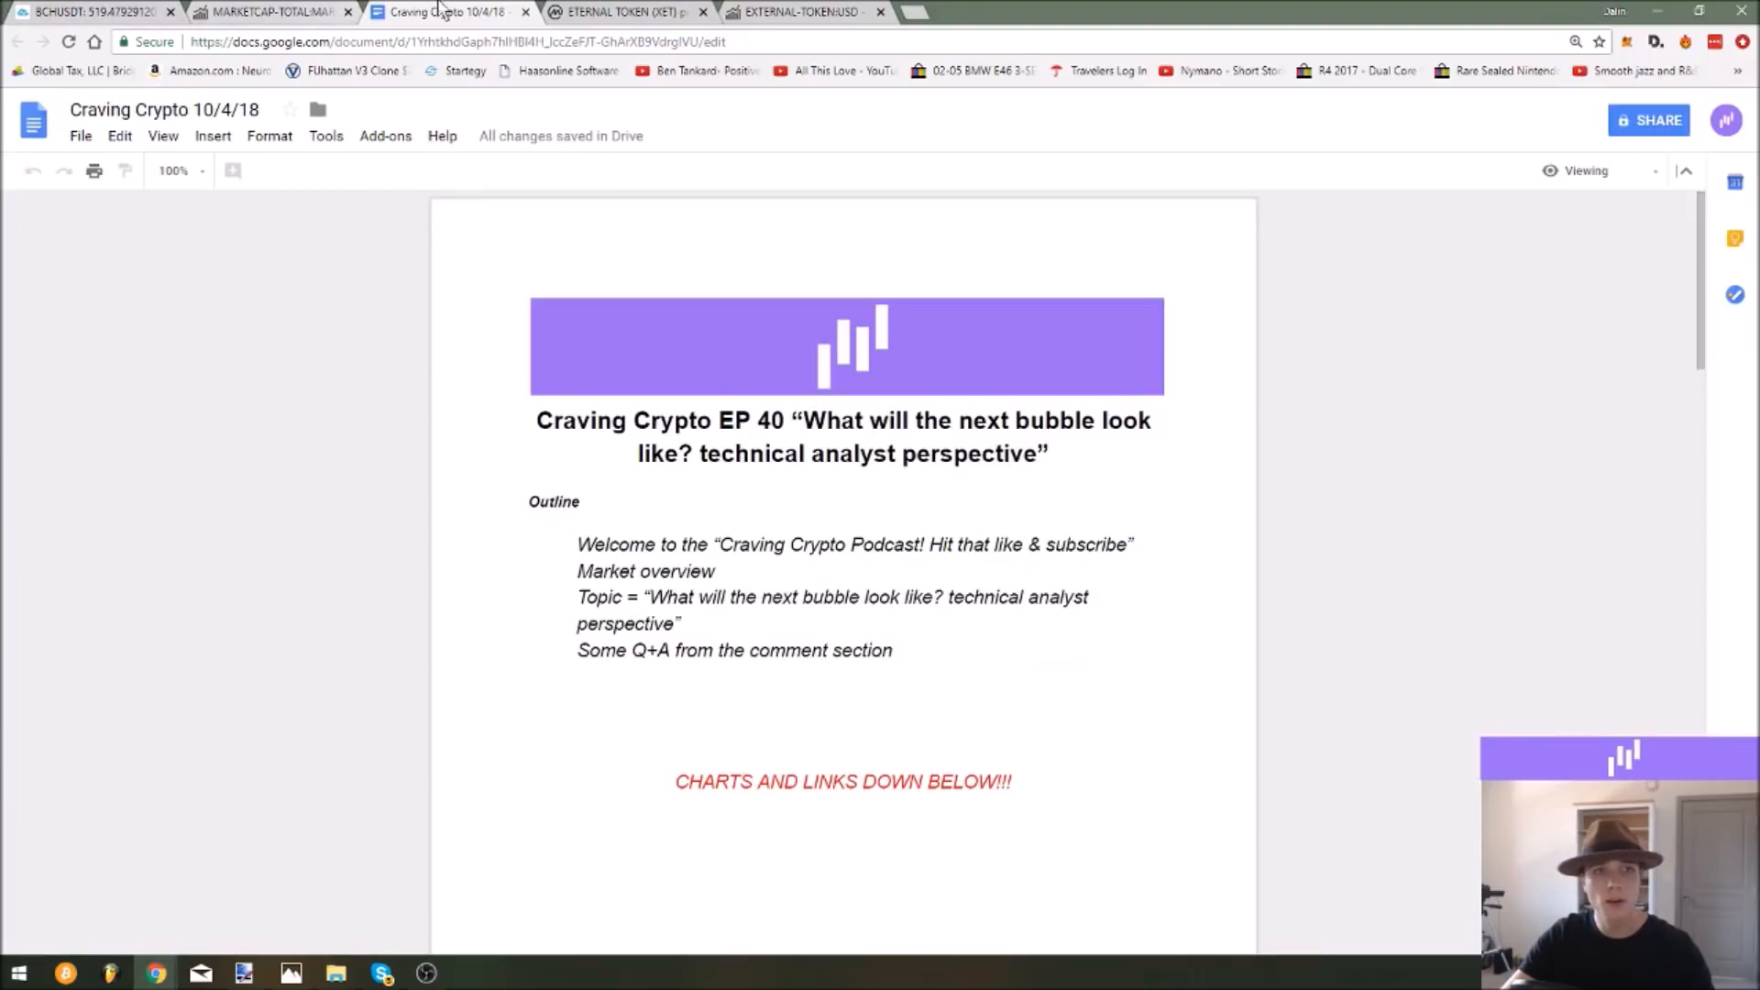
pyautogui.moveTo(450, 11)
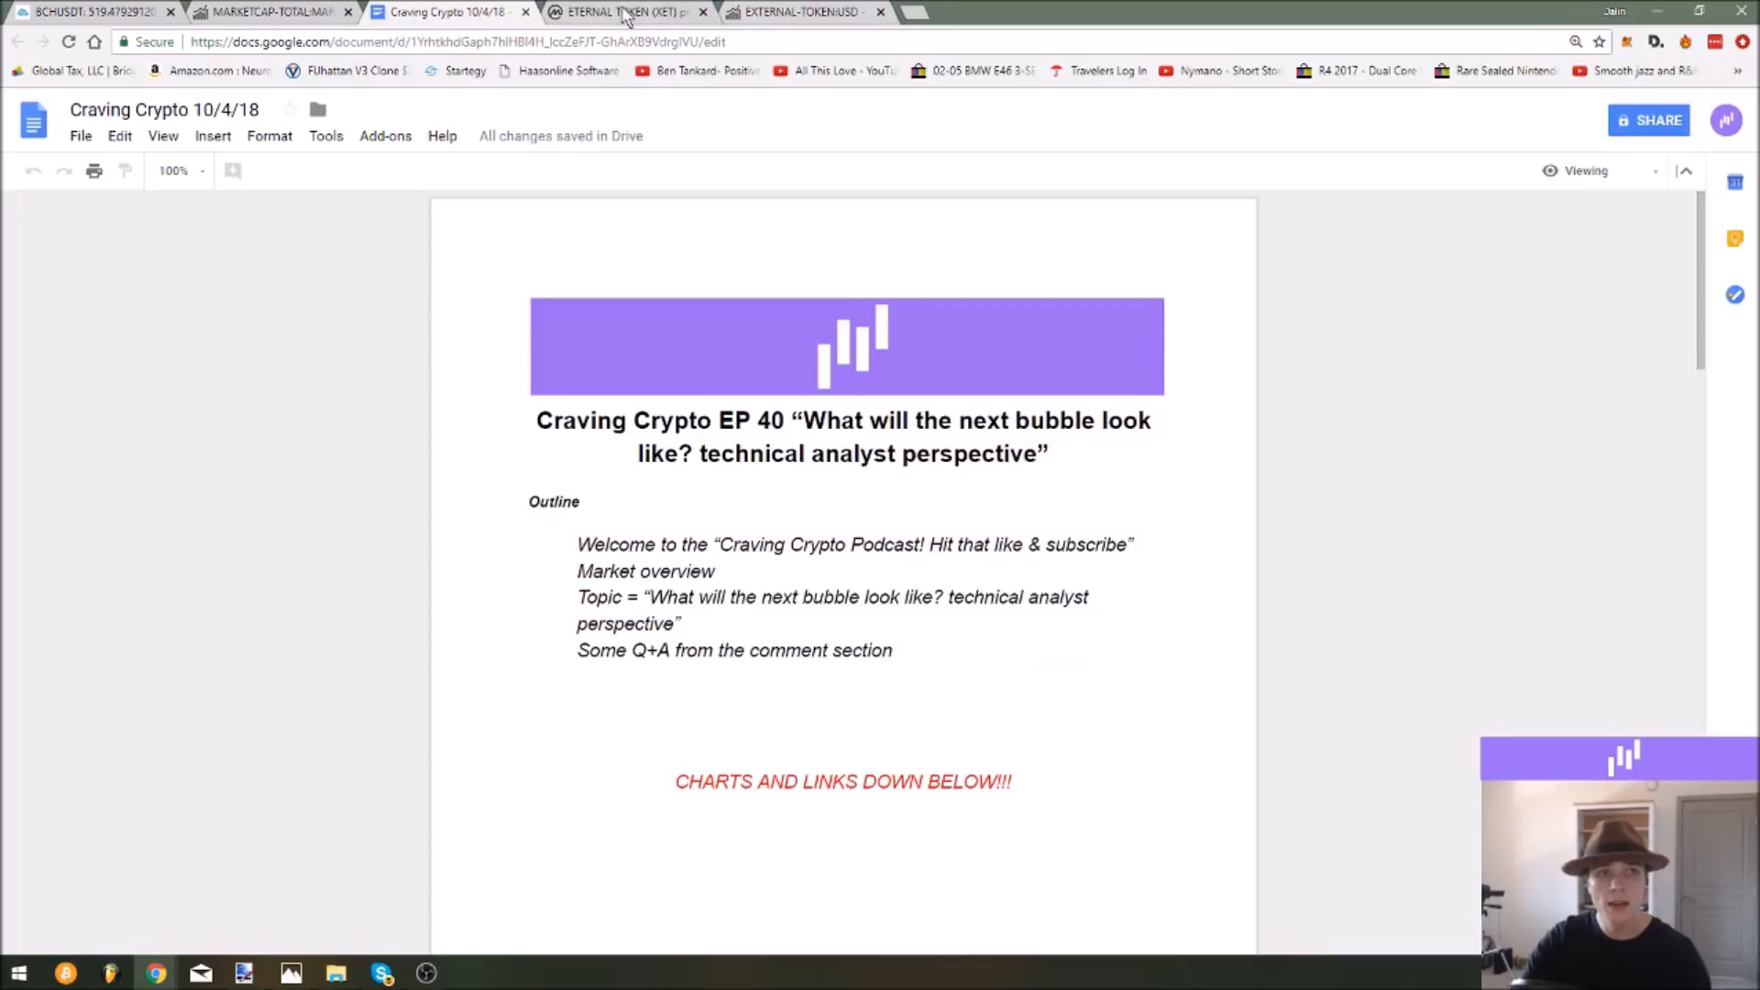
pyautogui.moveTo(623, 11)
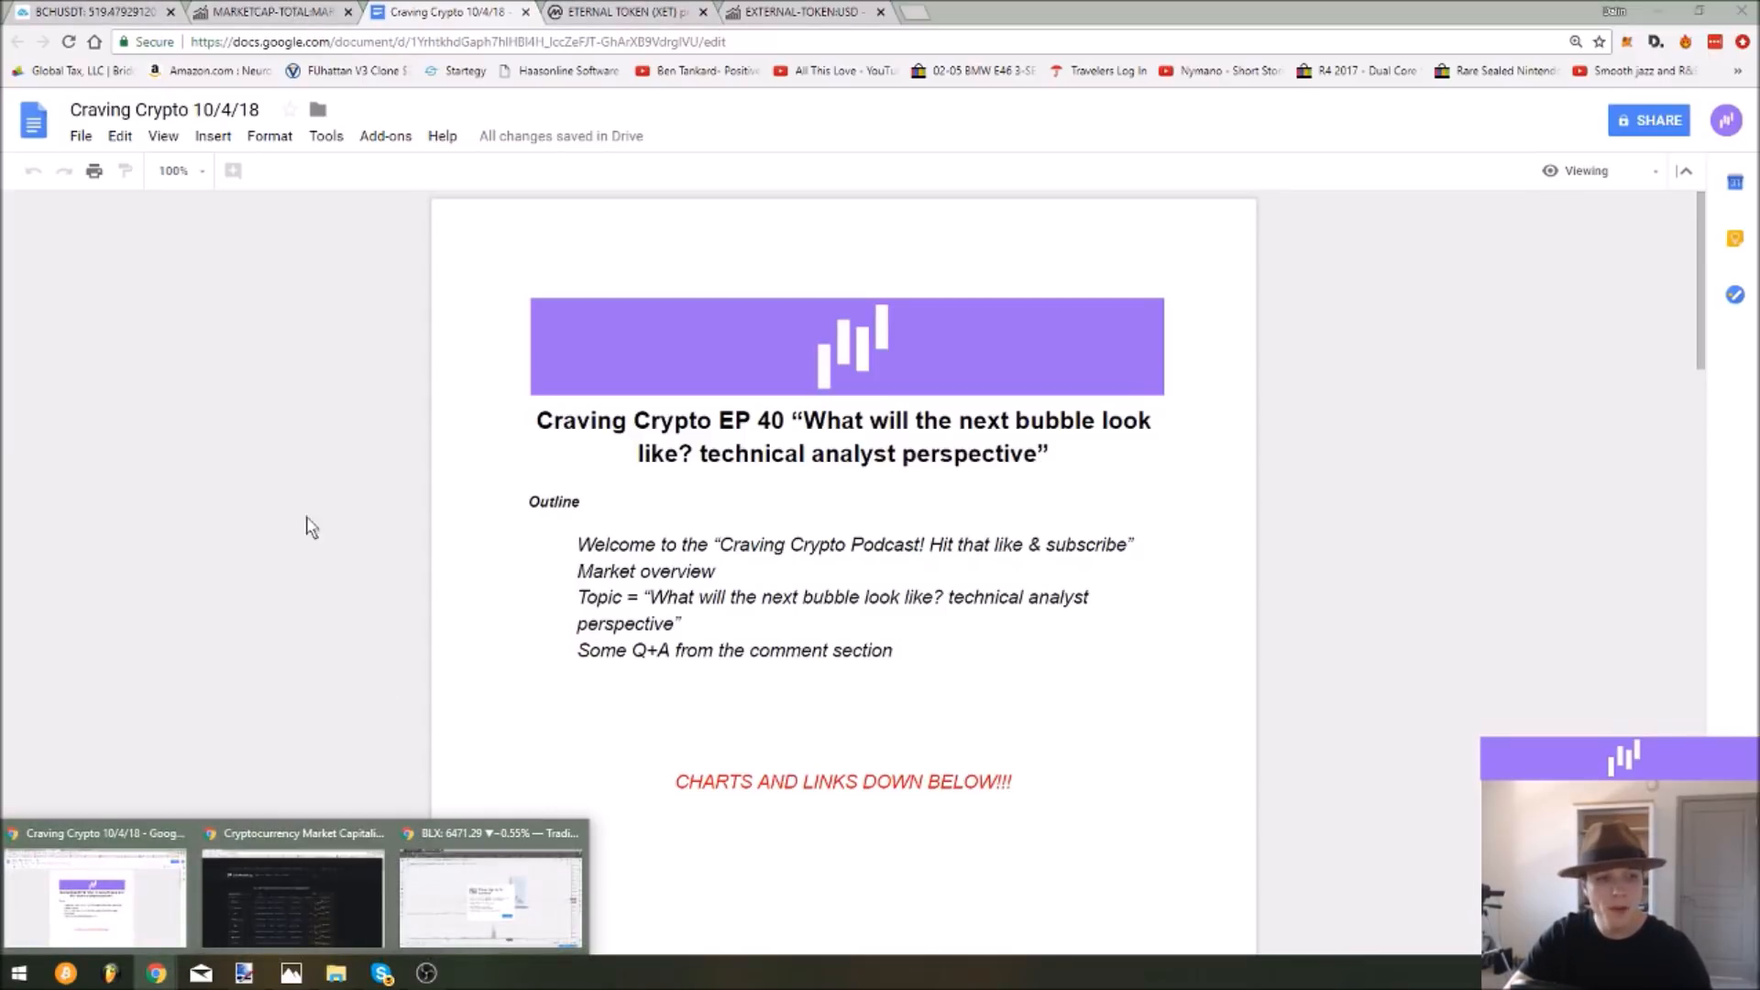
# Return to the BLX window and load the BraveNewCoin Liquid Index, dismissing the interval notice.
pyautogui.click(84, 11)
pyautogui.write('BLX')
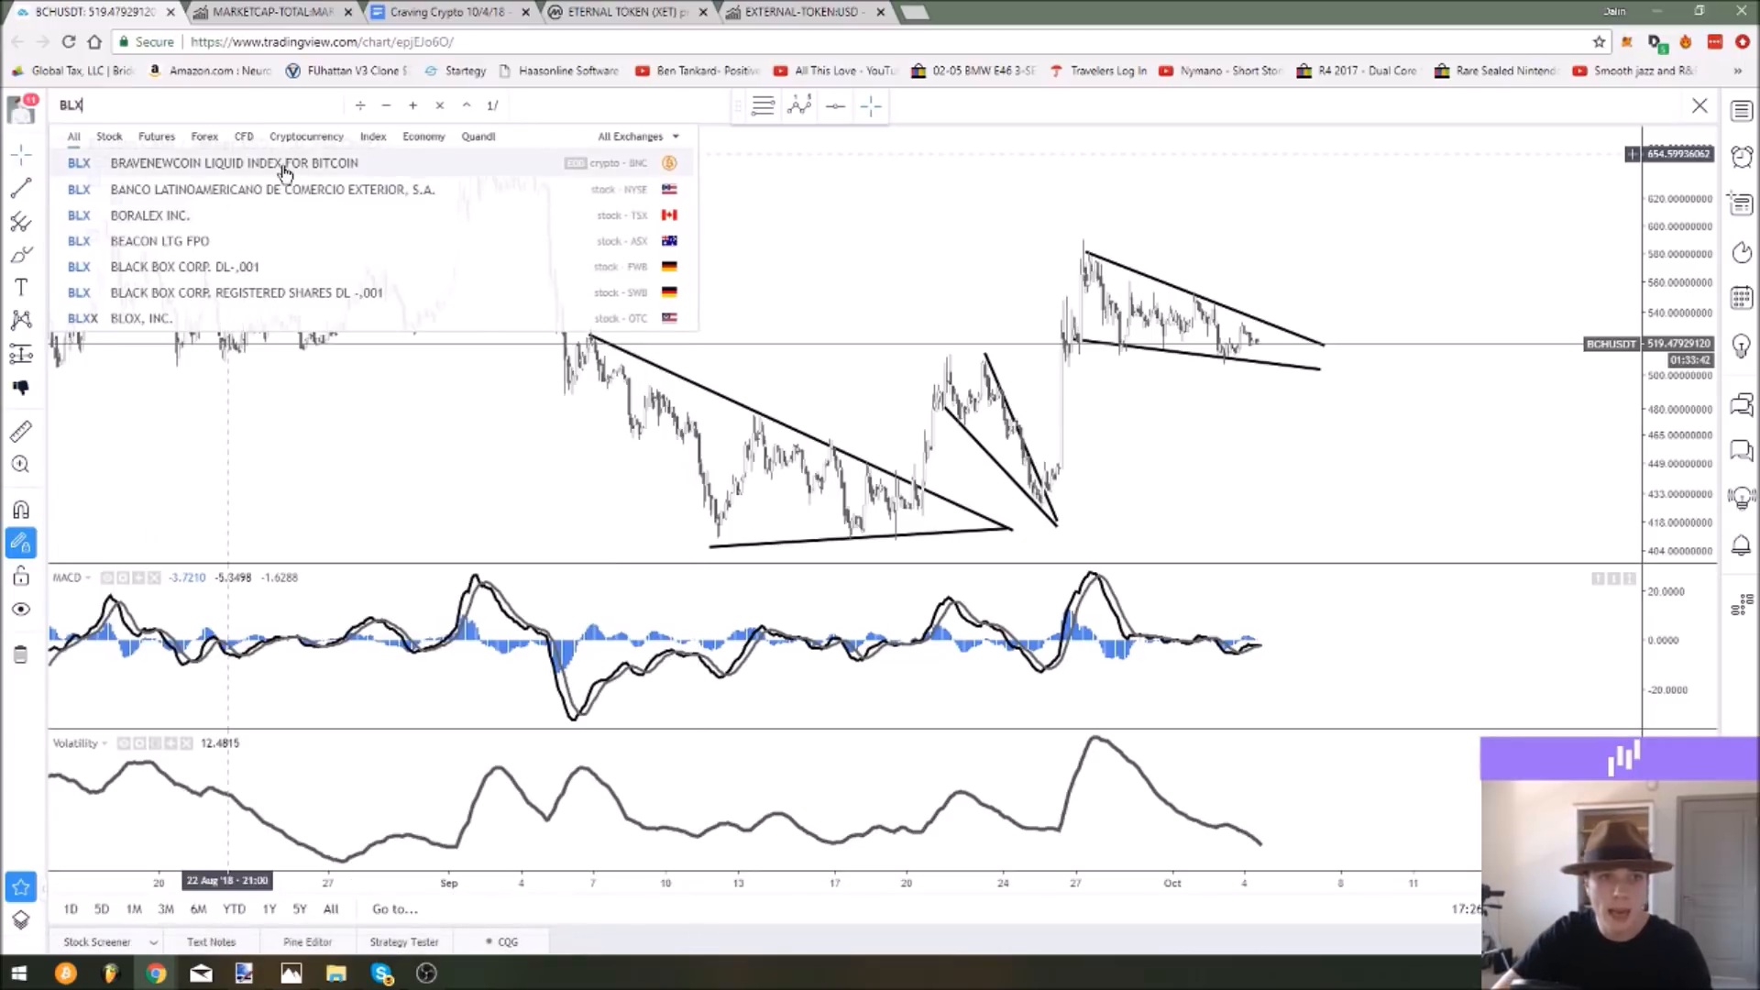
pyautogui.click(233, 163)
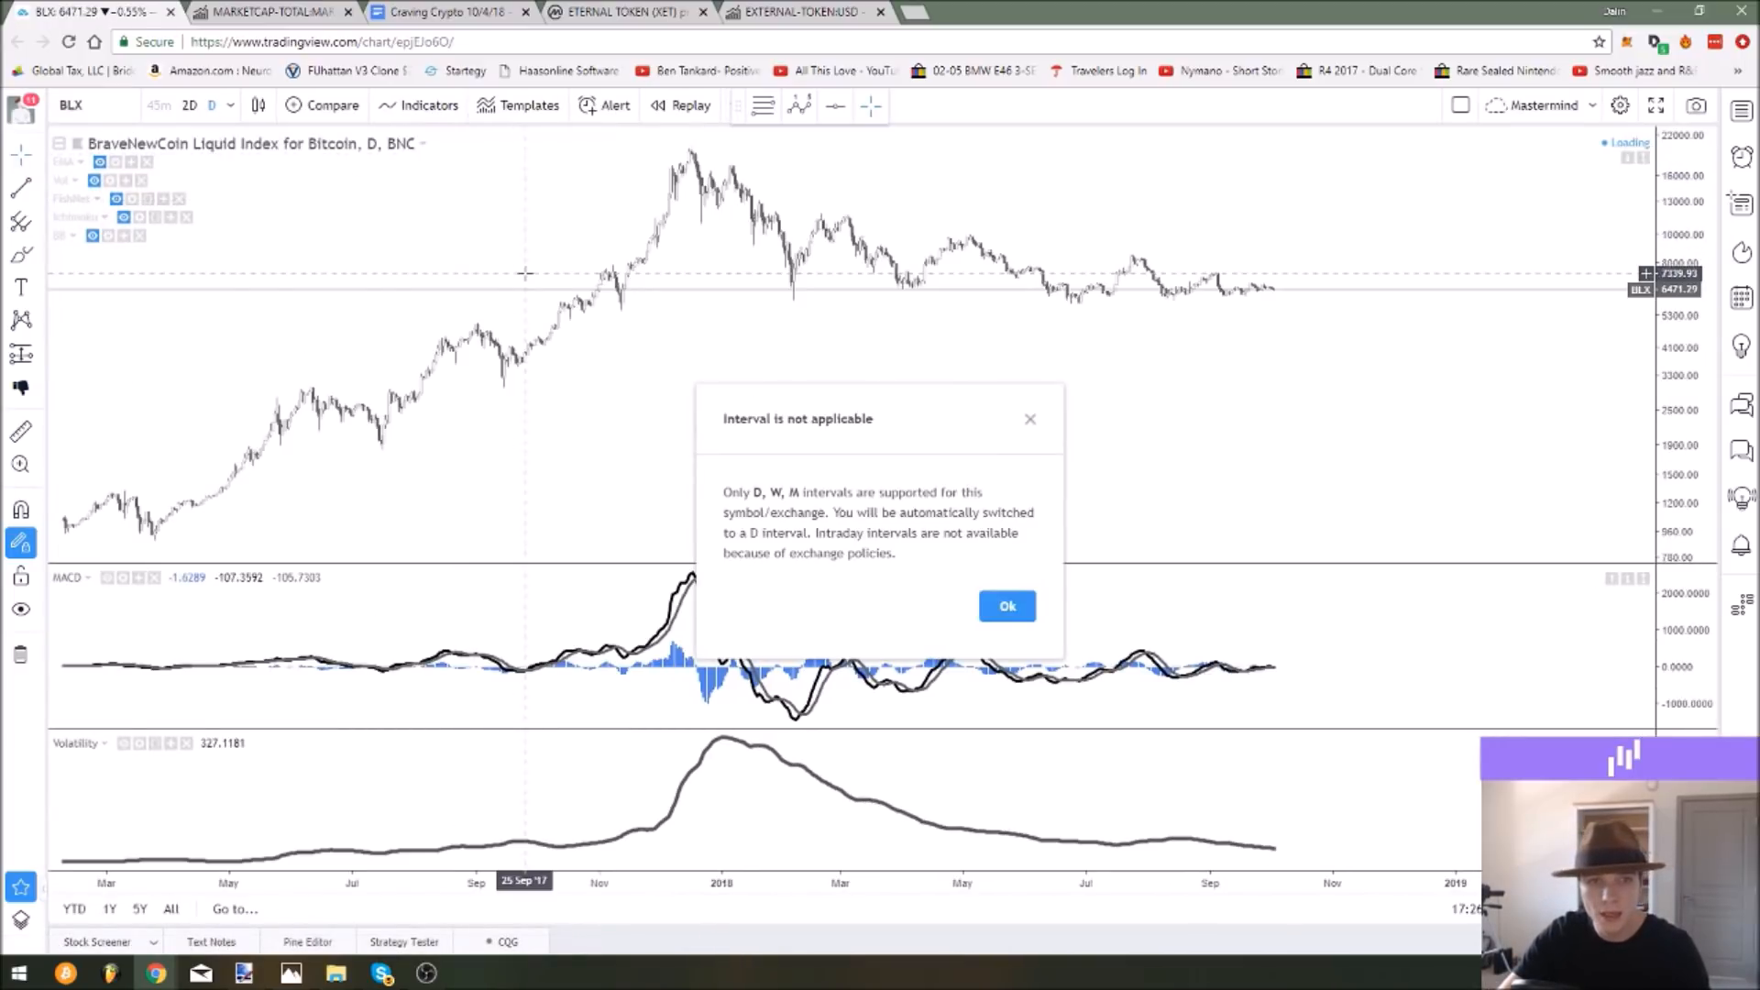
pyautogui.click(1007, 607)
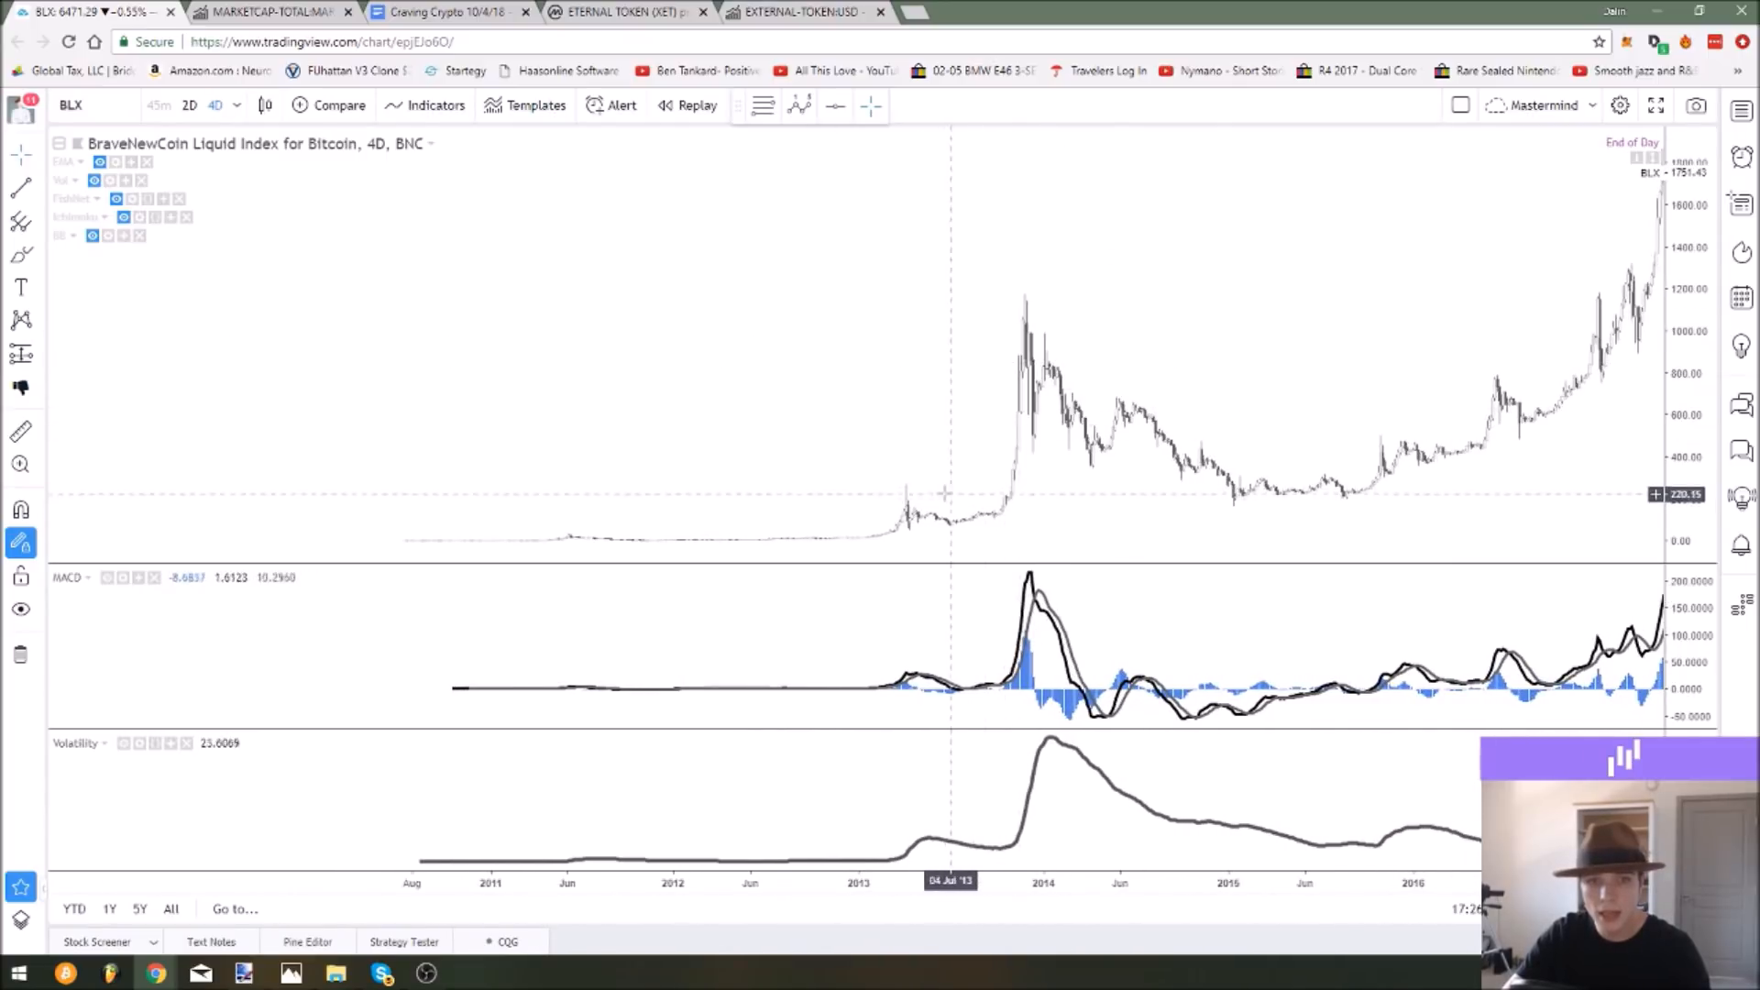
pyautogui.moveTo(992, 487)
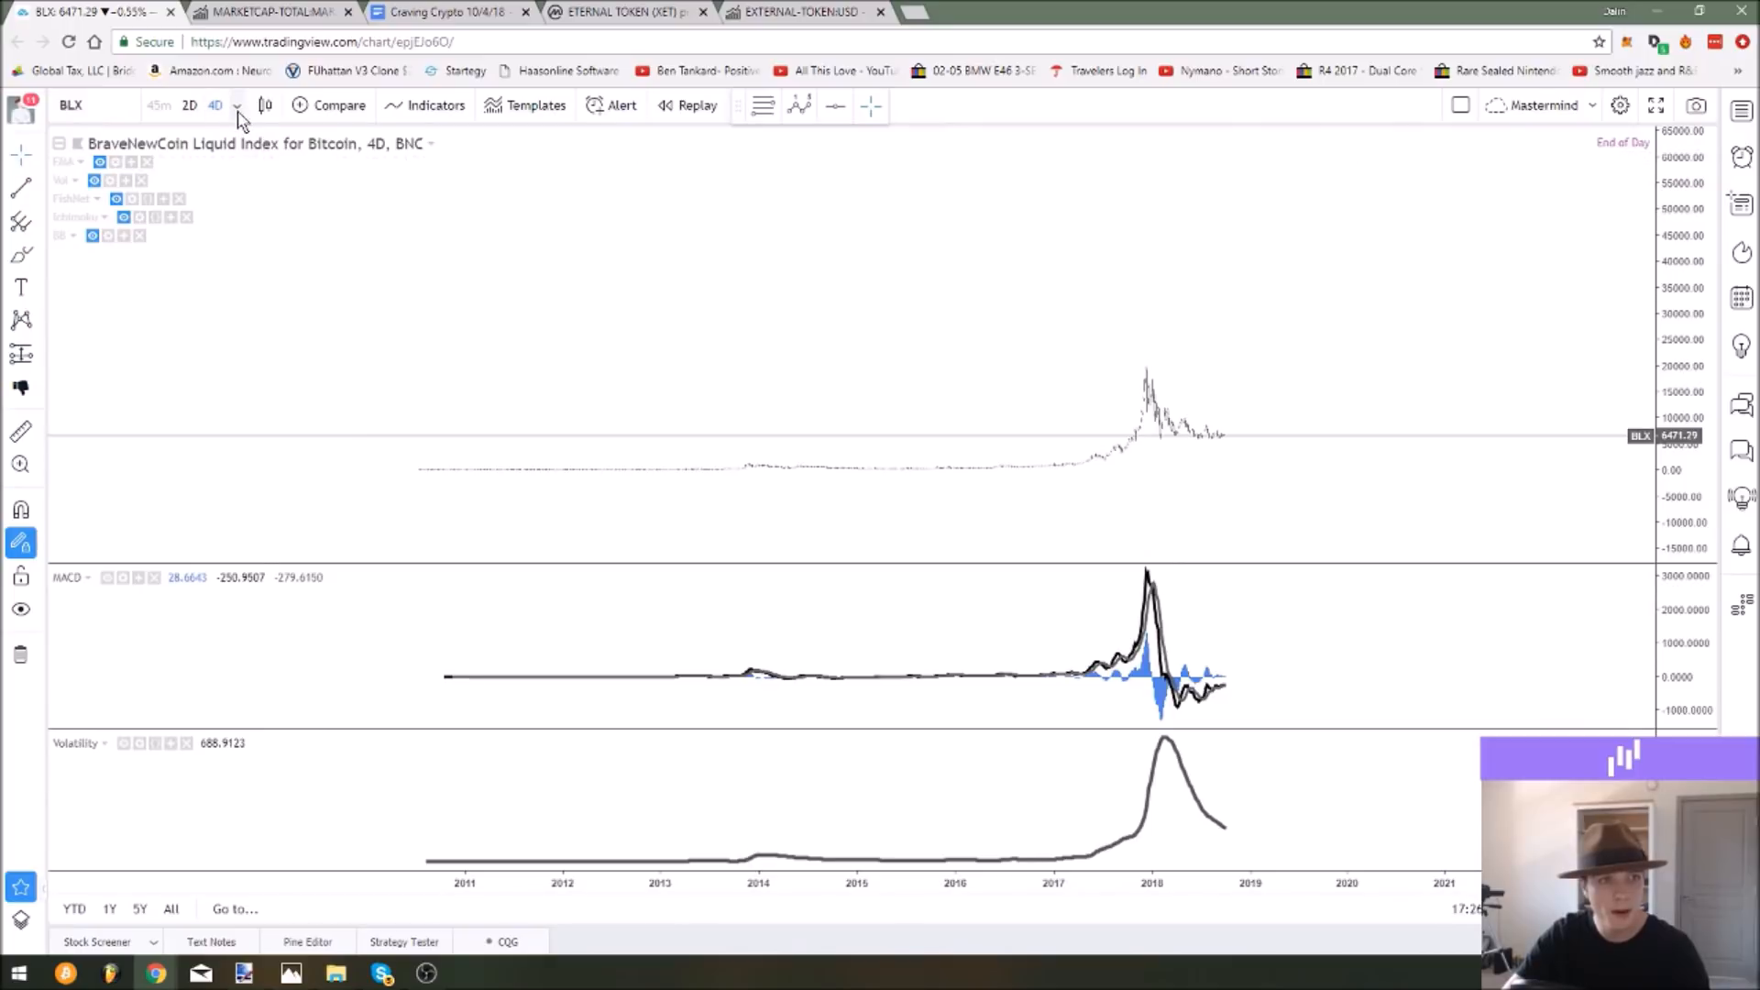
# Bring up the chart interval choices for the BLX chart.
pyautogui.click(237, 105)
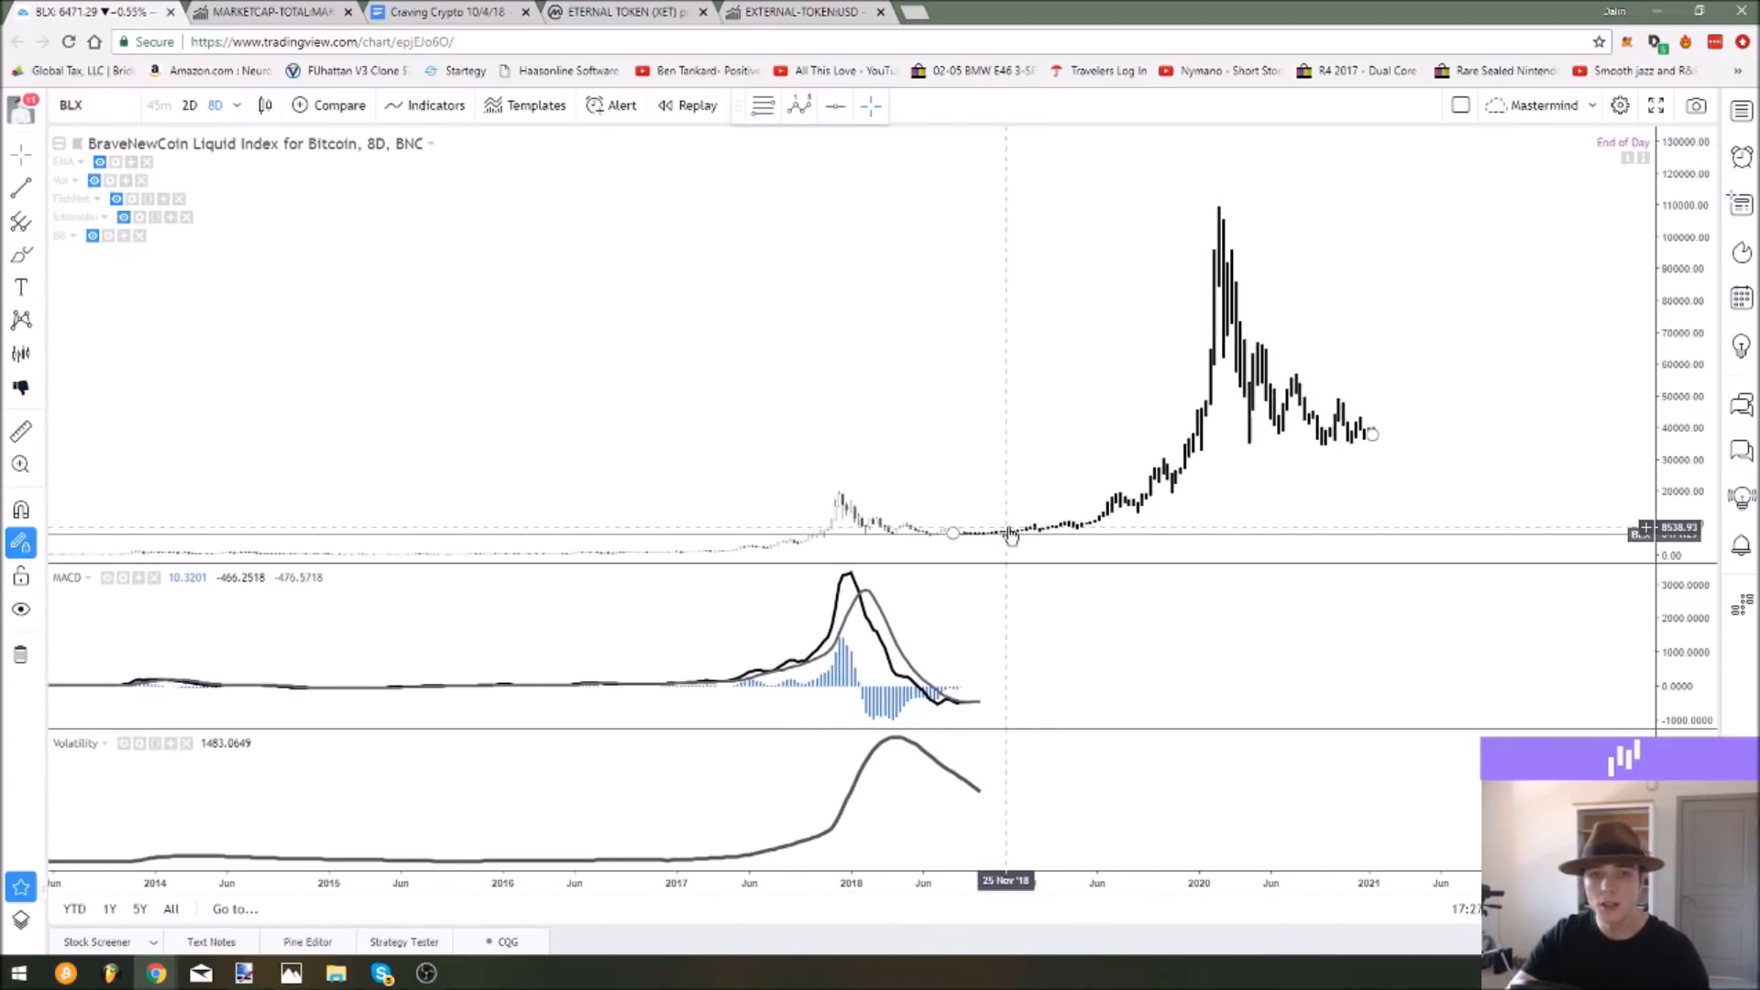
pyautogui.moveTo(1282, 367)
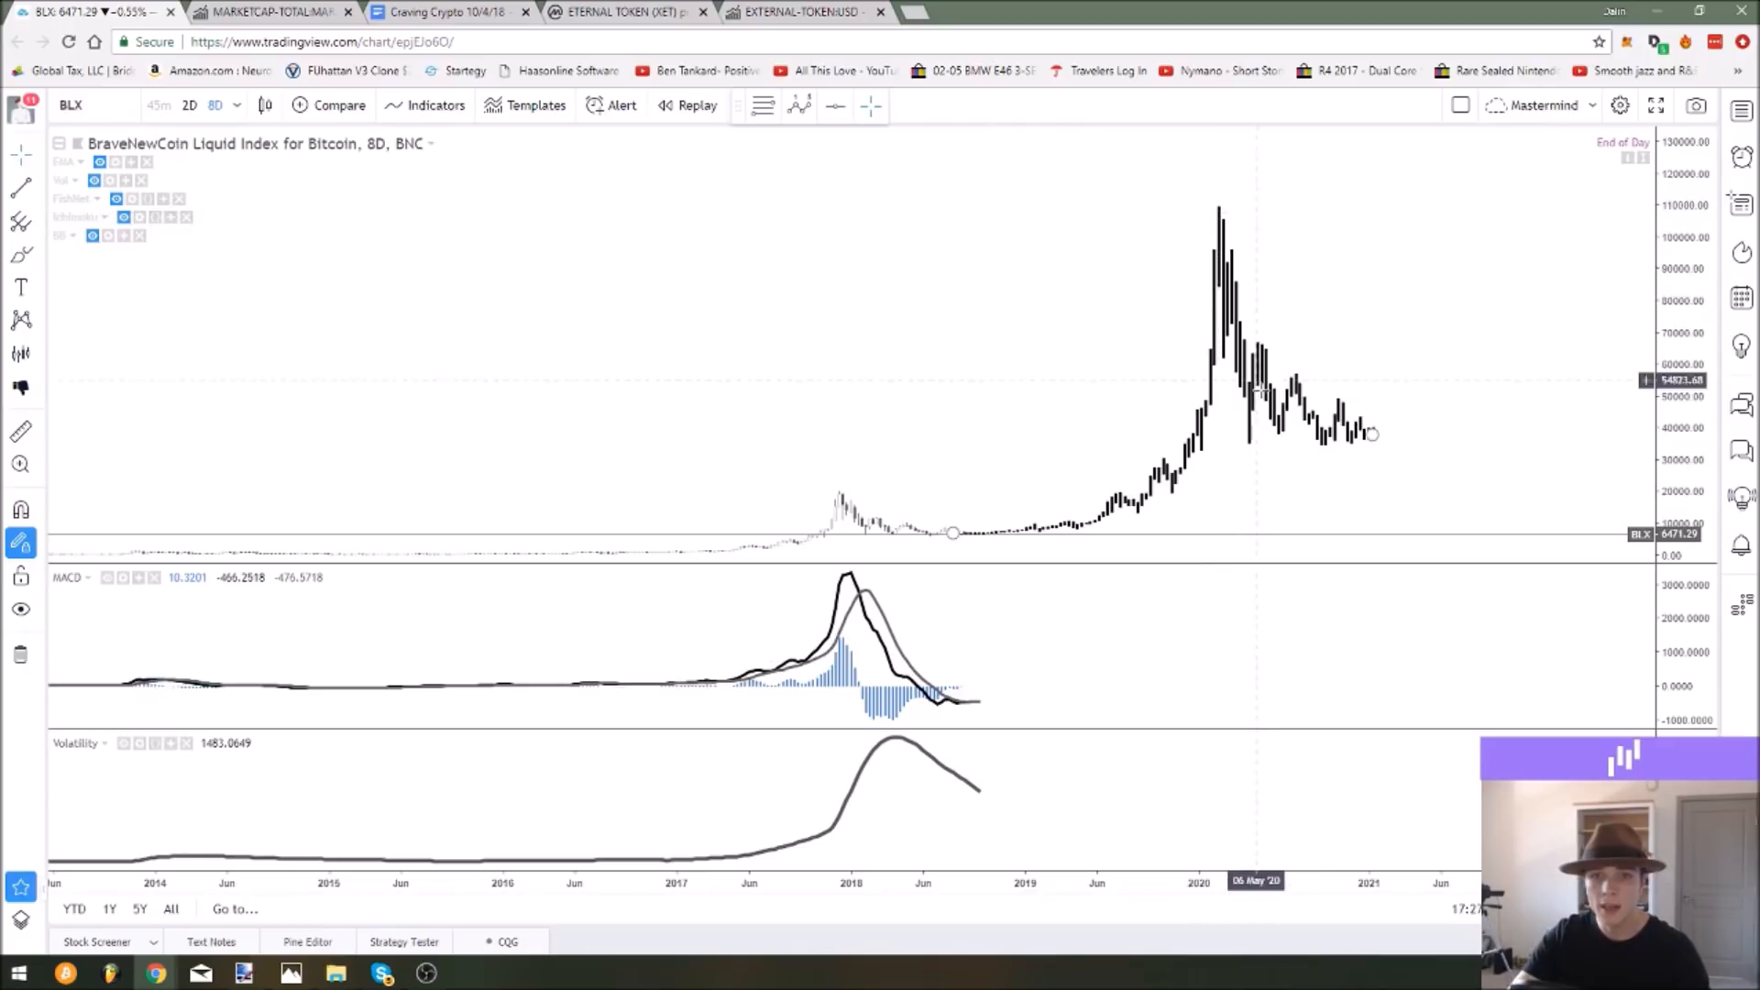
pyautogui.moveTo(1022, 504)
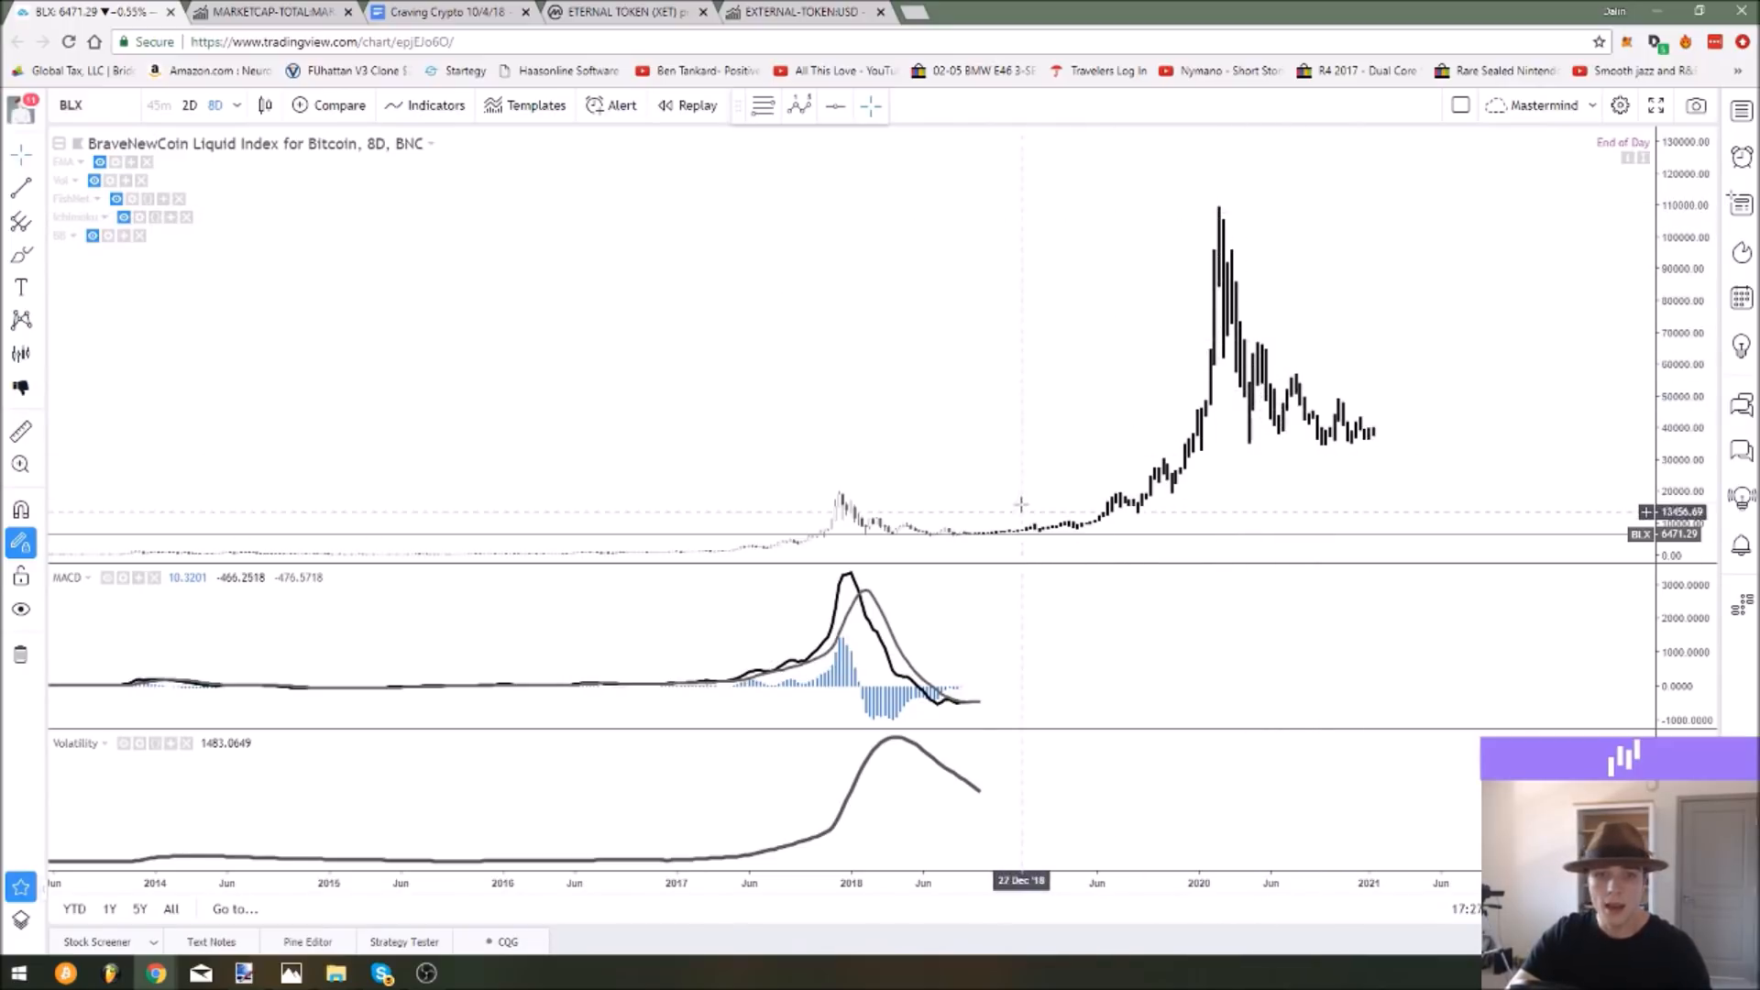
pyautogui.moveTo(1196, 359)
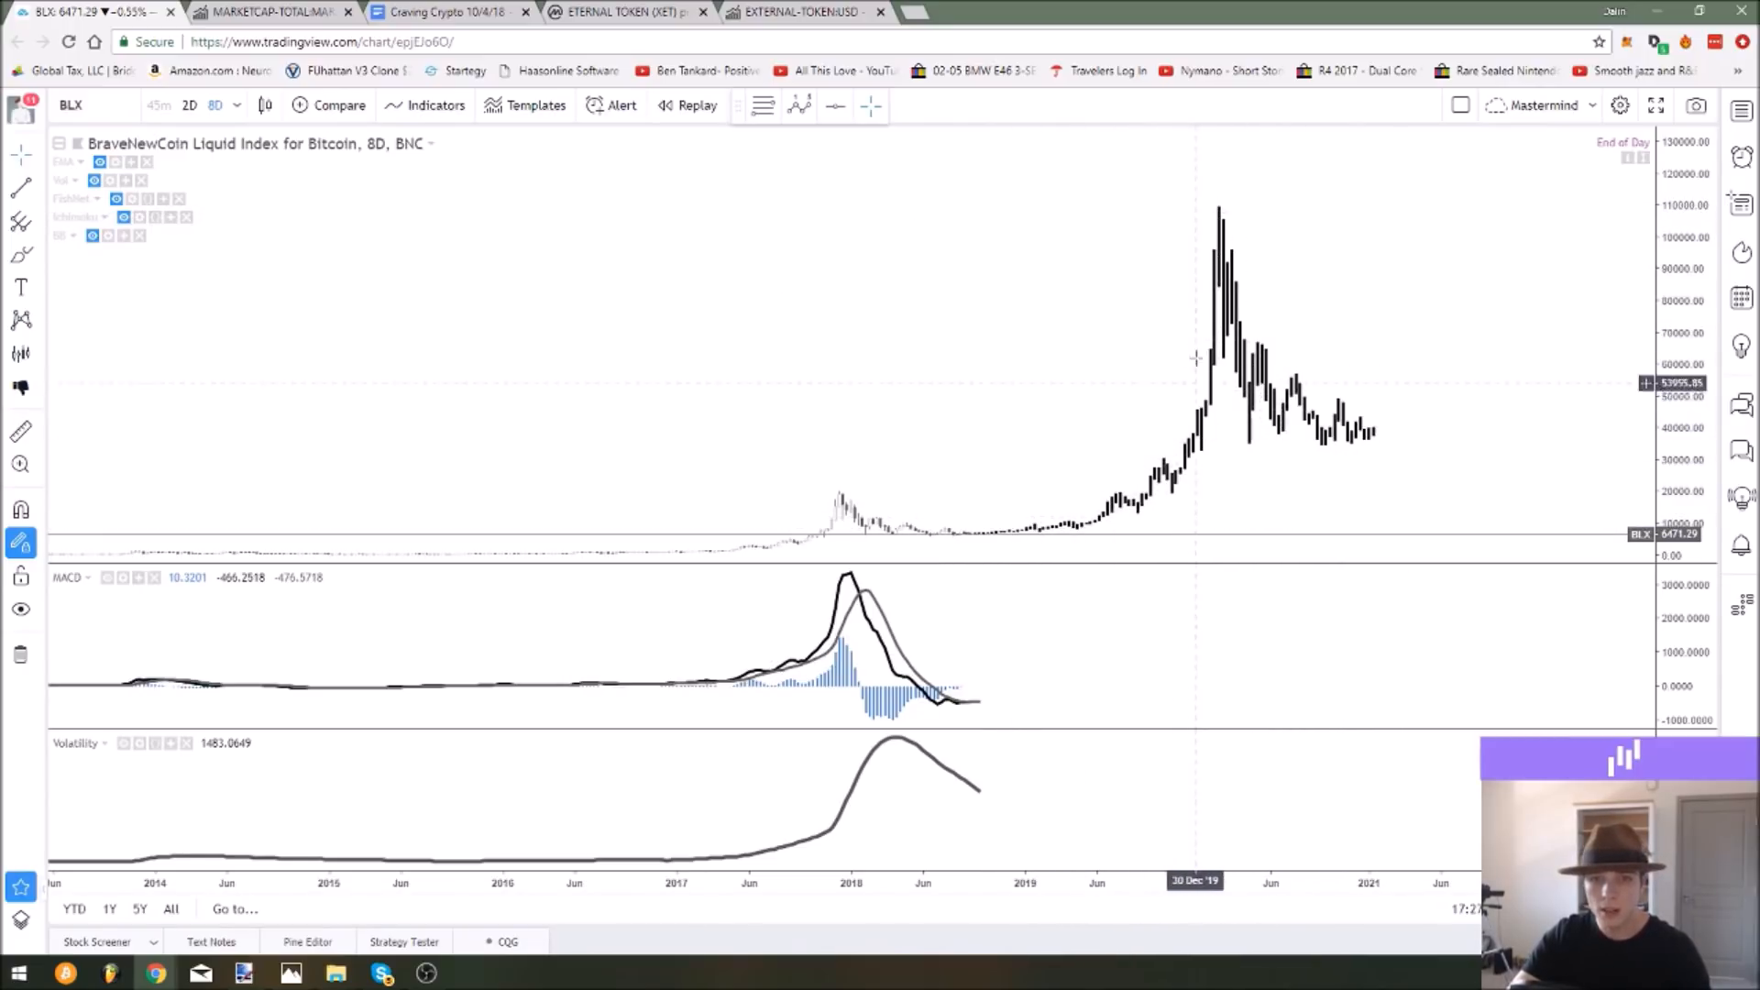
pyautogui.moveTo(1203, 328)
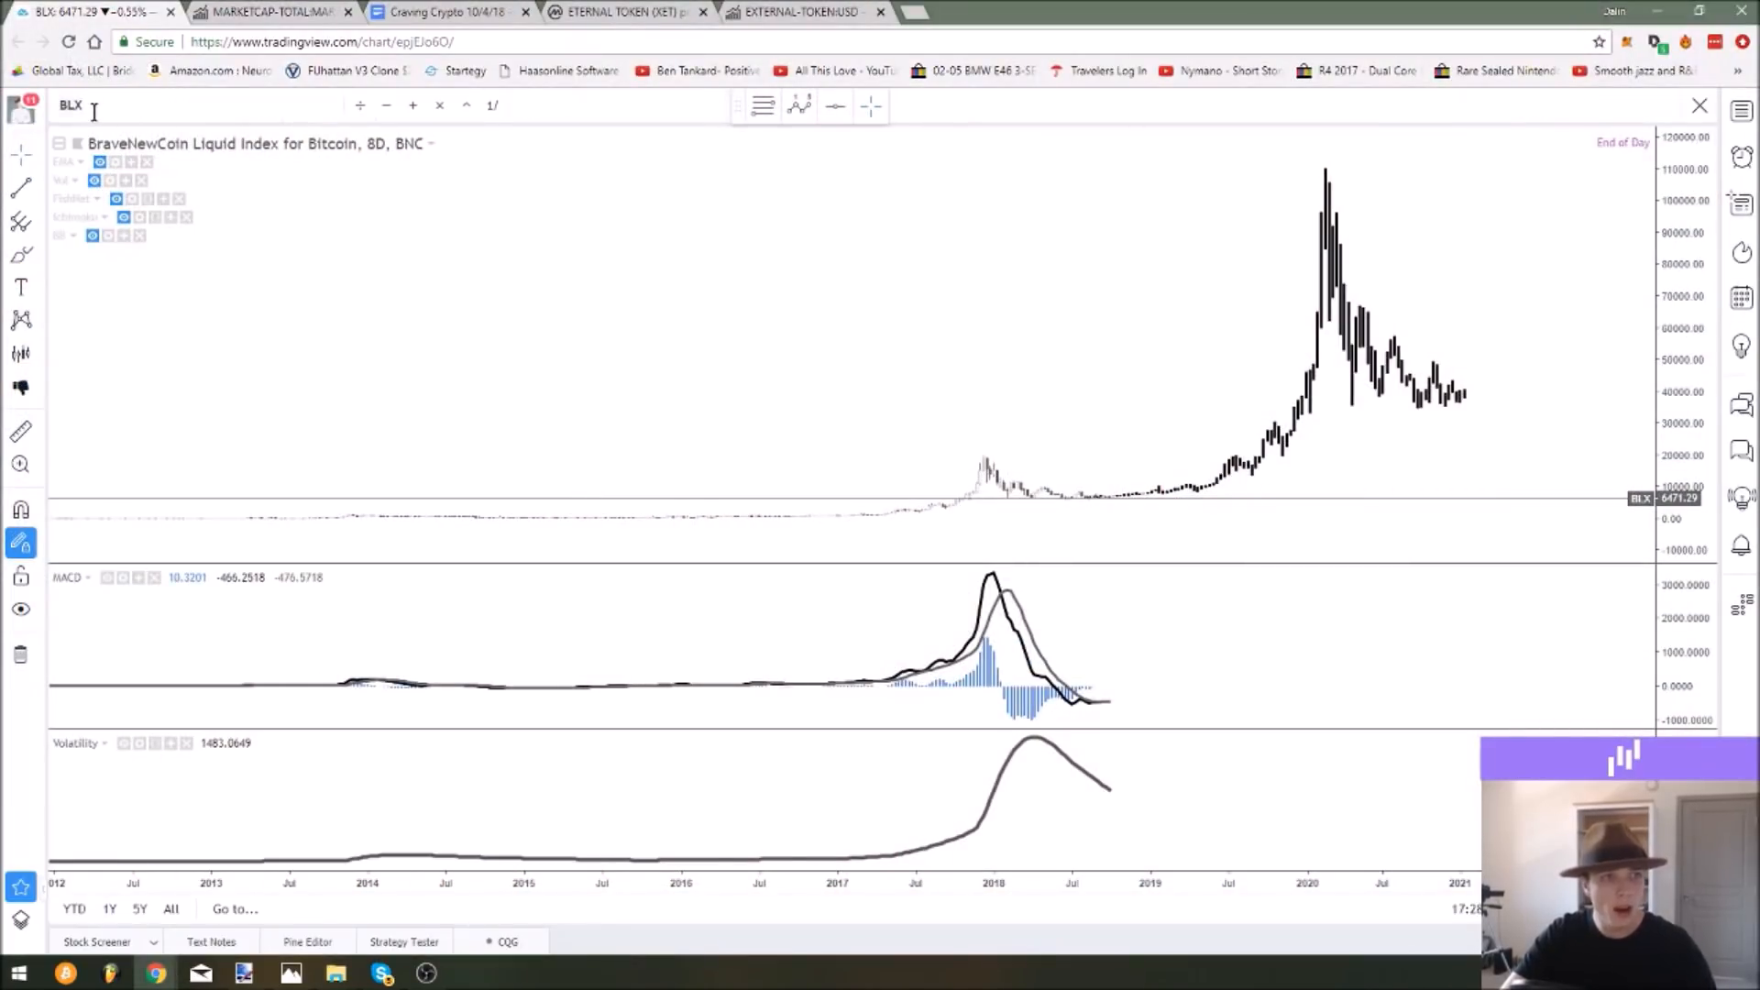
# Search NAS then SP and load the S&P 500 index chart on 8-day candles.
pyautogui.write('NAS')
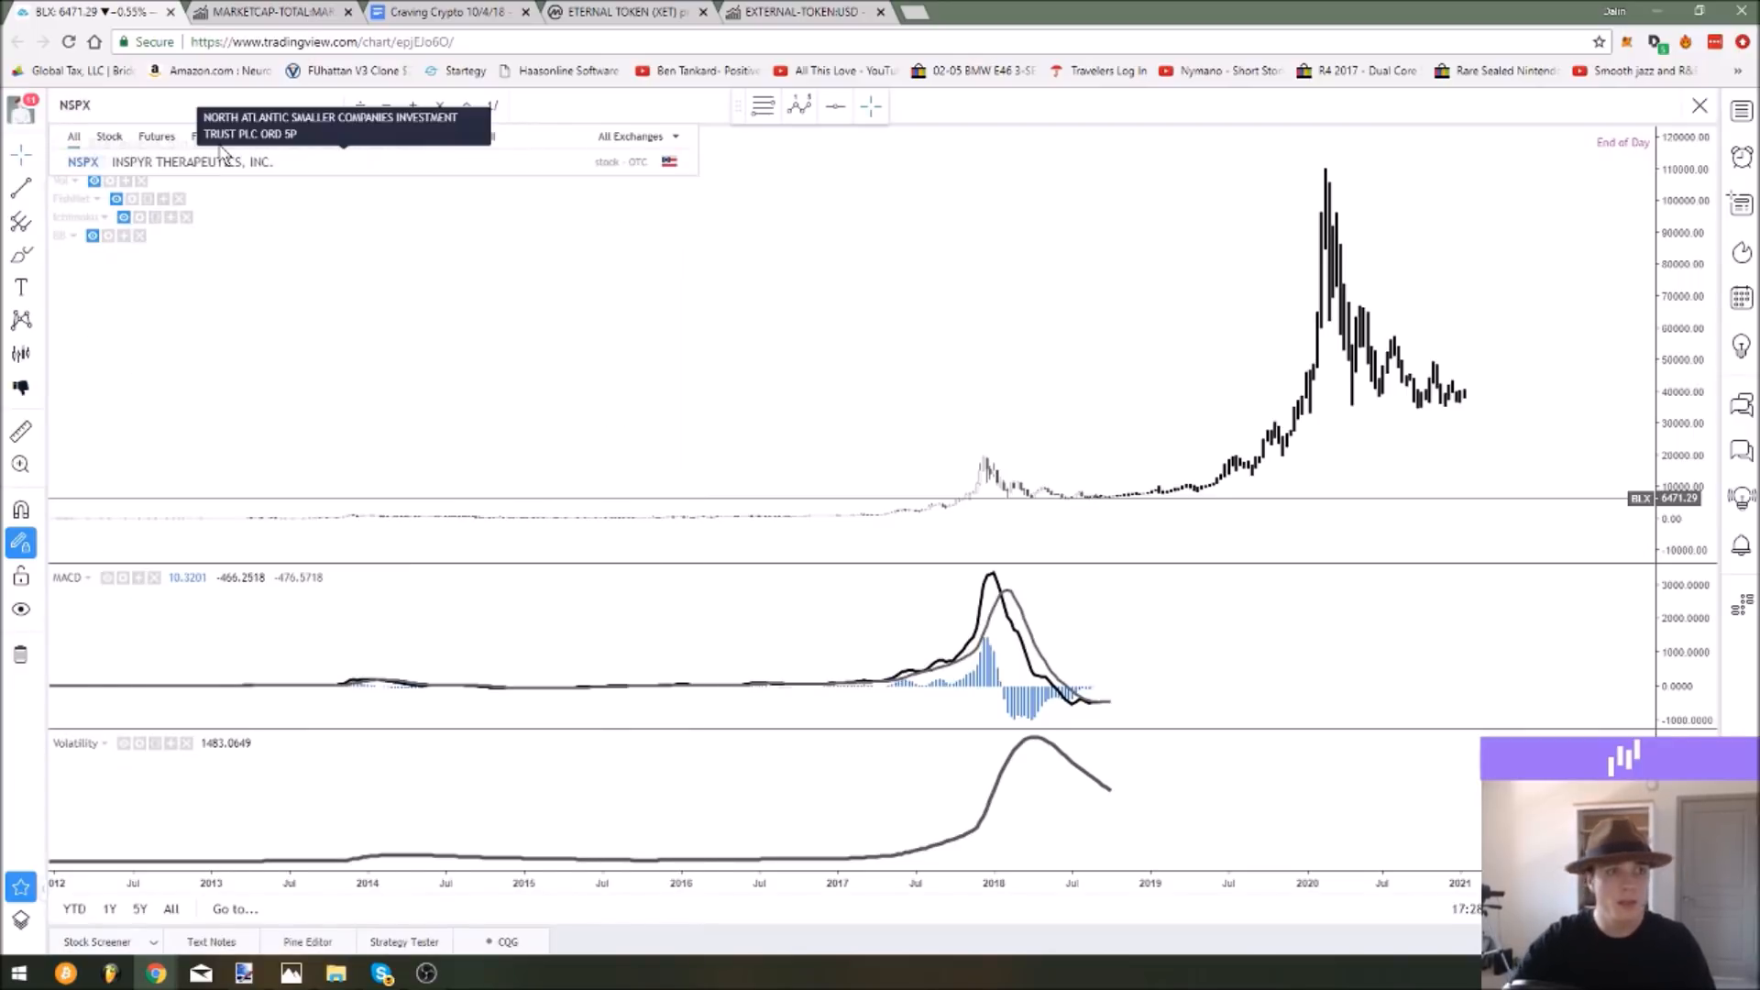
pyautogui.write('SP')
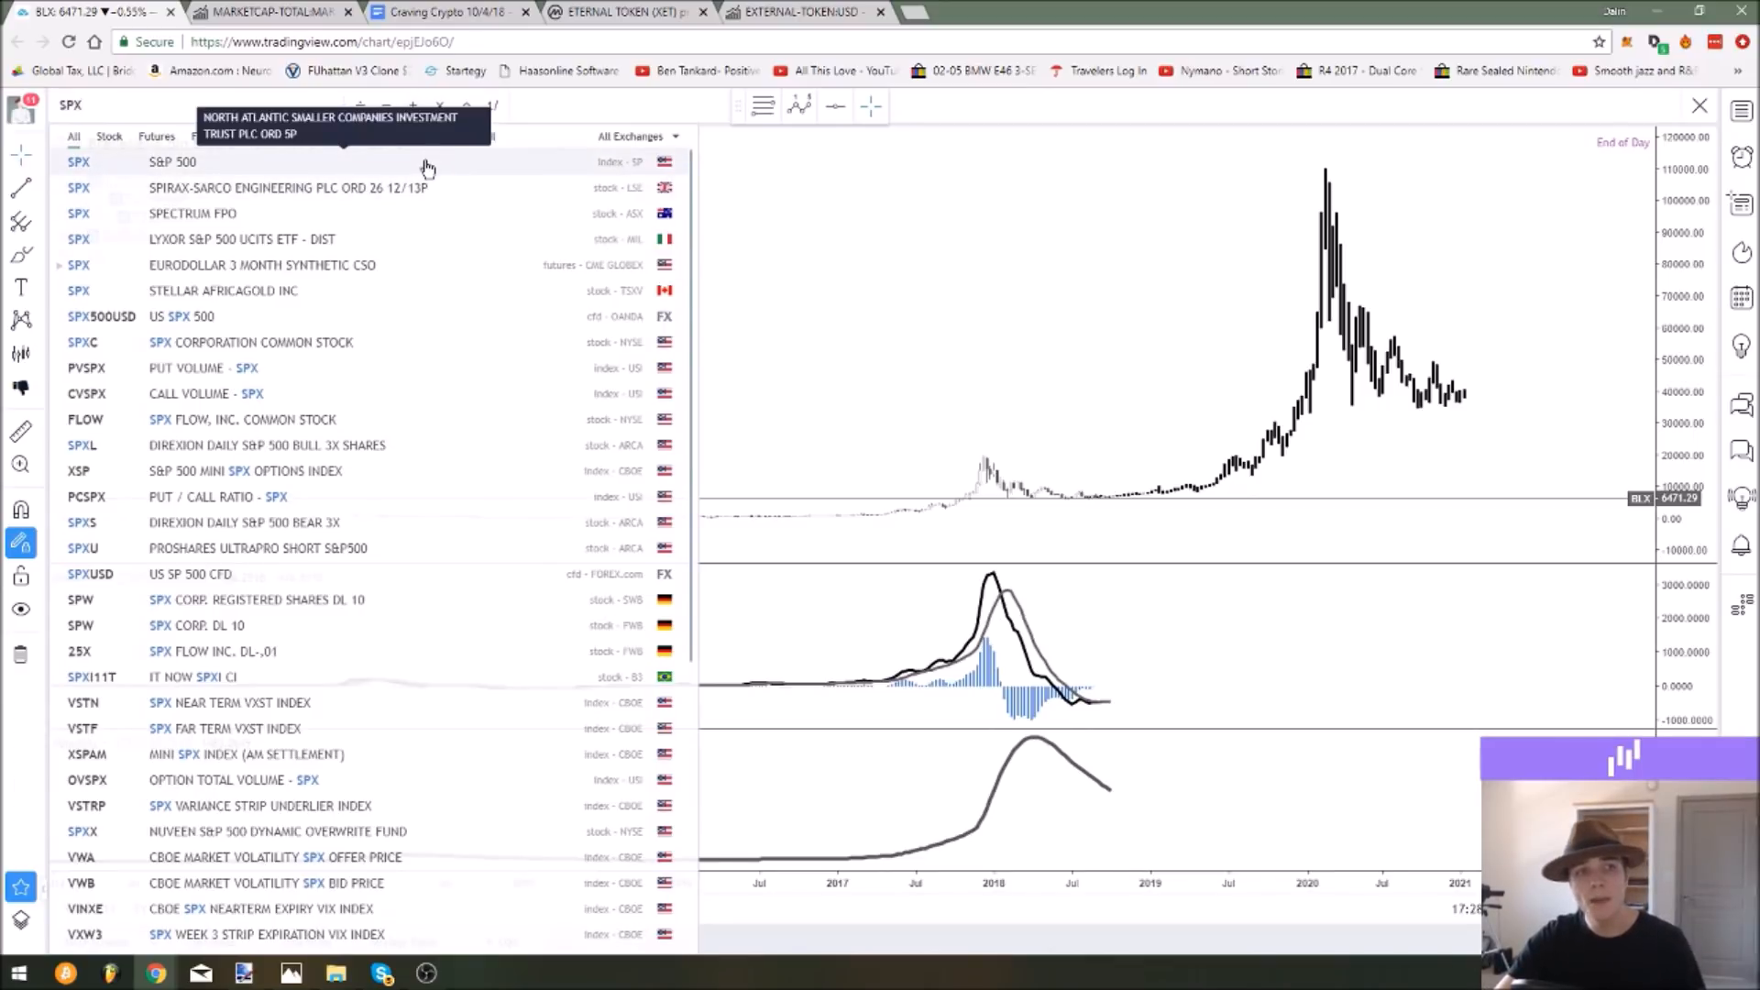
pyautogui.click(172, 161)
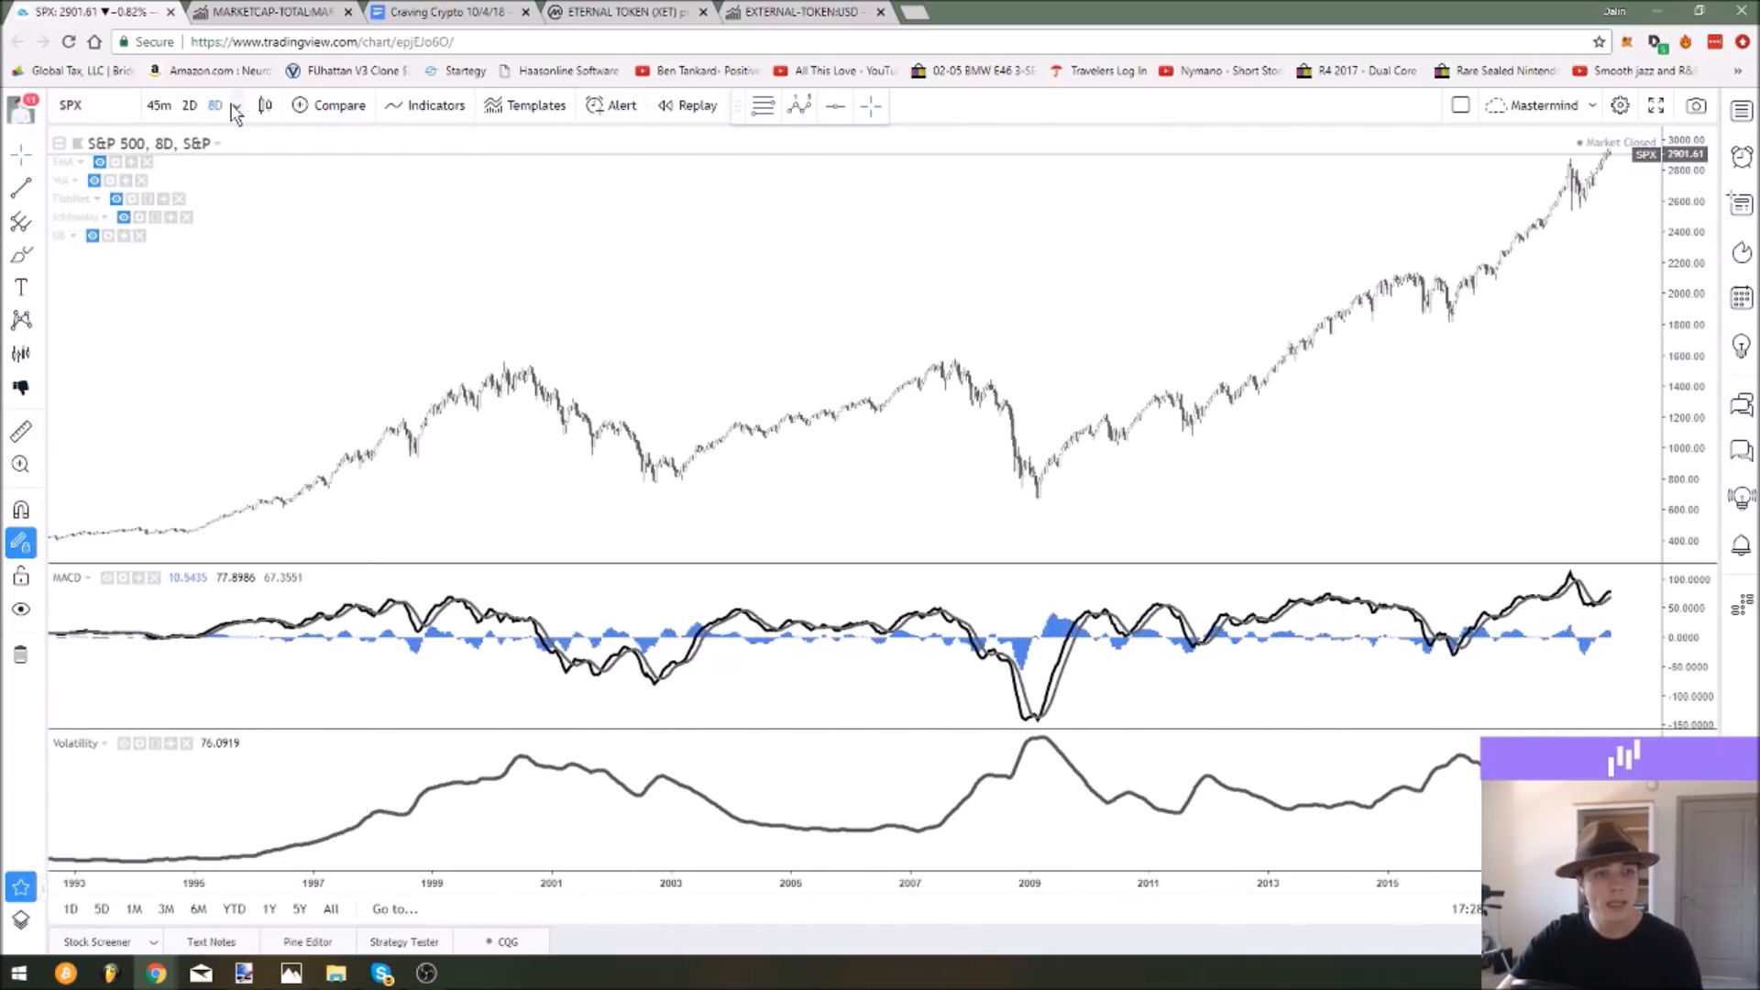
# Step the S&P 500 interval up through 3-month to 5-month candles.
pyautogui.click(188, 105)
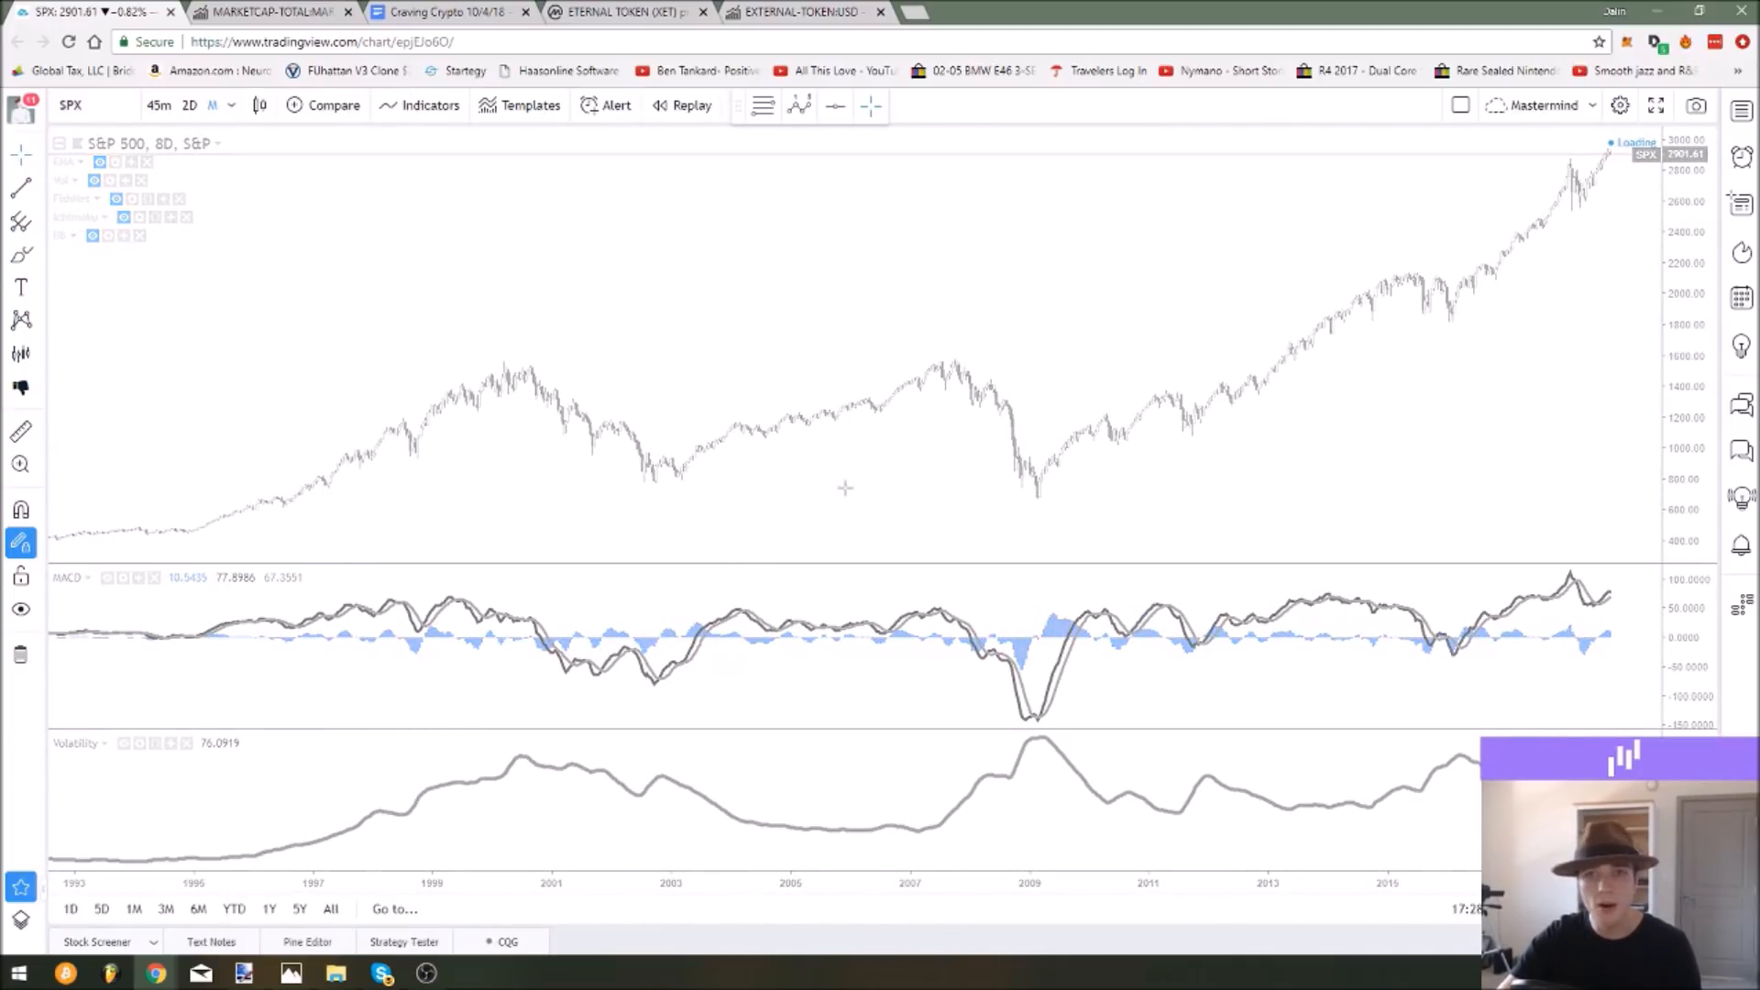
pyautogui.click(160, 105)
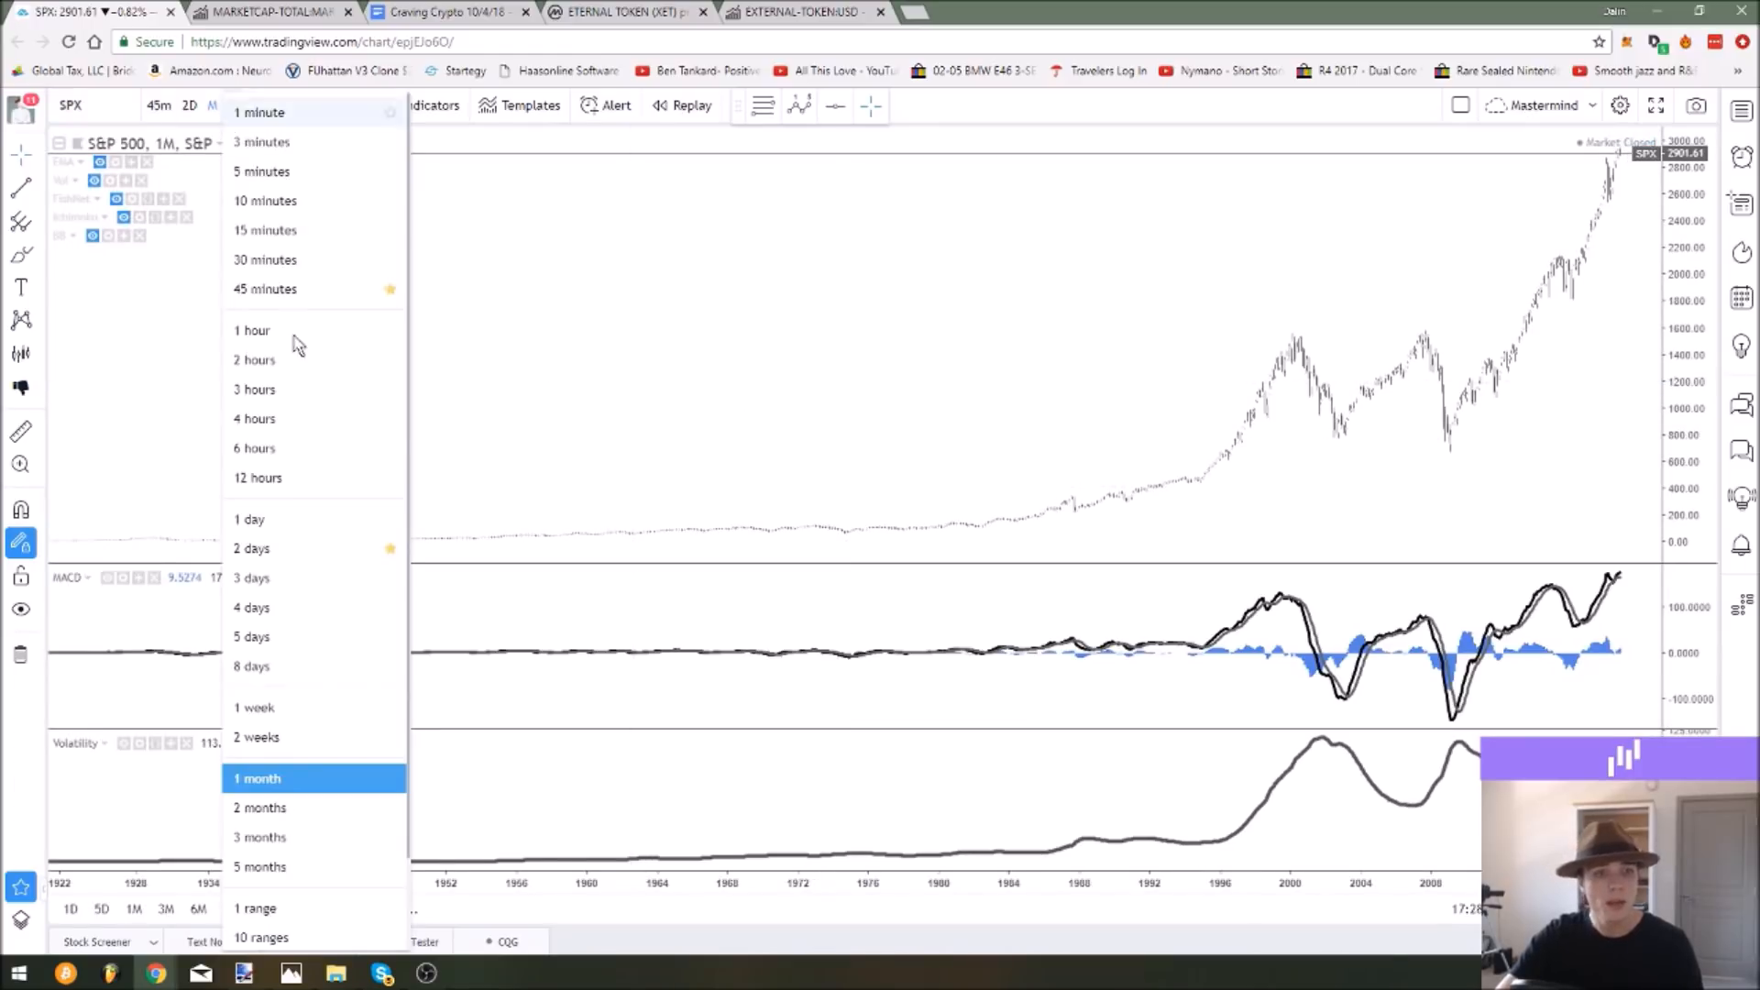
pyautogui.click(259, 836)
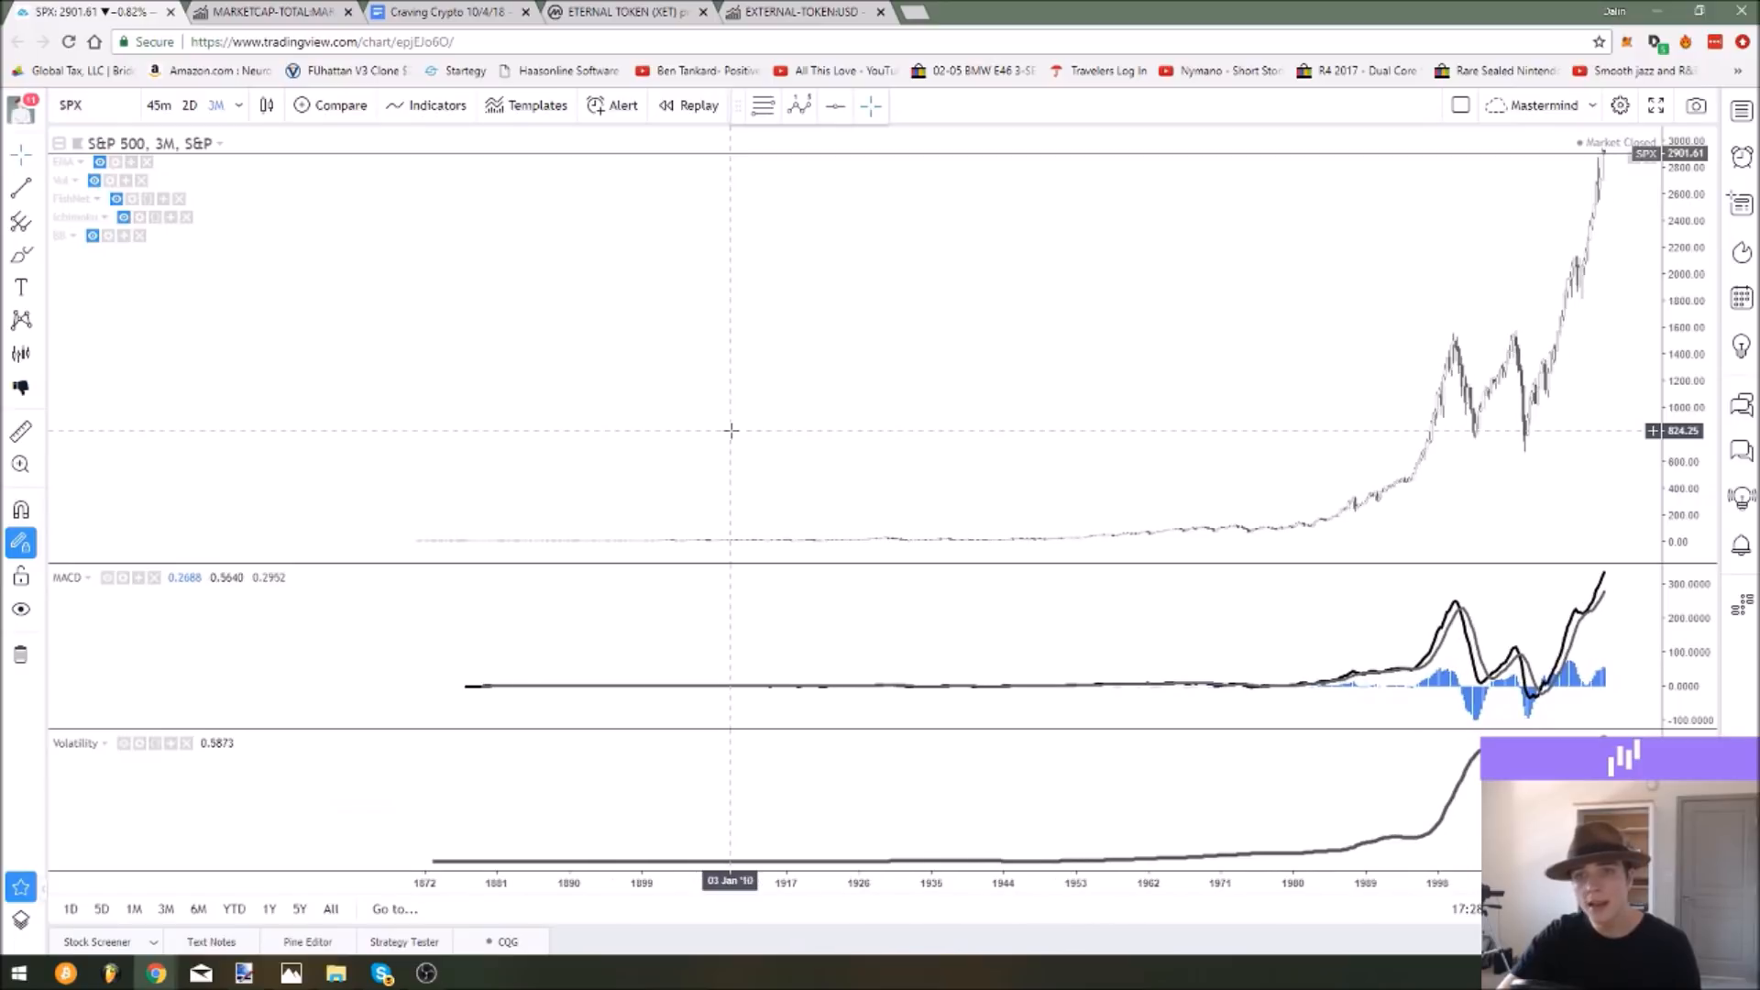
pyautogui.click(214, 104)
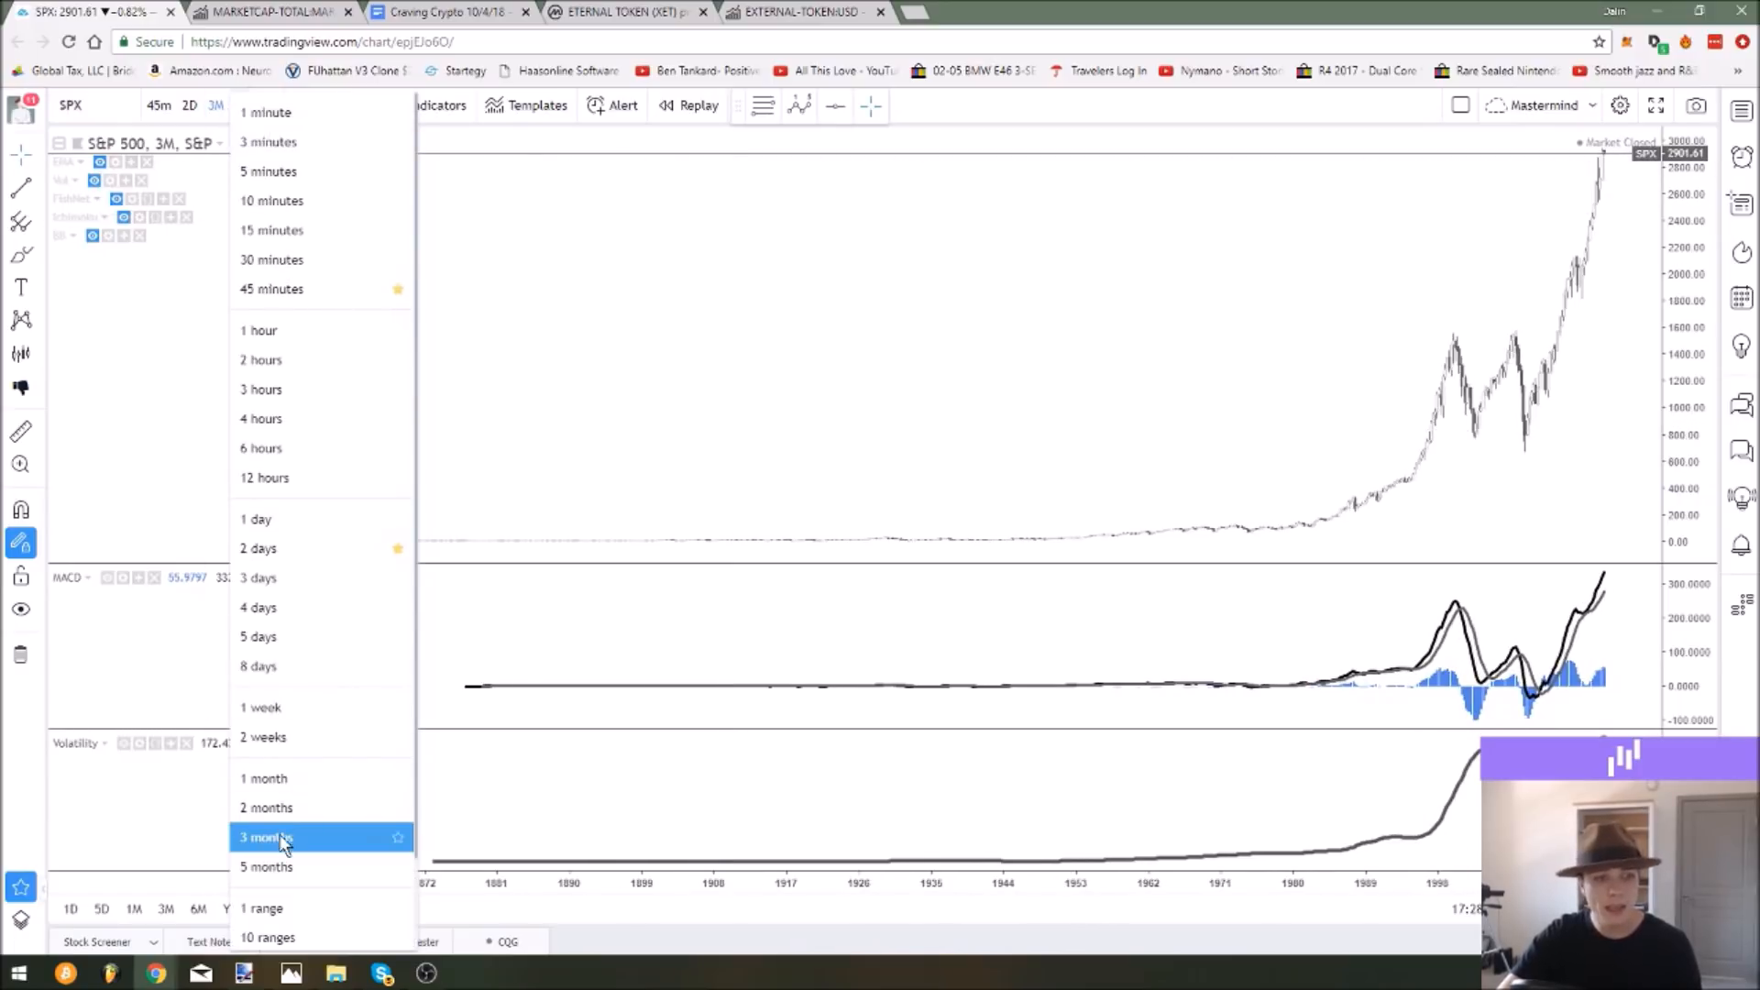
pyautogui.click(268, 867)
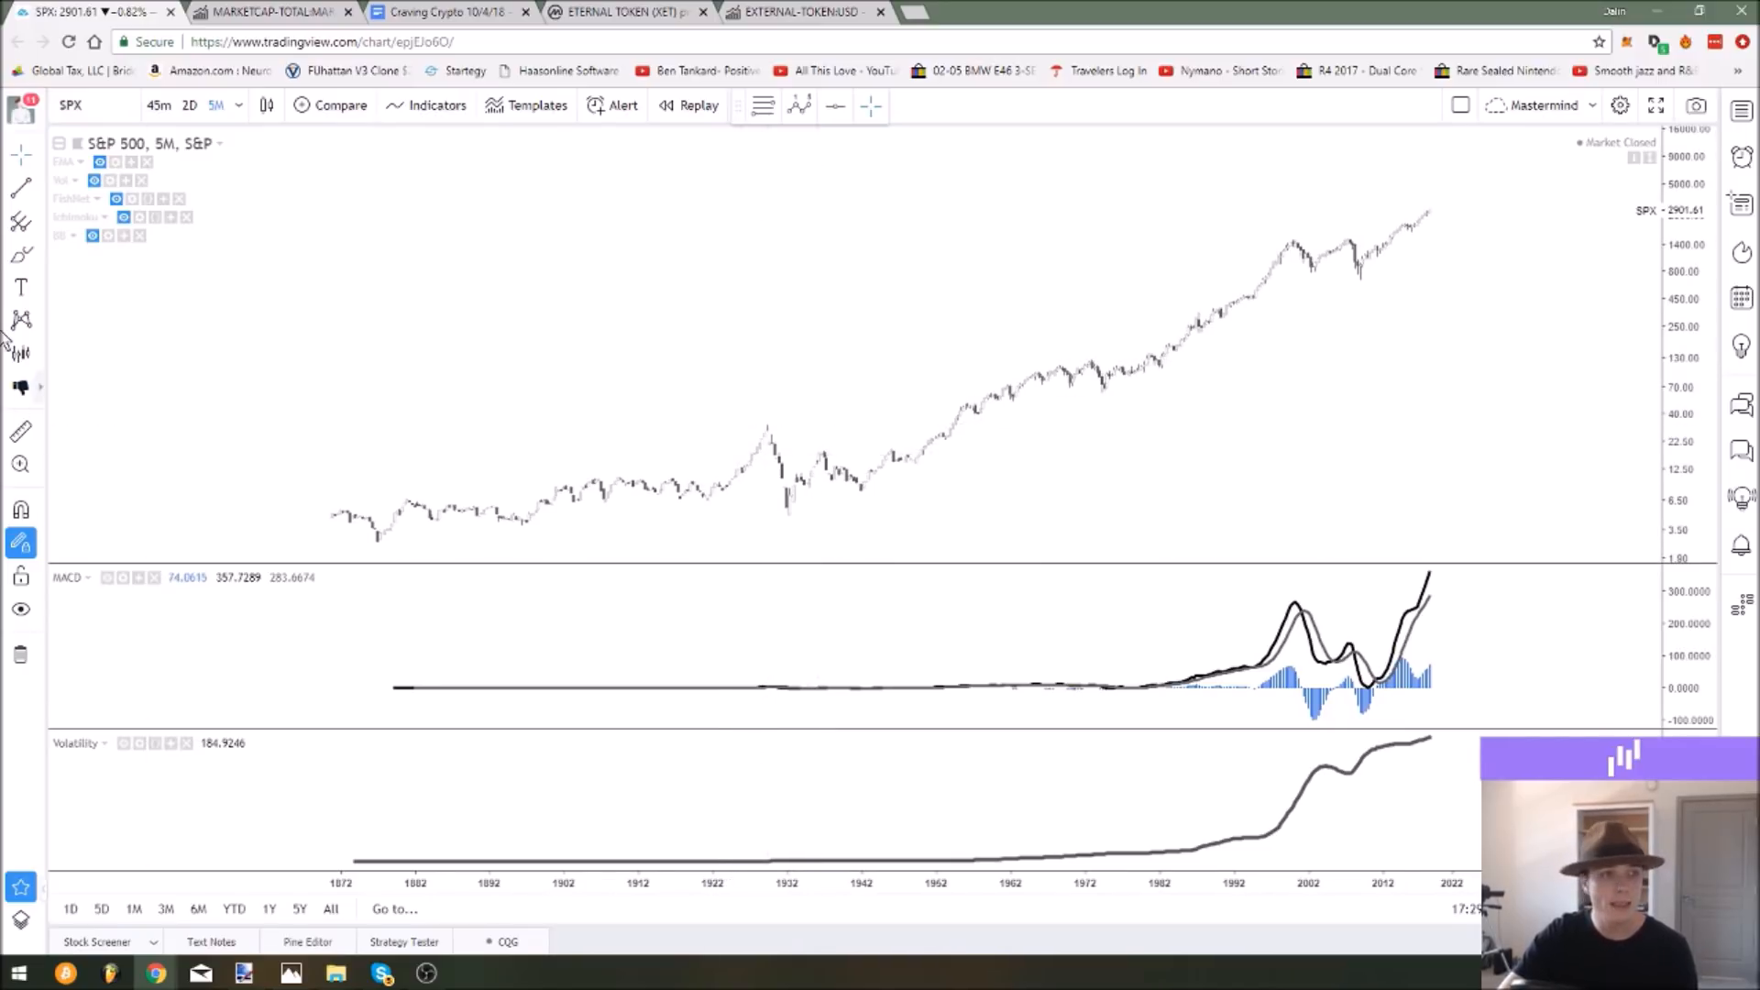
# Measure the 1929 crash with a Price Range from peak to trough, reading about -84.69%.
pyautogui.click(20, 319)
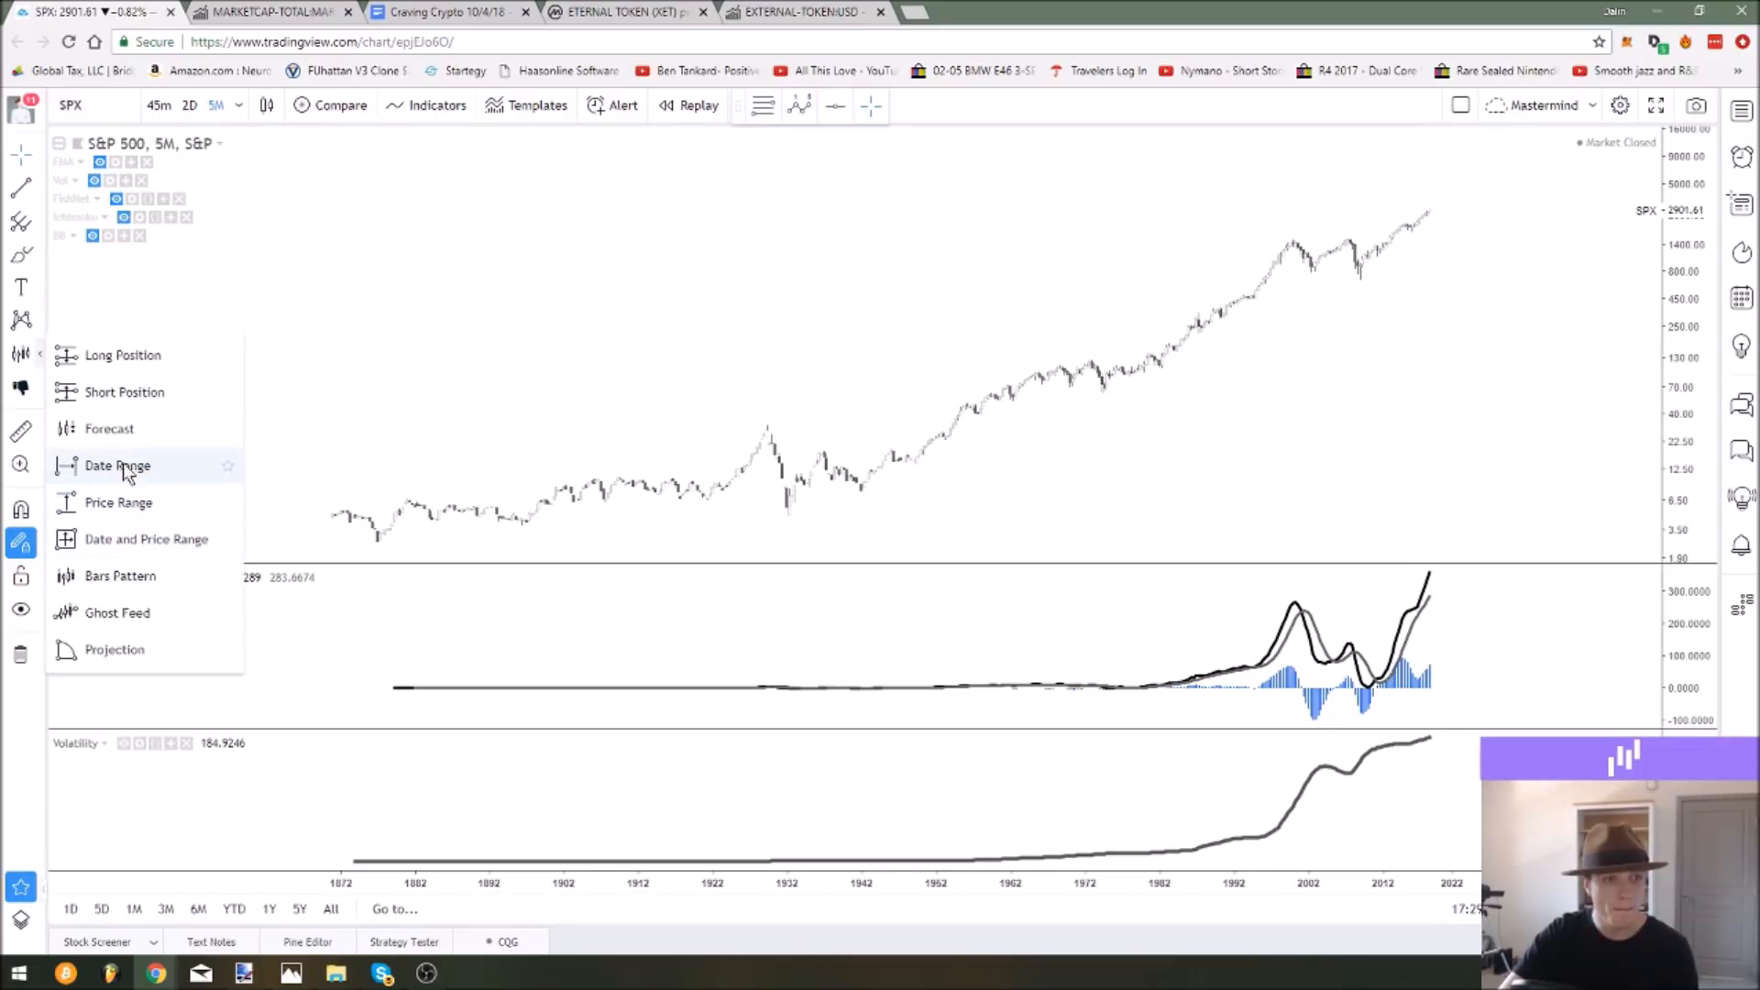
pyautogui.click(117, 464)
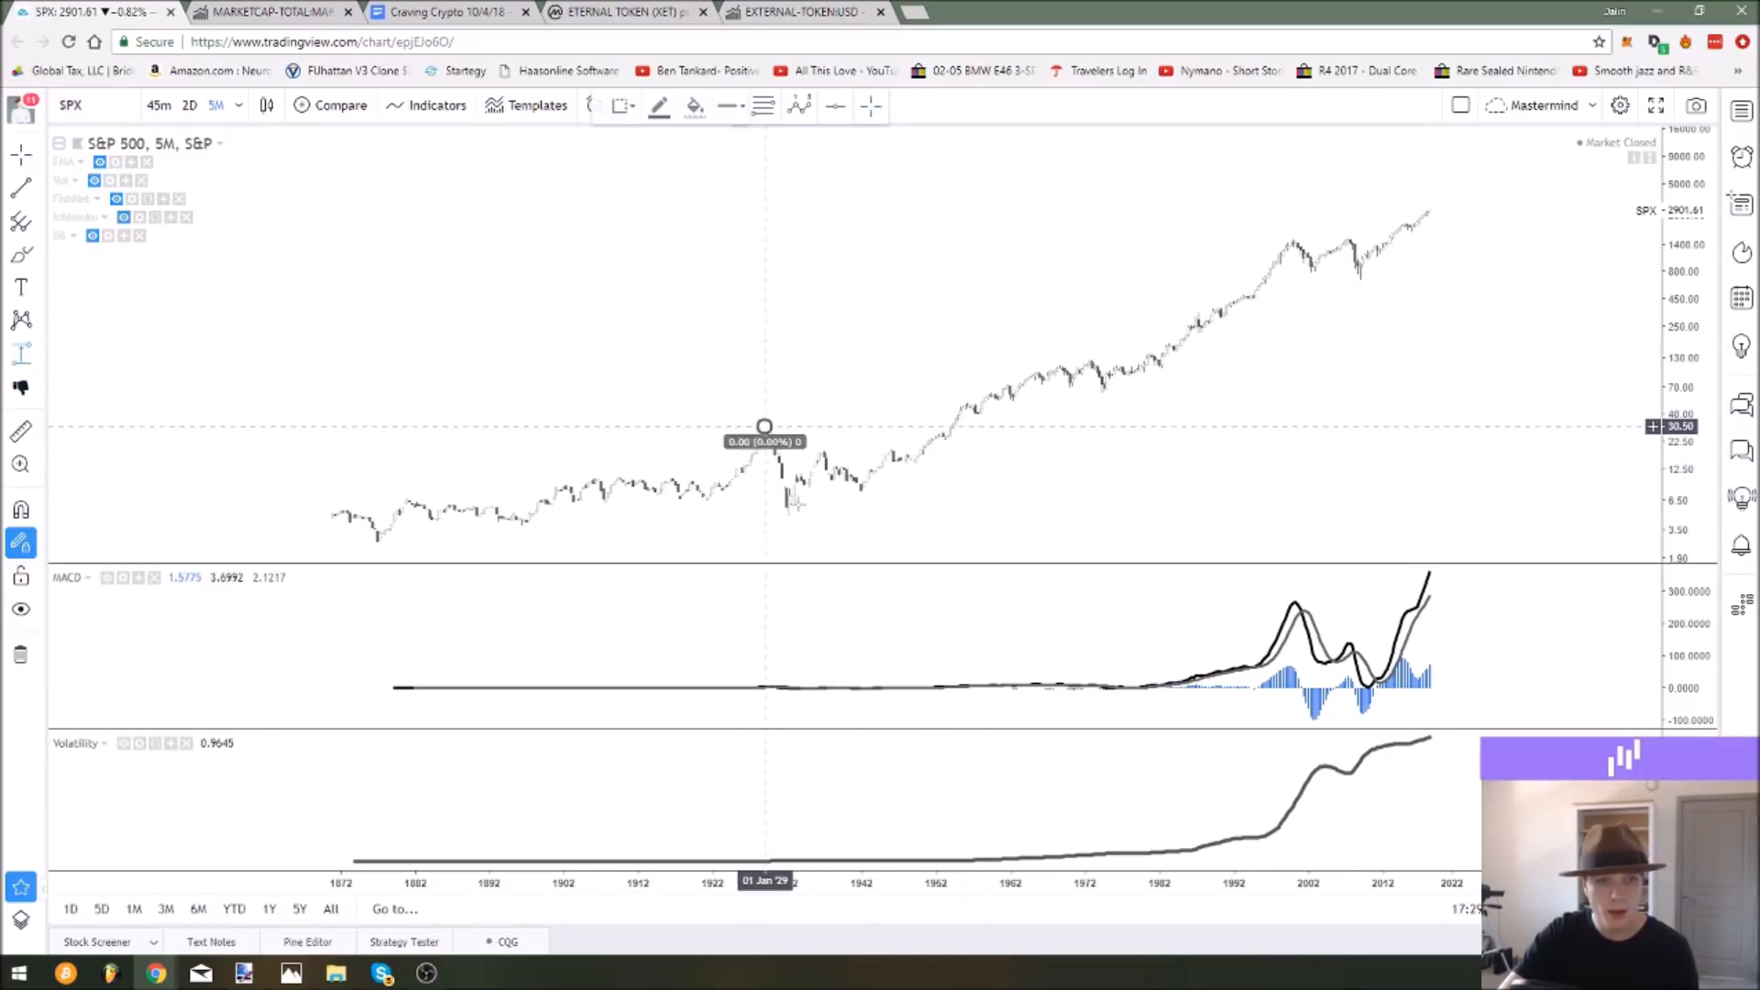
pyautogui.moveTo(764, 427); pyautogui.dragTo(794, 514)
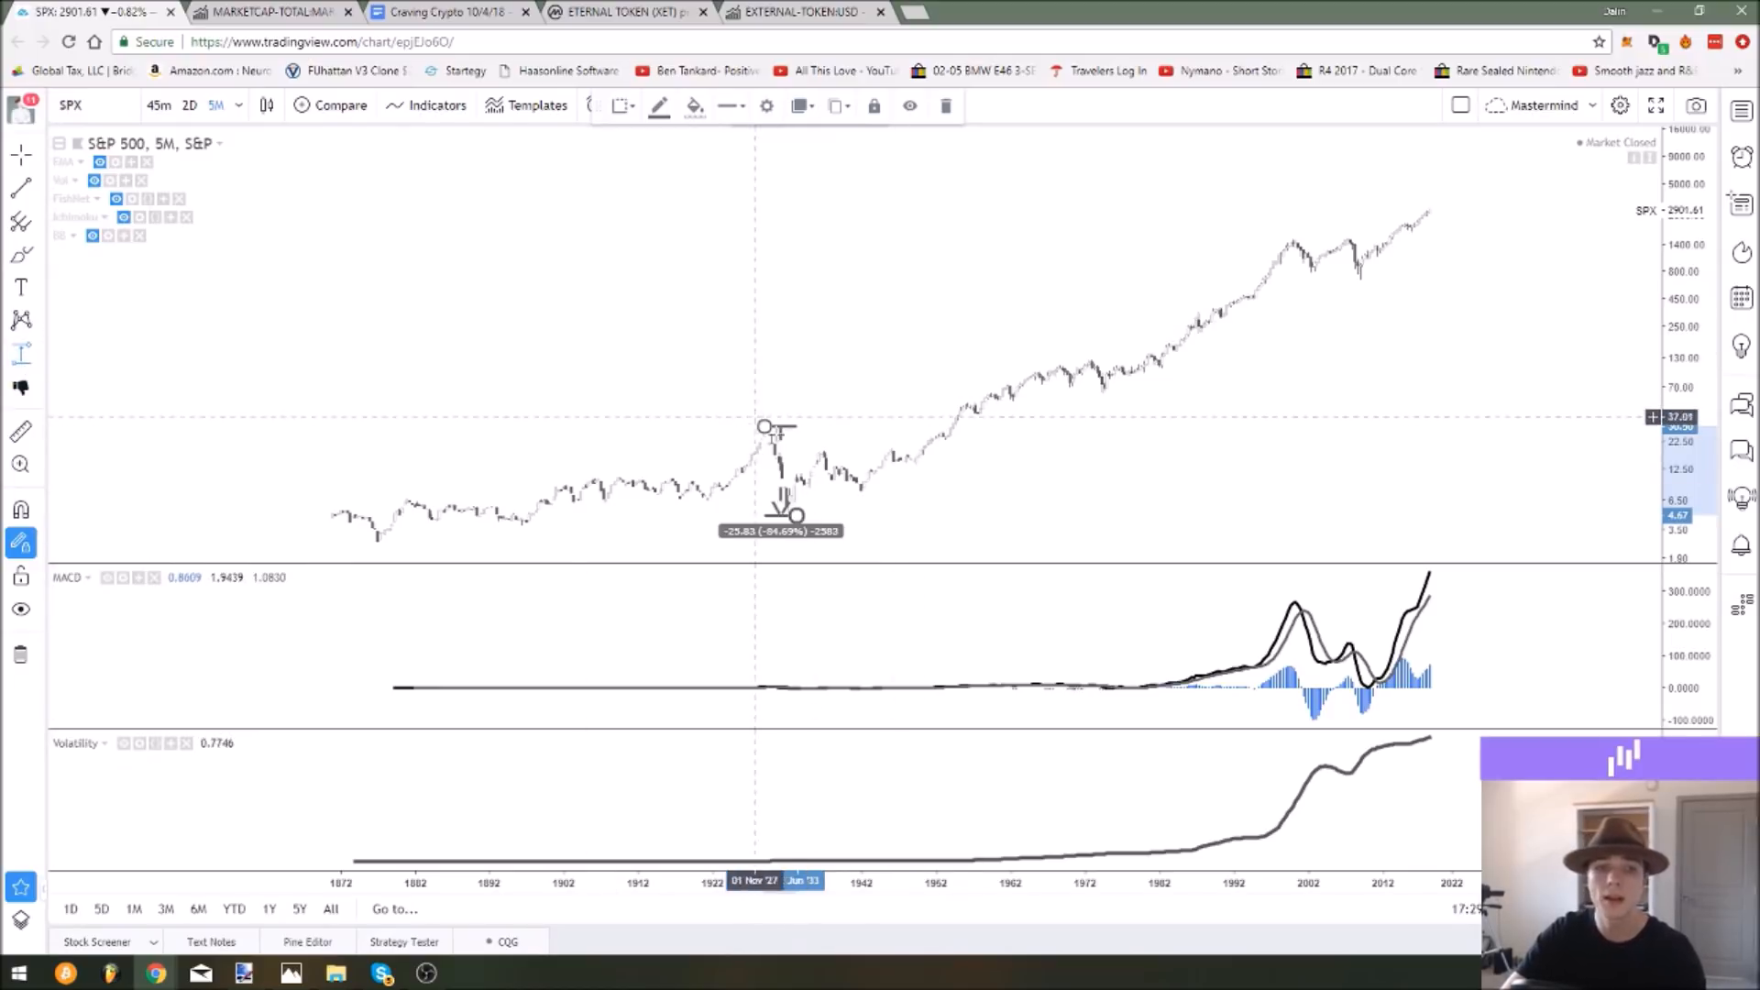
pyautogui.moveTo(783, 460)
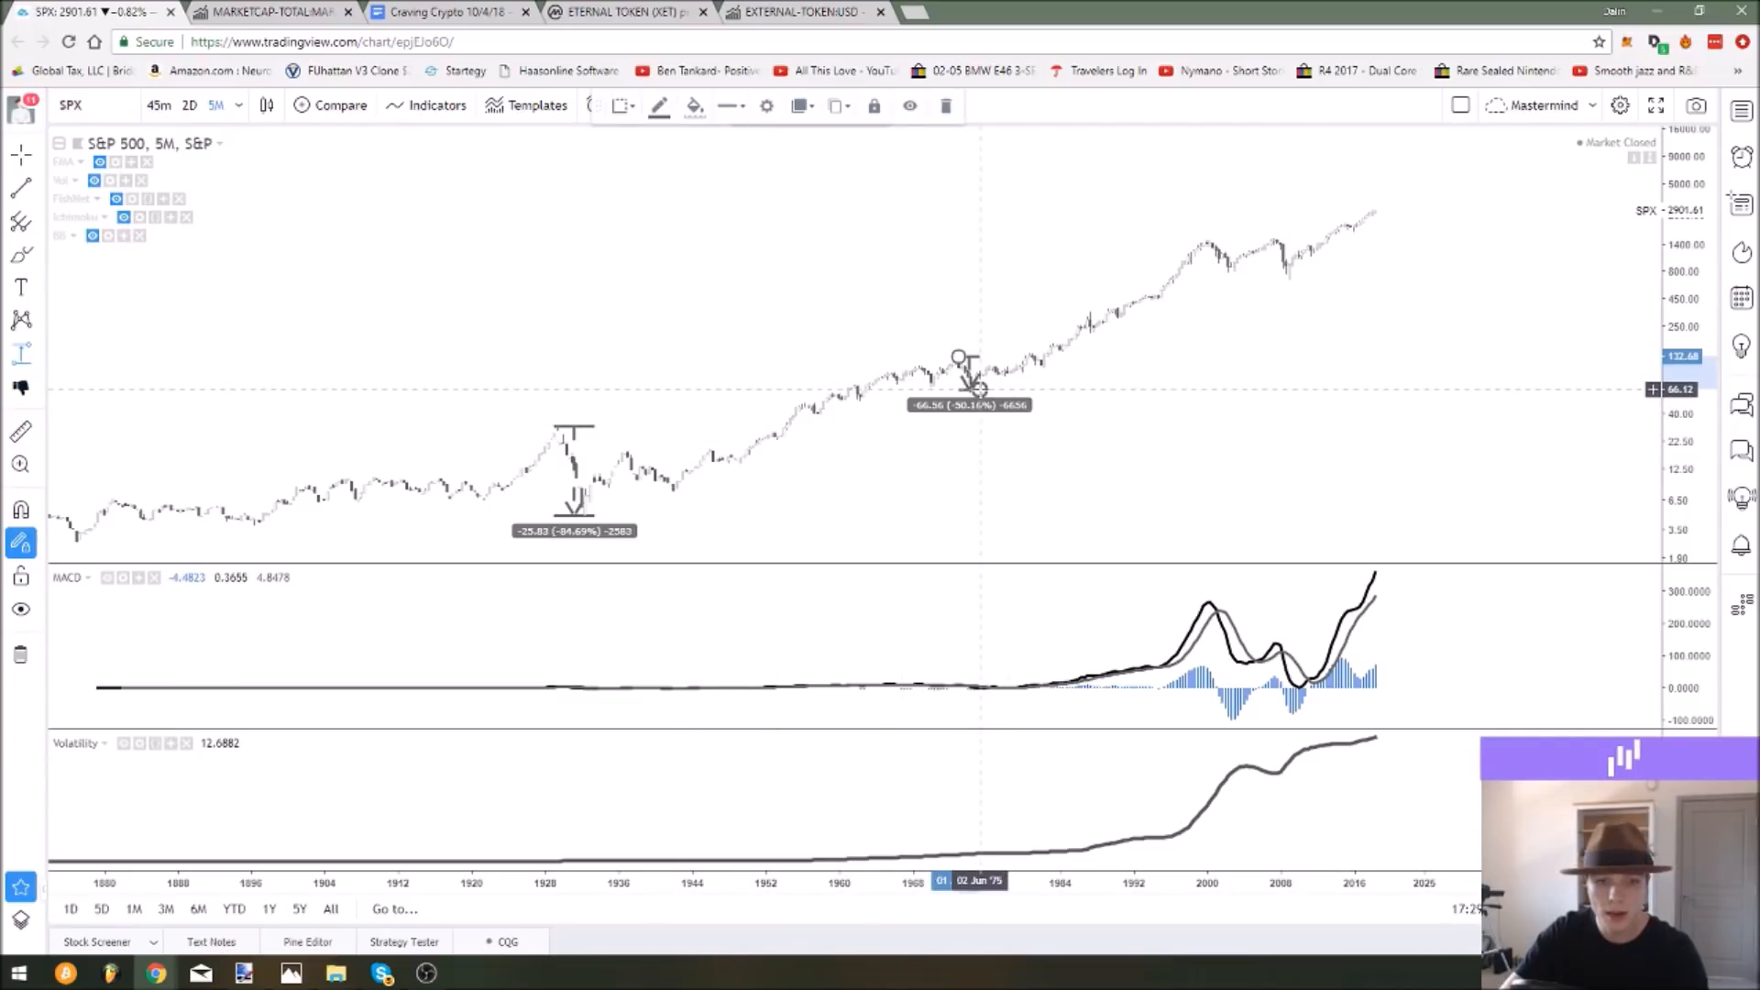
pyautogui.moveTo(972, 372)
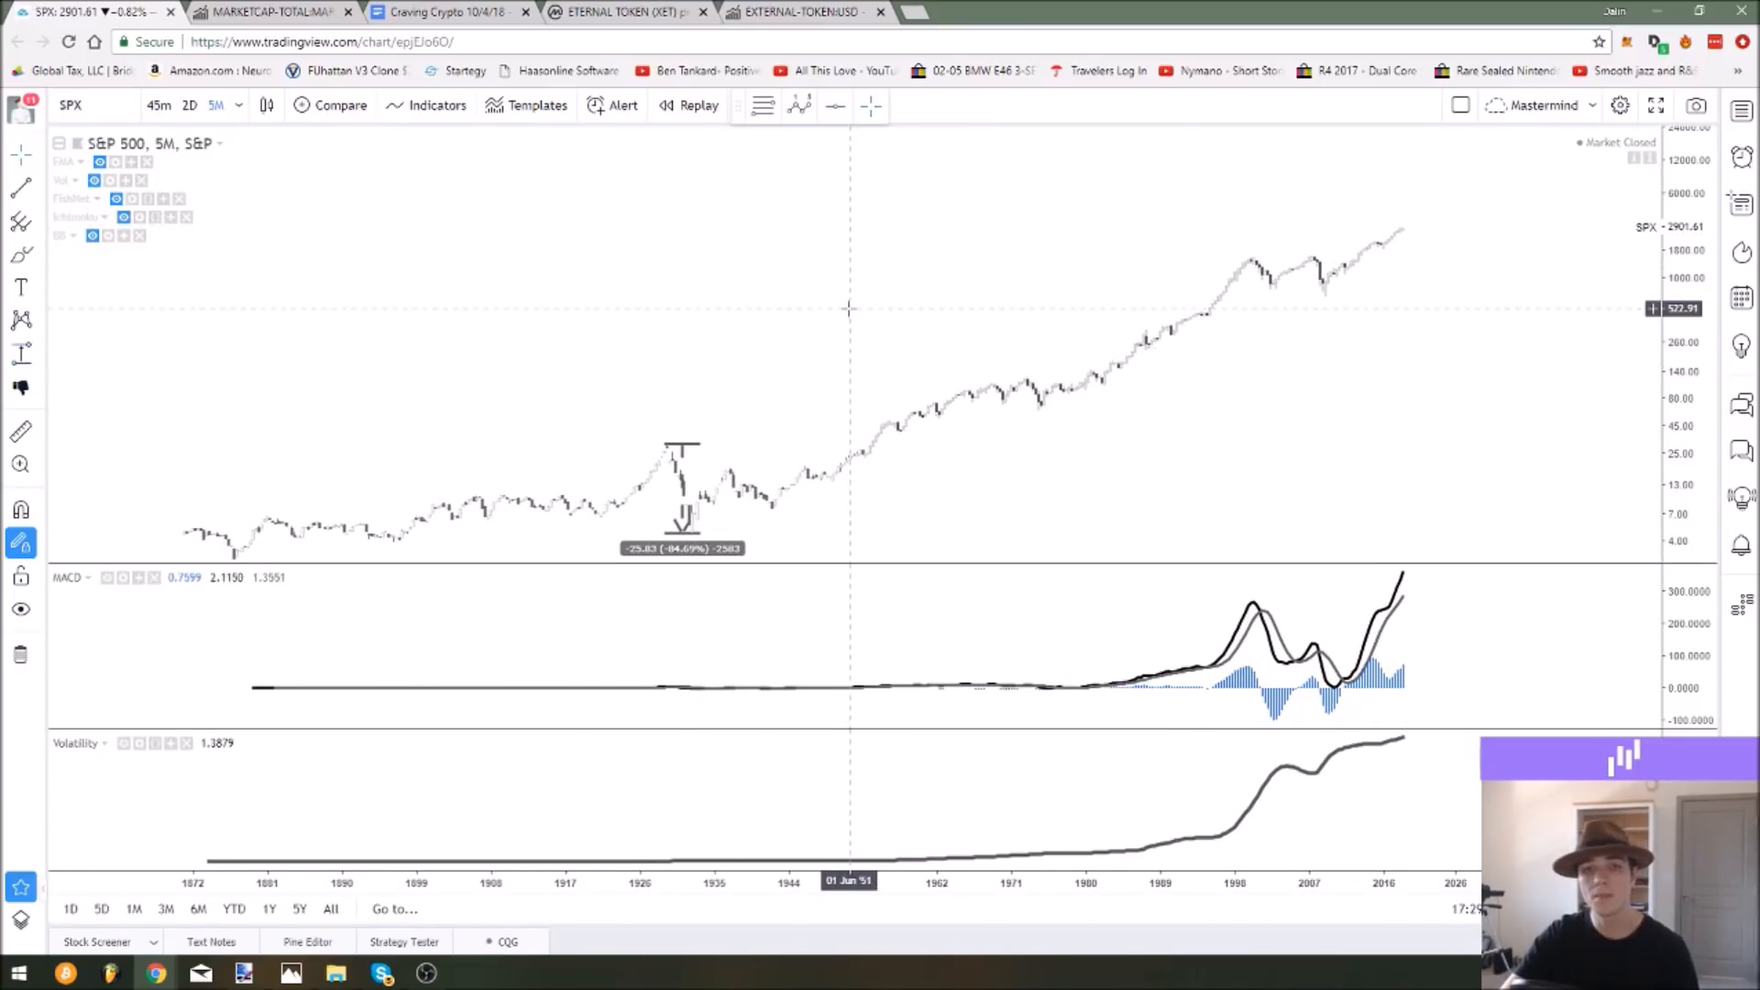
pyautogui.moveTo(1265, 281)
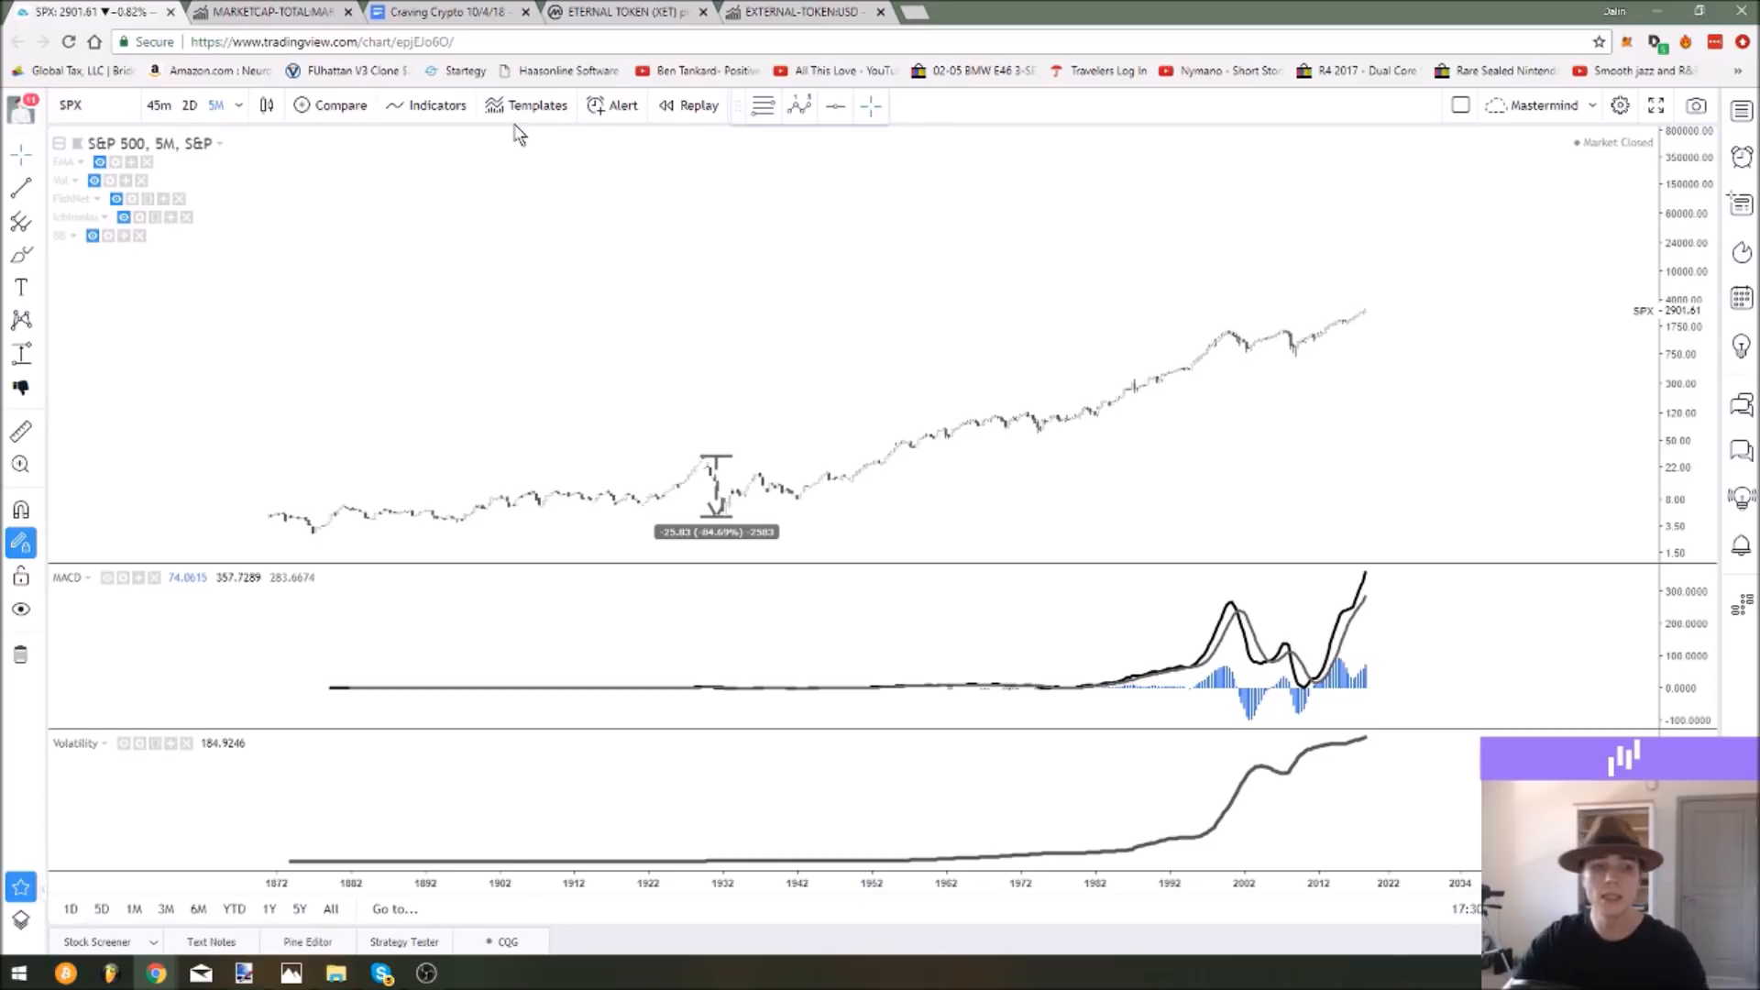
pyautogui.moveTo(158, 972)
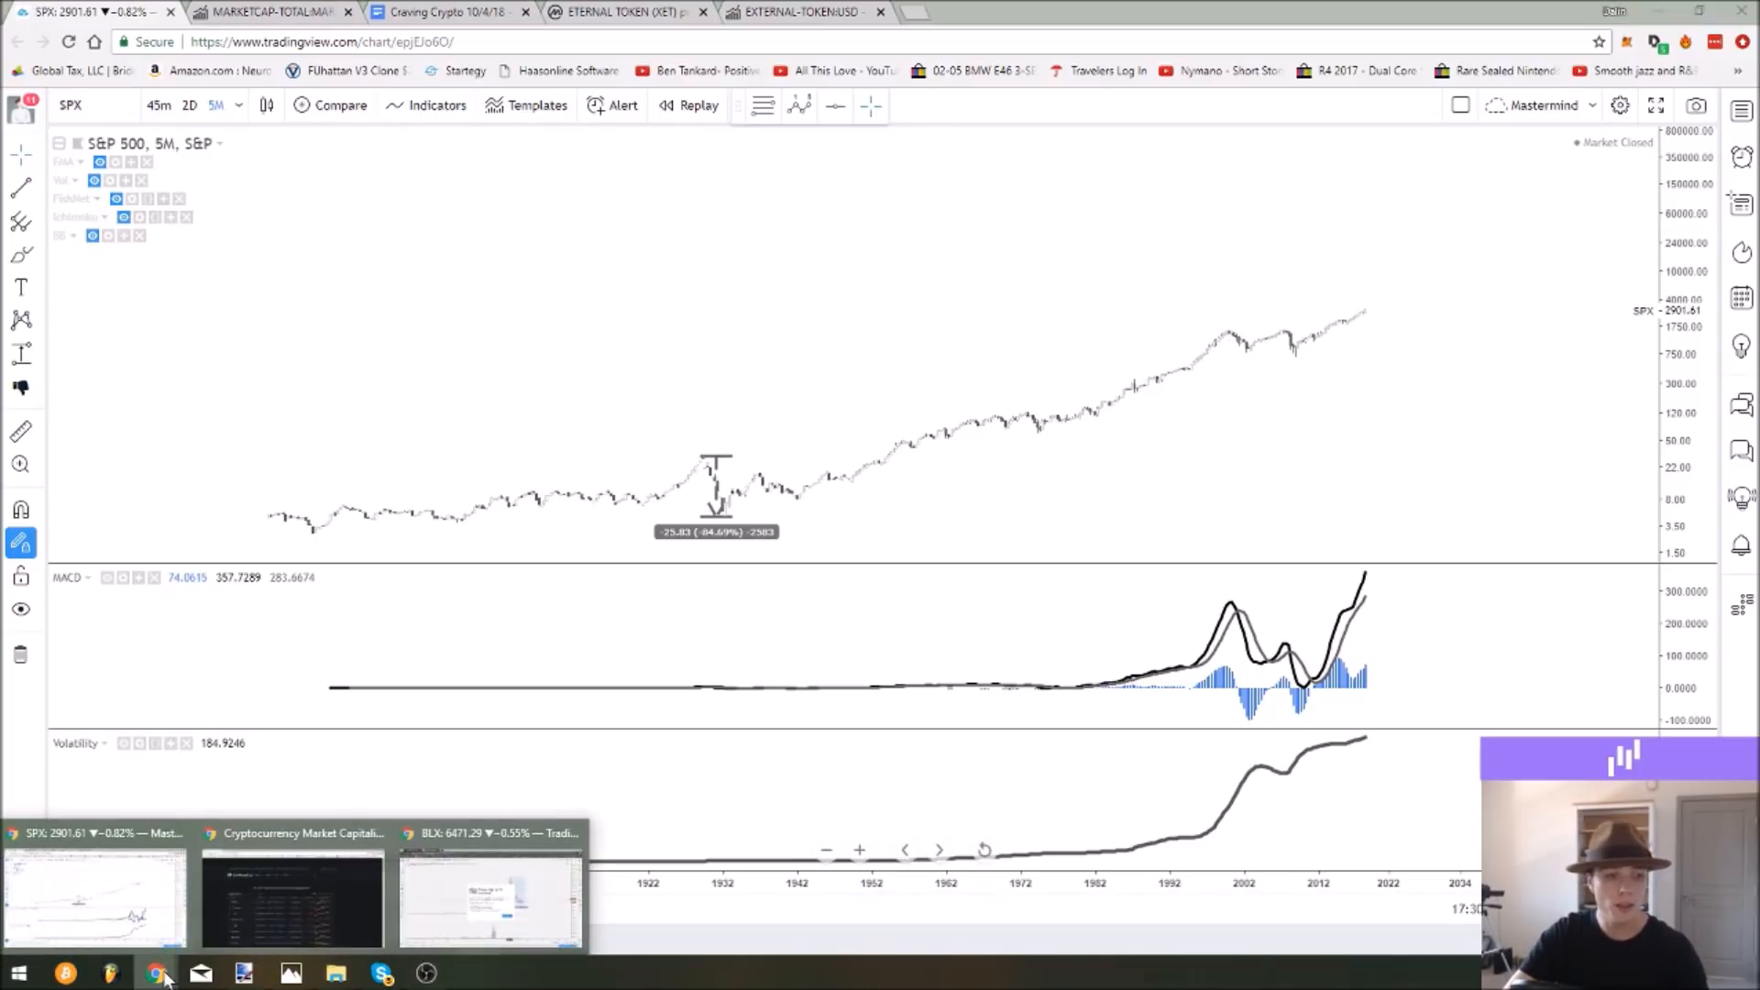
pyautogui.moveTo(95, 893)
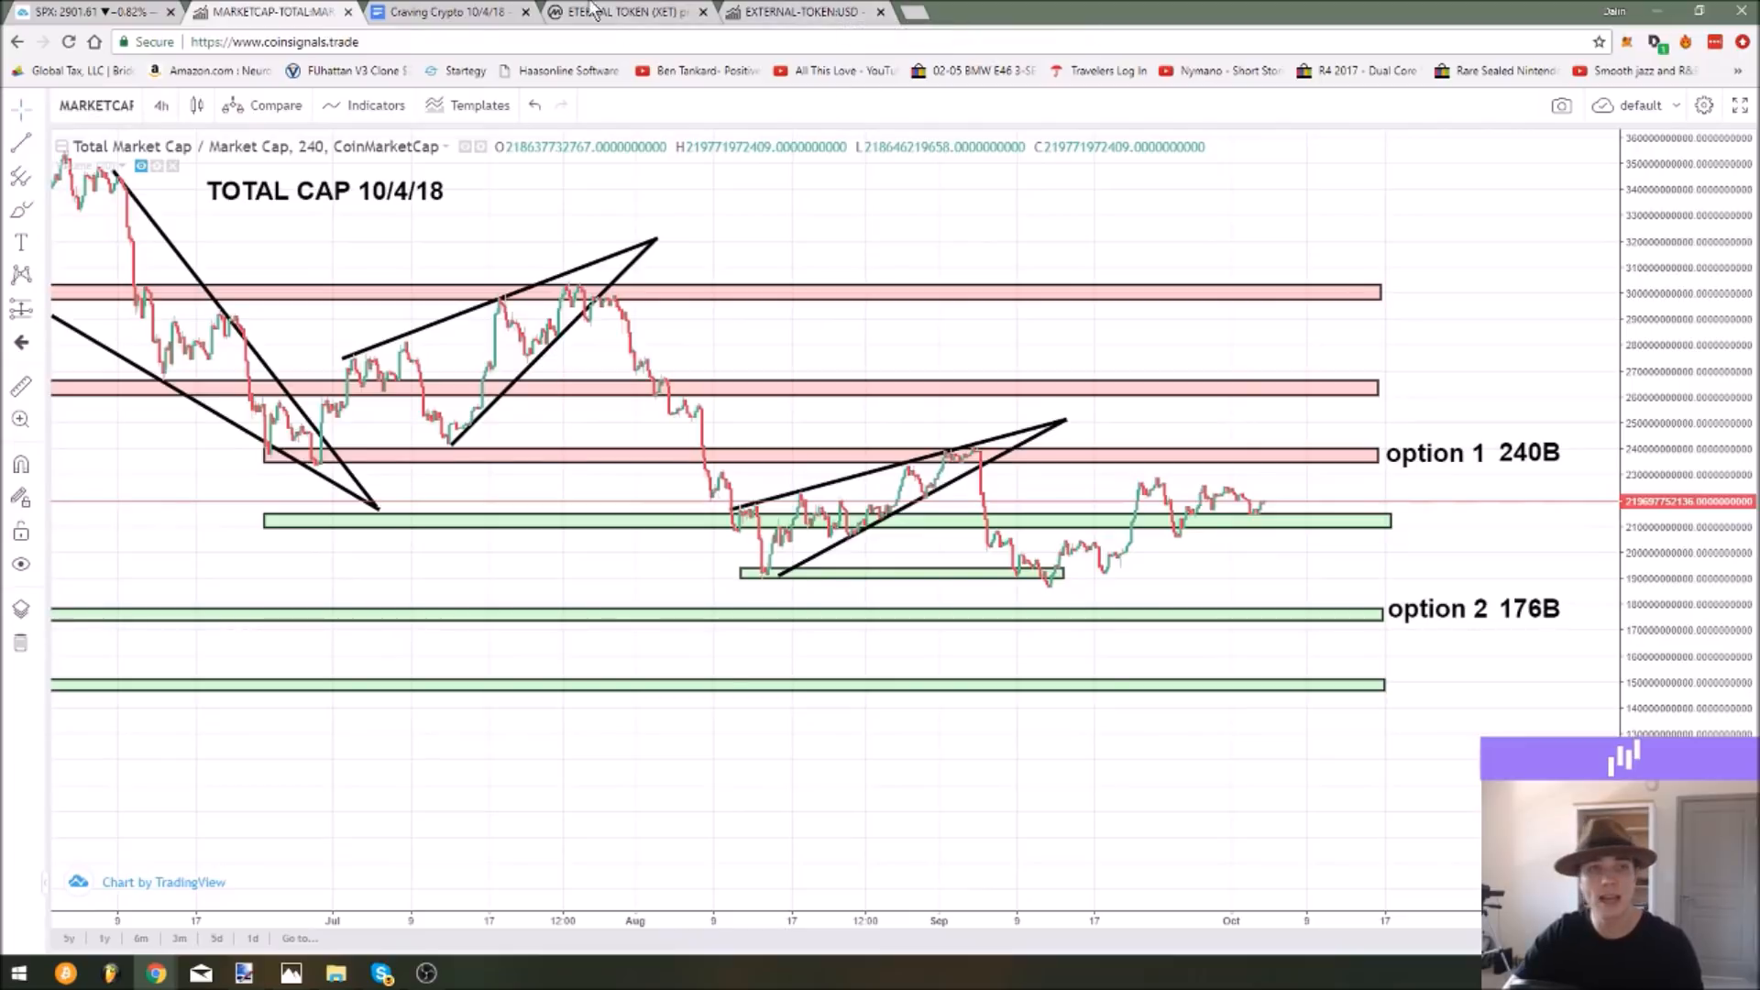
# Switch to the Craving Crypto 10/4/18 notes tab in Chrome.
pyautogui.click(447, 13)
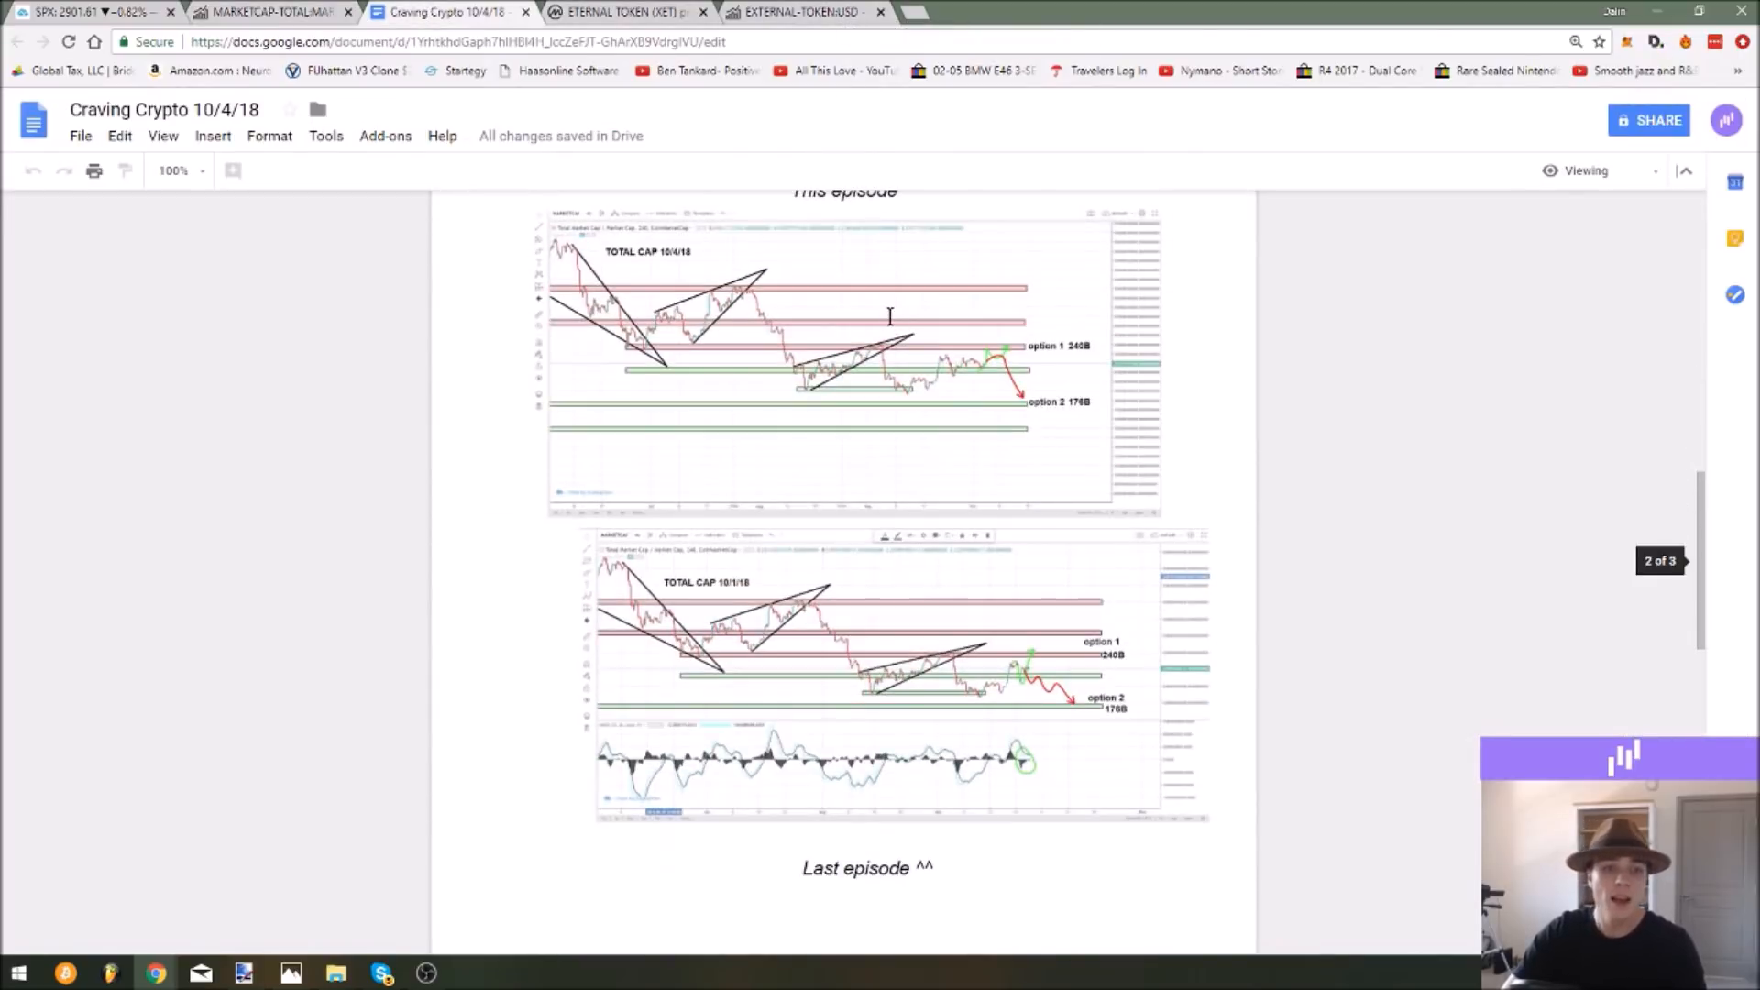
# Scroll to the closing sign-up and chart links list and clear the text selection.
pyautogui.scroll(-3)
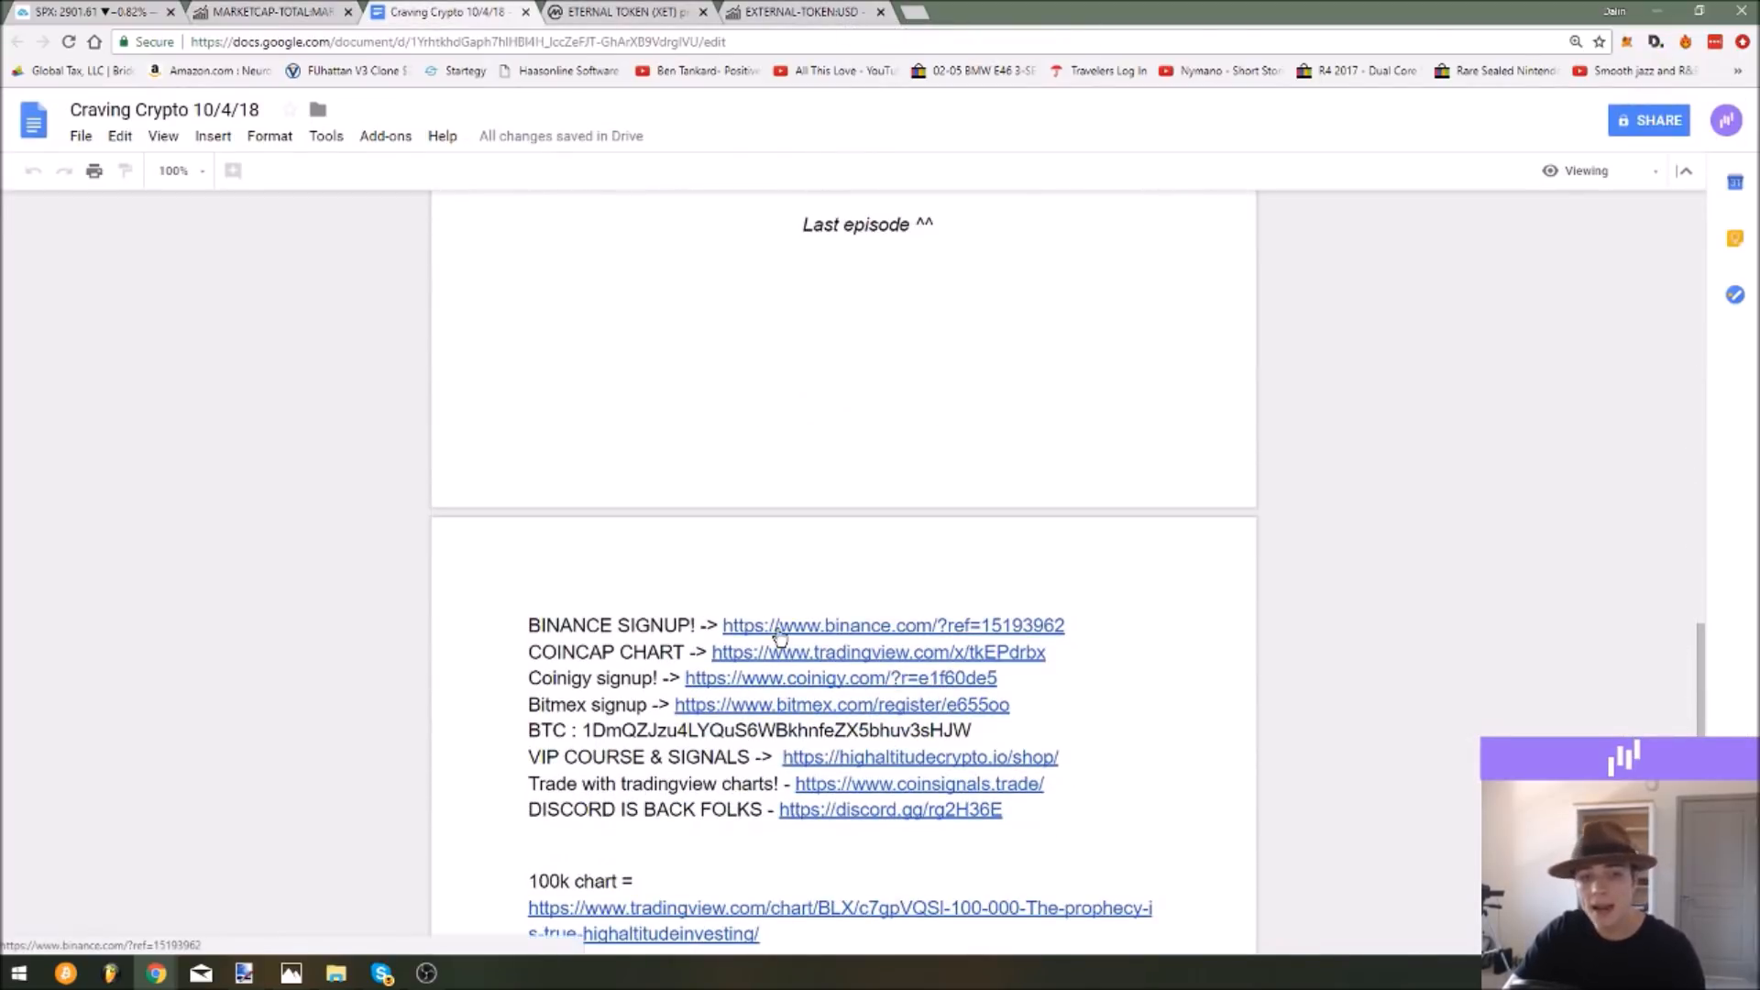
pyautogui.scroll(-3)
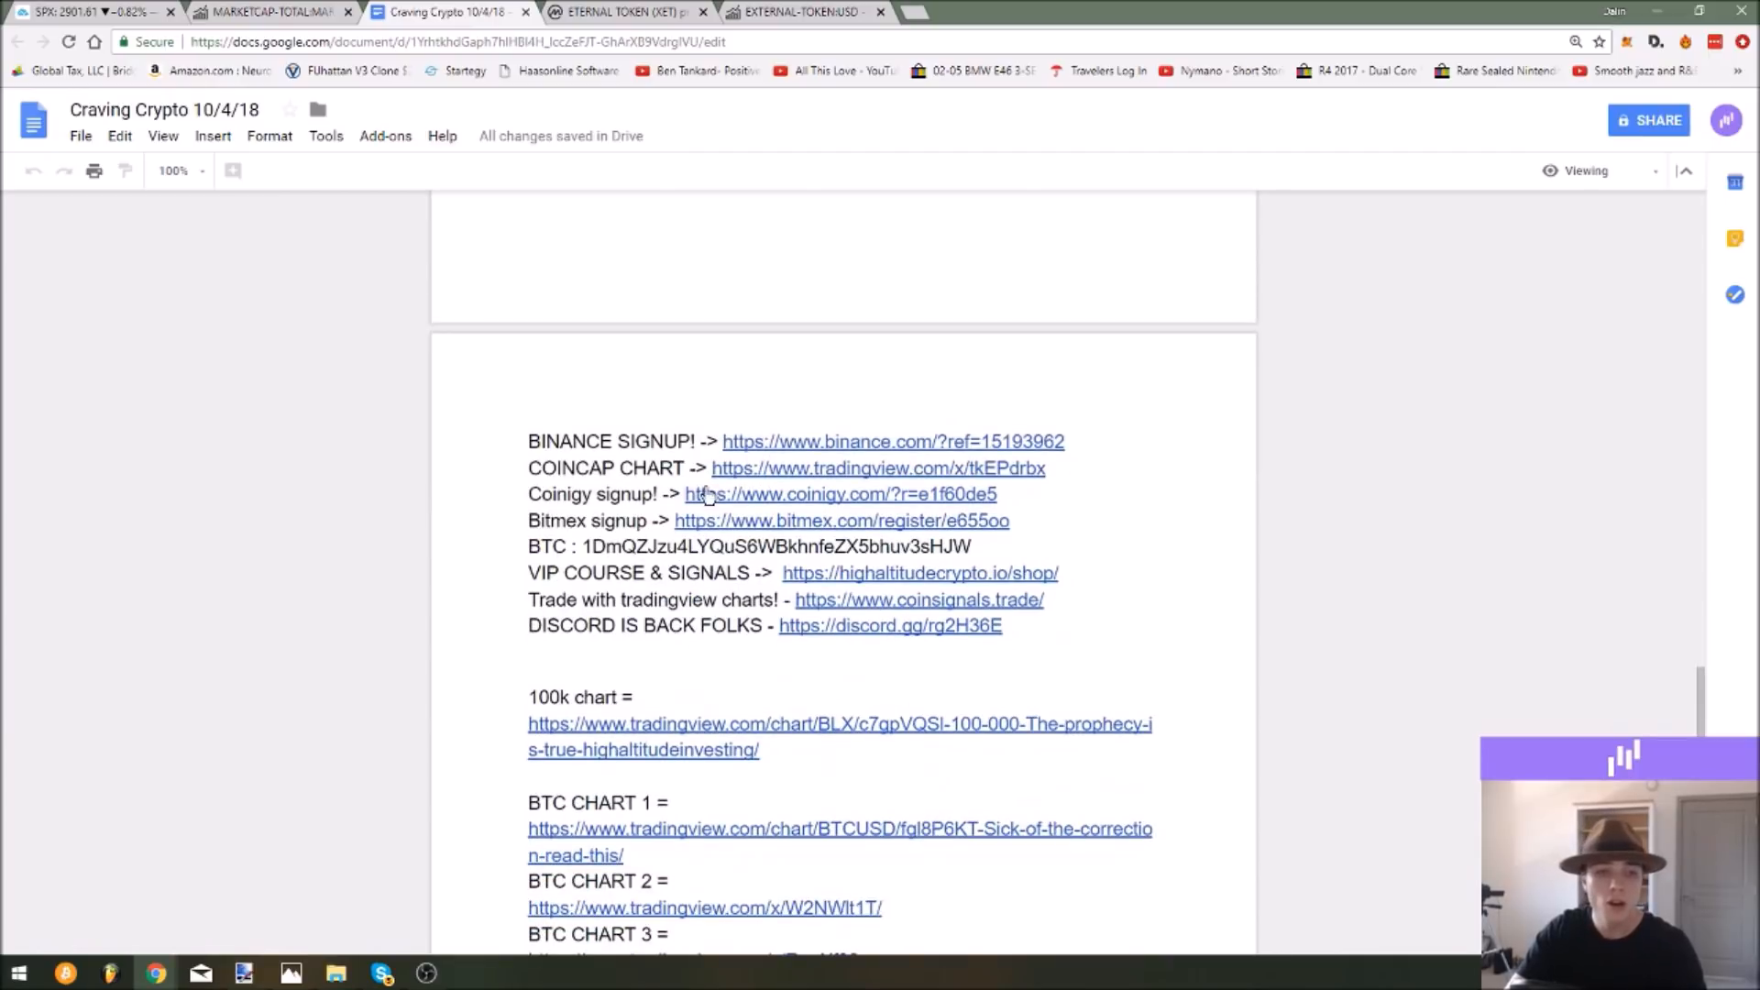
pyautogui.moveTo(739, 471)
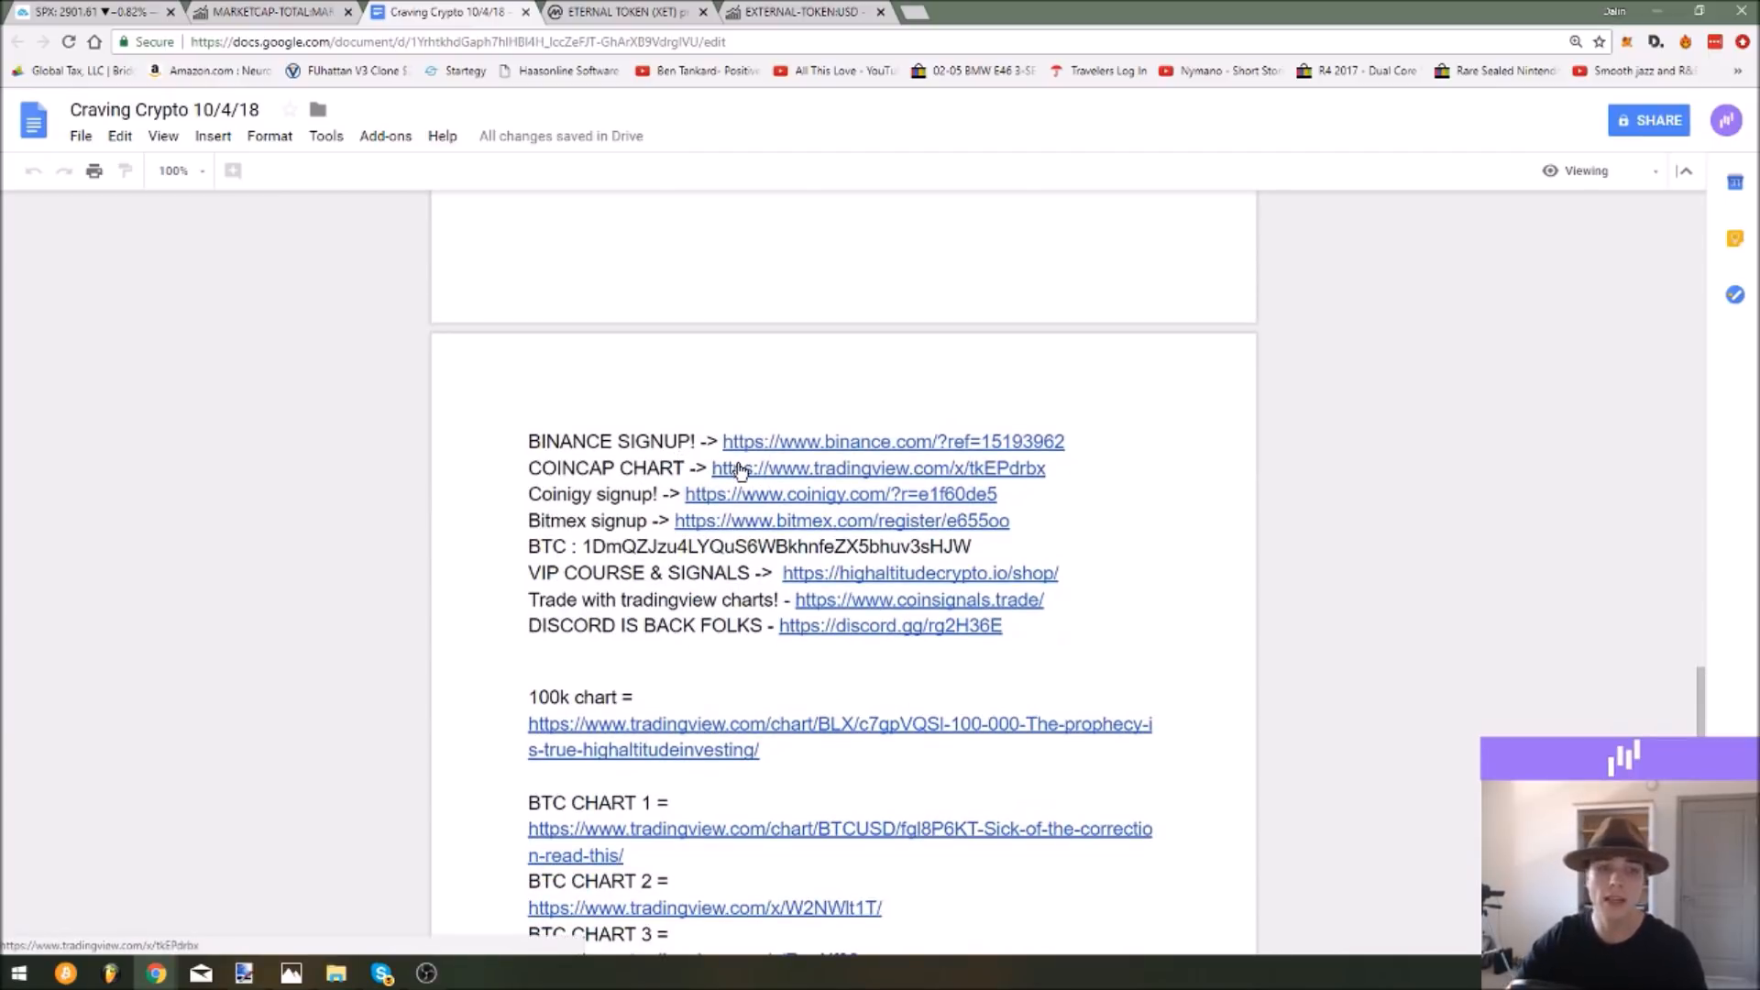
pyautogui.scroll(-3)
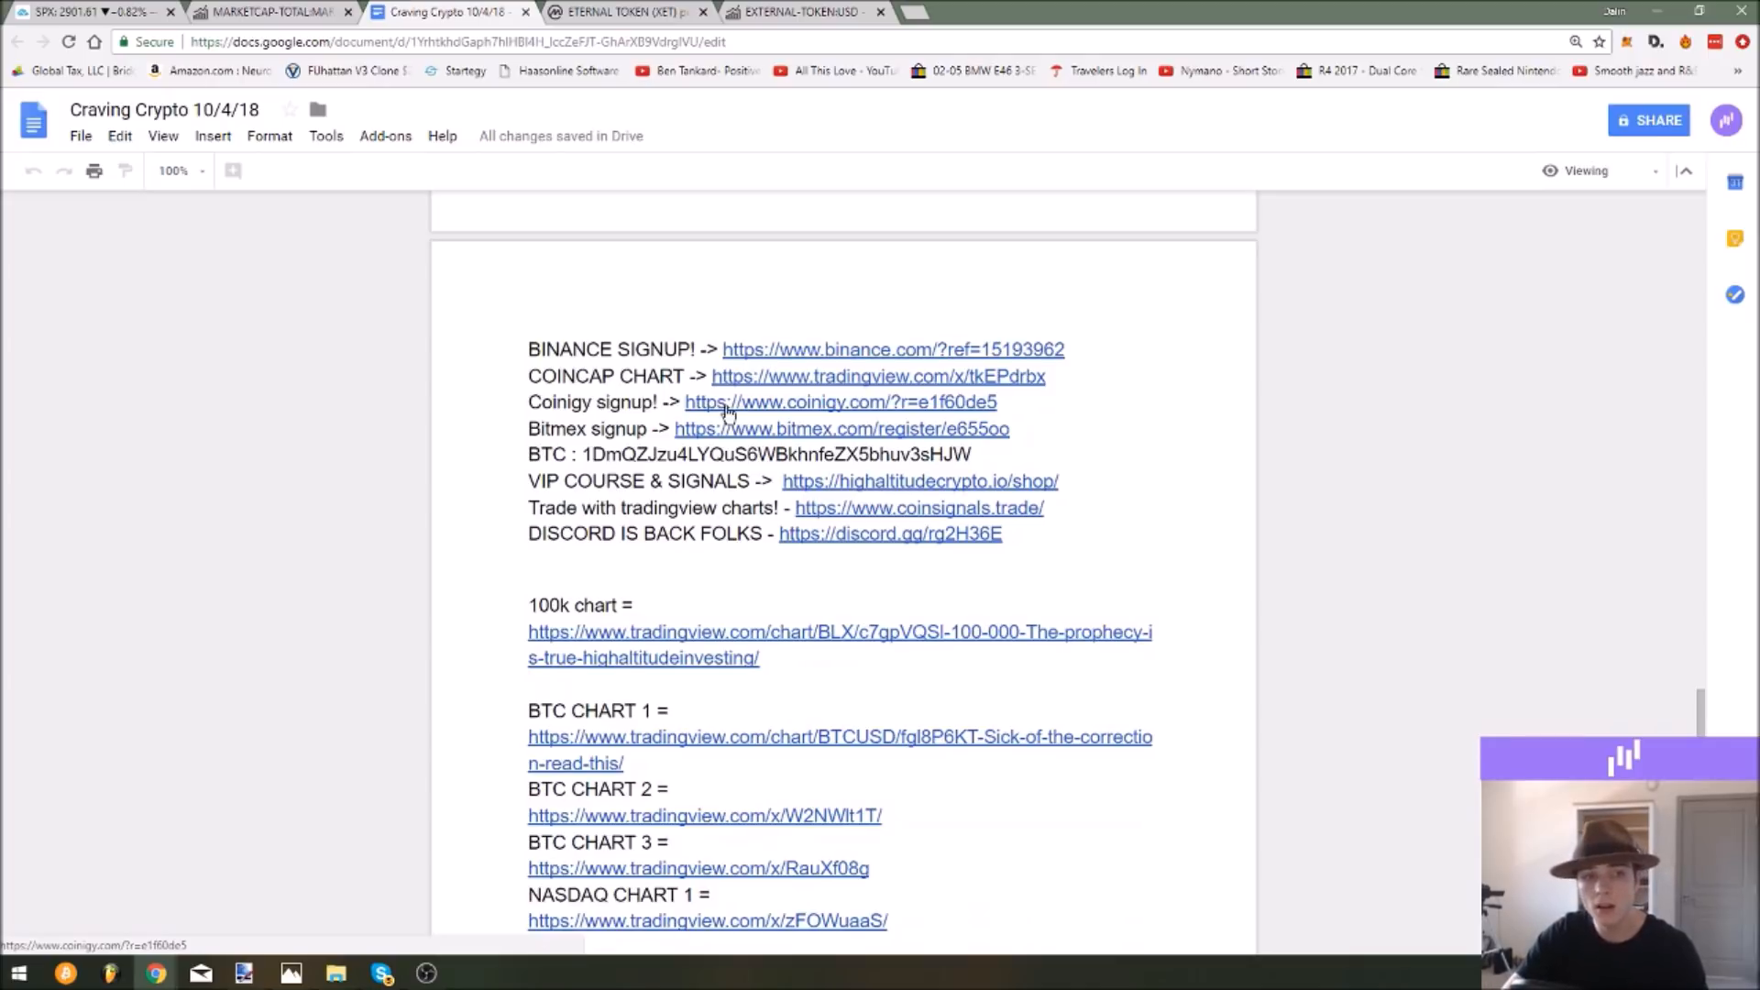
pyautogui.scroll(-3)
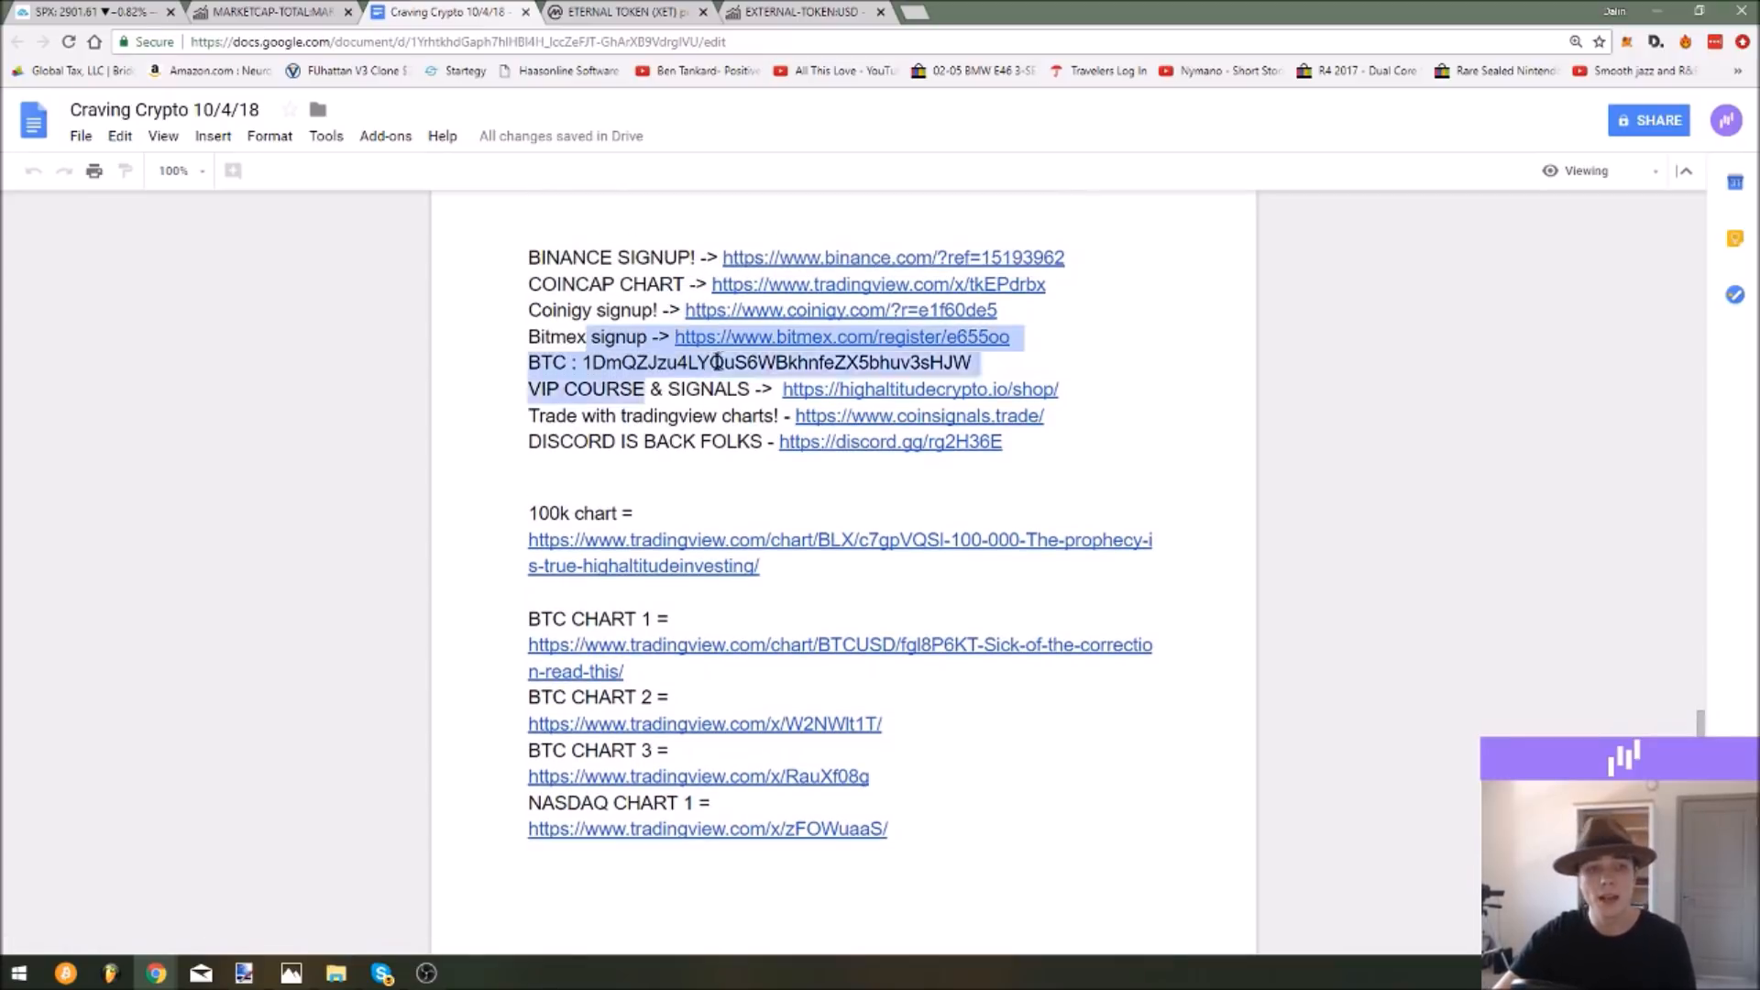
pyautogui.click(904, 362)
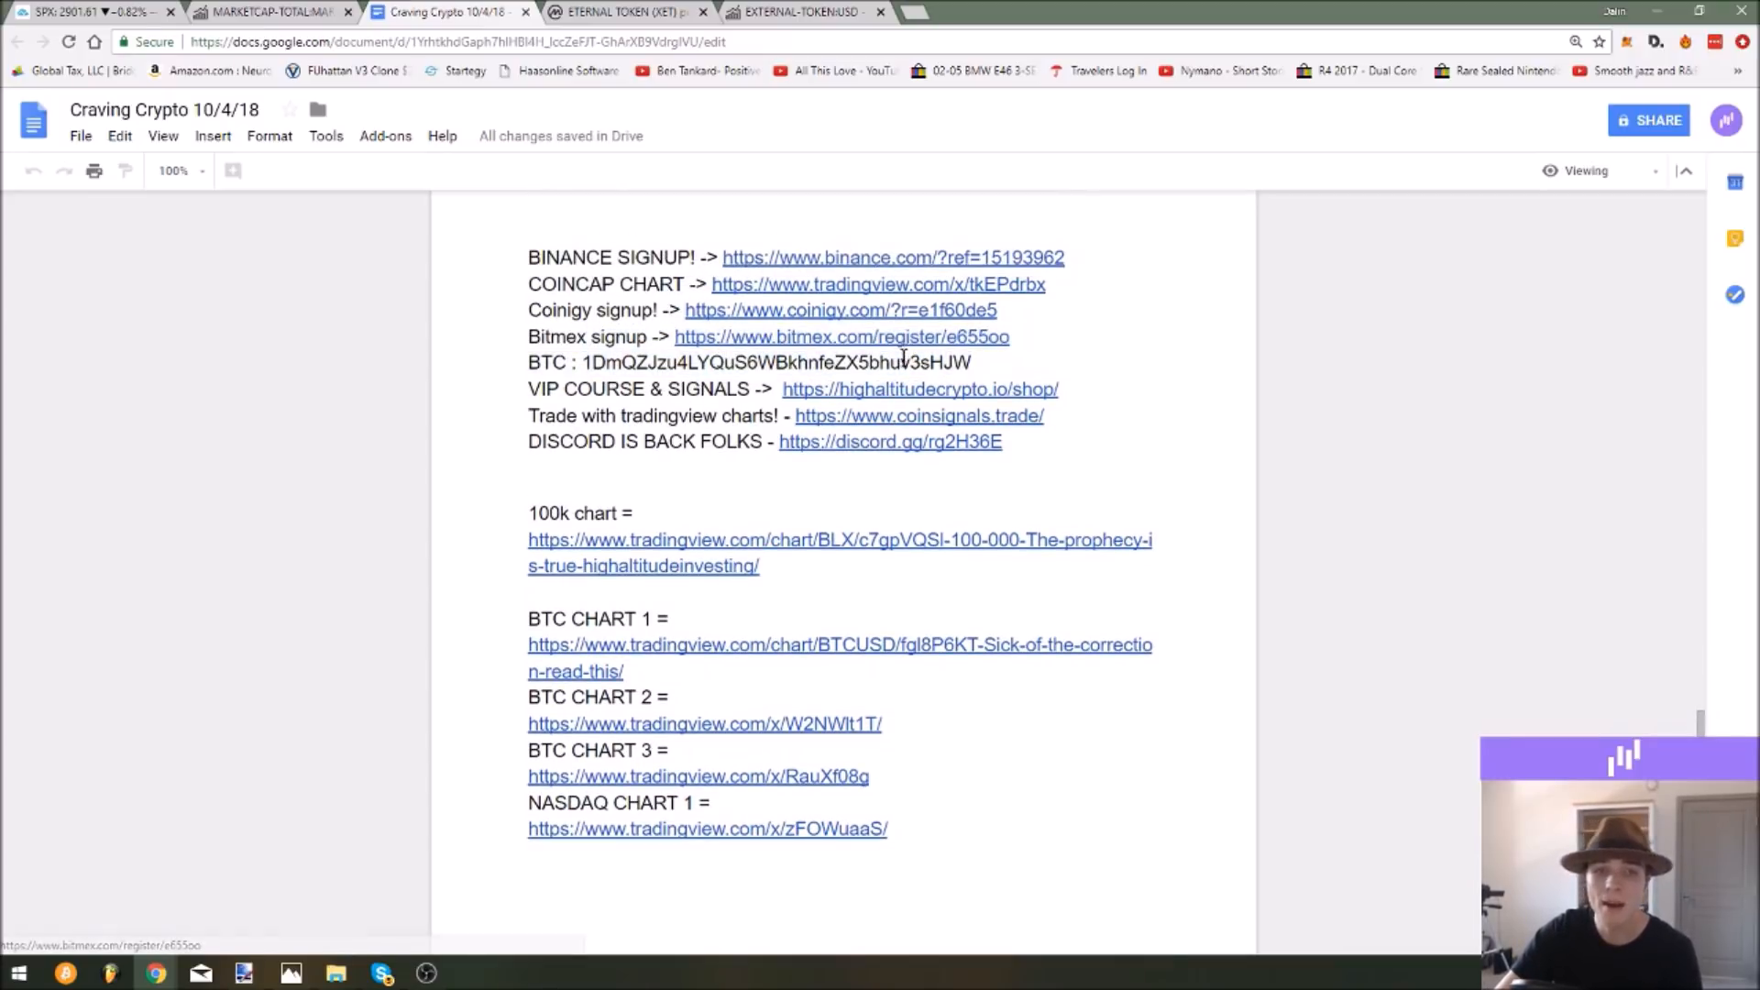